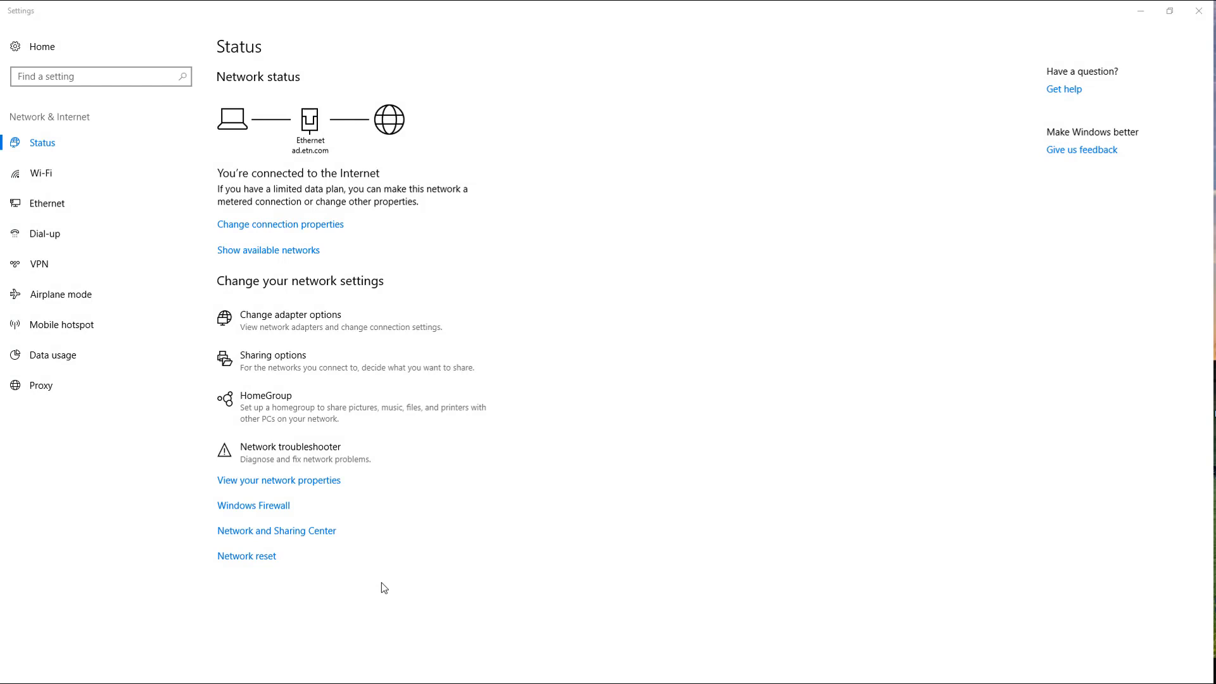
mouse_move(321, 537)
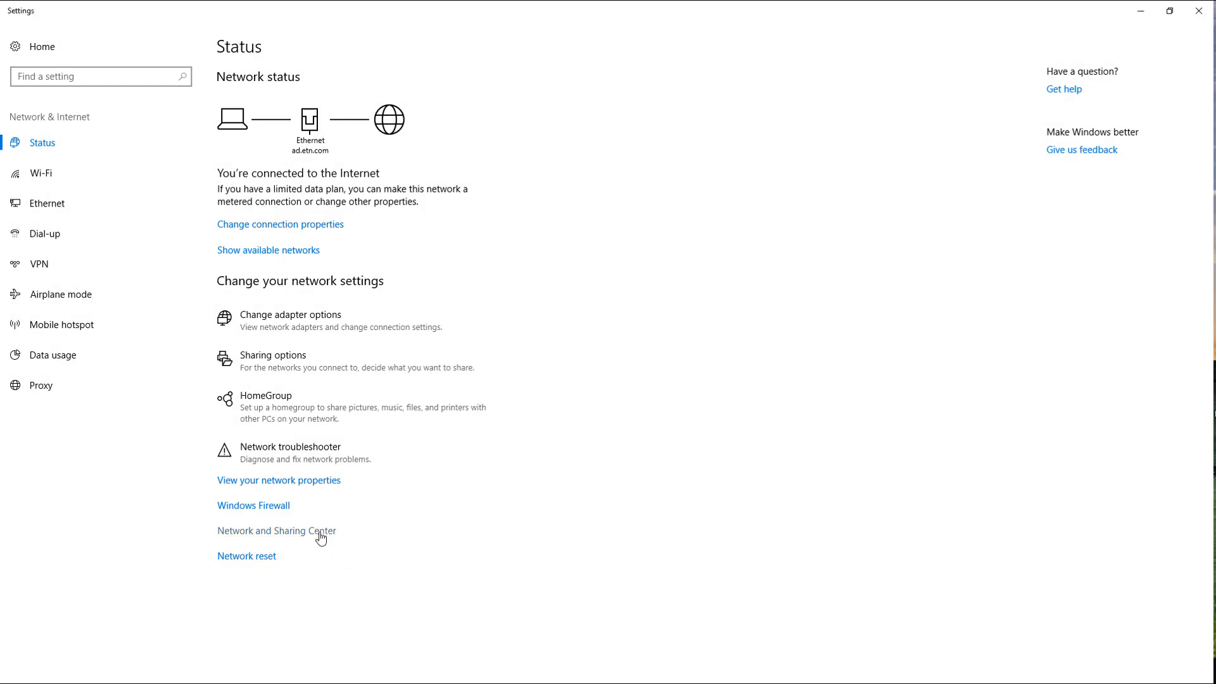
Reach the IPv4 protocol settings of the Ethernet 3 adapter via Network and Sharing Center.
click(276, 531)
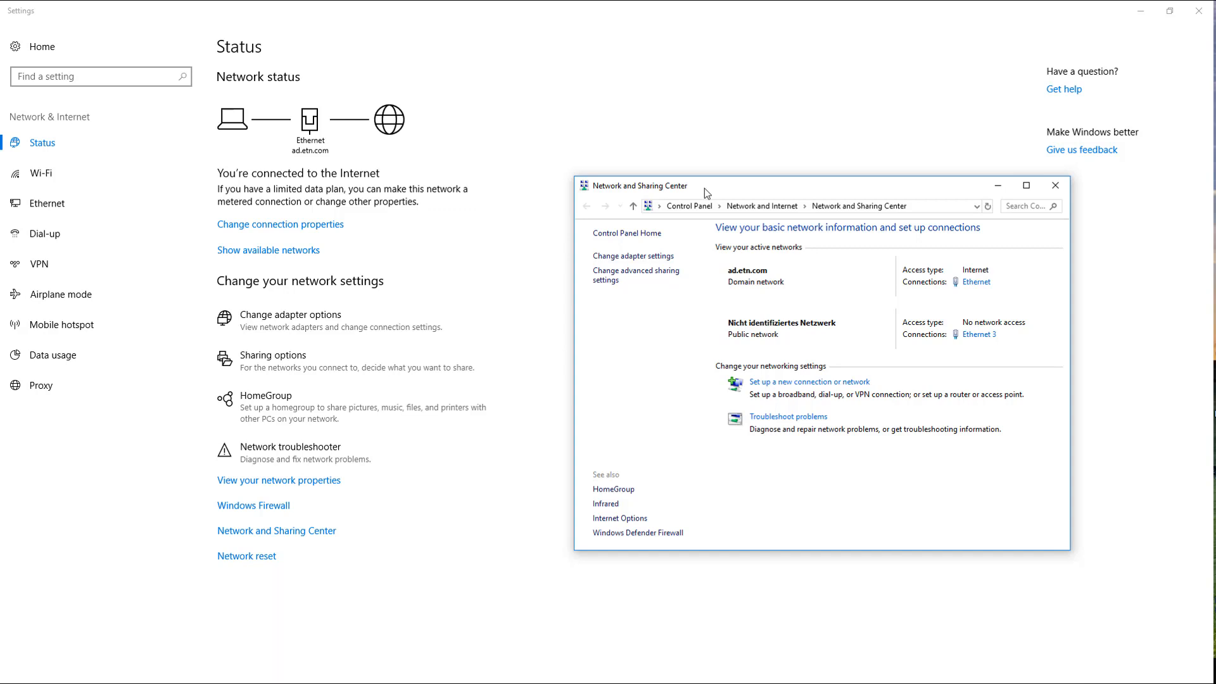
mouse_move(917, 270)
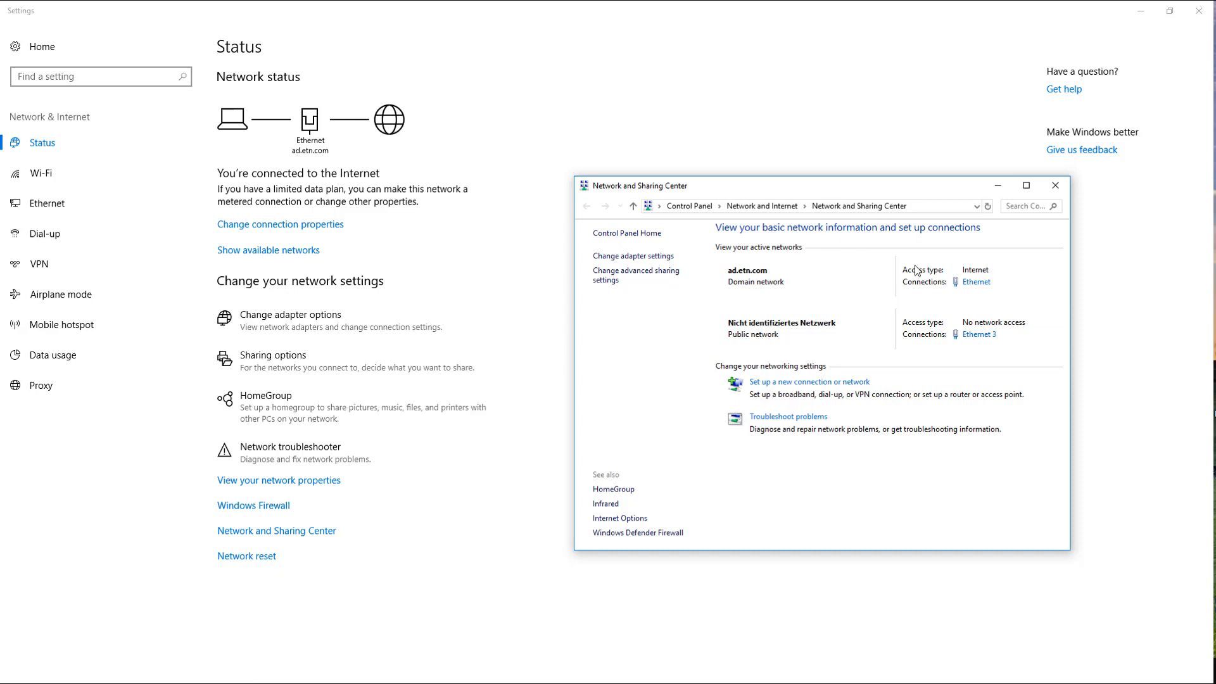
click(981, 334)
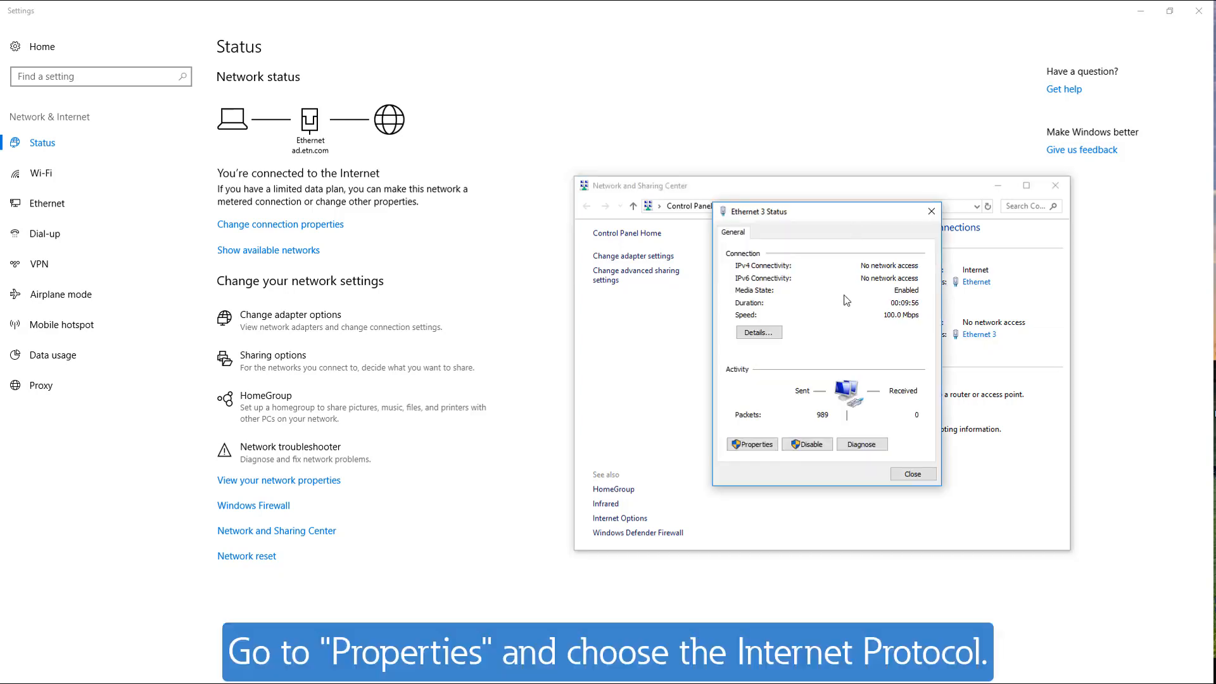
click(749, 443)
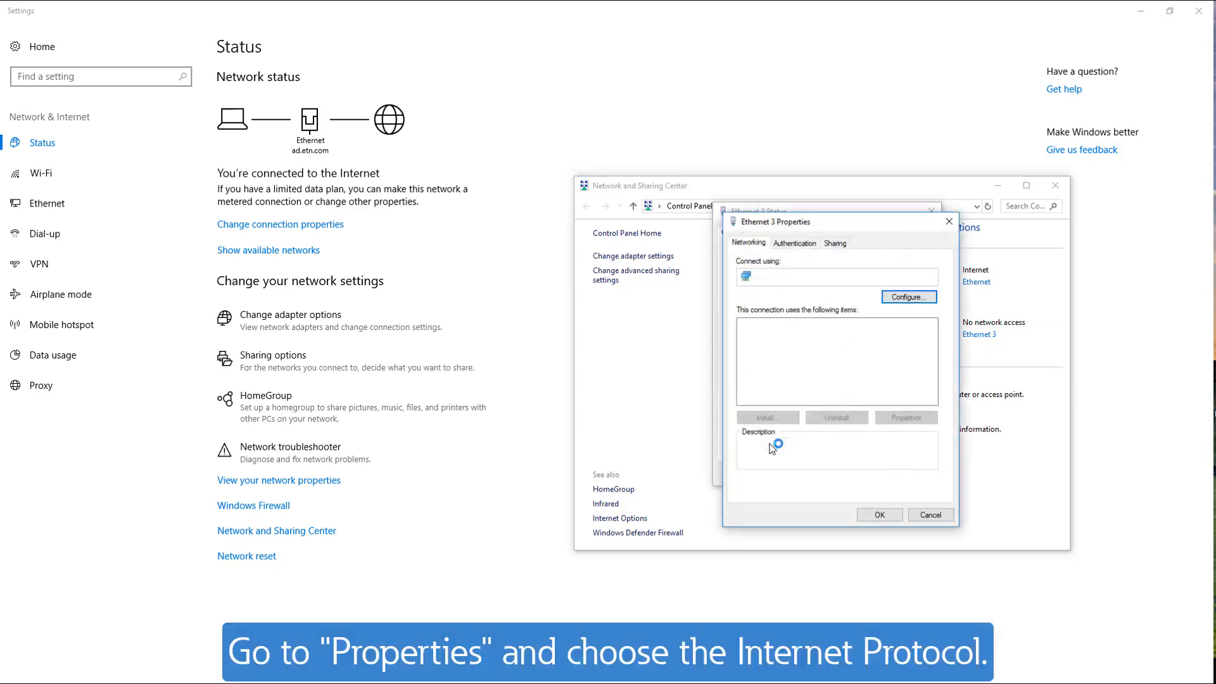
click(904, 416)
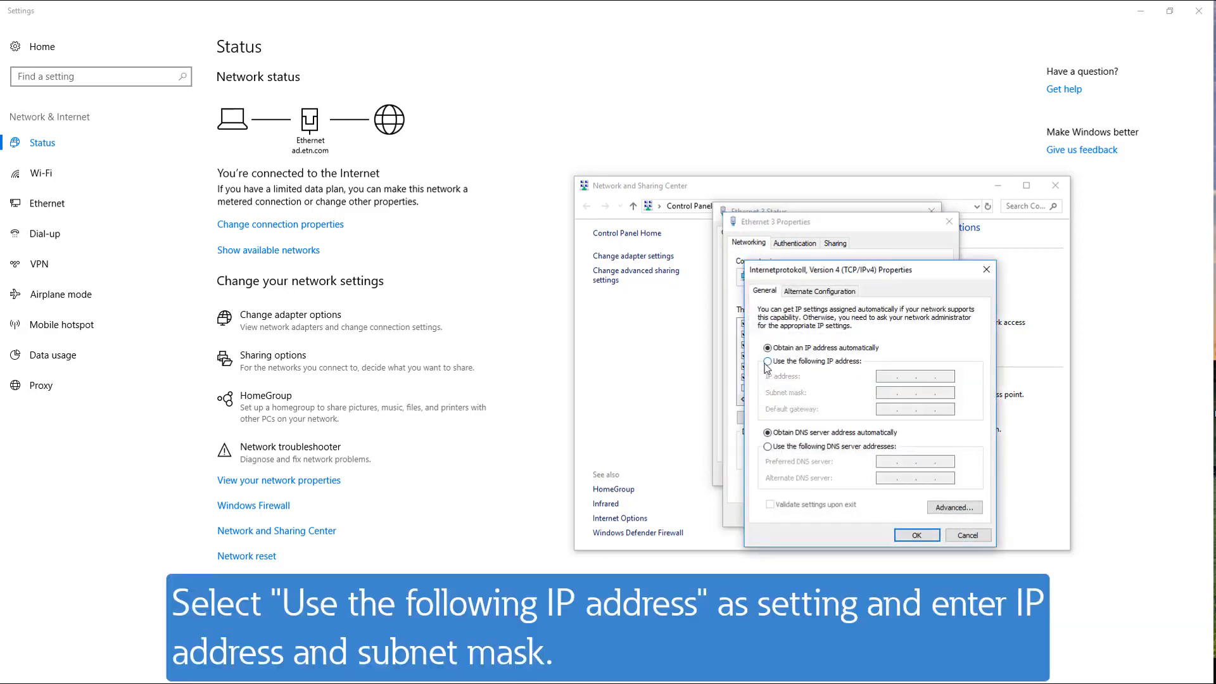
Give the adapter the fixed IPv4 address 192.168.119.60 instead of an automatic one.
click(767, 361)
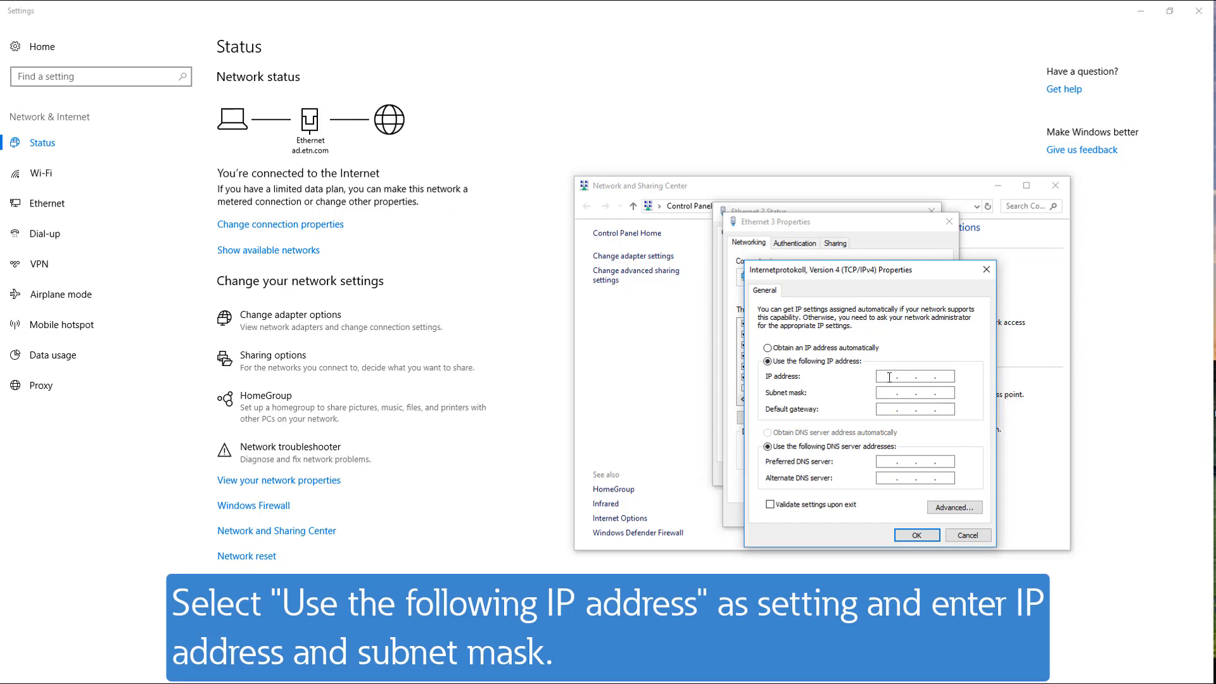
text(192)
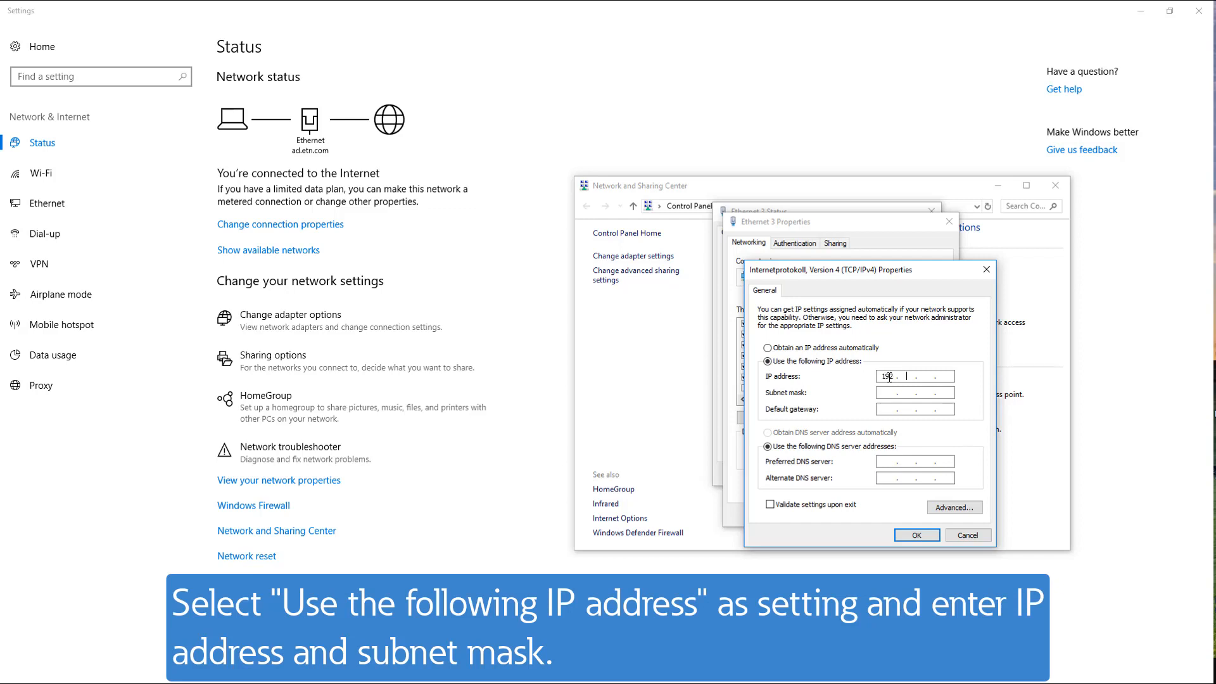
text(168)
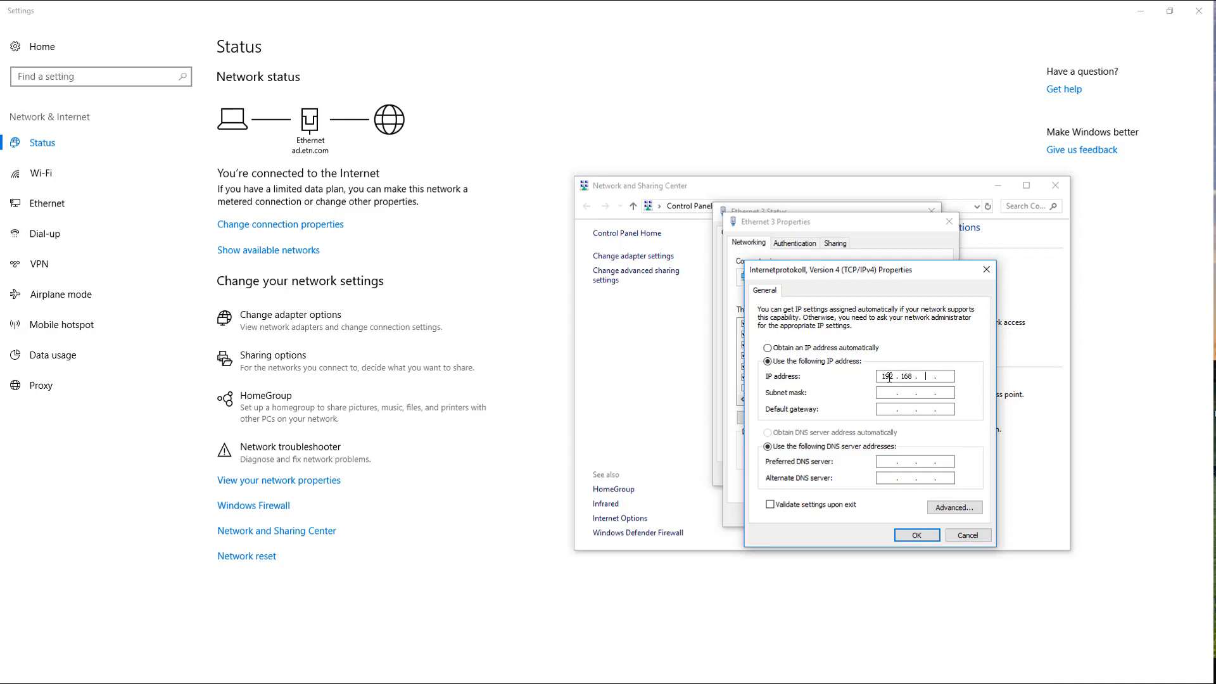
text(119)
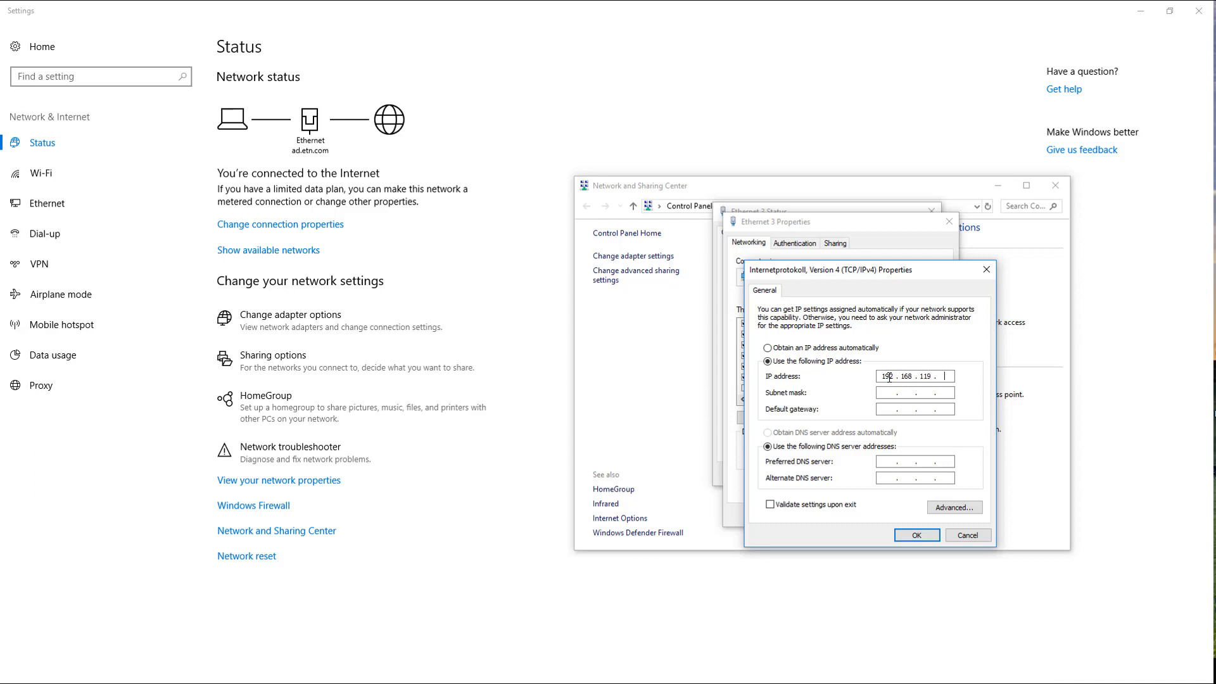
text(60)
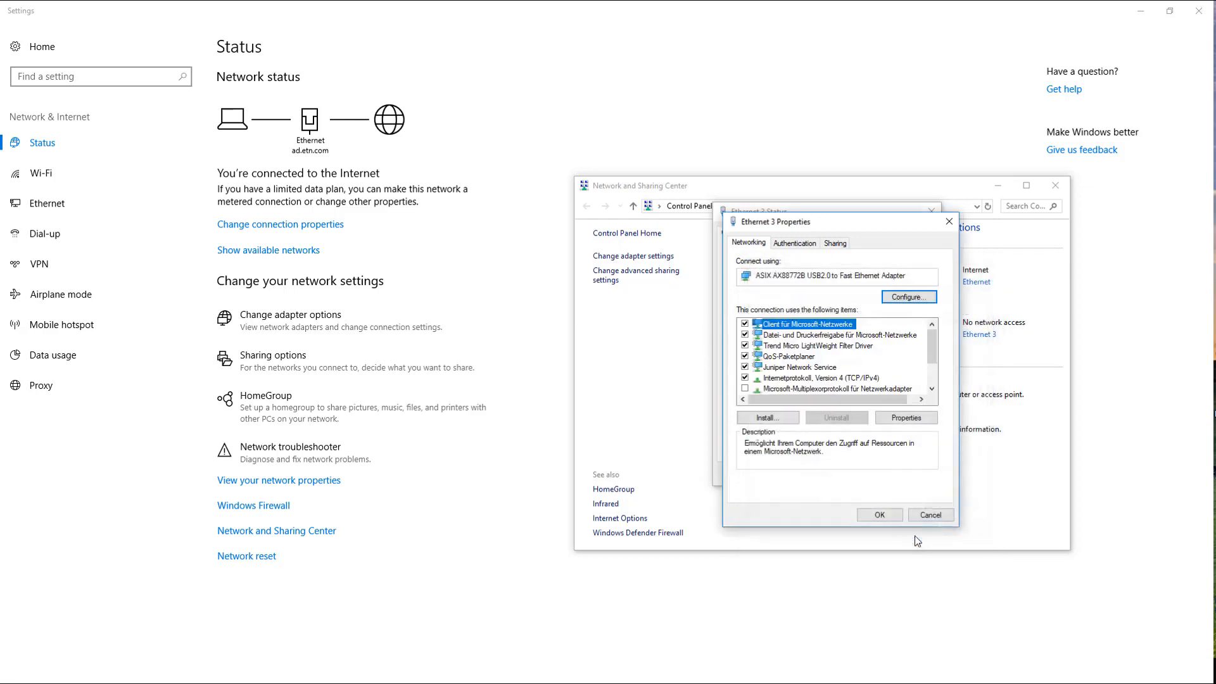
Connect Remote Client to the panel at 192.168.119.51 to mirror its desktop.
click(879, 514)
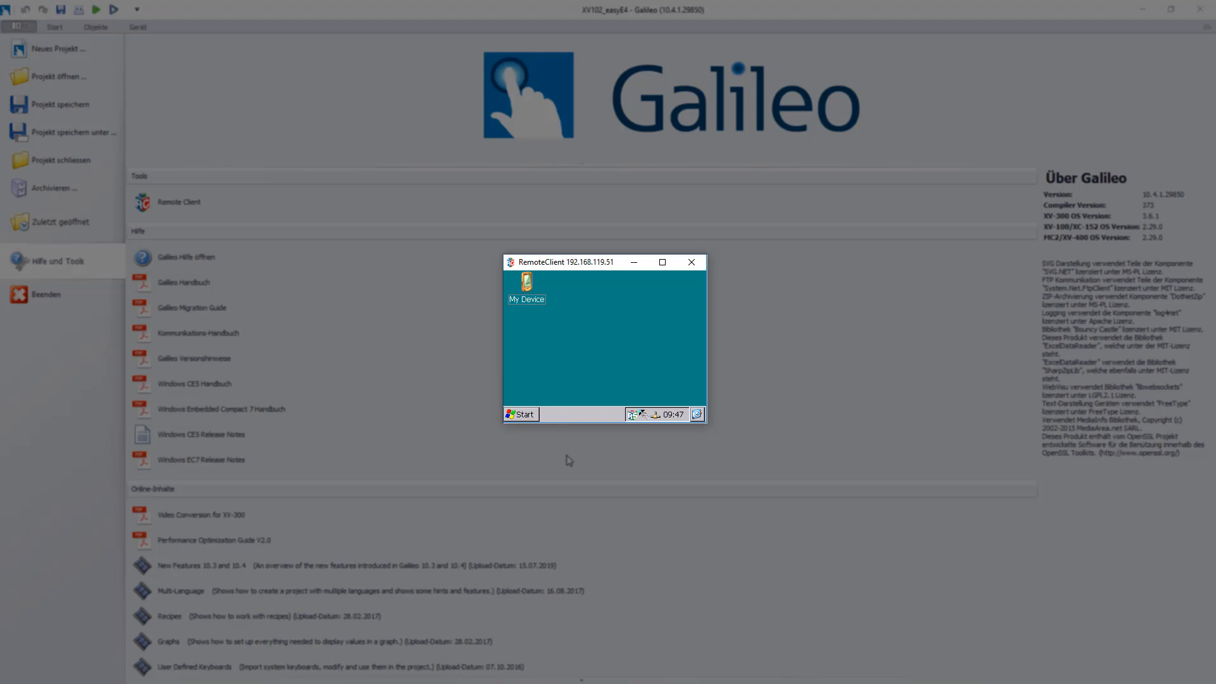
mouse_move(565, 459)
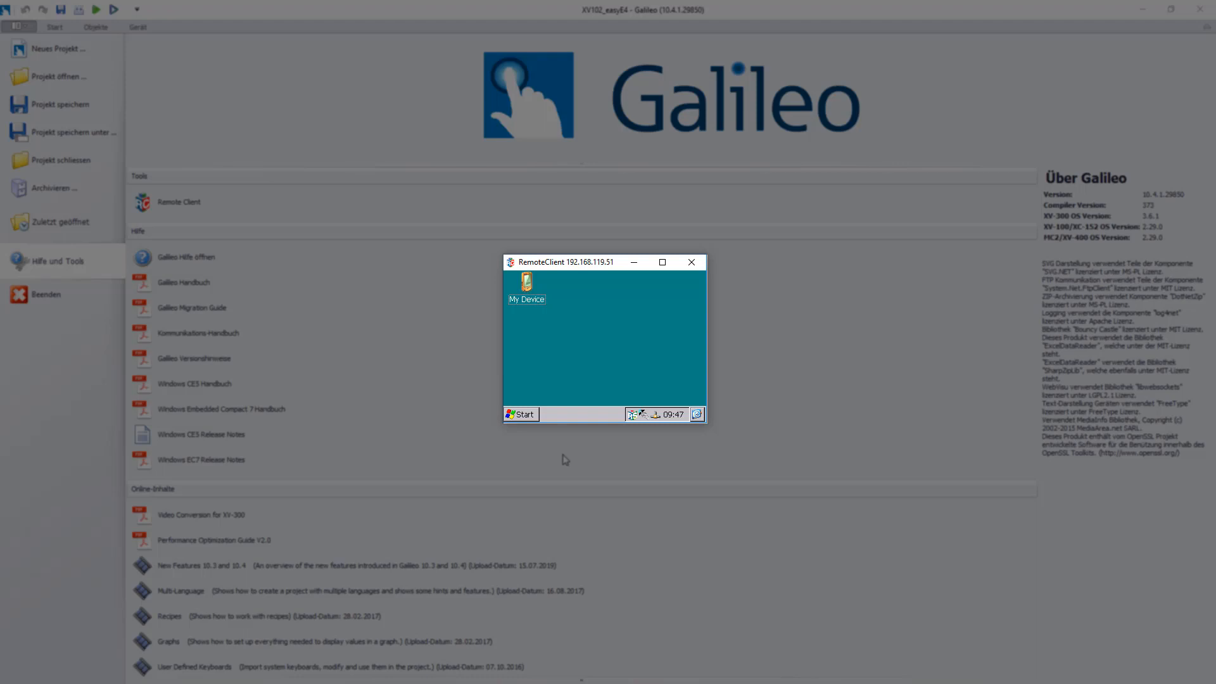
Reach the ONBOARD1 adapter's IP settings through the device's Control Panel Network applet.
click(519, 412)
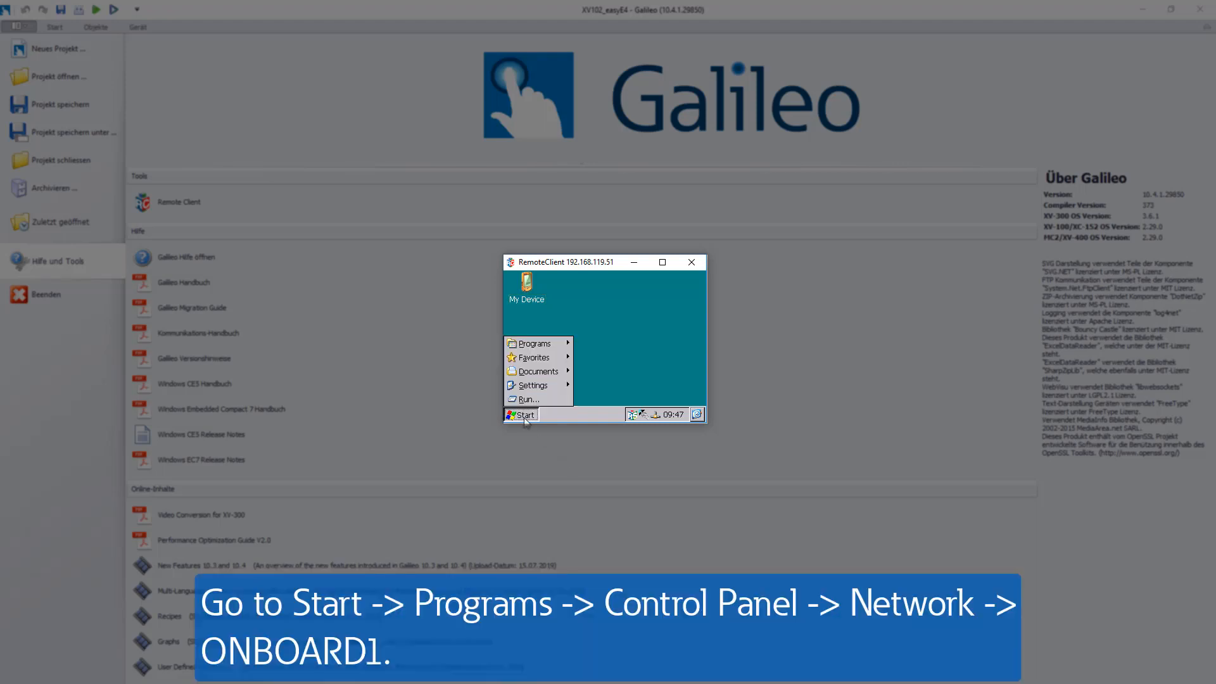
click(535, 344)
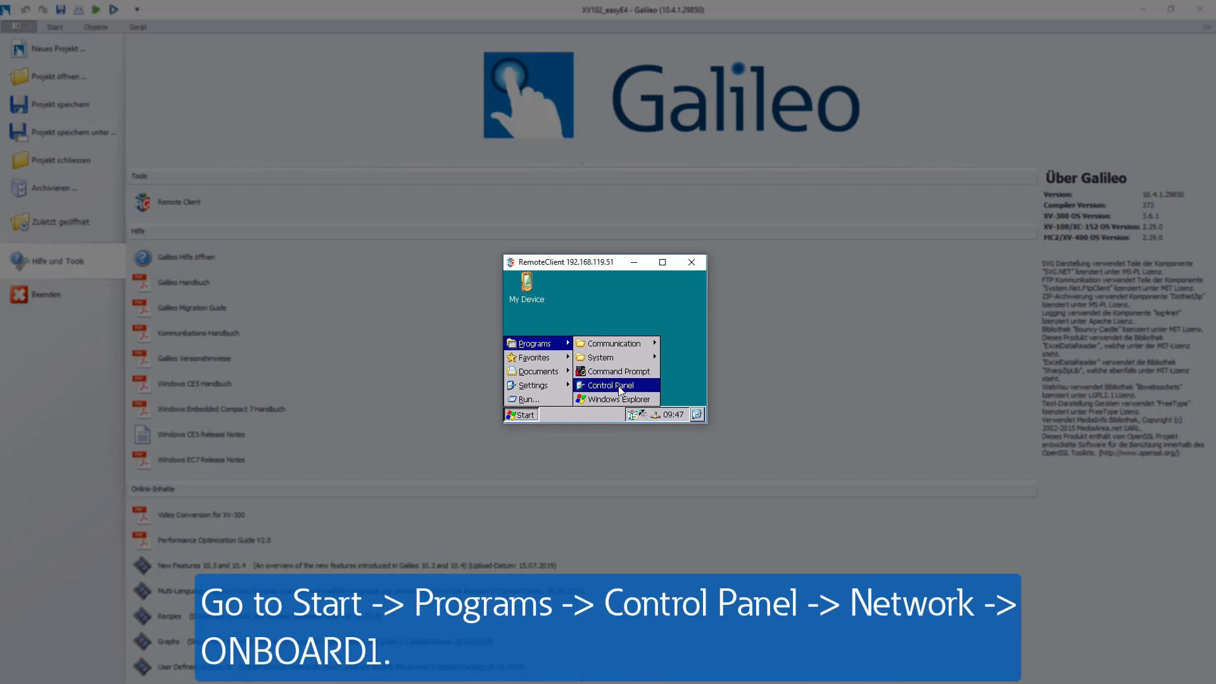
click(602, 385)
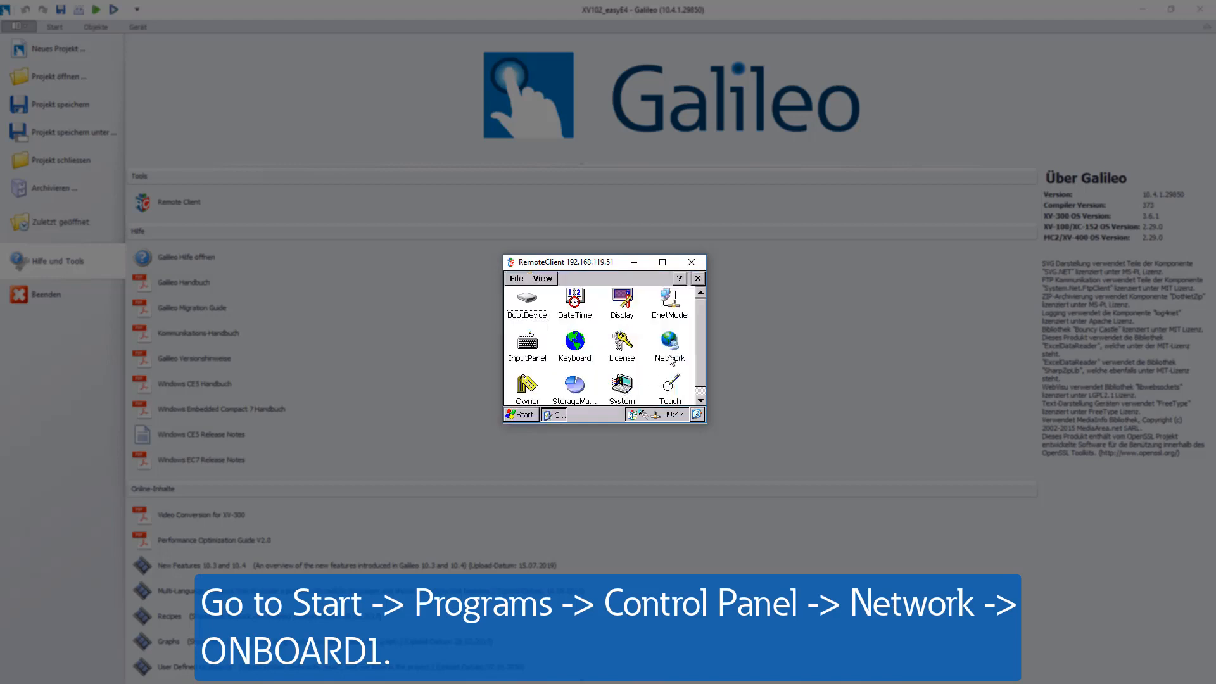
double_click(669, 347)
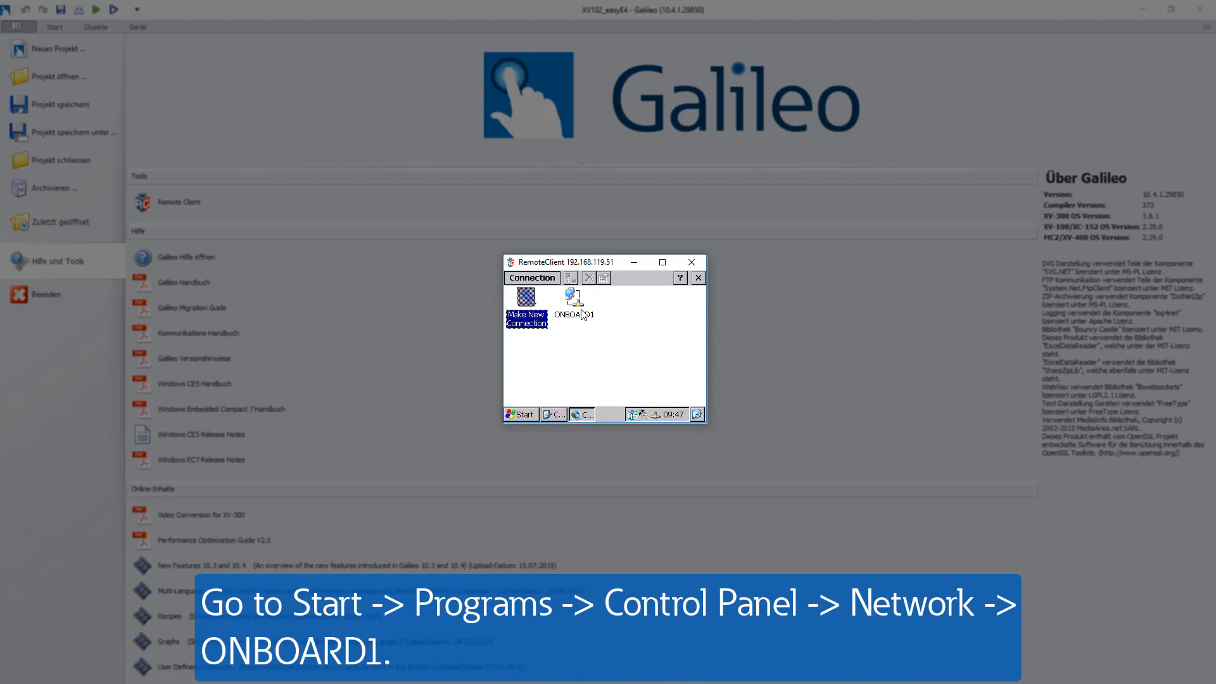
double_click(573, 303)
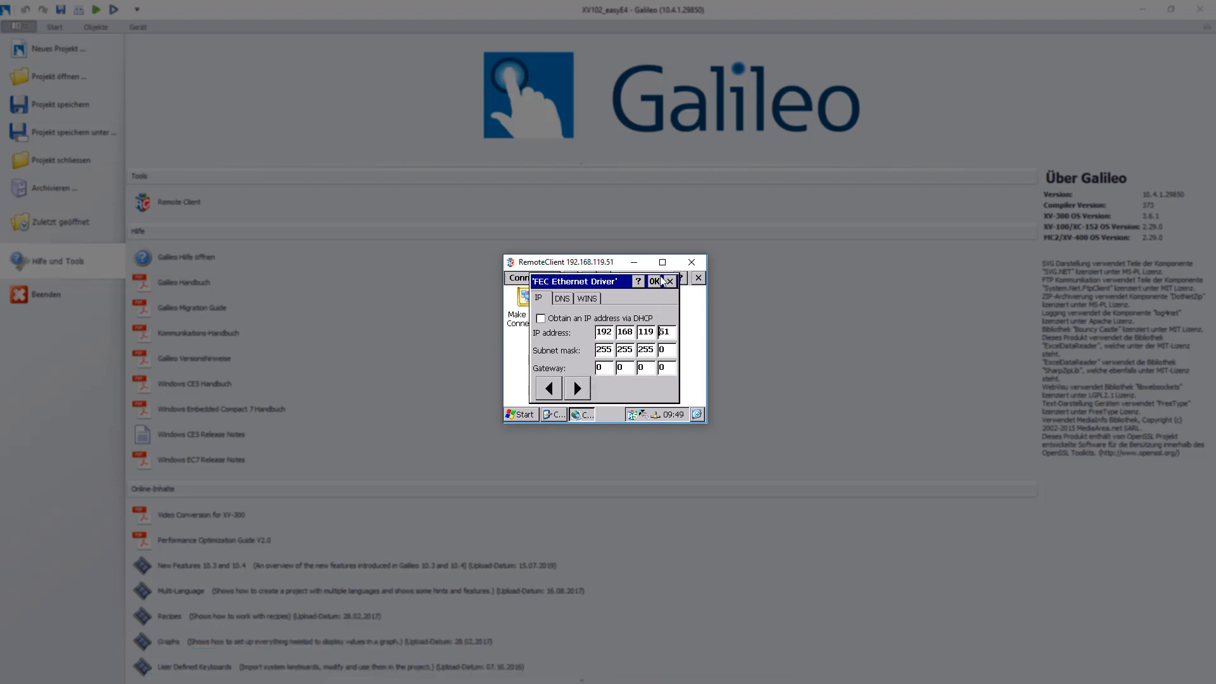
Confirm the fixed address 192.168.119.51 / 255.255.255.0 and close Control Panel.
click(655, 281)
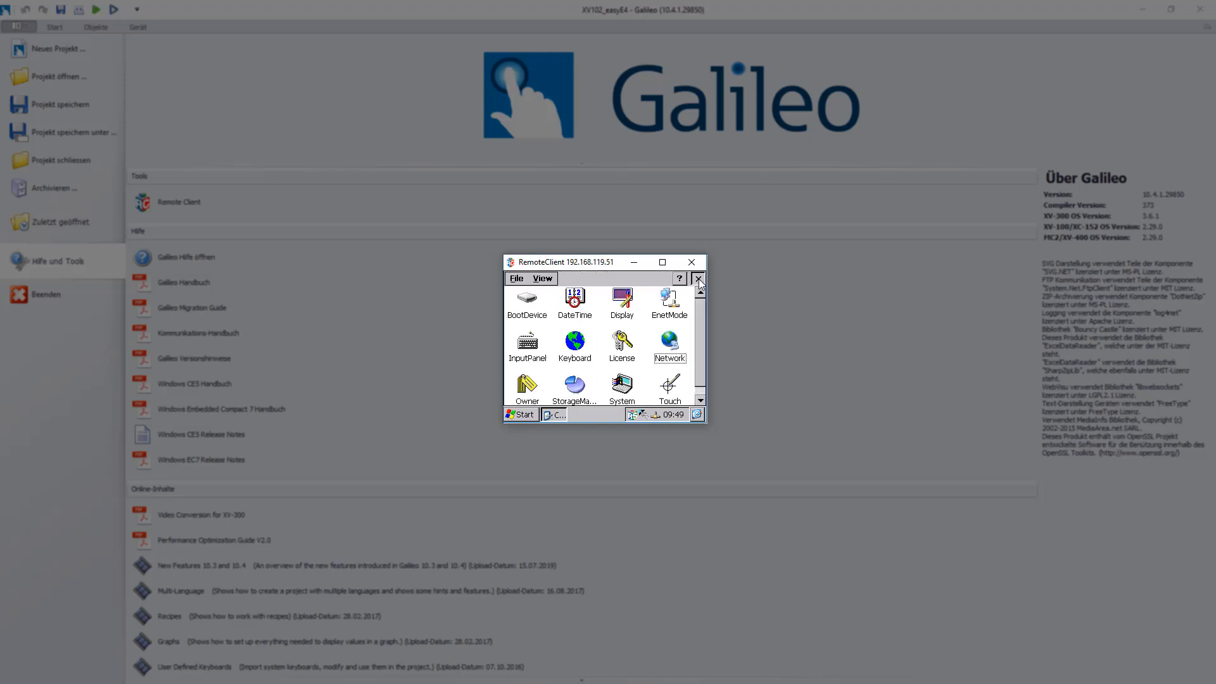
click(697, 278)
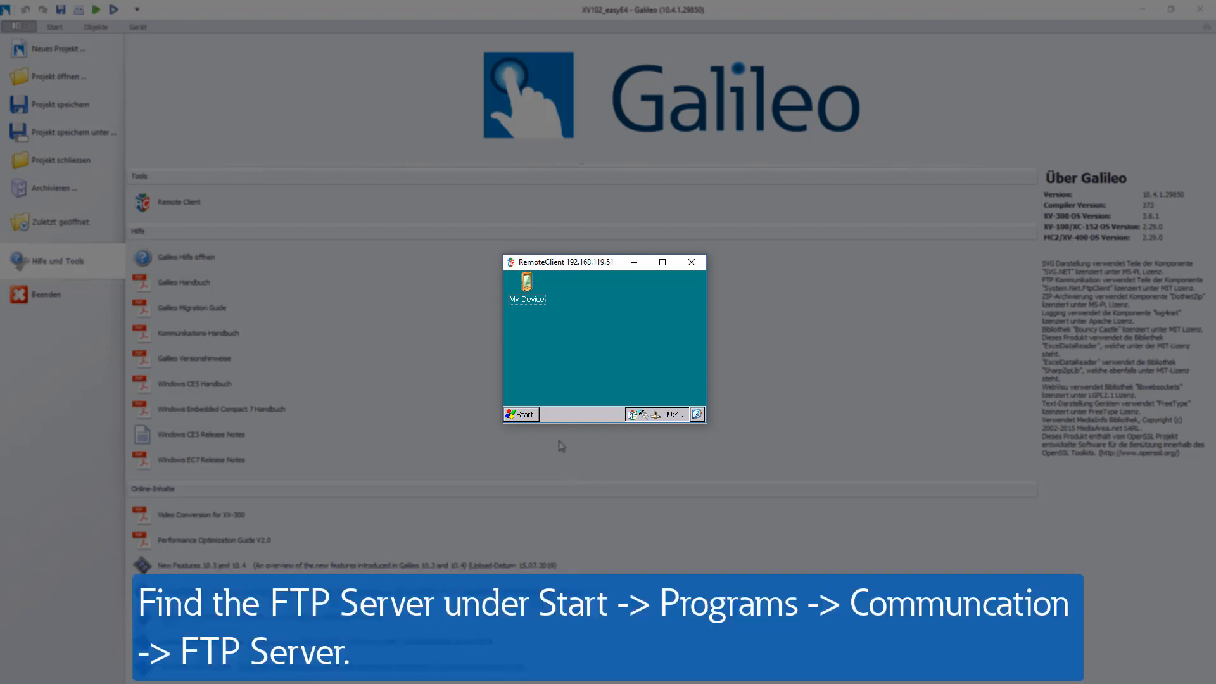
Start the FTP Server from the device's Programs > Communication menu.
click(519, 412)
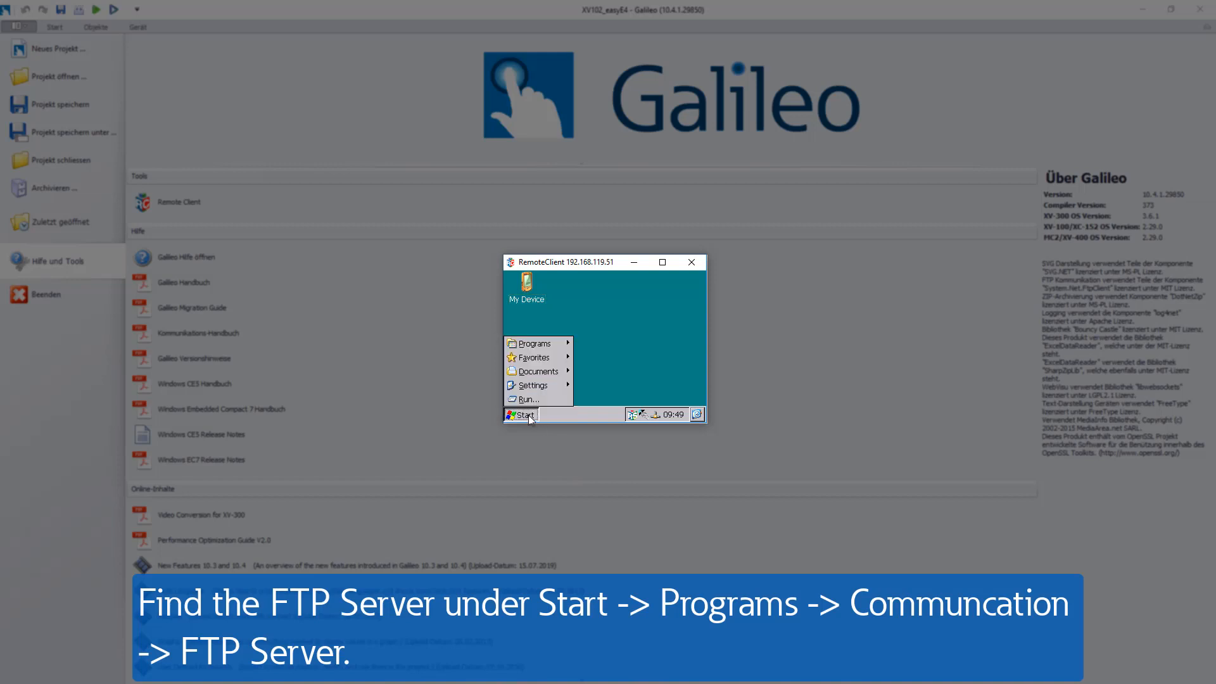
click(533, 343)
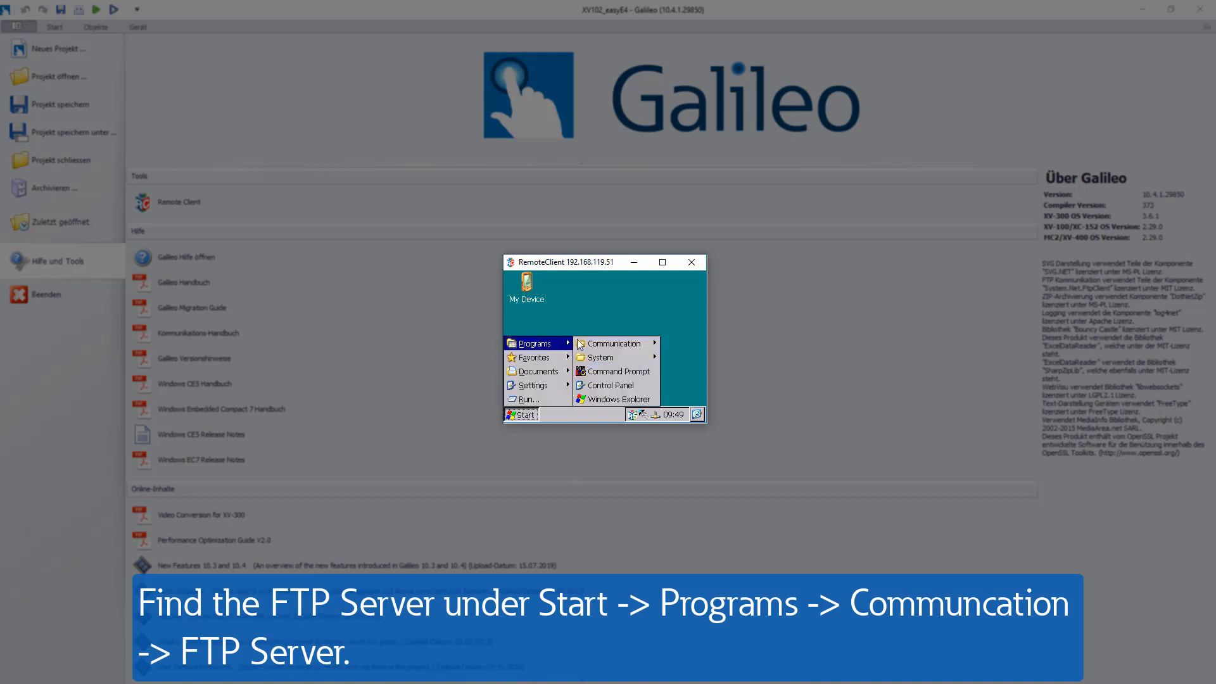
click(613, 343)
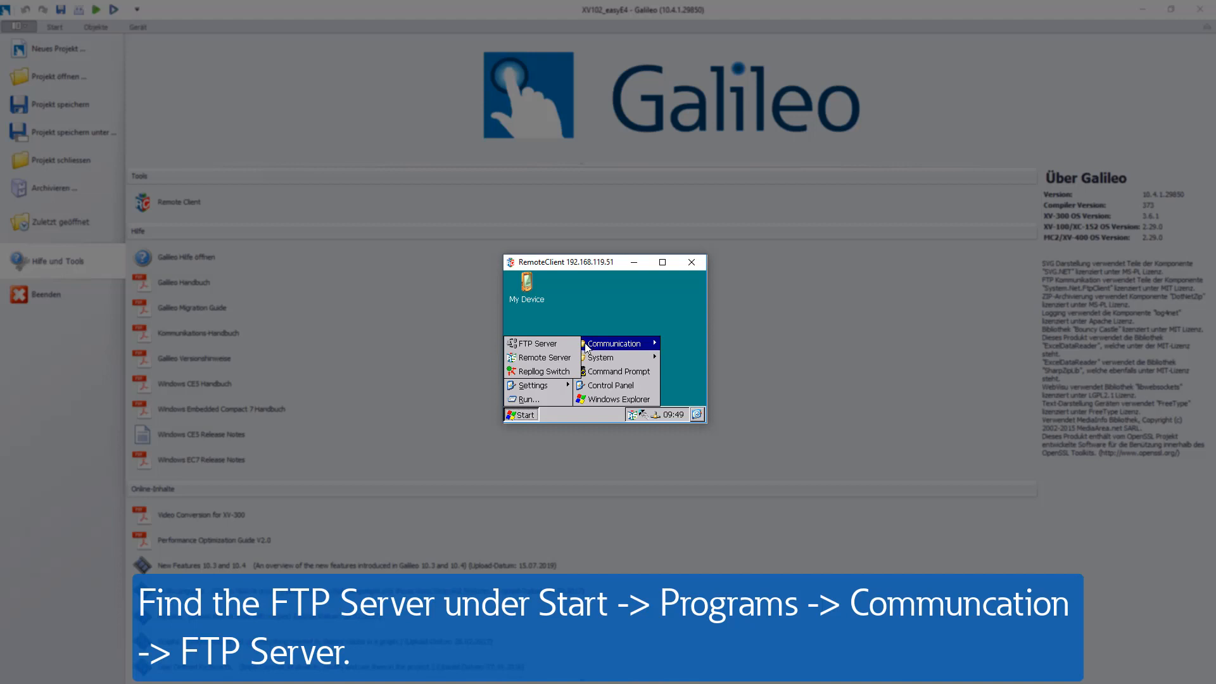
click(535, 343)
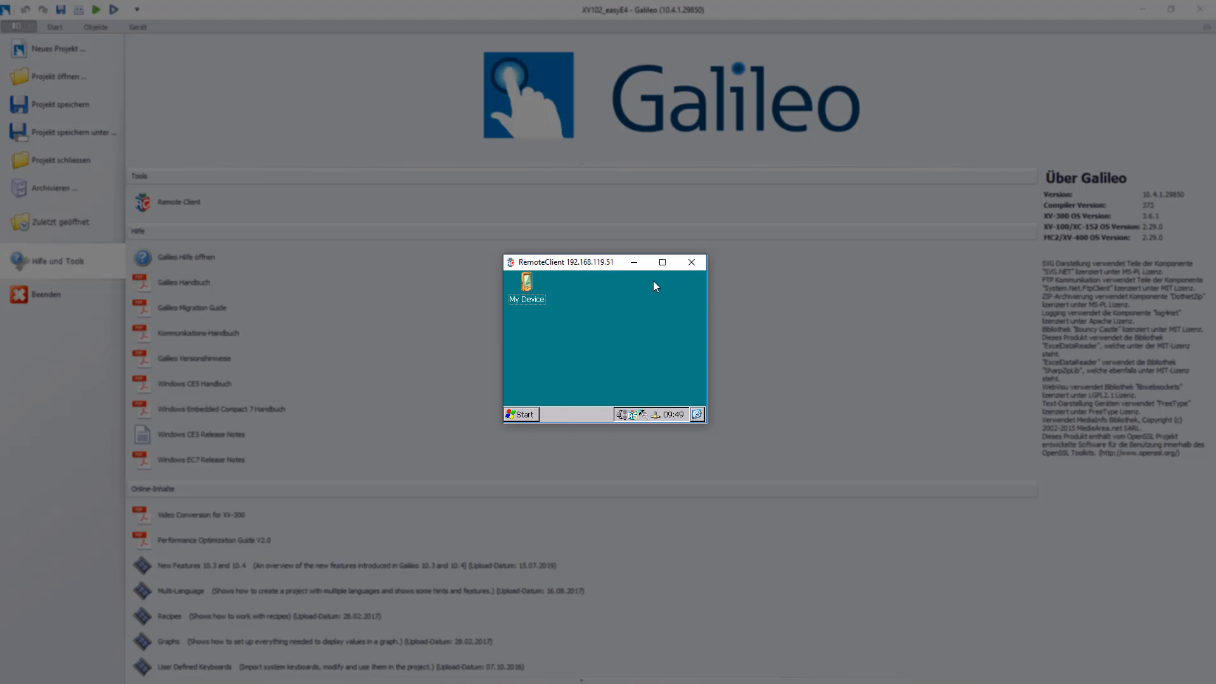
mouse_move(654, 321)
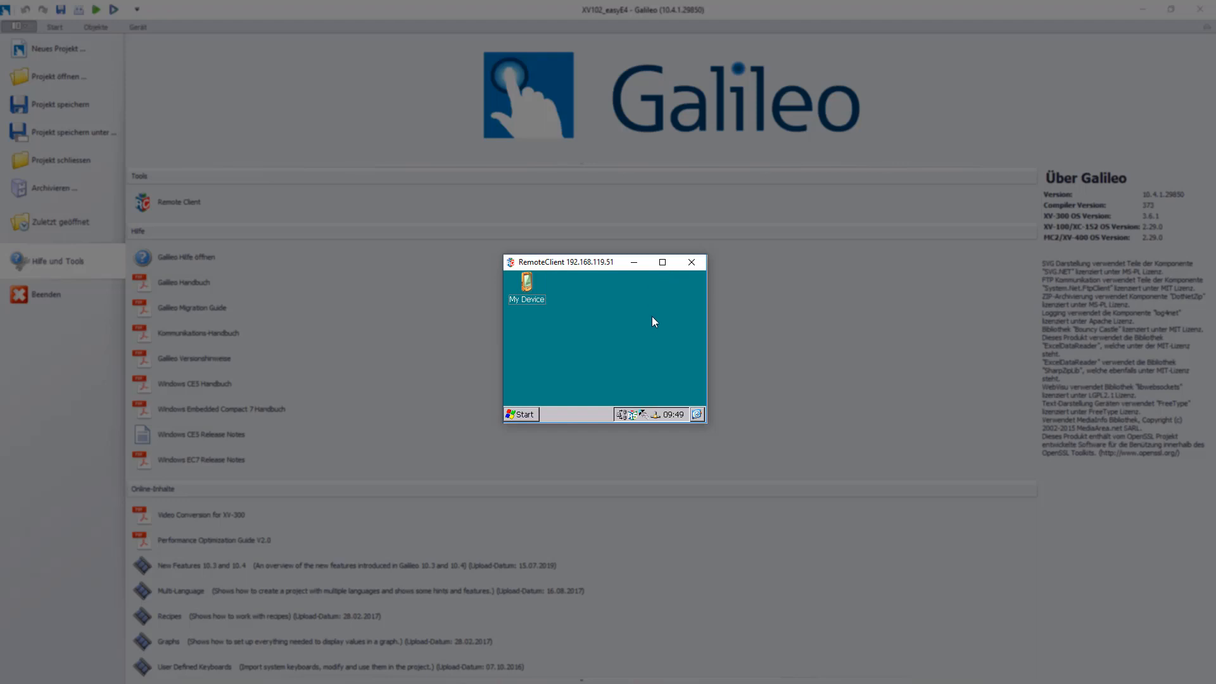
mouse_move(624, 419)
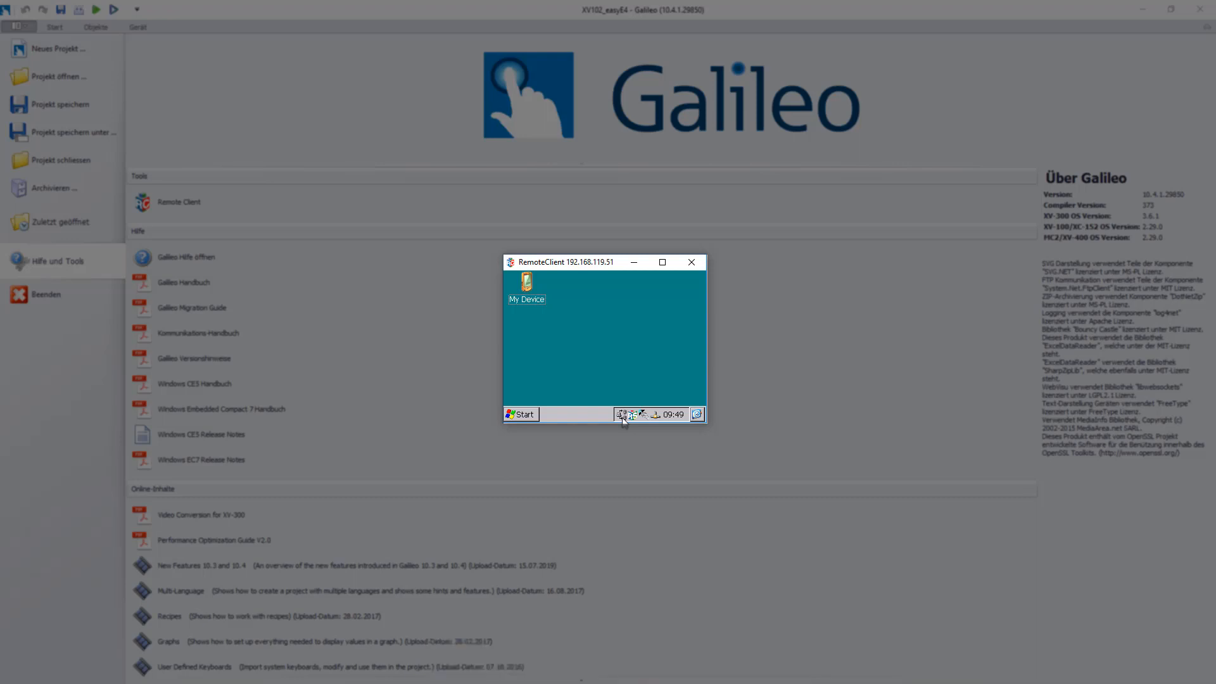
Browse the device's Programs > Communication menu for the Remote Server.
click(519, 414)
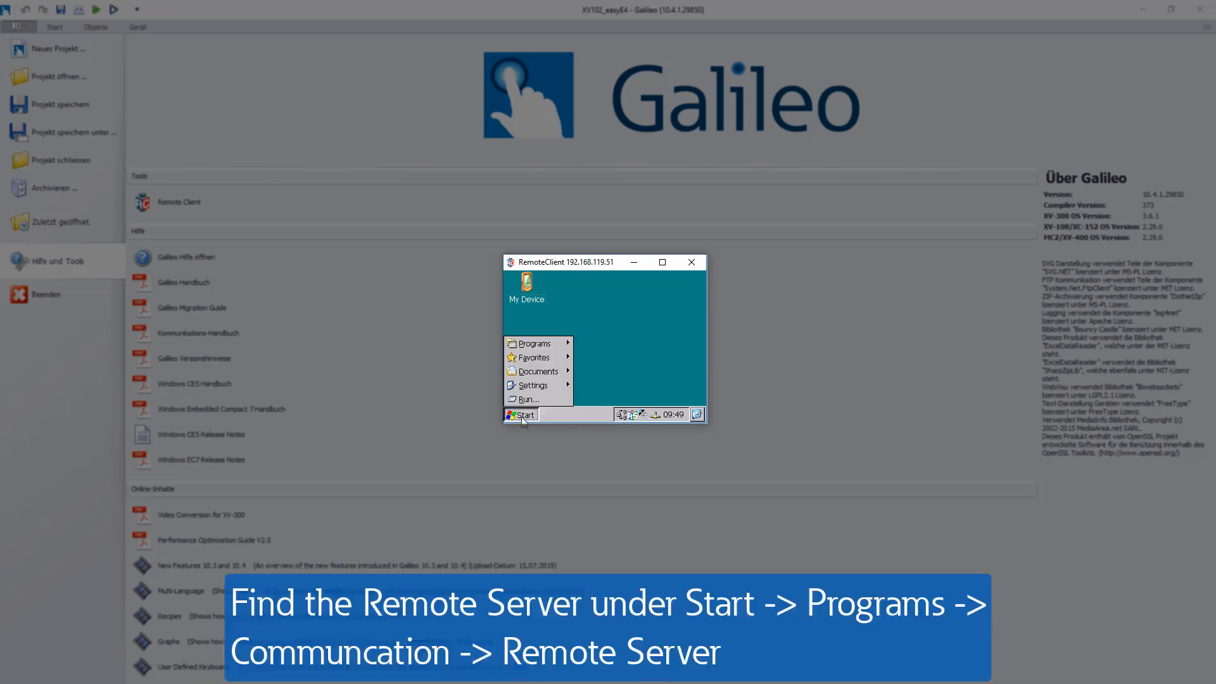
click(533, 343)
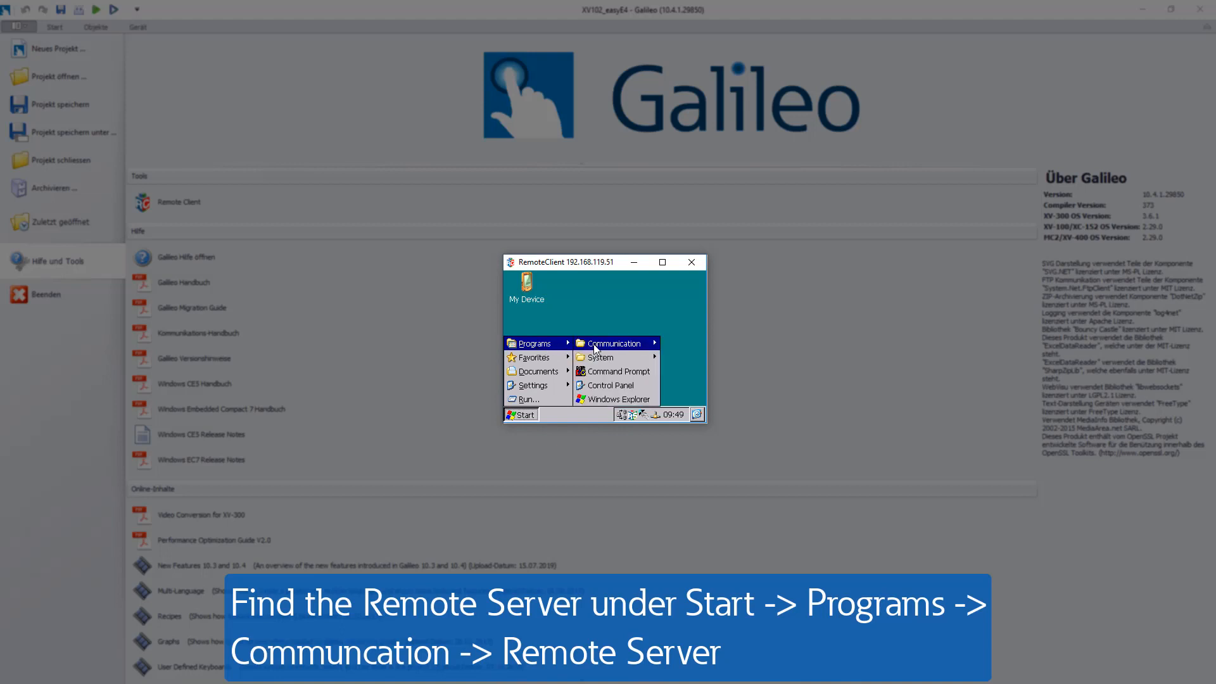
click(613, 343)
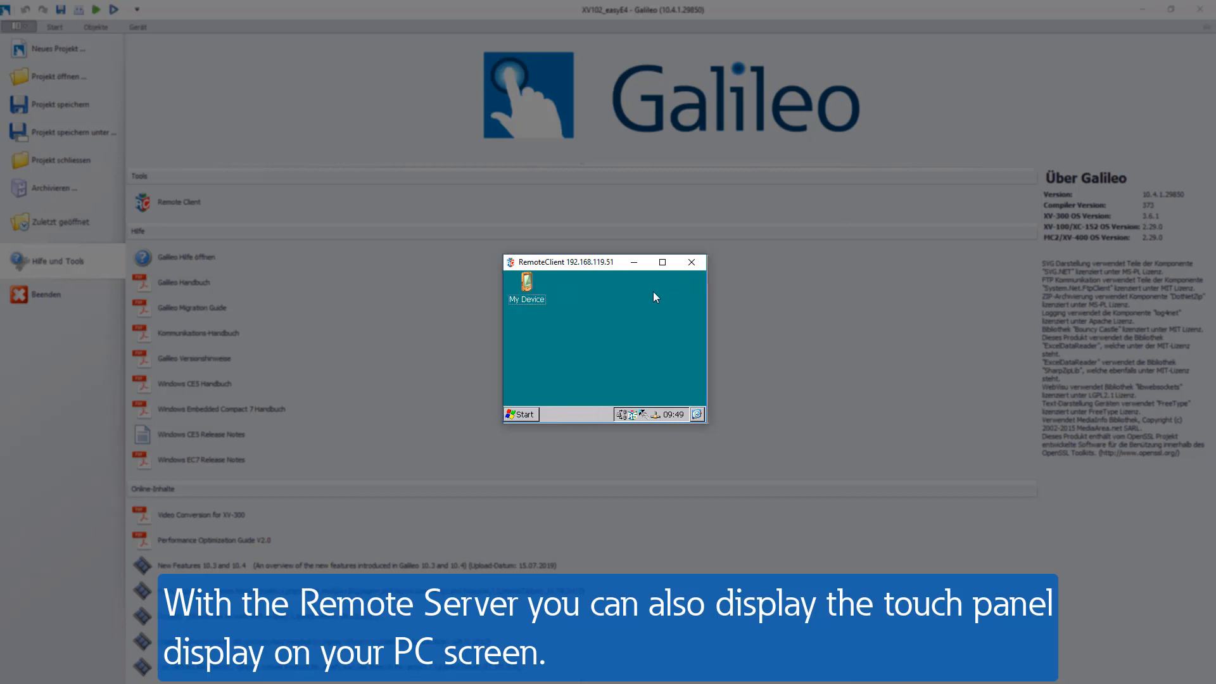
mouse_move(633, 411)
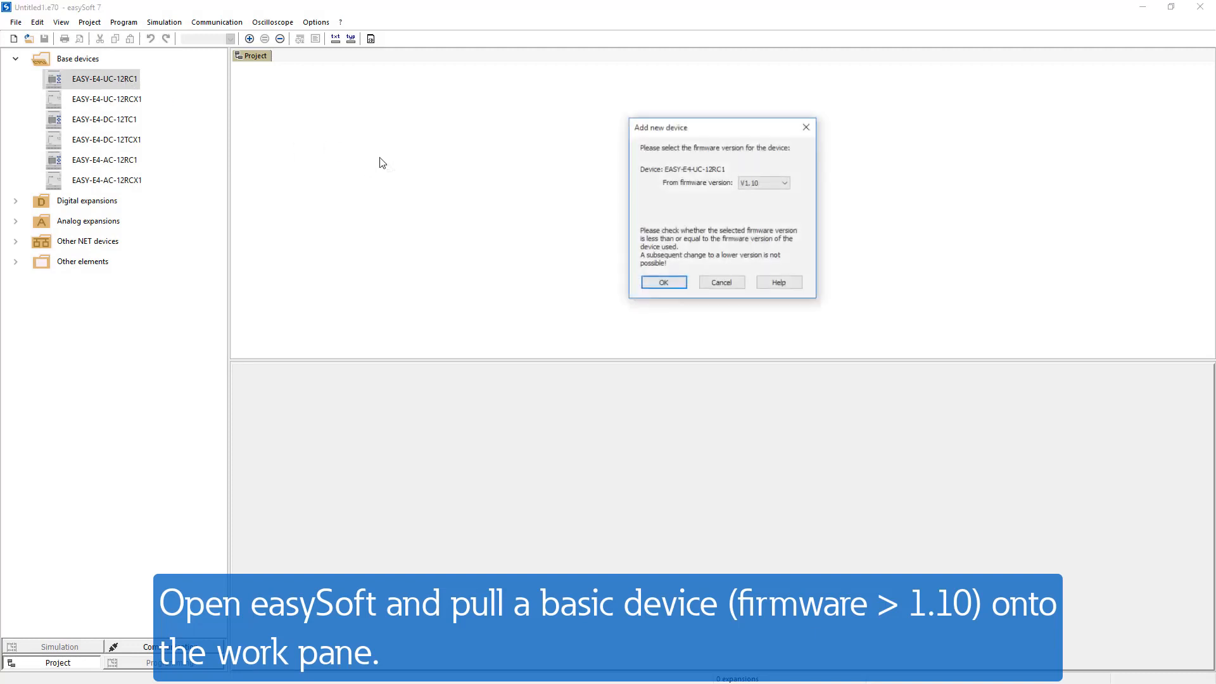
Confirm firmware V1.10 for the EASY-E4-UC-12RC1 device and show its Ethernet settings.
click(662, 281)
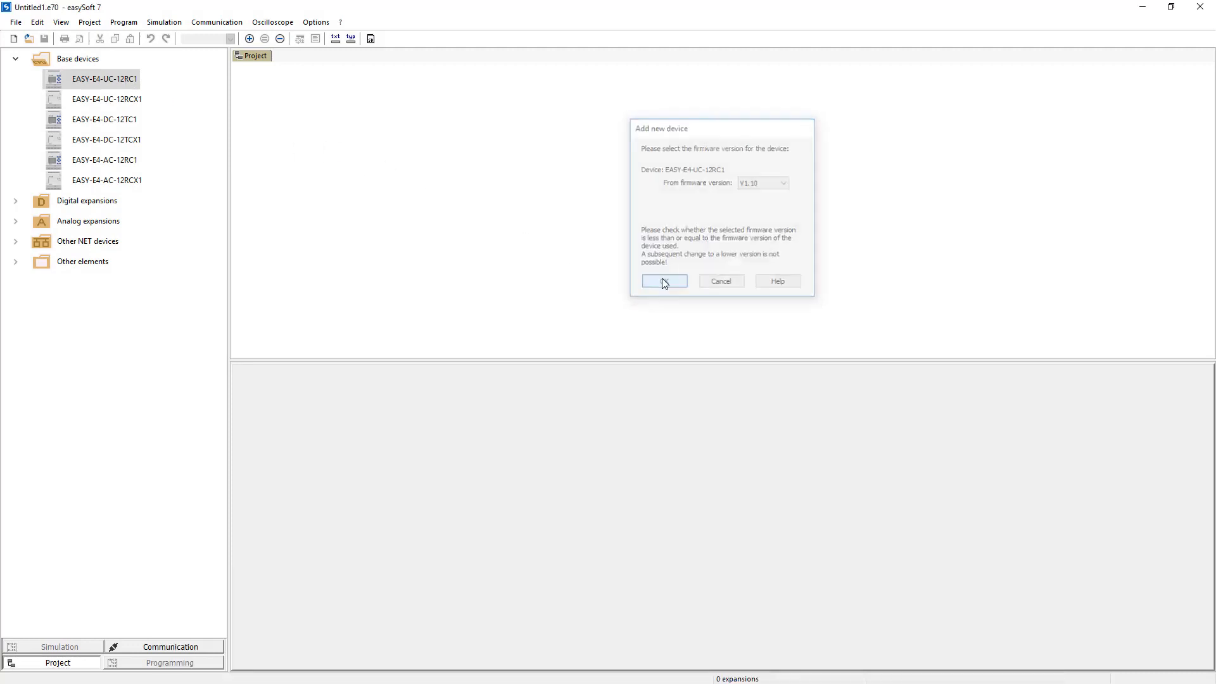
click(662, 281)
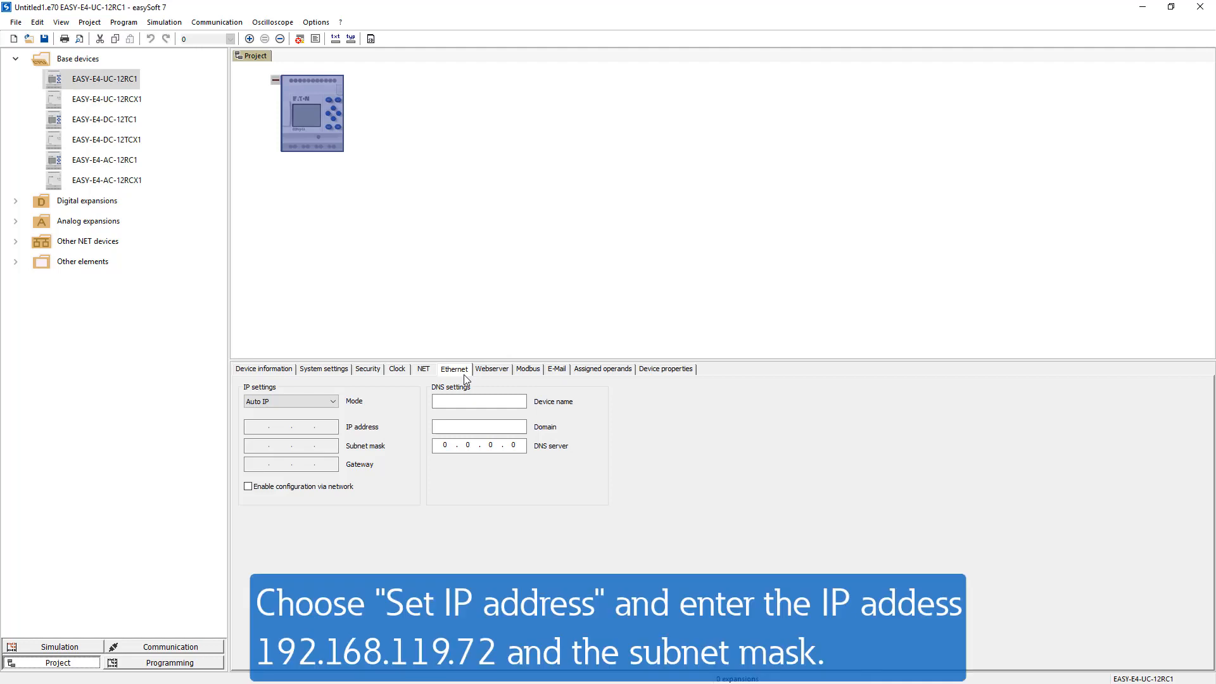
Set mode 'Set IP address' with 192.168.119.72, mask 255.255.255.0 and network configuration enabled.
click(332, 402)
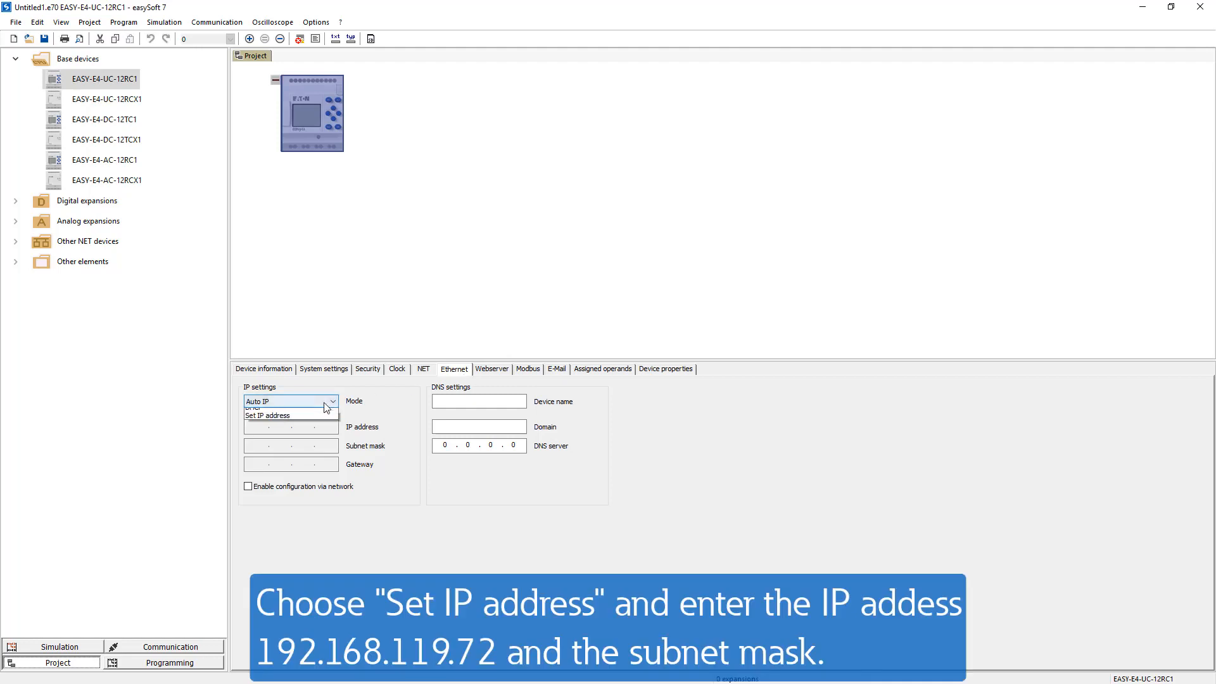
click(267, 415)
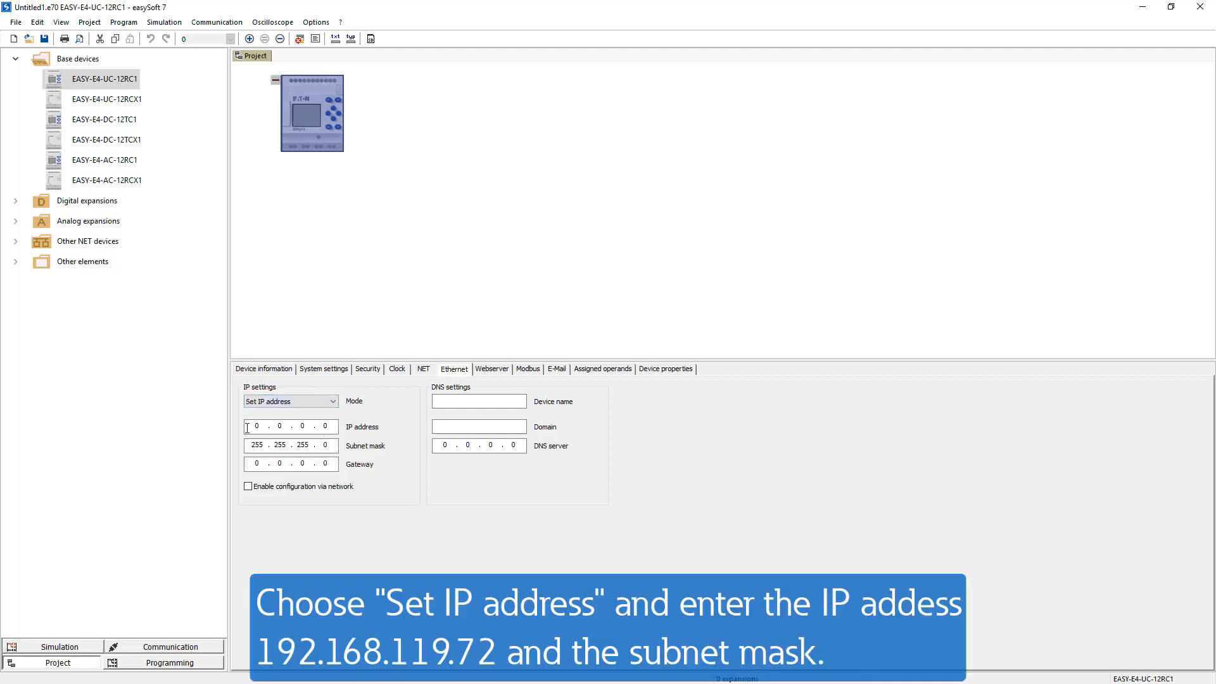
text(192)
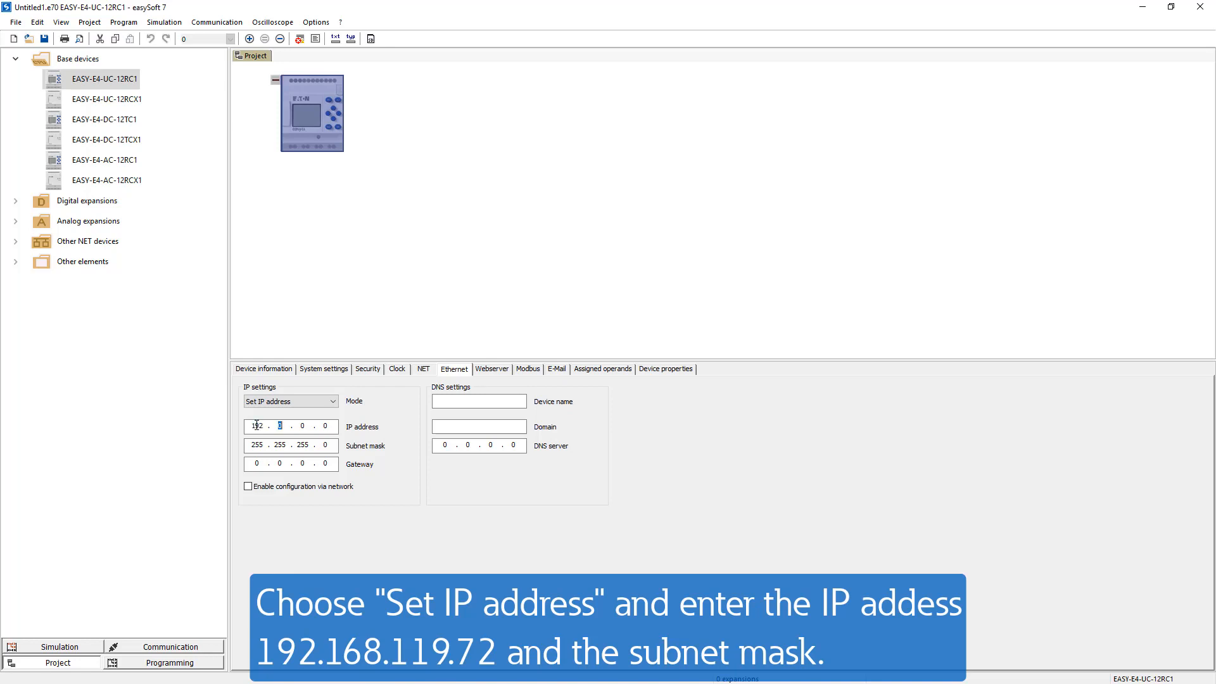
text(168)
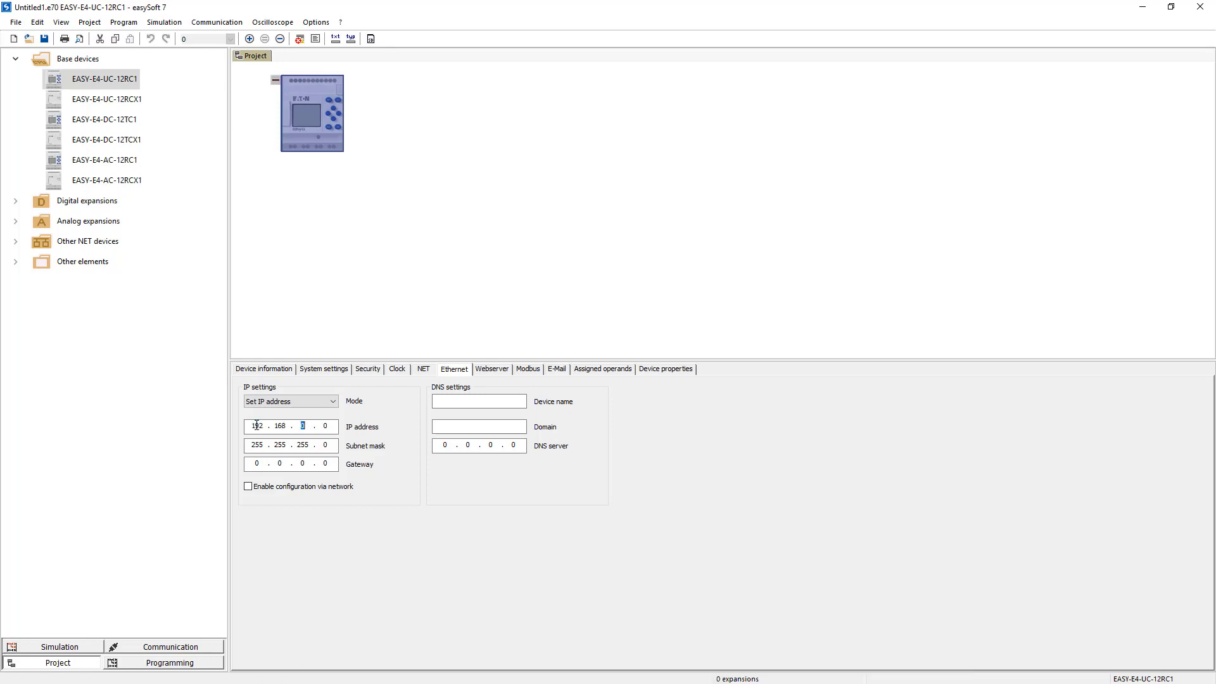
text(119)
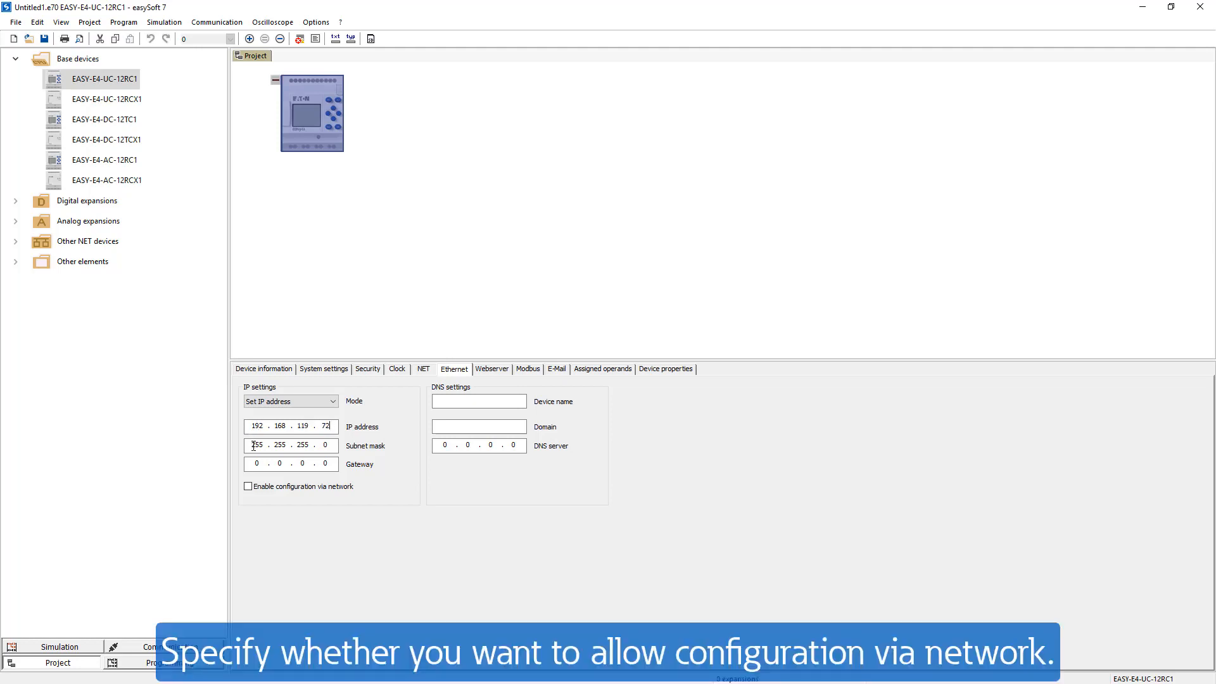
click(247, 485)
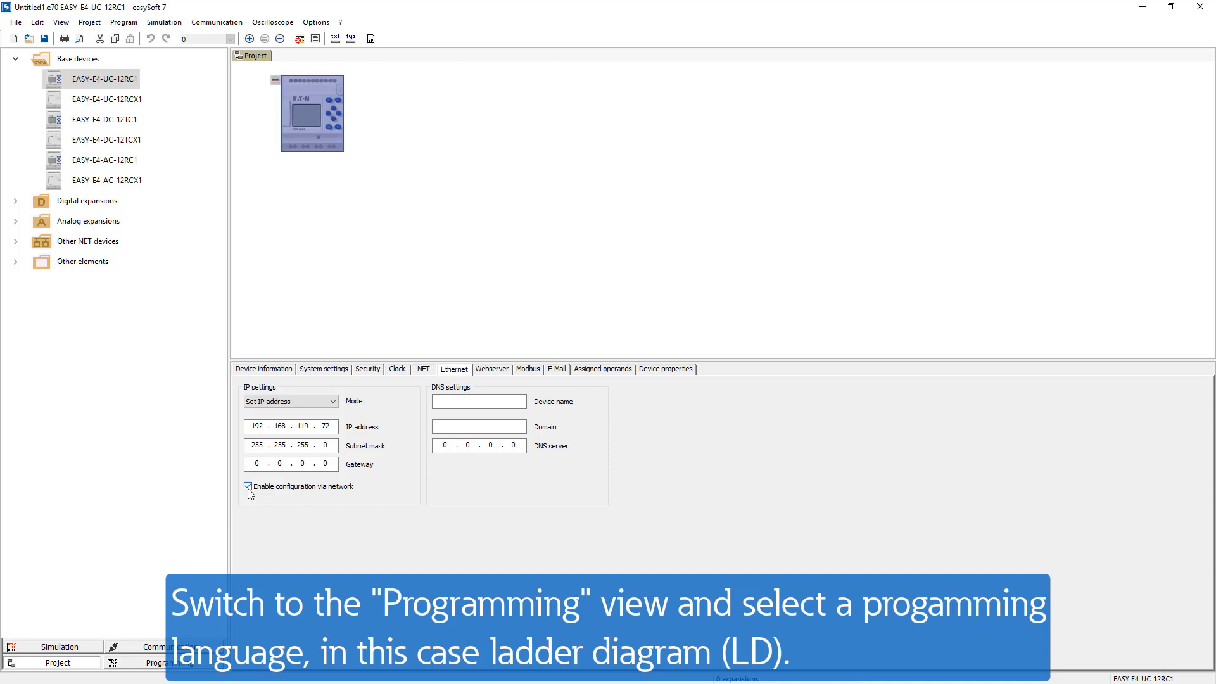
Choose Ladder Diagram (LD) as the programming language for the device program.
click(164, 662)
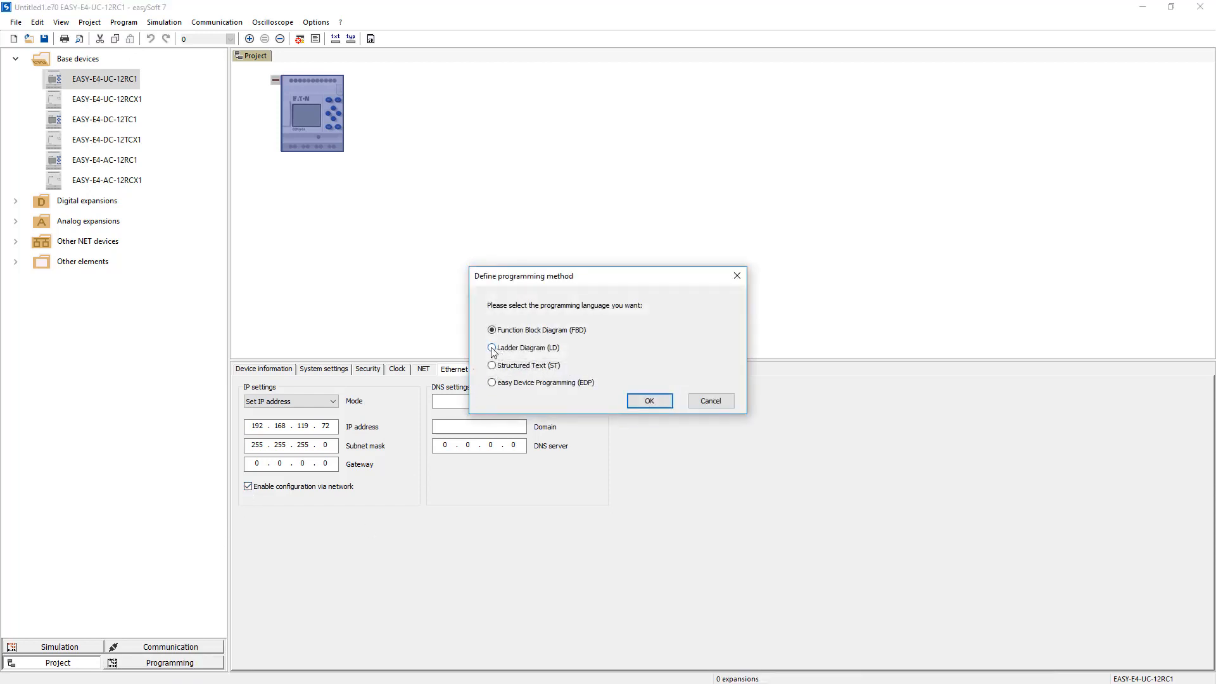
click(648, 400)
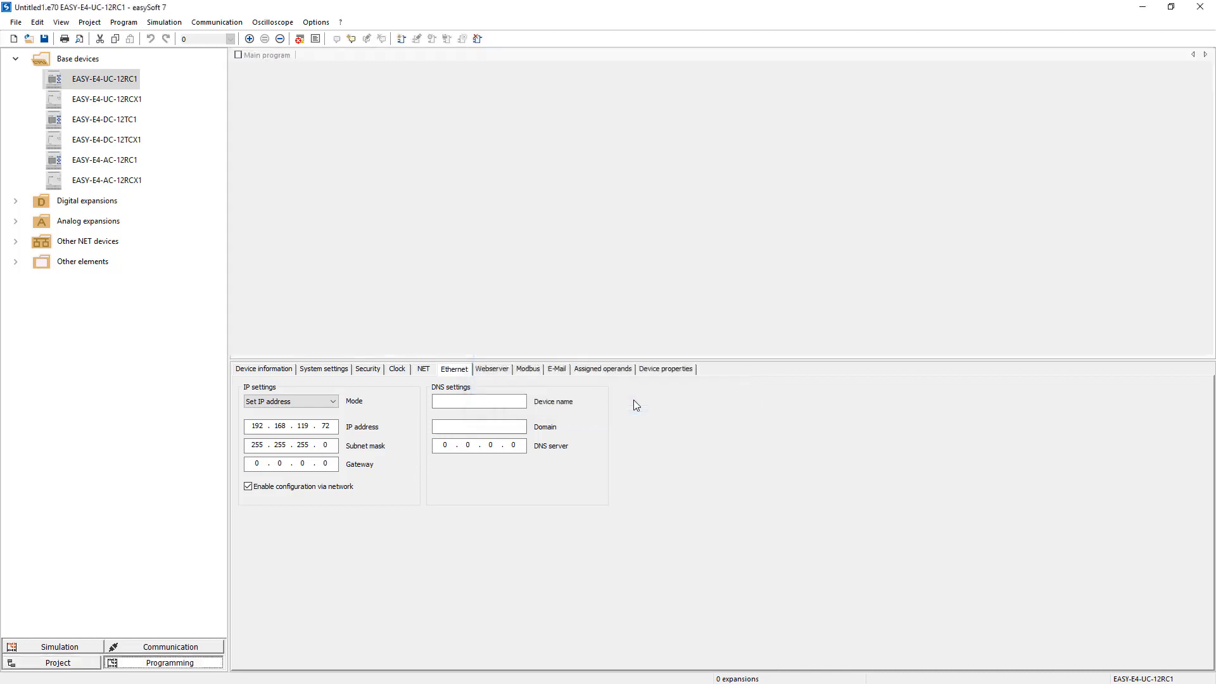
click(168, 662)
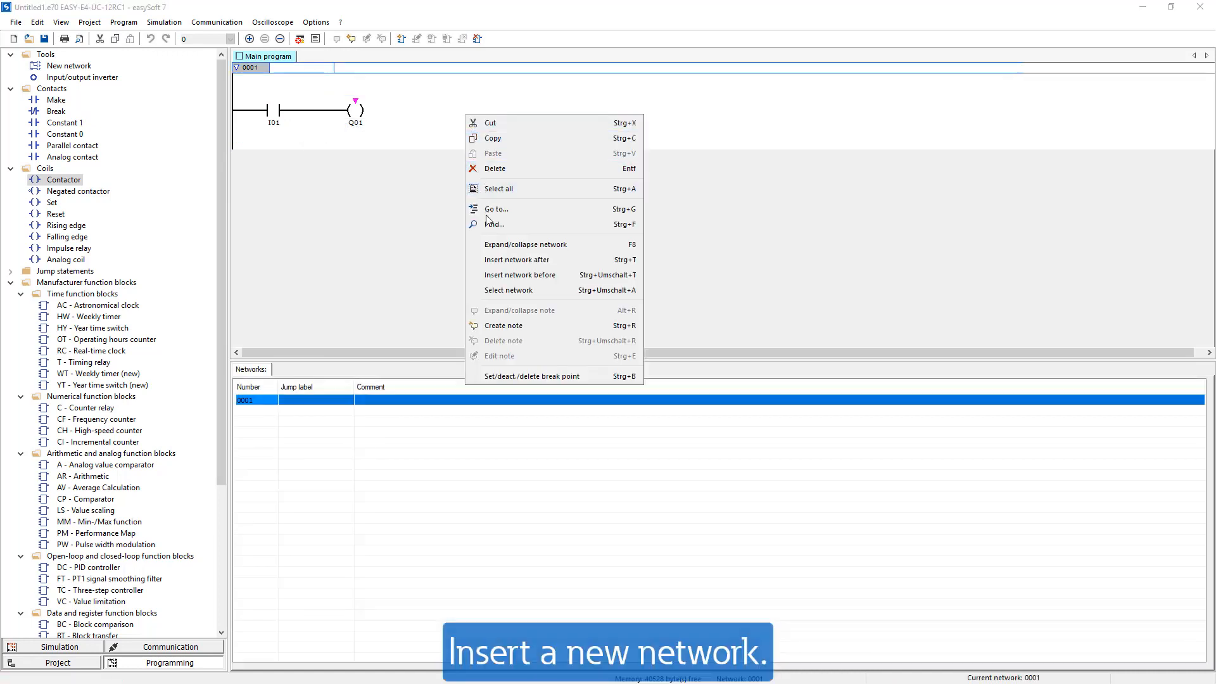
Insert network 0002 with M01 driving Q02 and new networks after it via Ctrl+T.
click(517, 258)
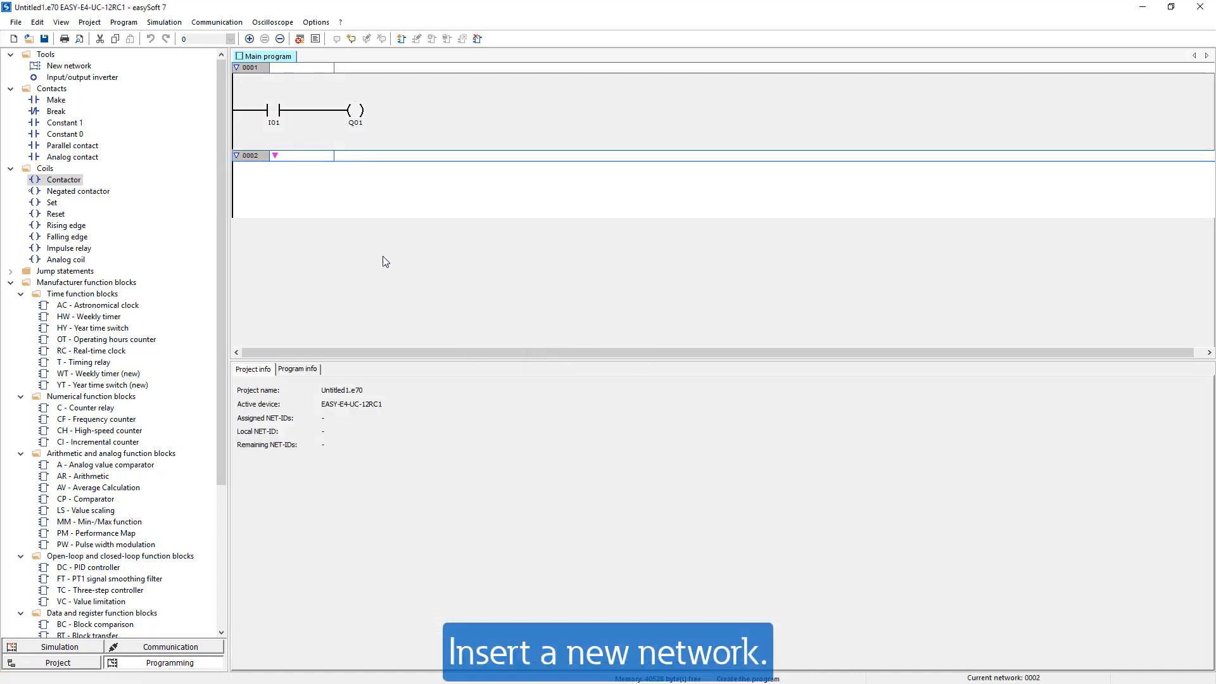
mouse_move(279, 217)
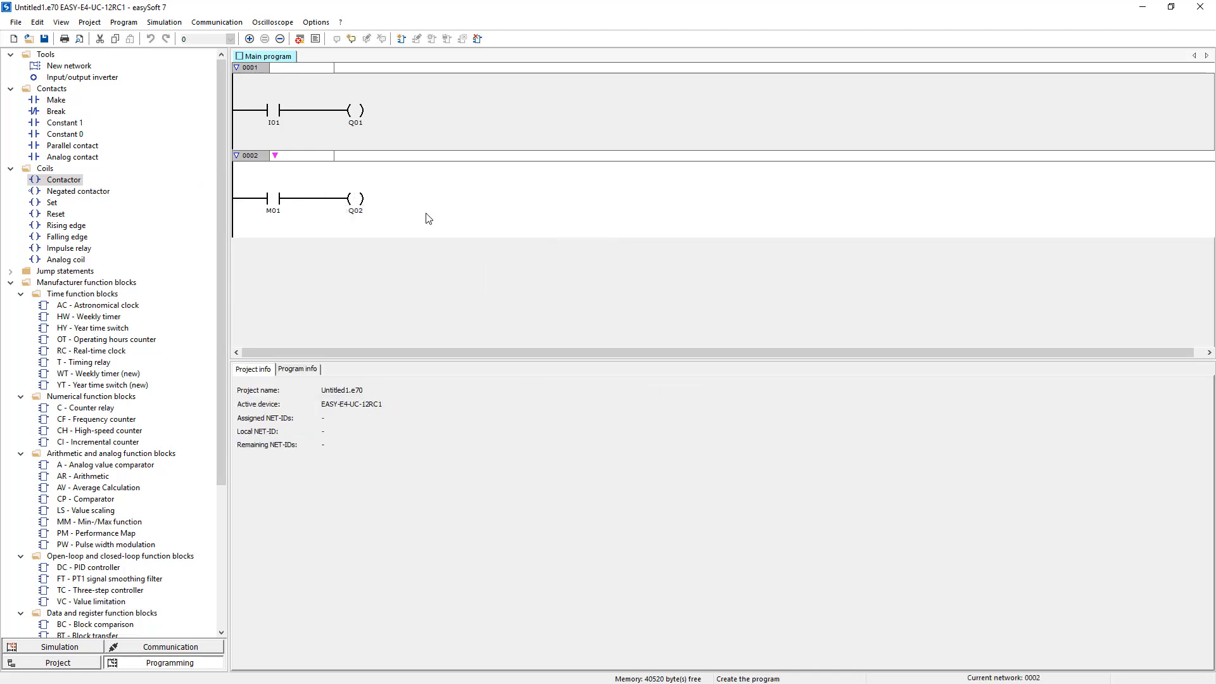
key(ctrl+t)
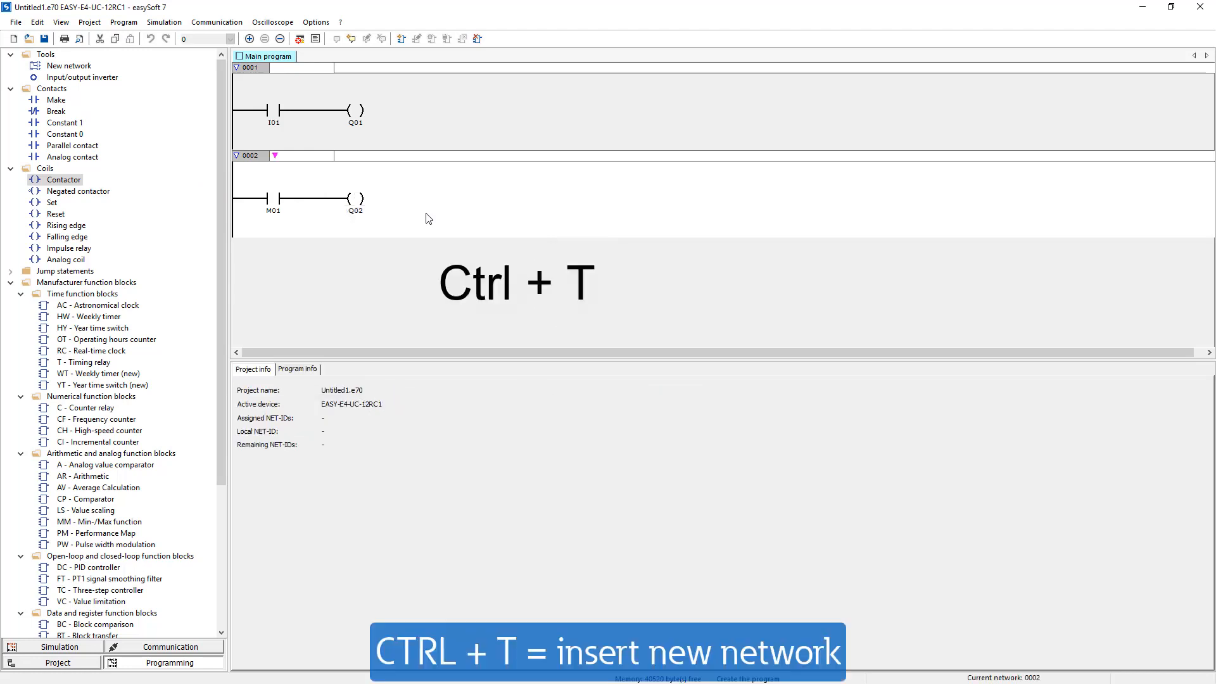
key(ctrl+t)
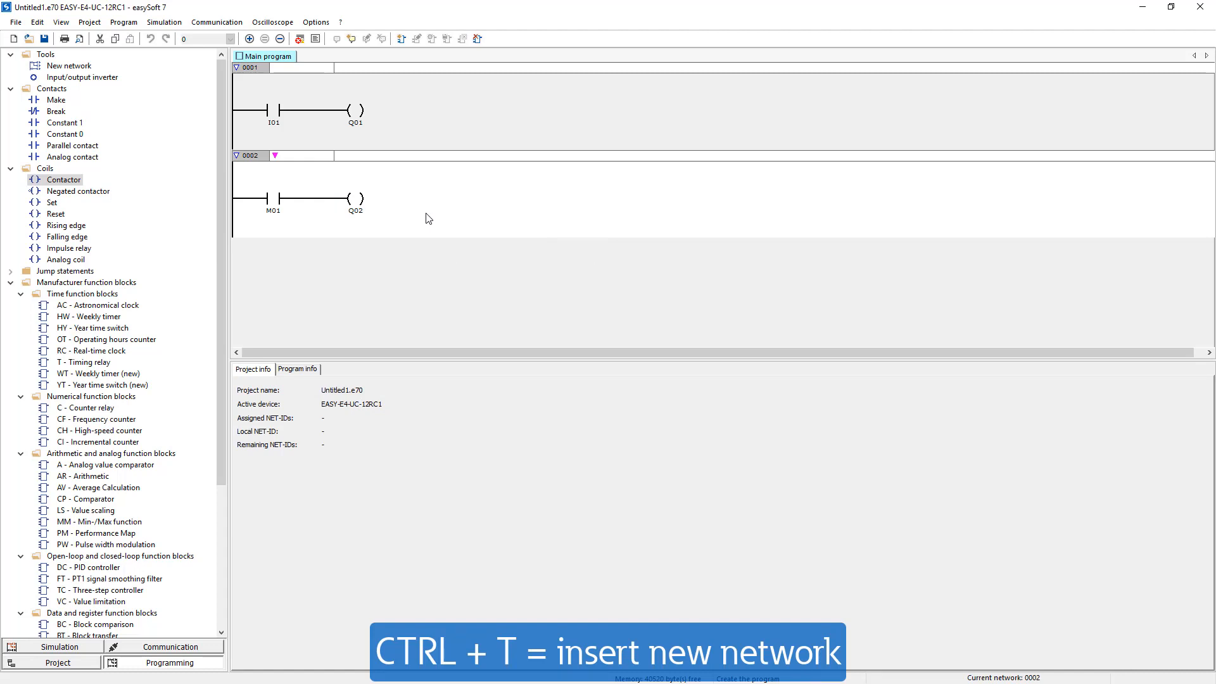
key(ctrl+t)
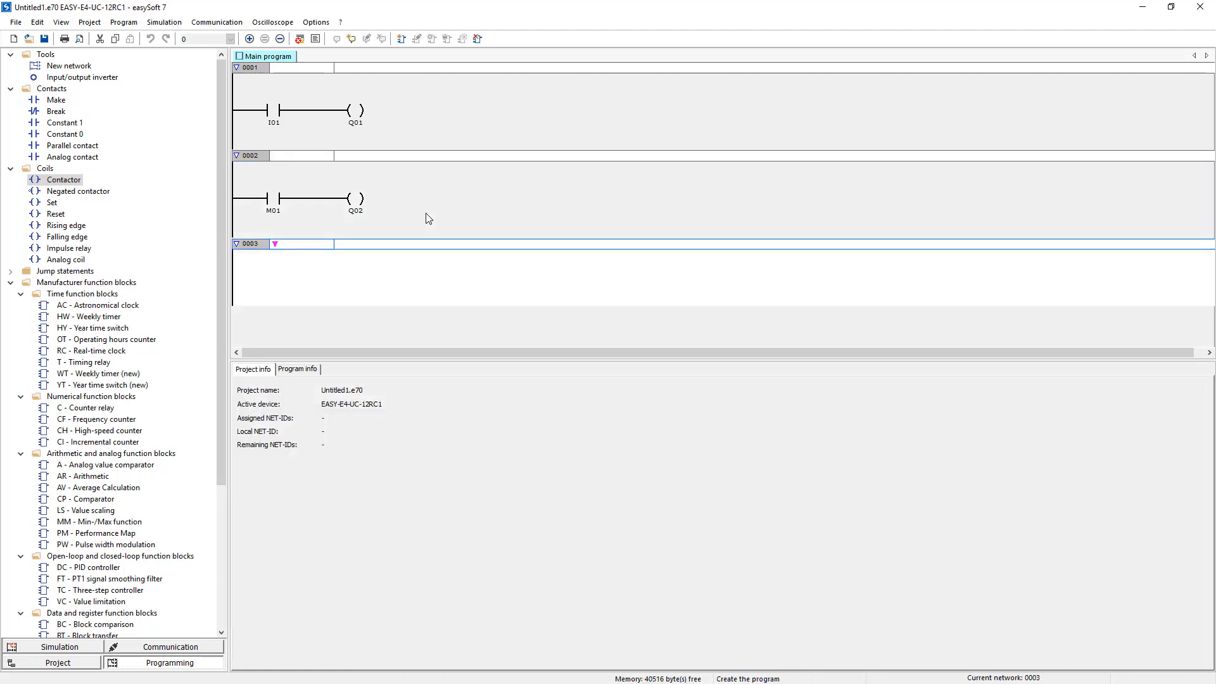
mouse_move(372, 274)
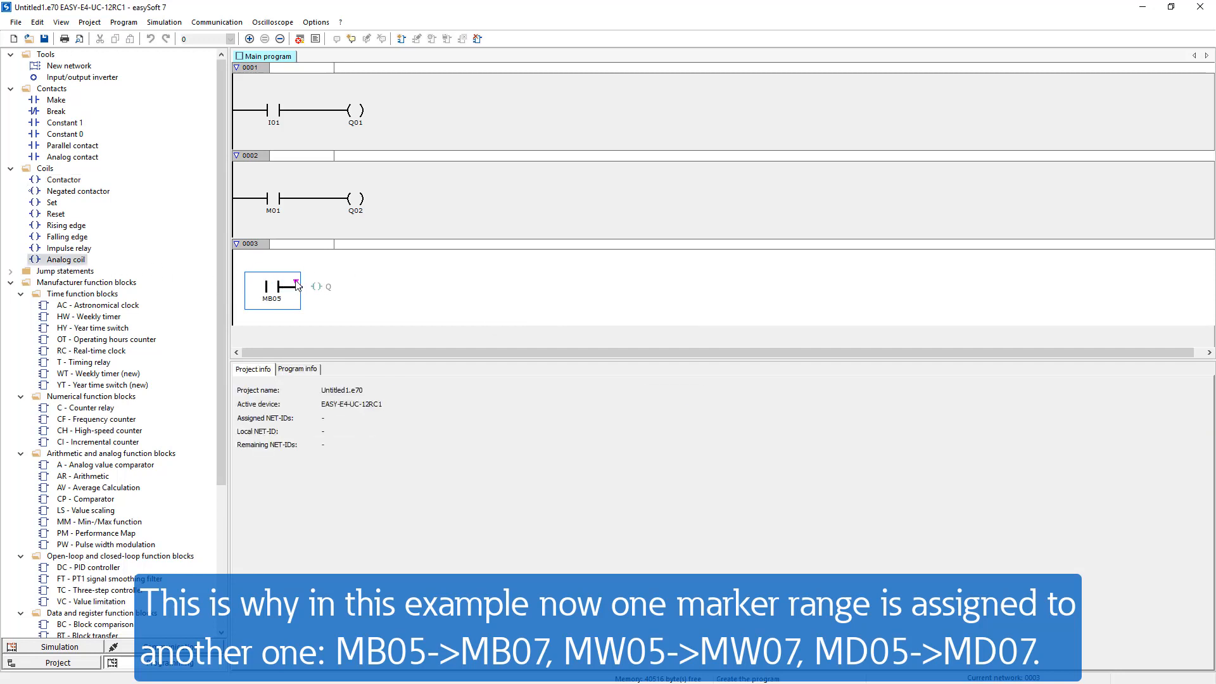
Place analog coil MB07 after the MB05 contact in network 0003.
click(349, 285)
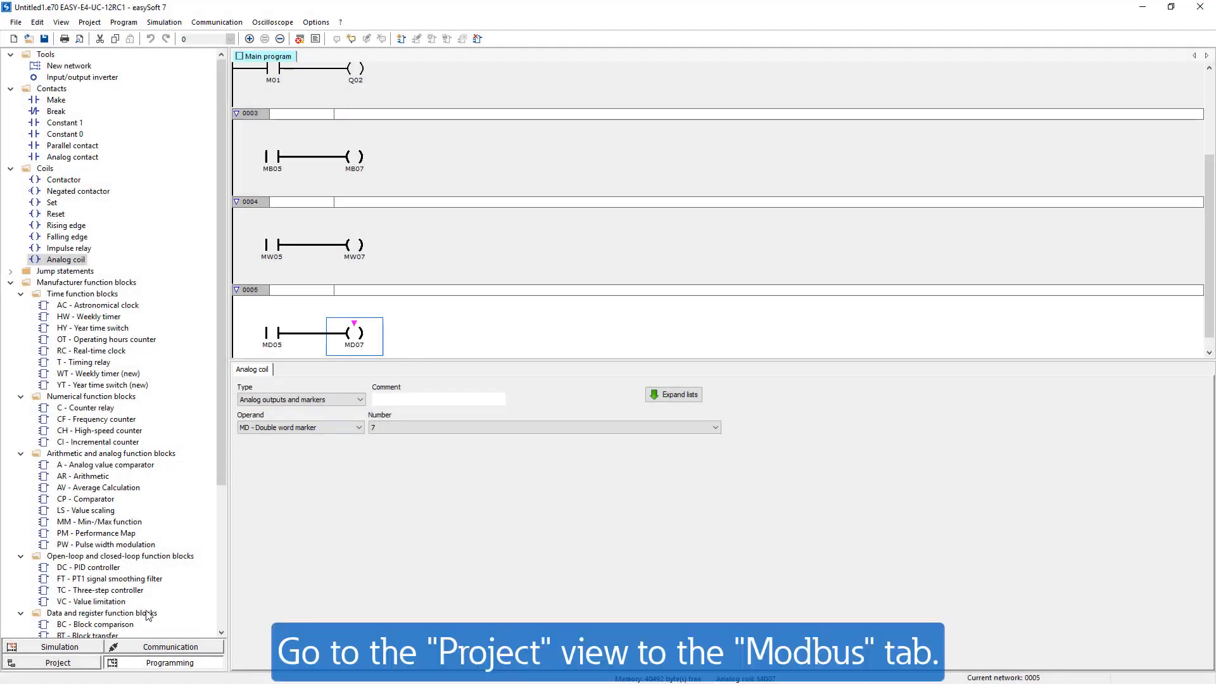
Enable the Modbus TCP server in the device's Modbus settings and start the marker range at MW01.
click(58, 662)
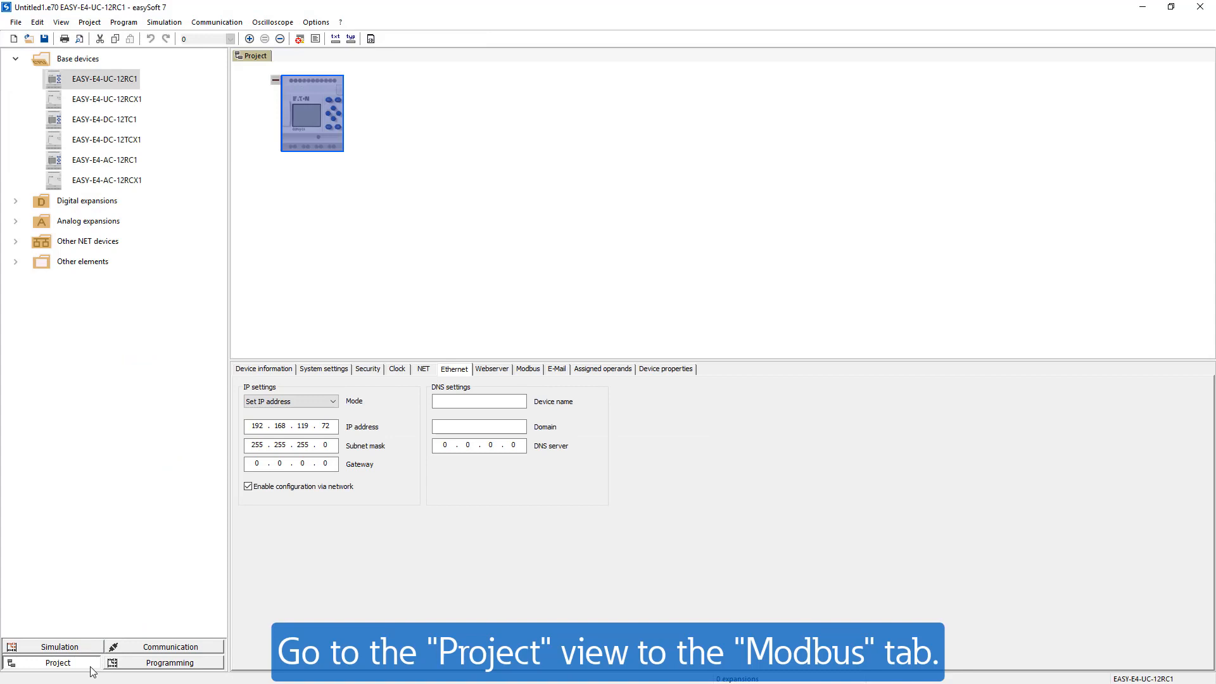
mouse_move(536, 372)
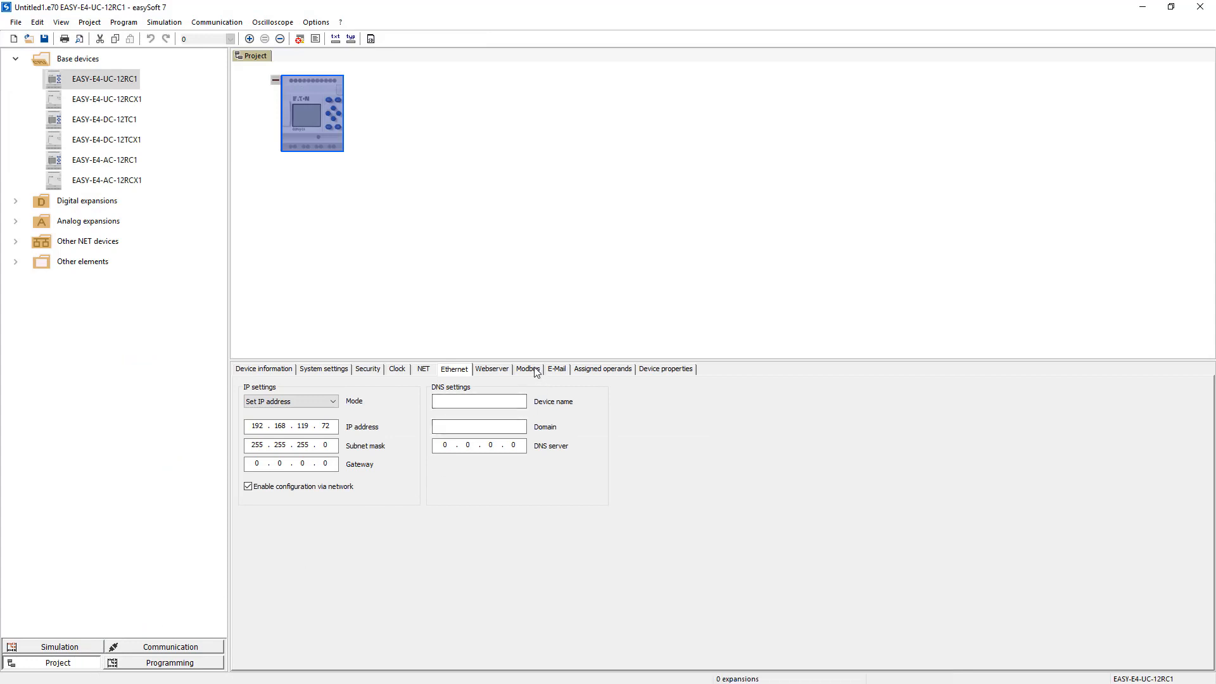
click(526, 368)
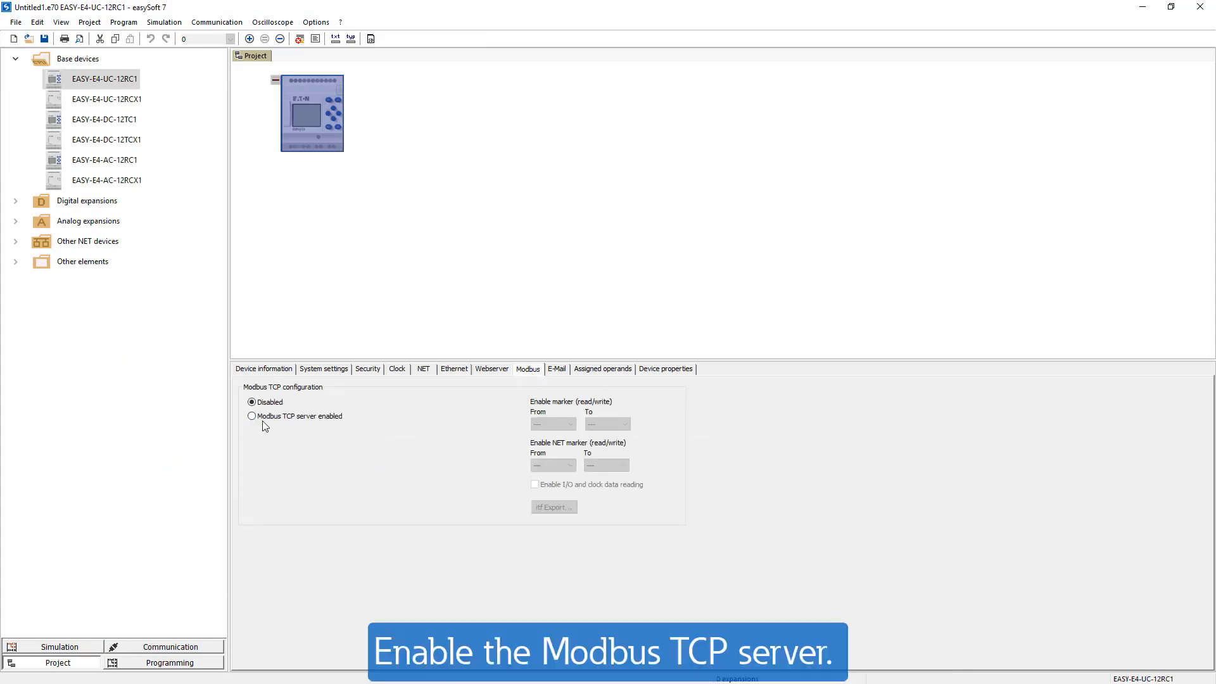
click(250, 416)
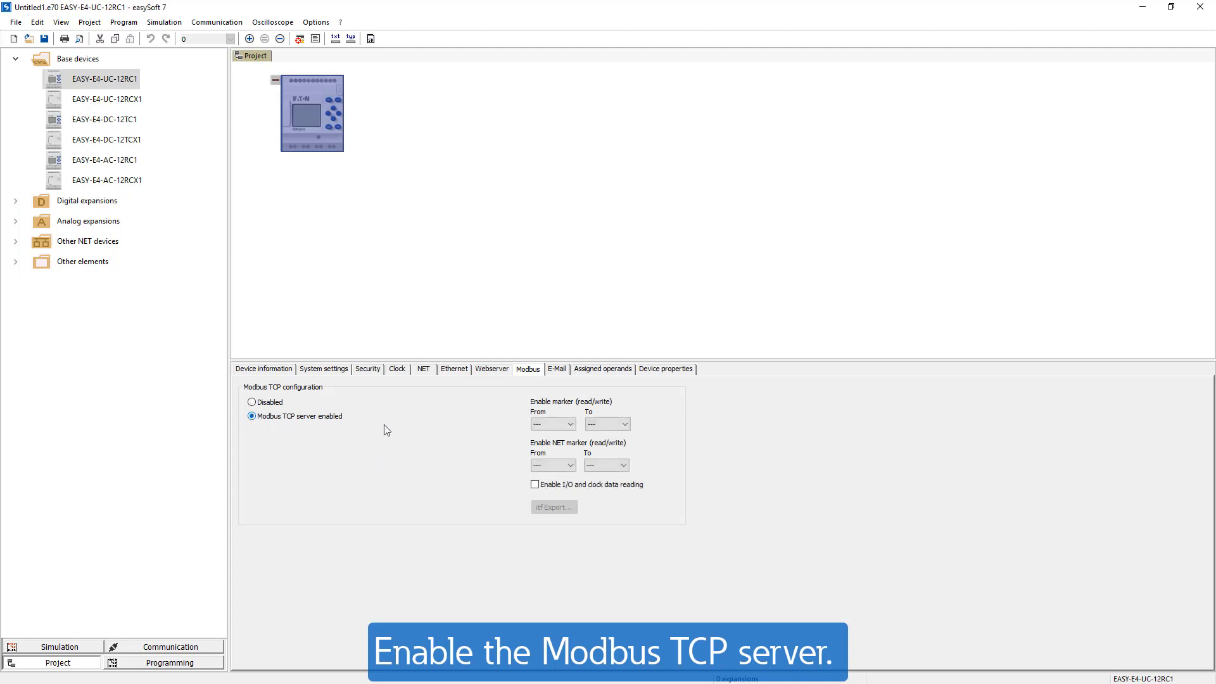
click(571, 424)
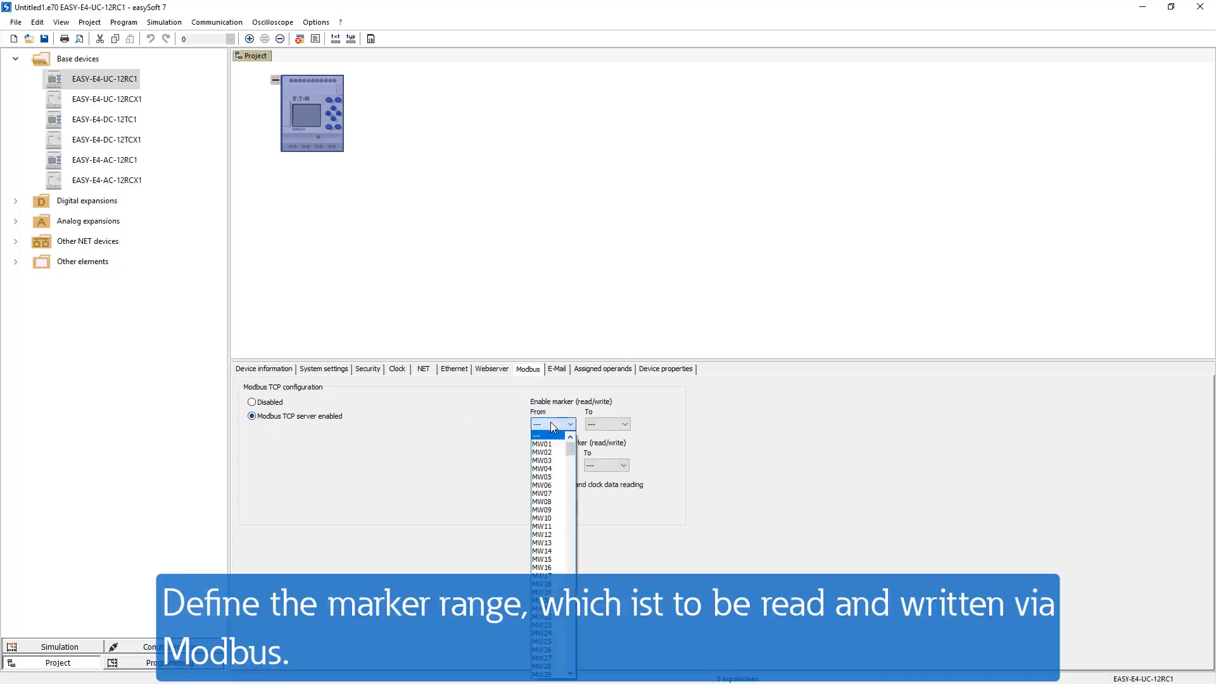
click(543, 443)
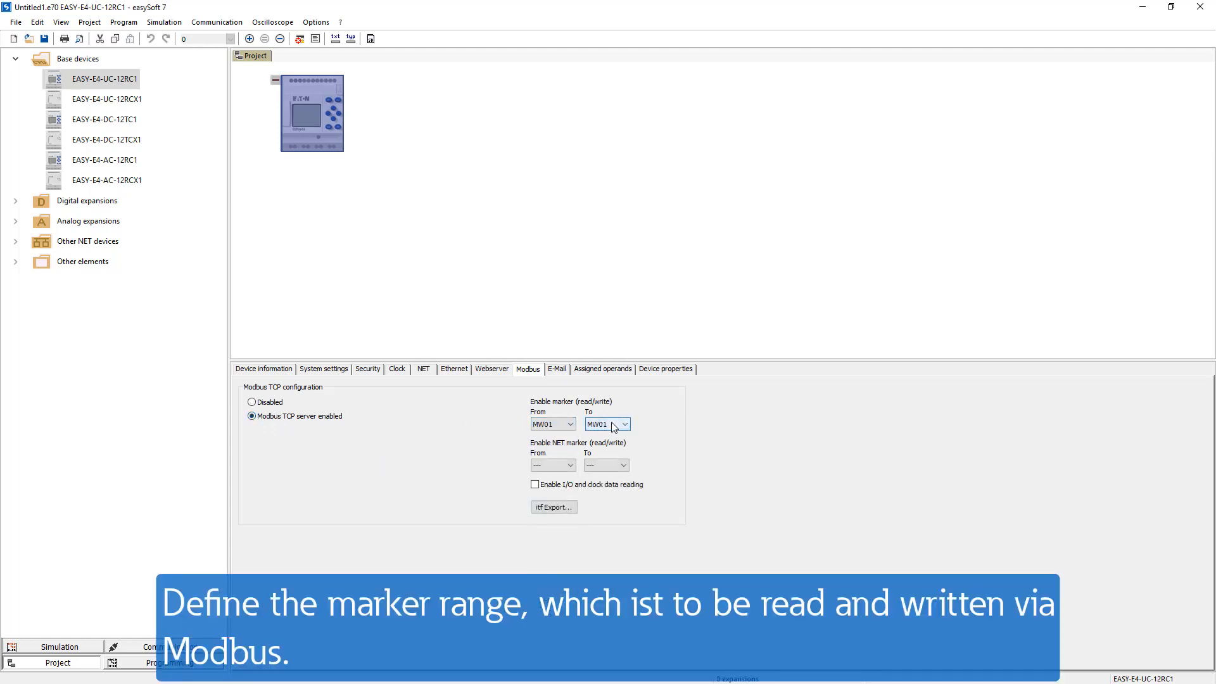
End the marker range at MW512 and allow I/O and clock data reading.
click(623, 424)
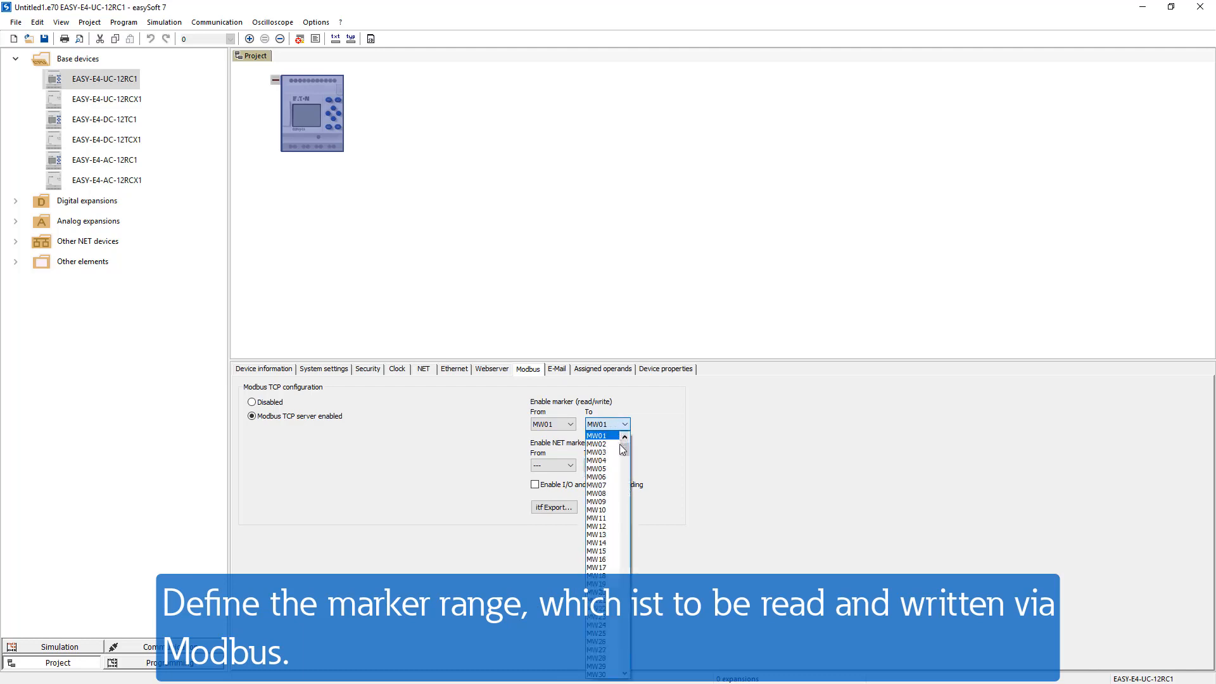
scroll(down, 3)
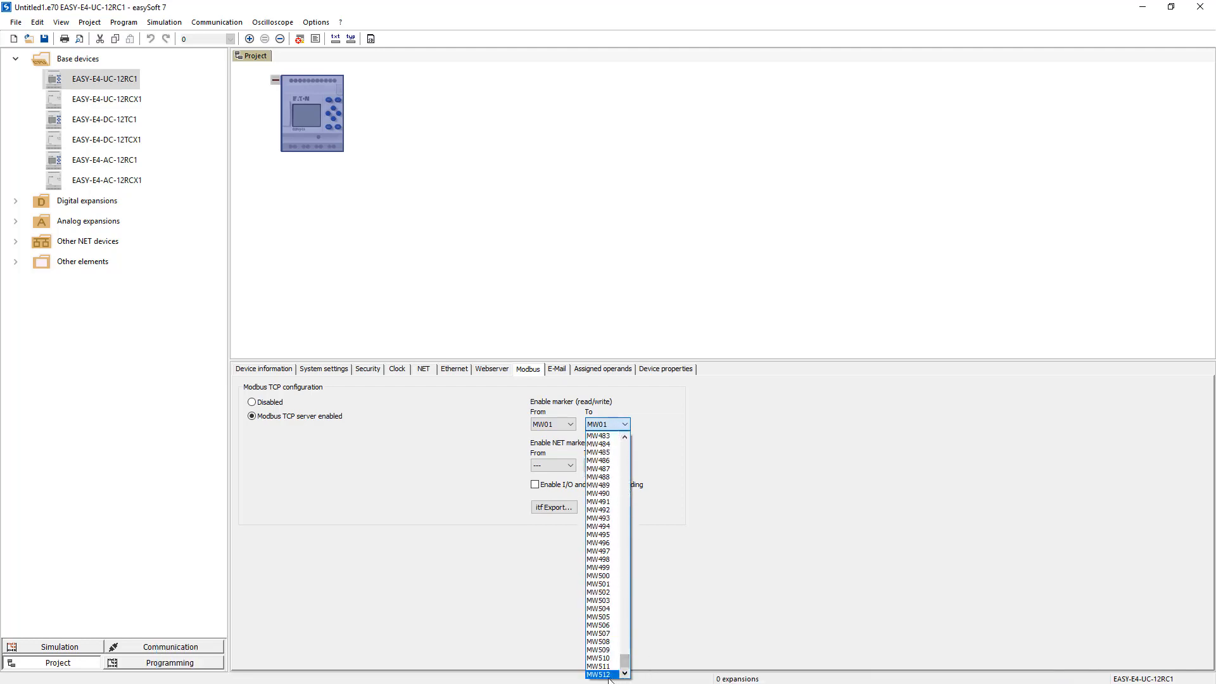
click(596, 674)
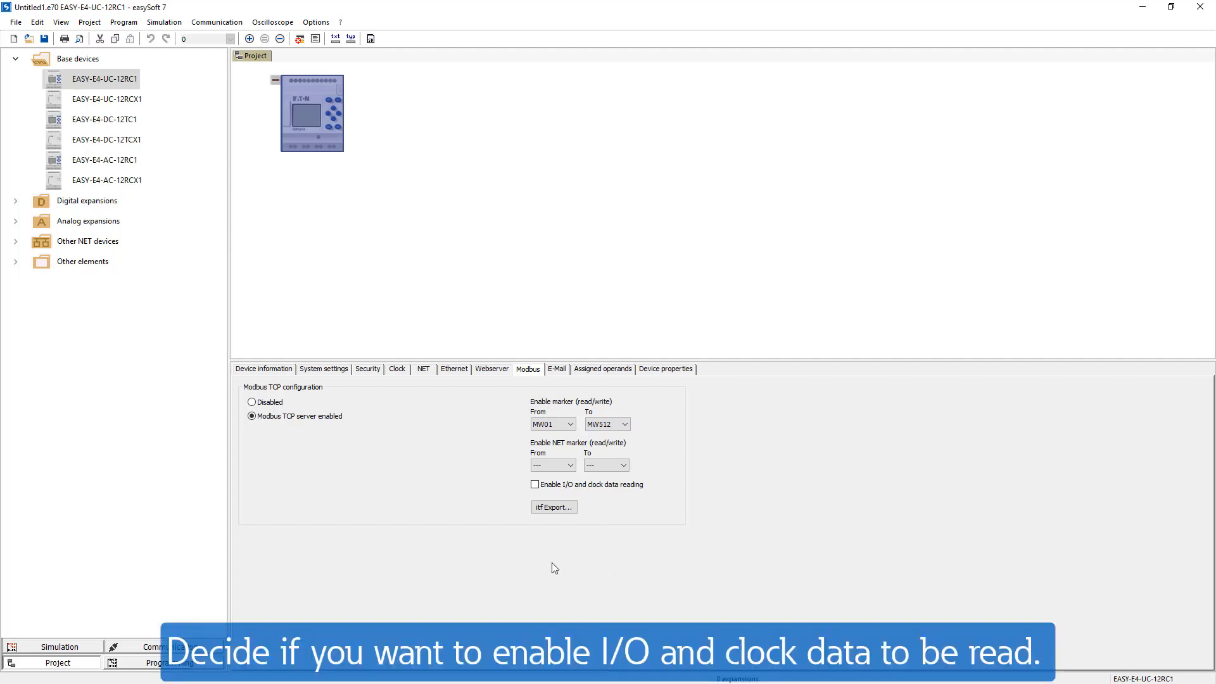
click(534, 483)
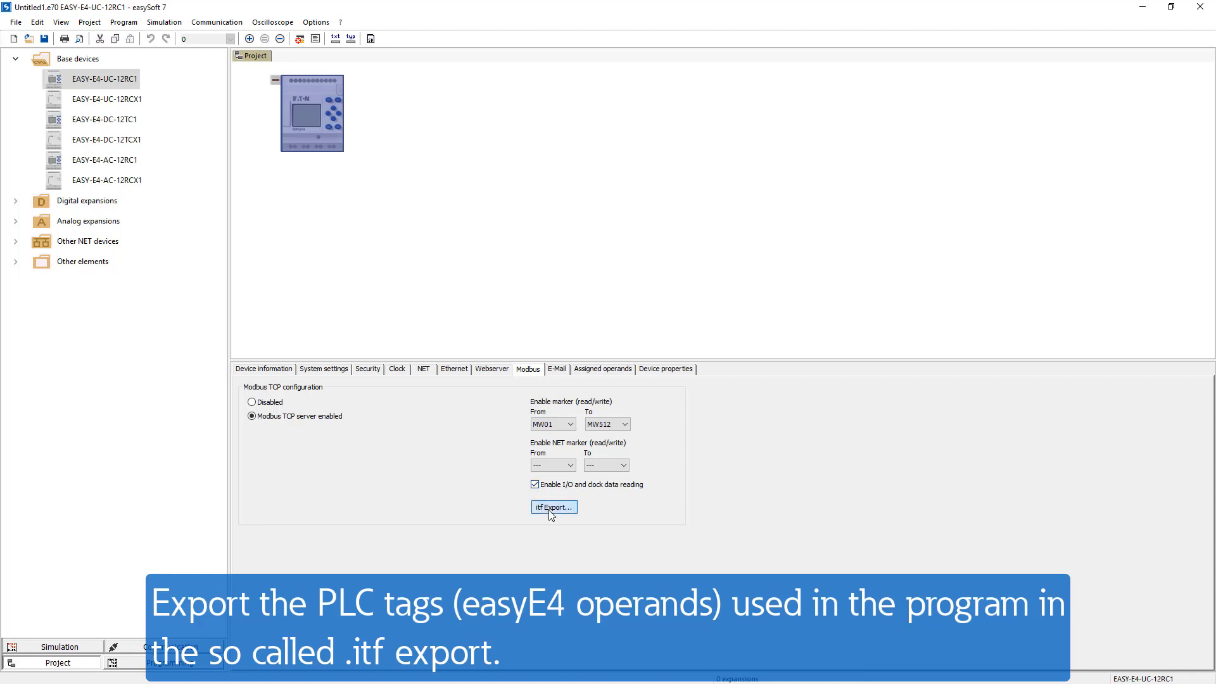
Export the operands to Xv102_easyE4.itf on the Desktop and confirm the success message.
click(552, 506)
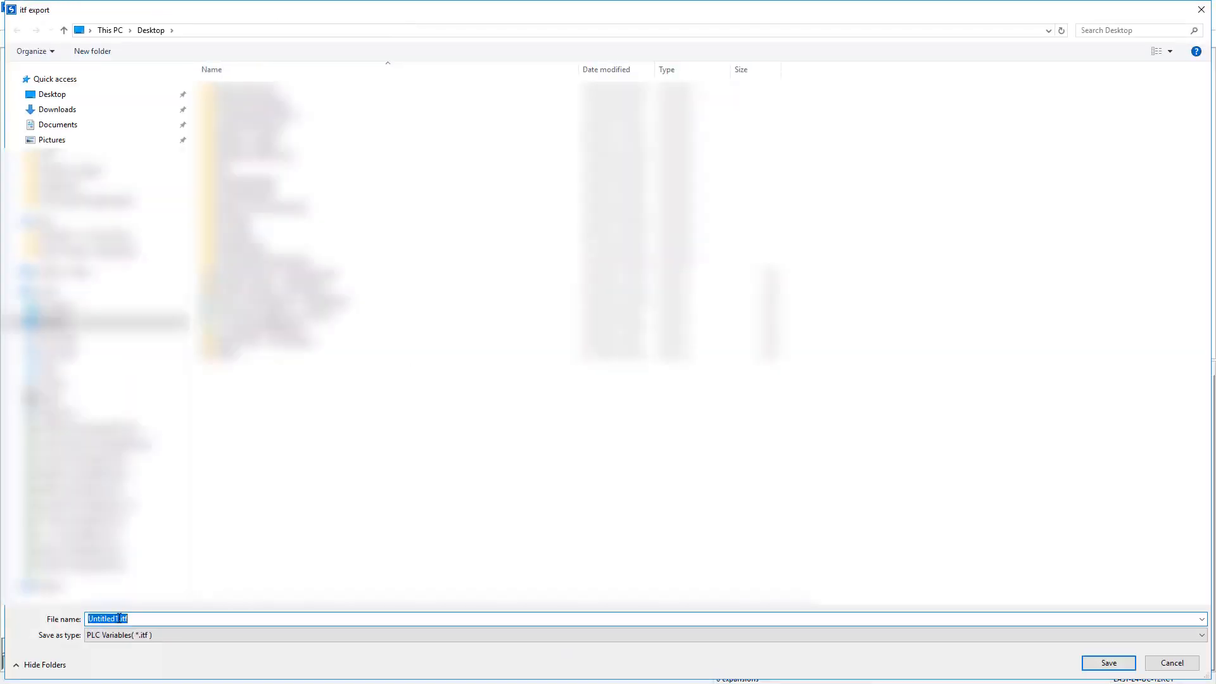
click(109, 618)
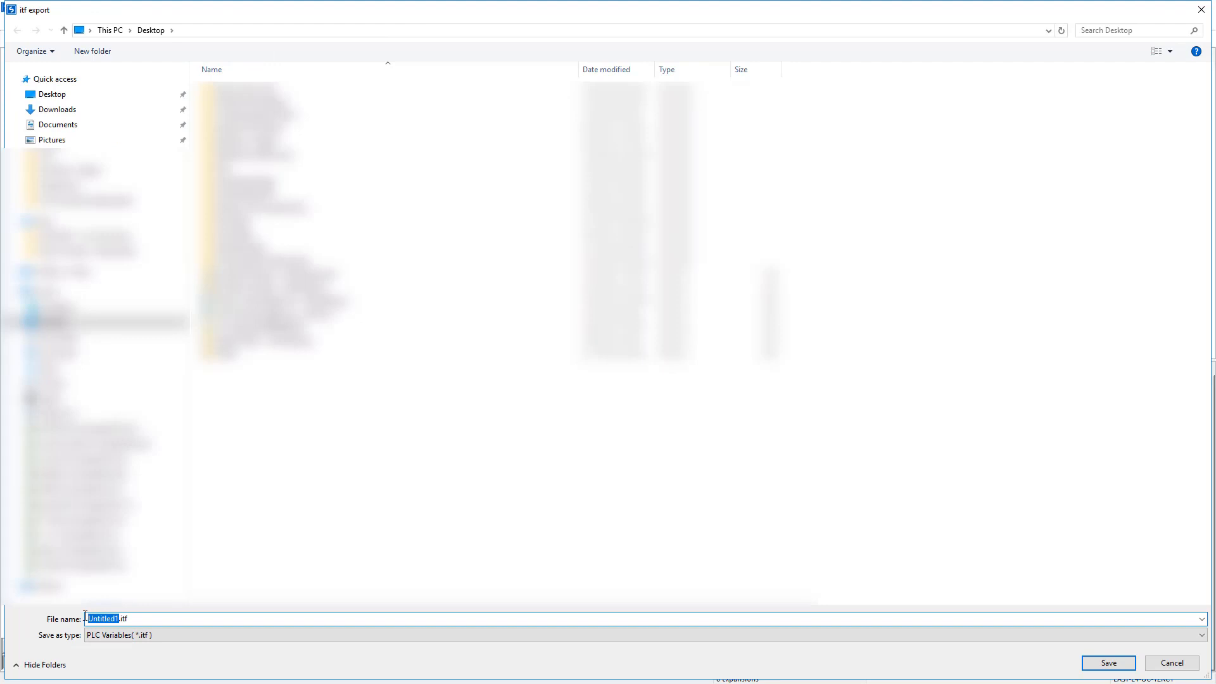
text(Xv102.itf)
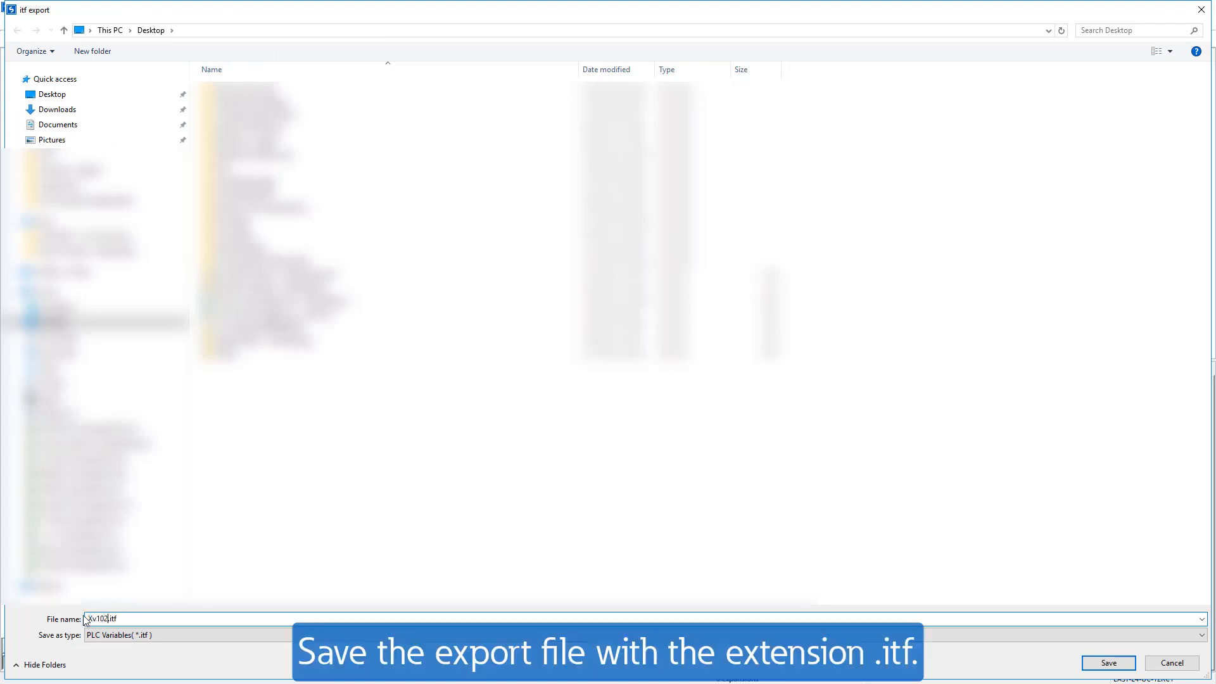
text(_easyE4)
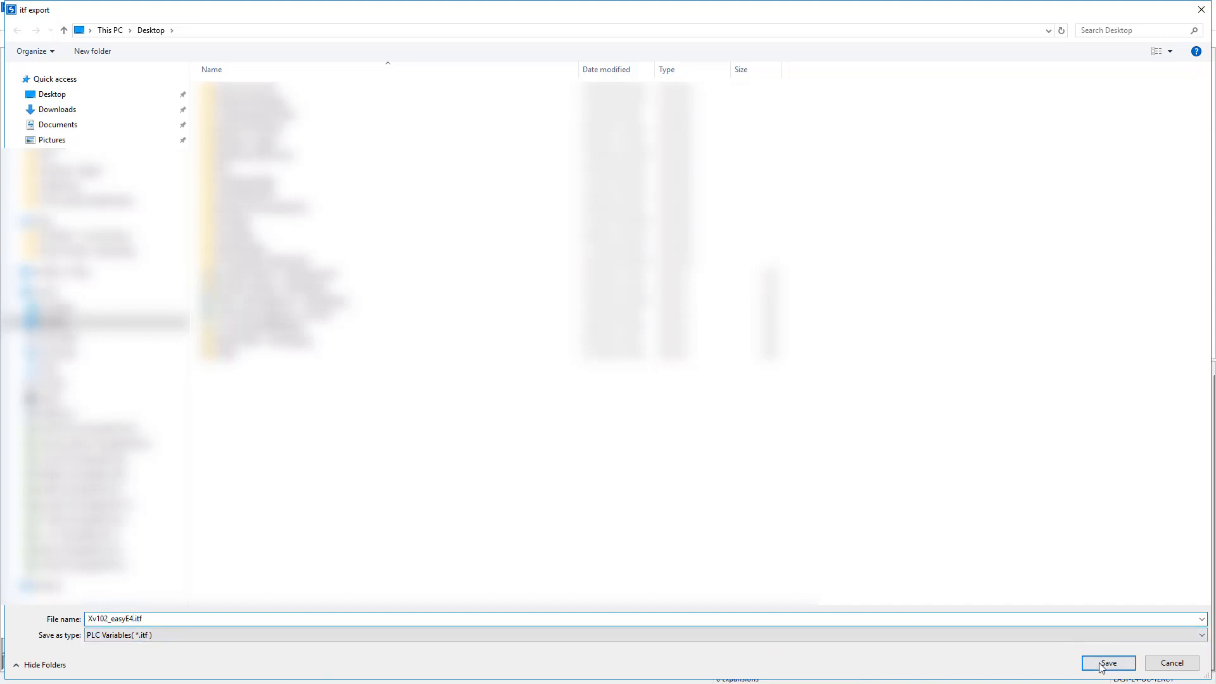
click(1107, 662)
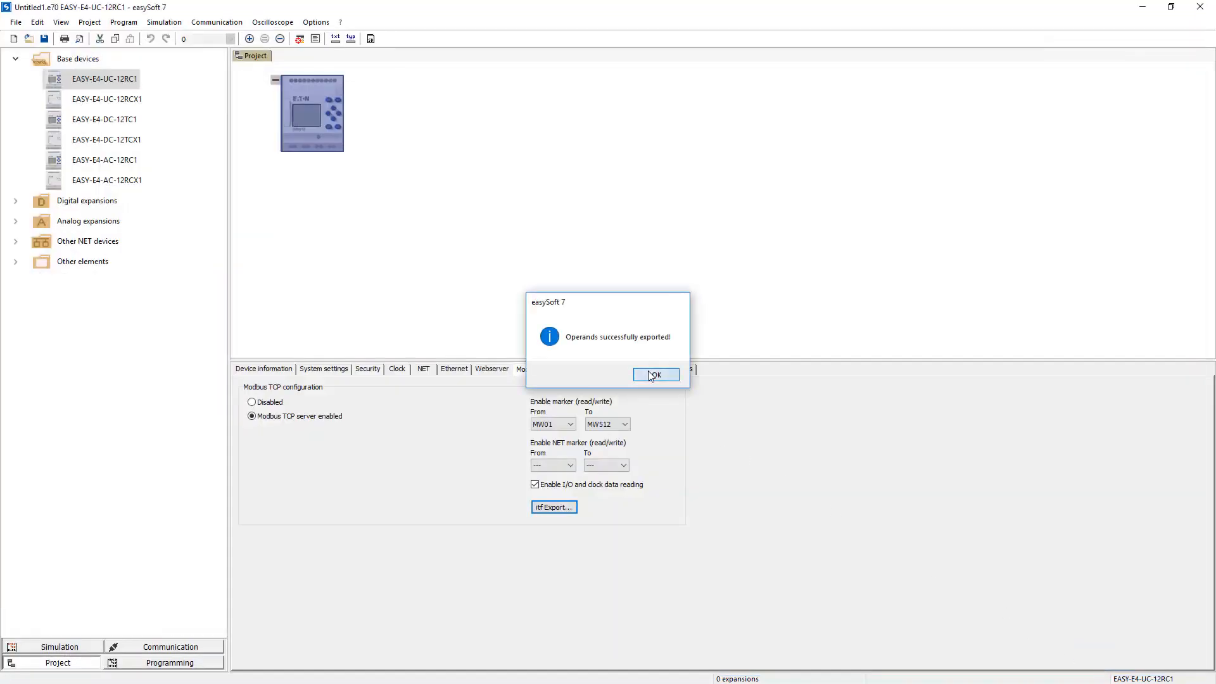
click(654, 375)
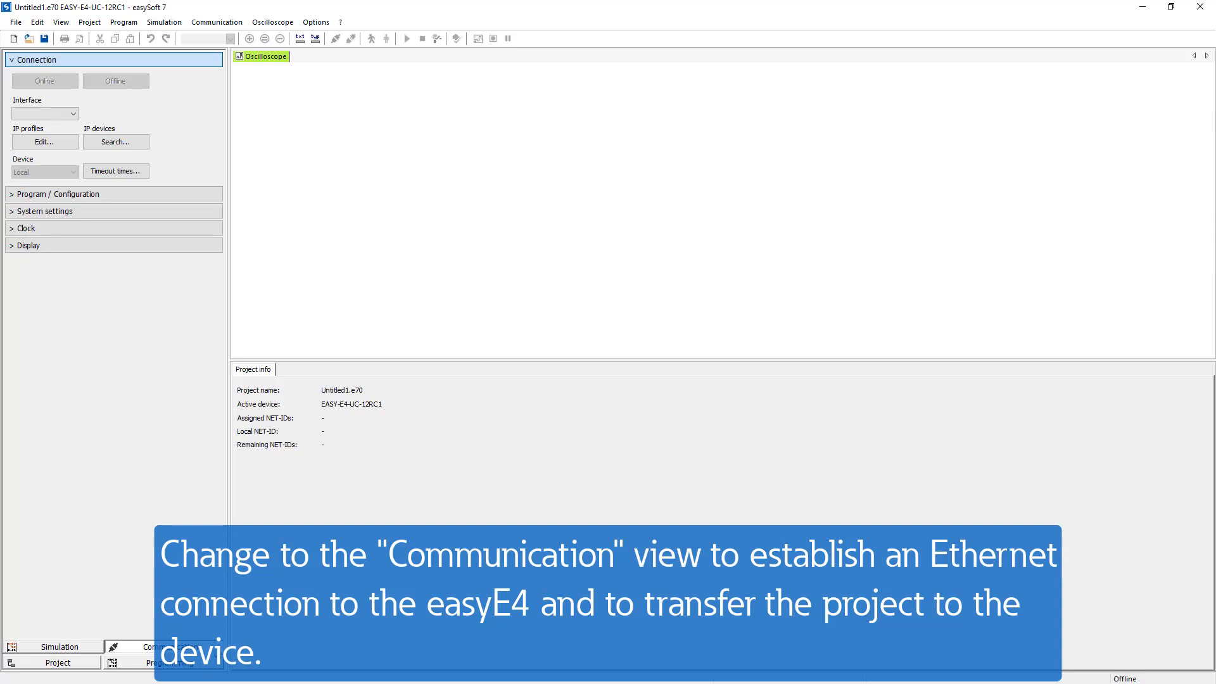
Search via the ASIX USB Ethernet adapter, find the easyE4 and write IP 192.168.119.72 / 255.255.255.0 to it.
click(116, 142)
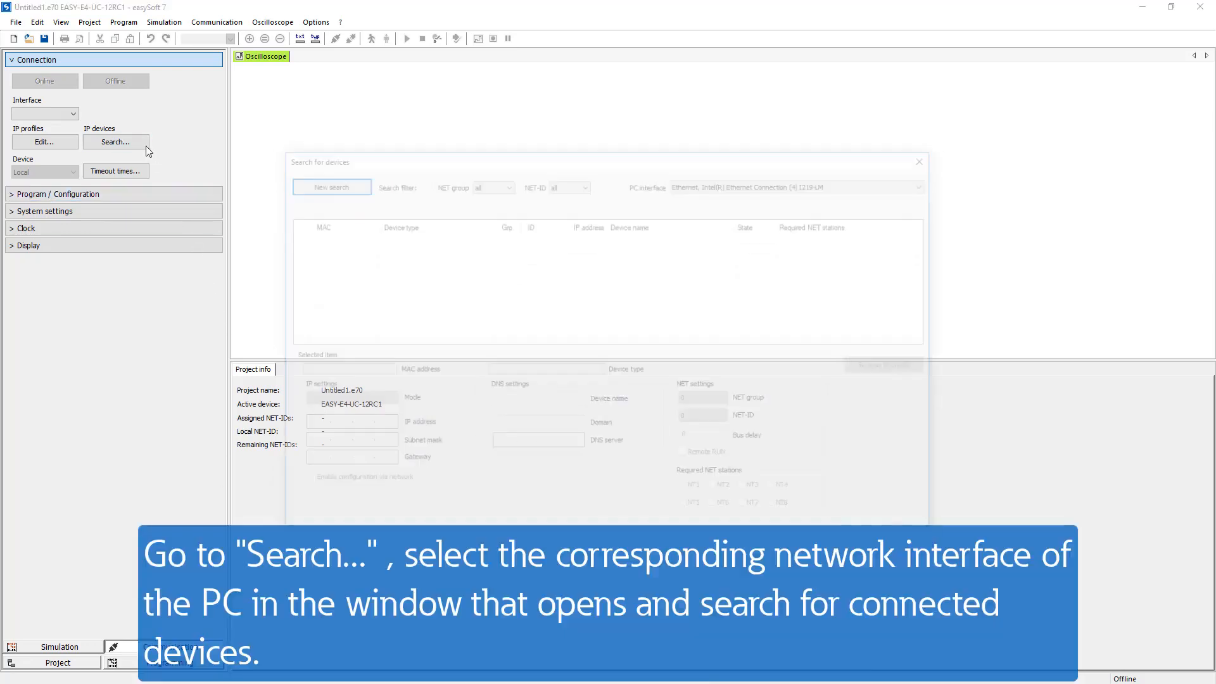
click(928, 183)
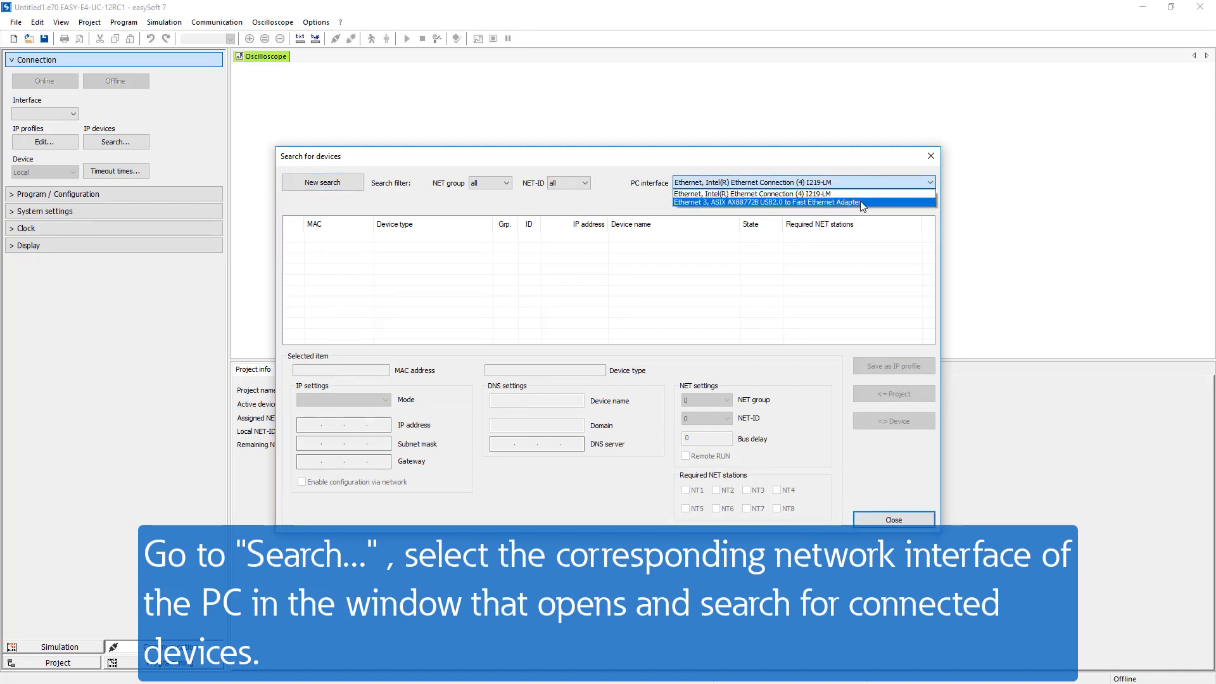
click(765, 203)
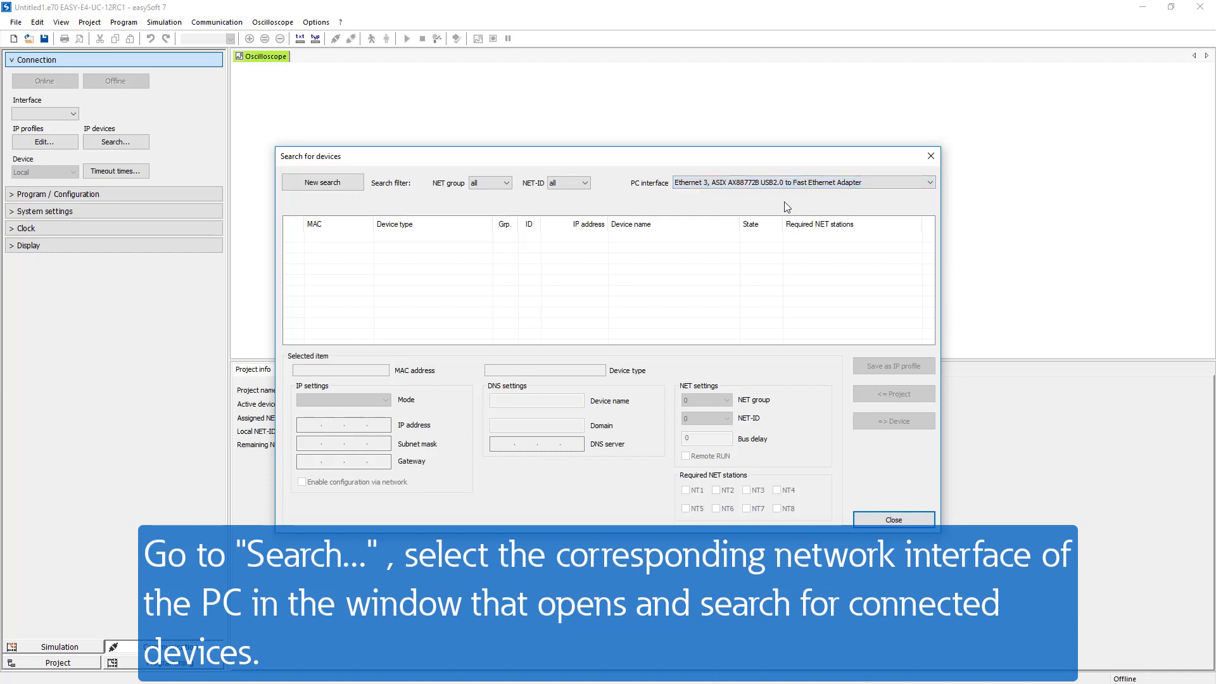
click(321, 182)
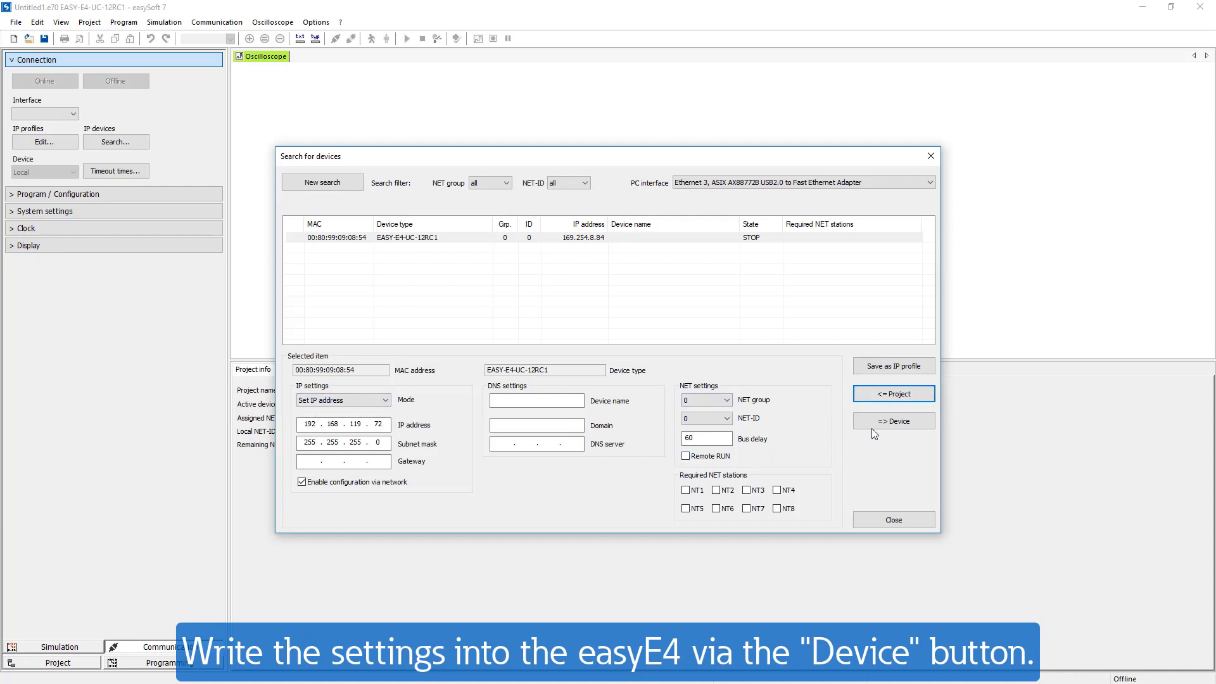
click(893, 420)
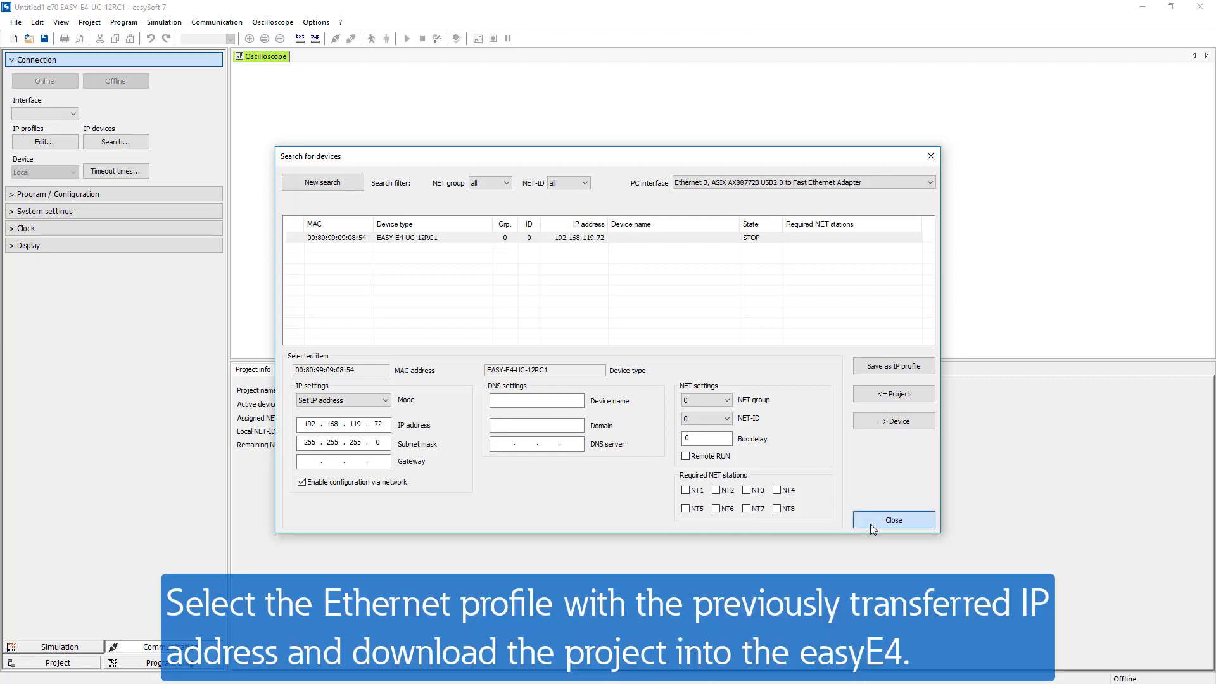
Go online with the easyE4 using the Prj: 192.168.119.72 interface profile.
click(893, 519)
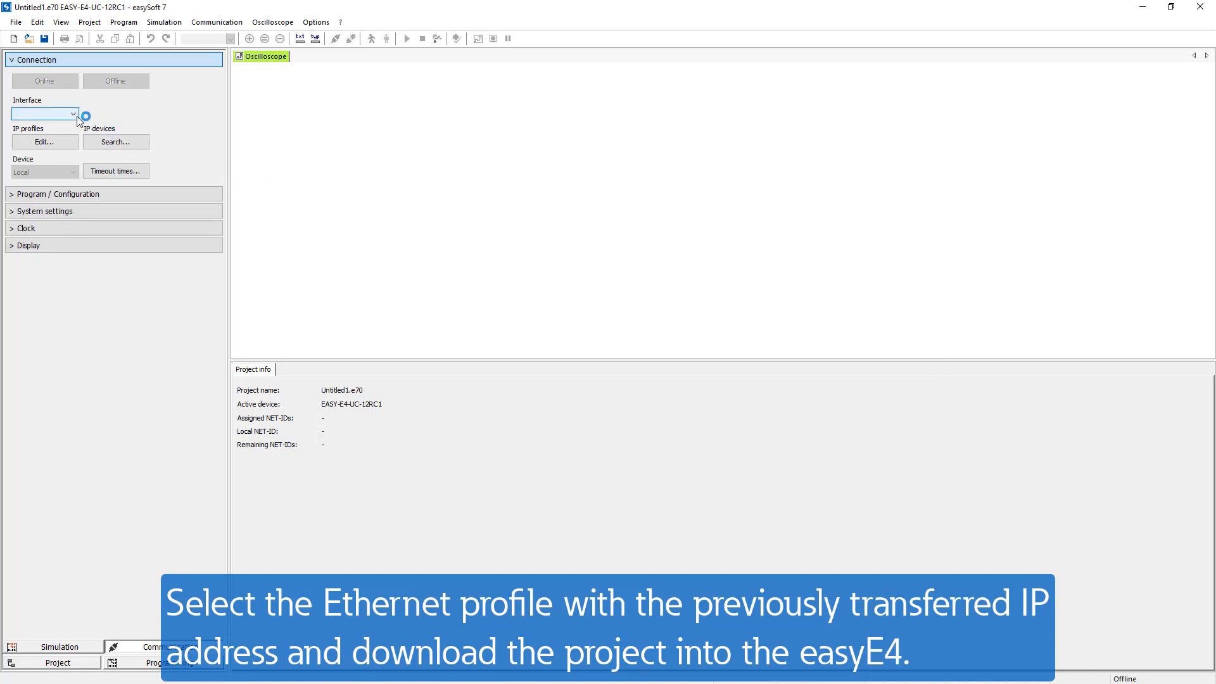
click(45, 113)
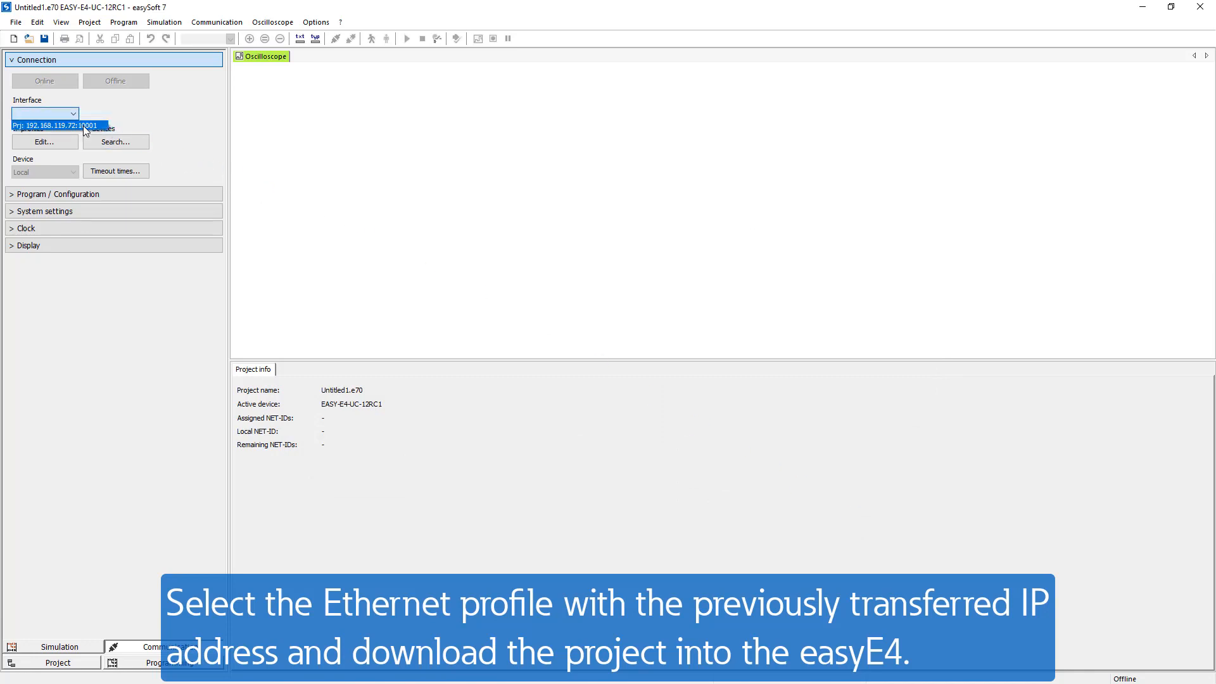
click(54, 125)
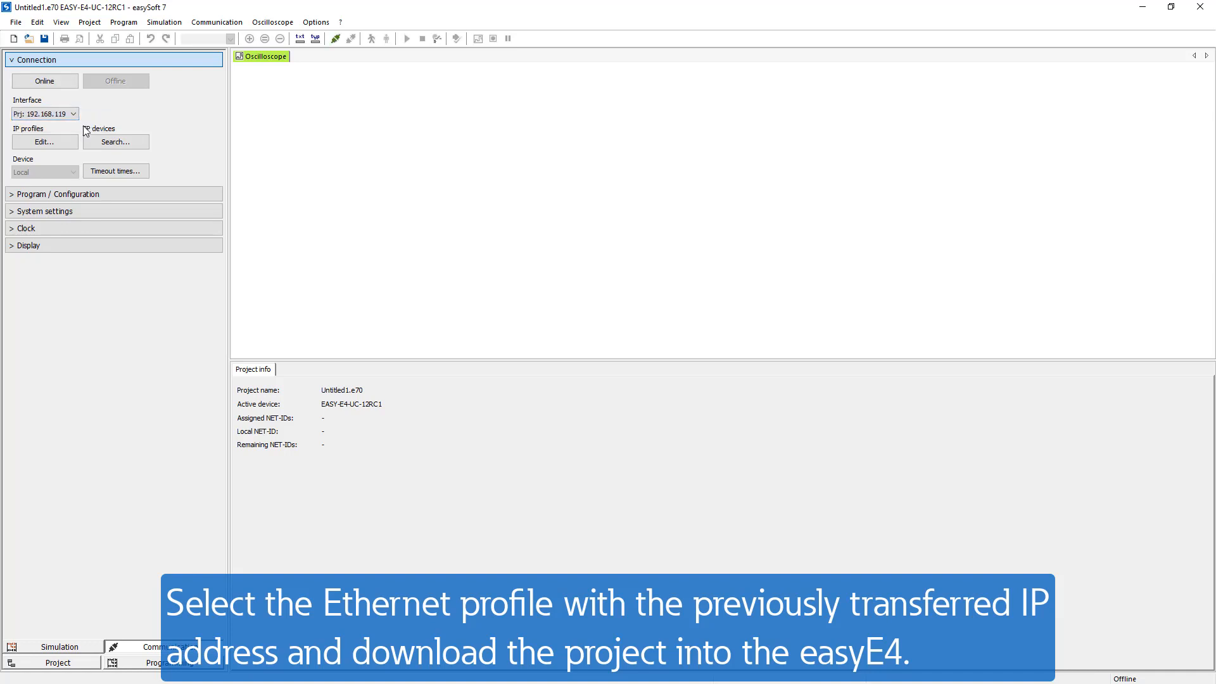
click(44, 81)
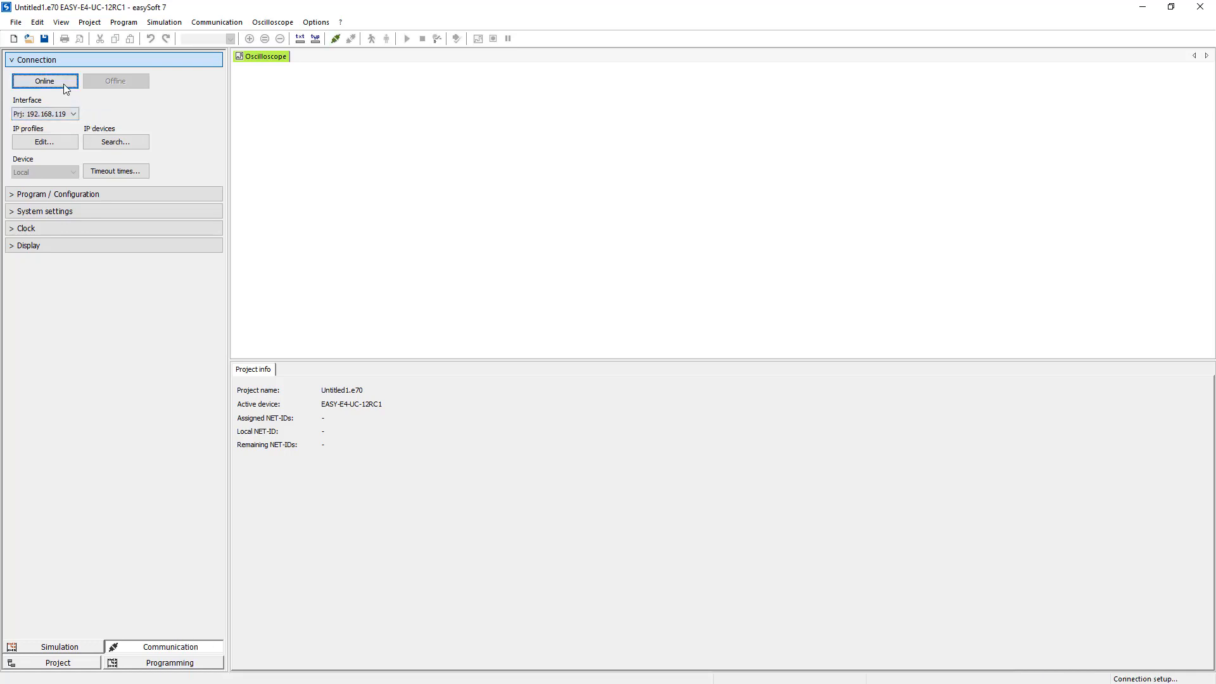
click(44, 81)
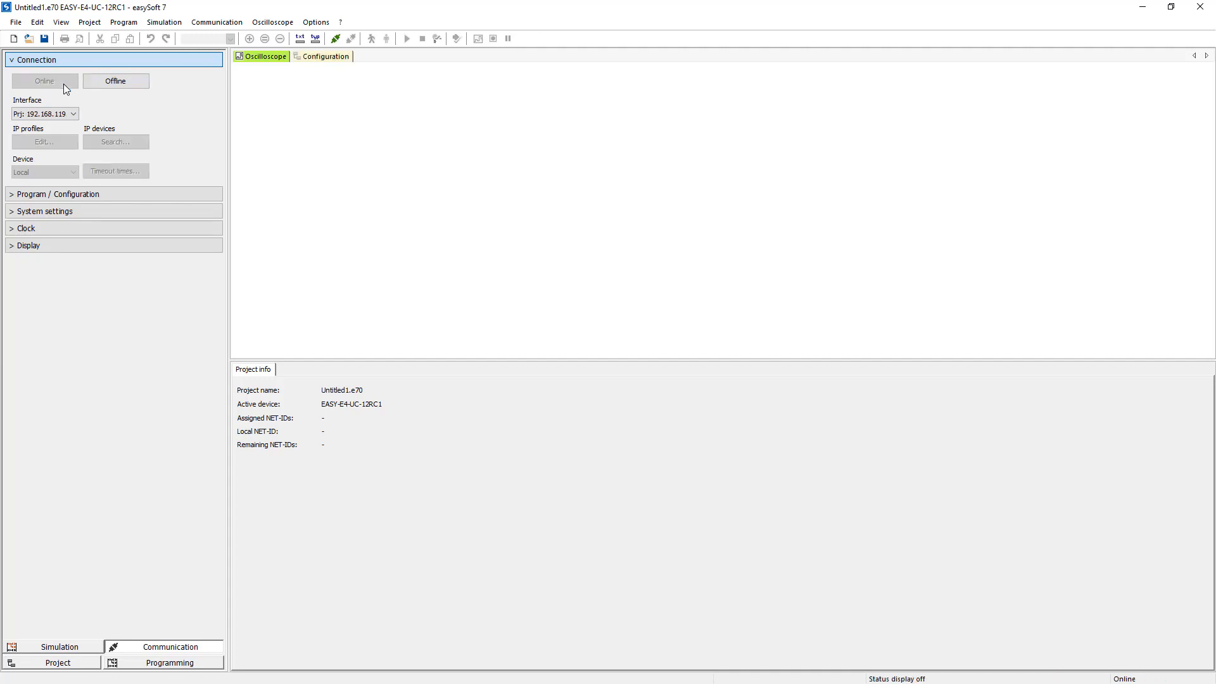
Download the project to the easyE4 (PC => Device) and set it to RUN.
click(57, 194)
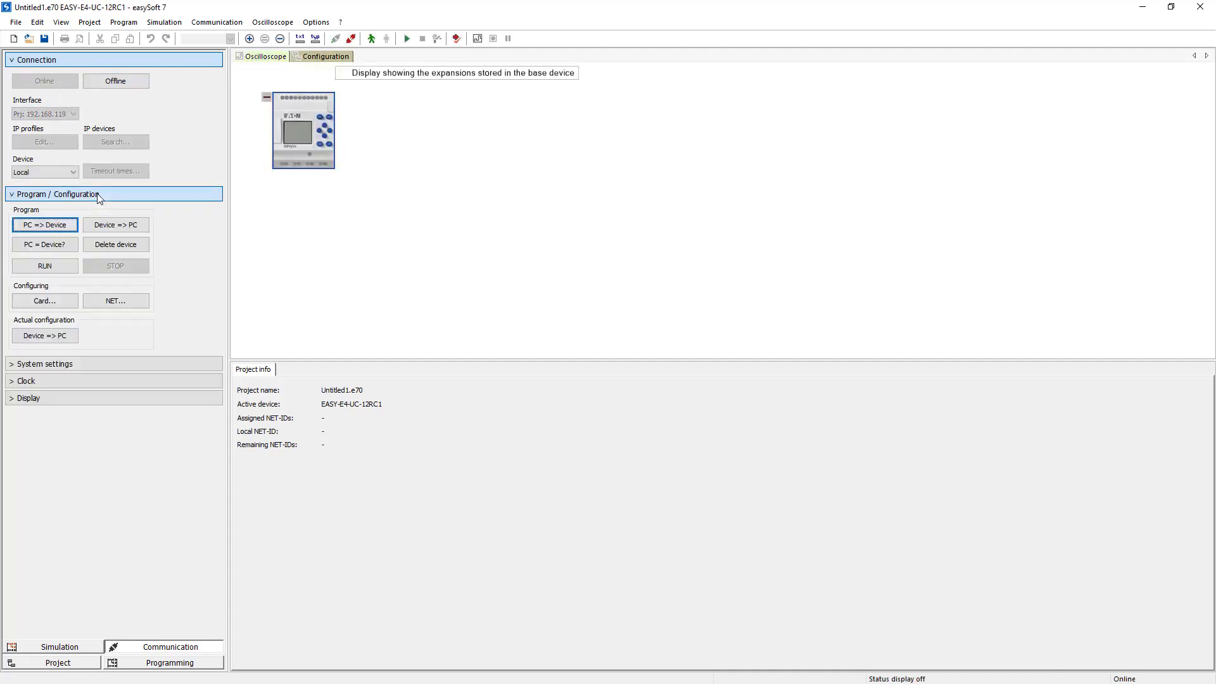
click(44, 224)
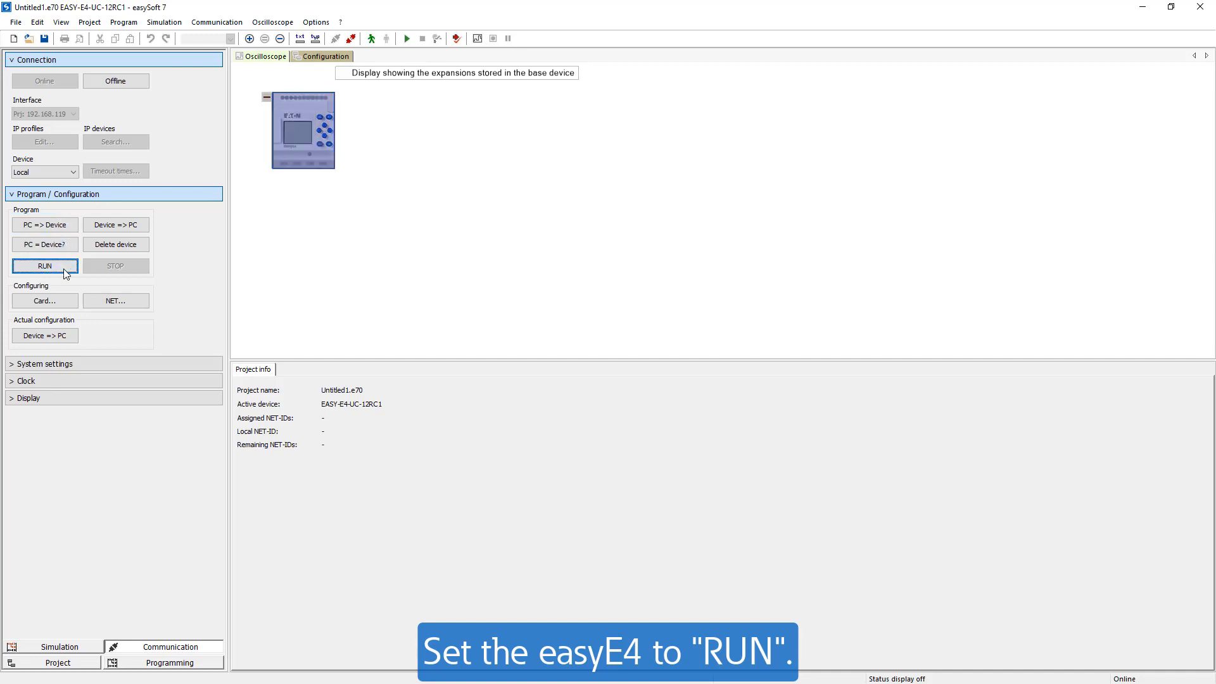
click(45, 265)
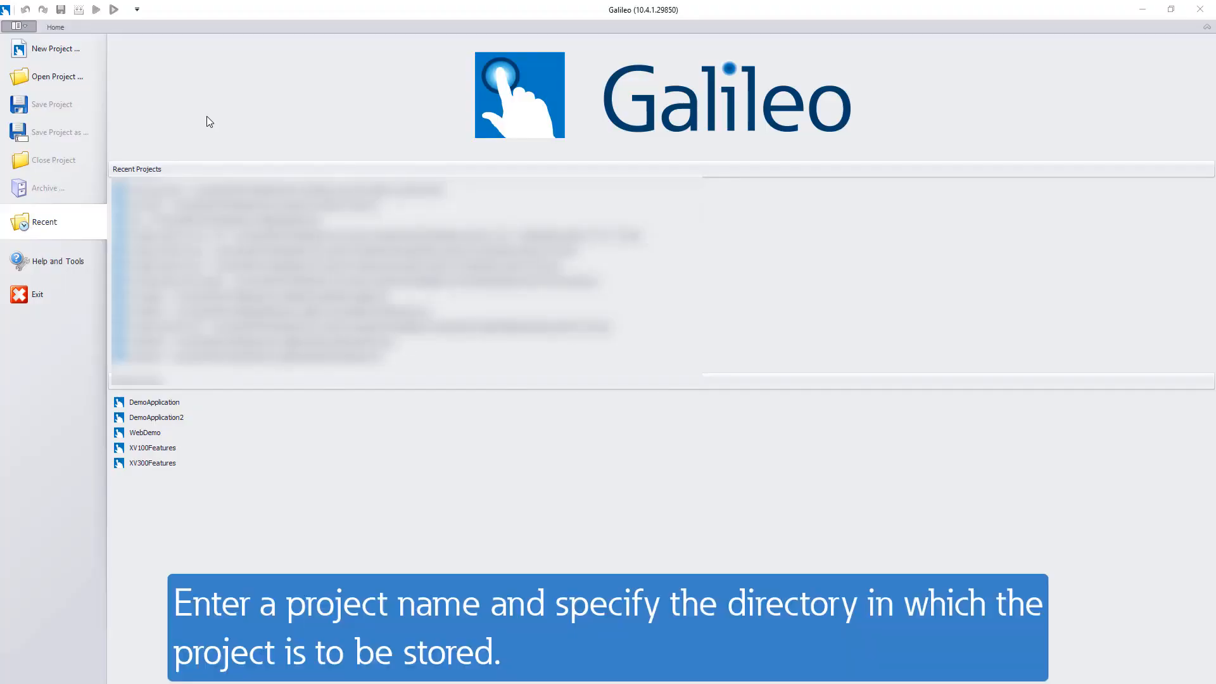
Create a new Galileo project named XV102_easyE4 on the Desktop and continue to panel selection.
click(51, 48)
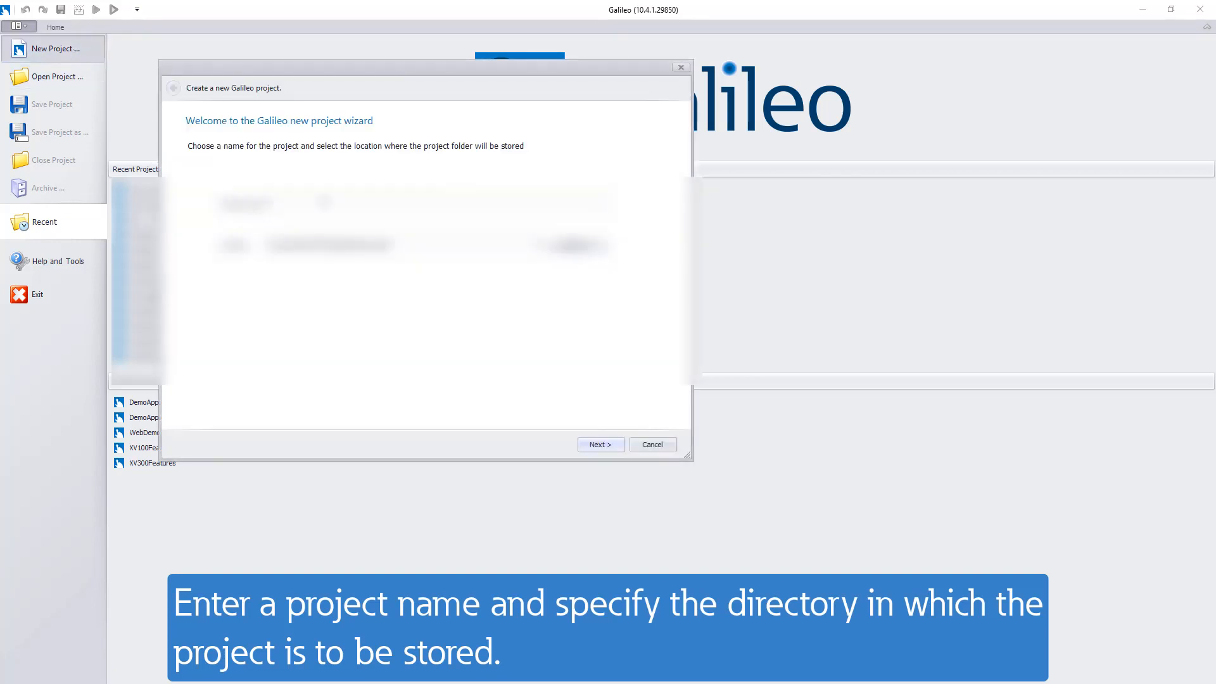
text(XV102_)
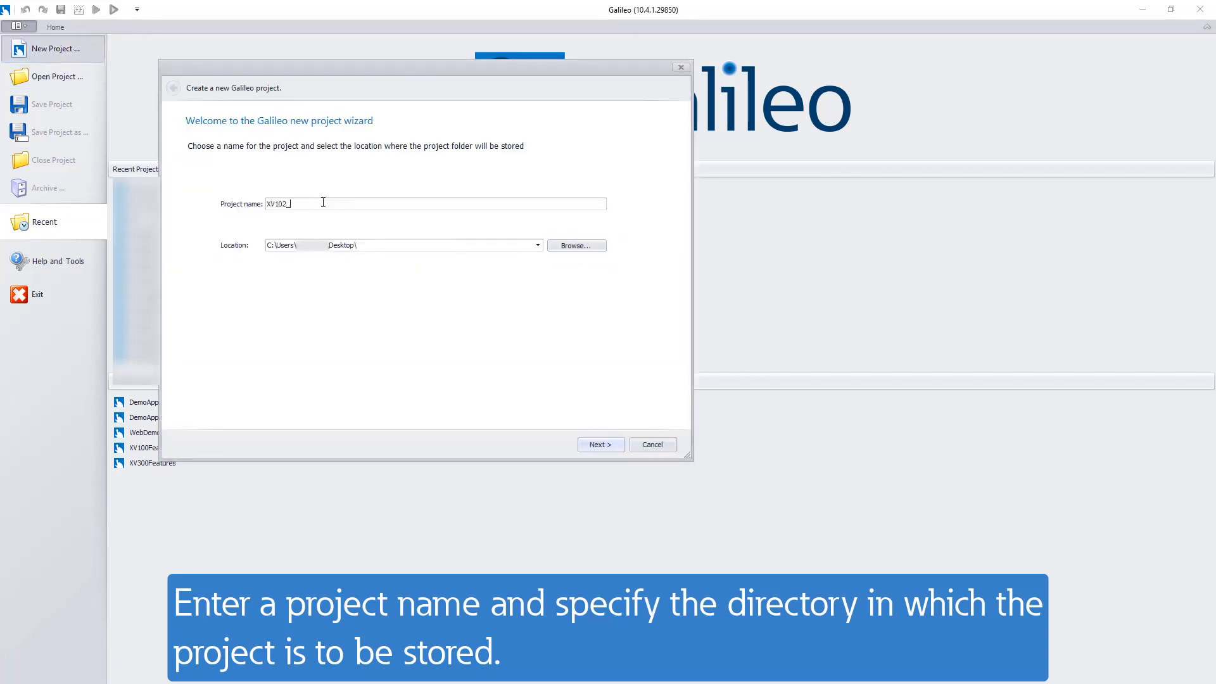
text(easyE4)
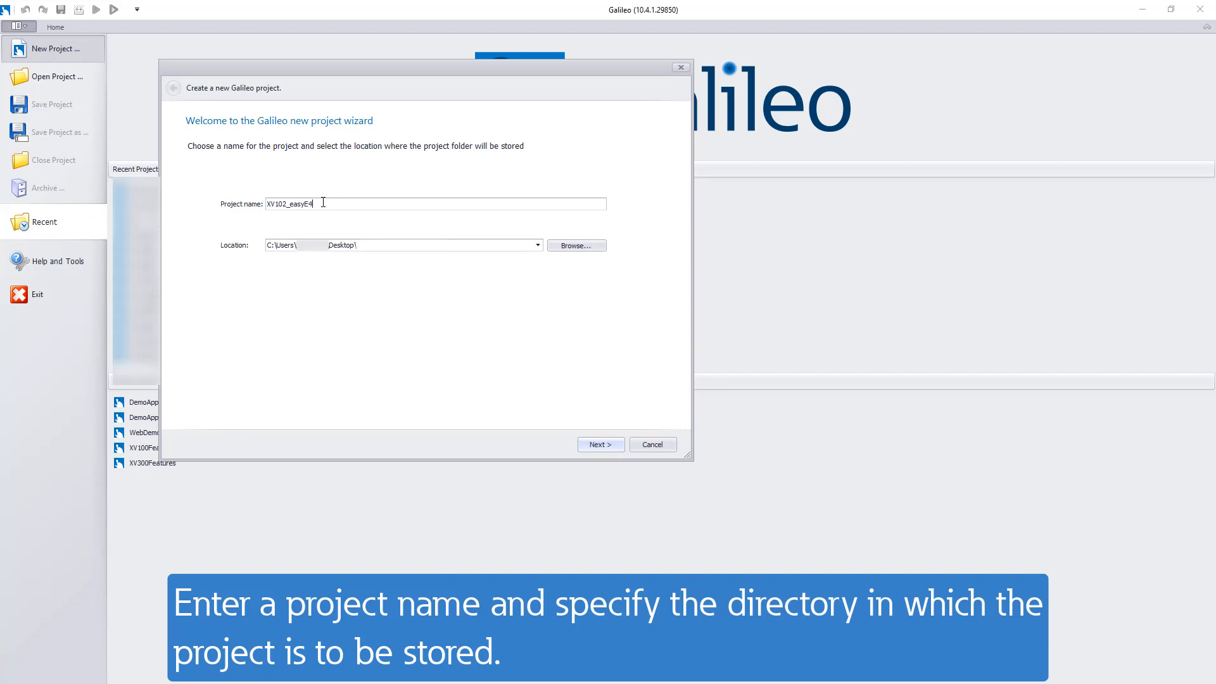
mouse_move(544, 355)
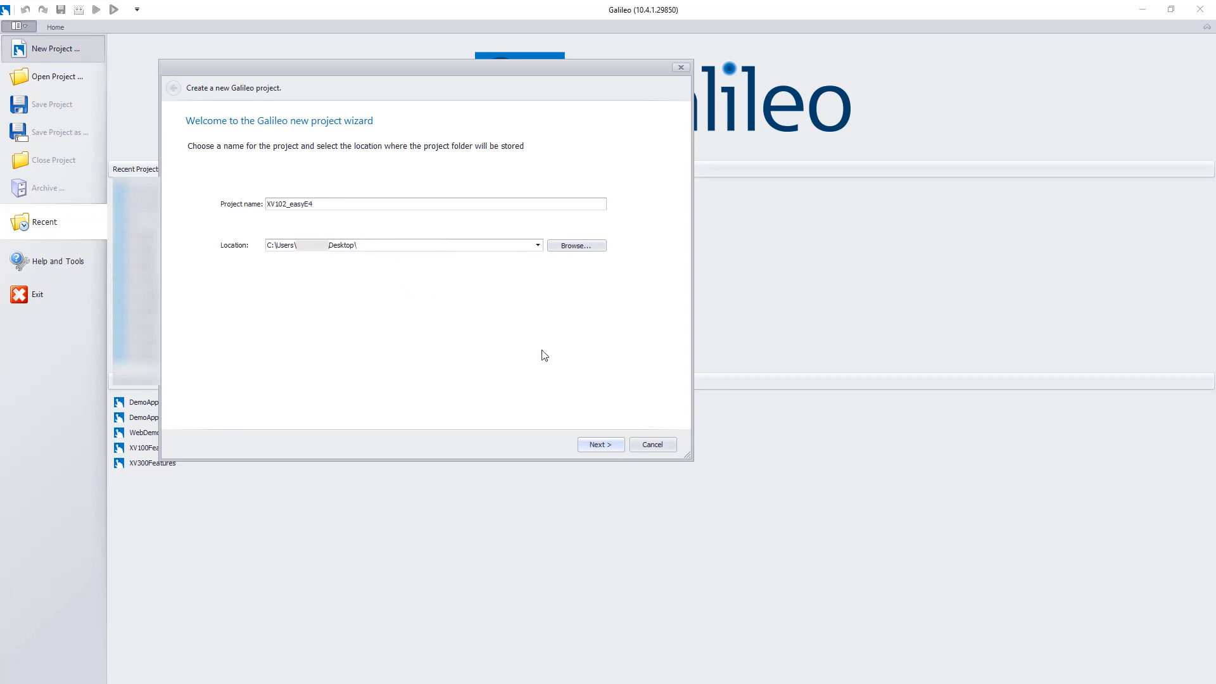
click(599, 445)
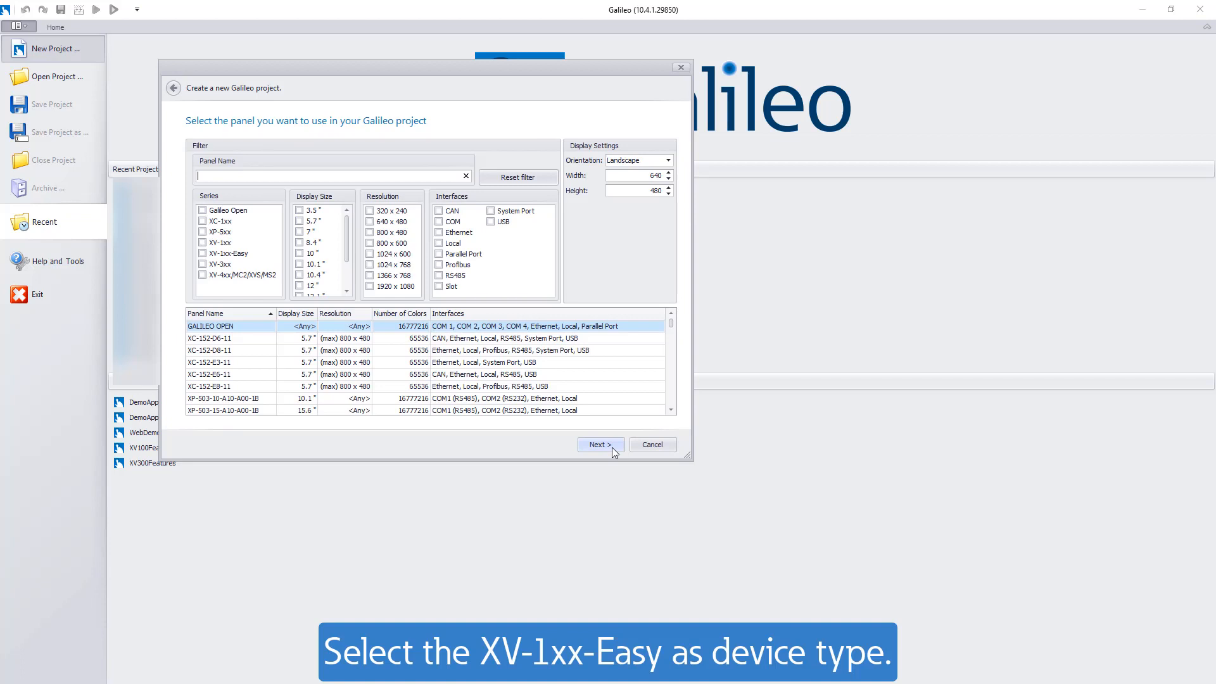
Filter to the XV-1xx-Easy series with the XV-102-A0-35TQRB-1E4 panel and continue to communications.
click(227, 253)
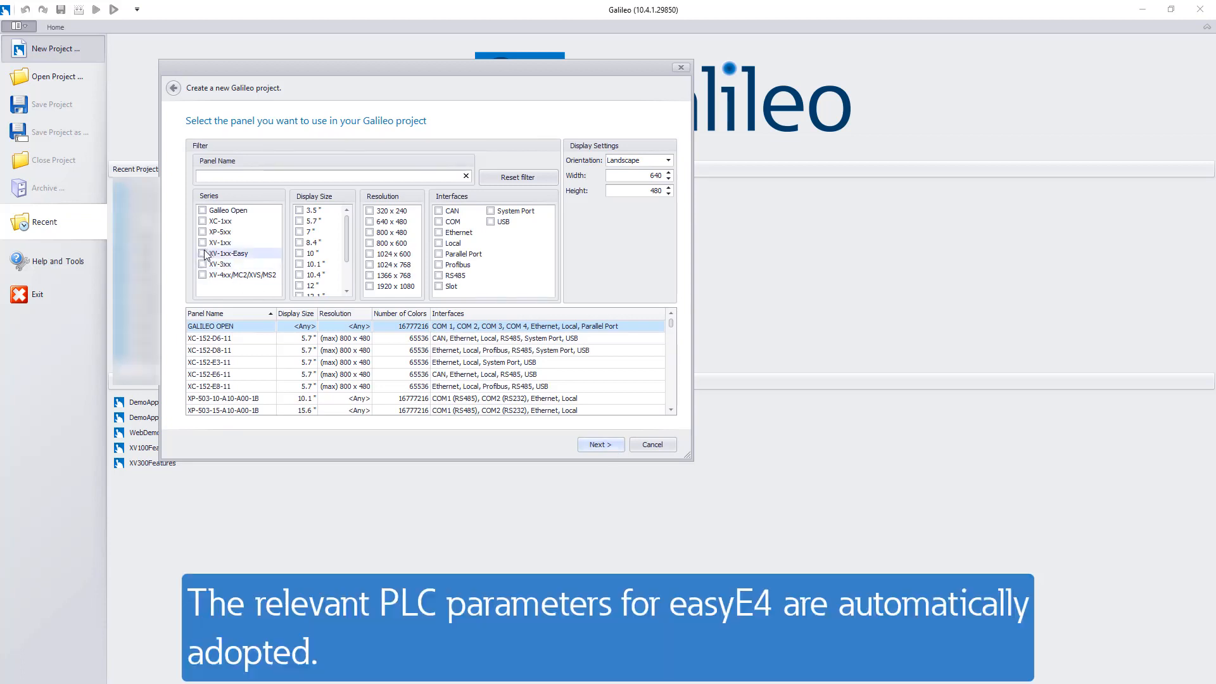
click(203, 253)
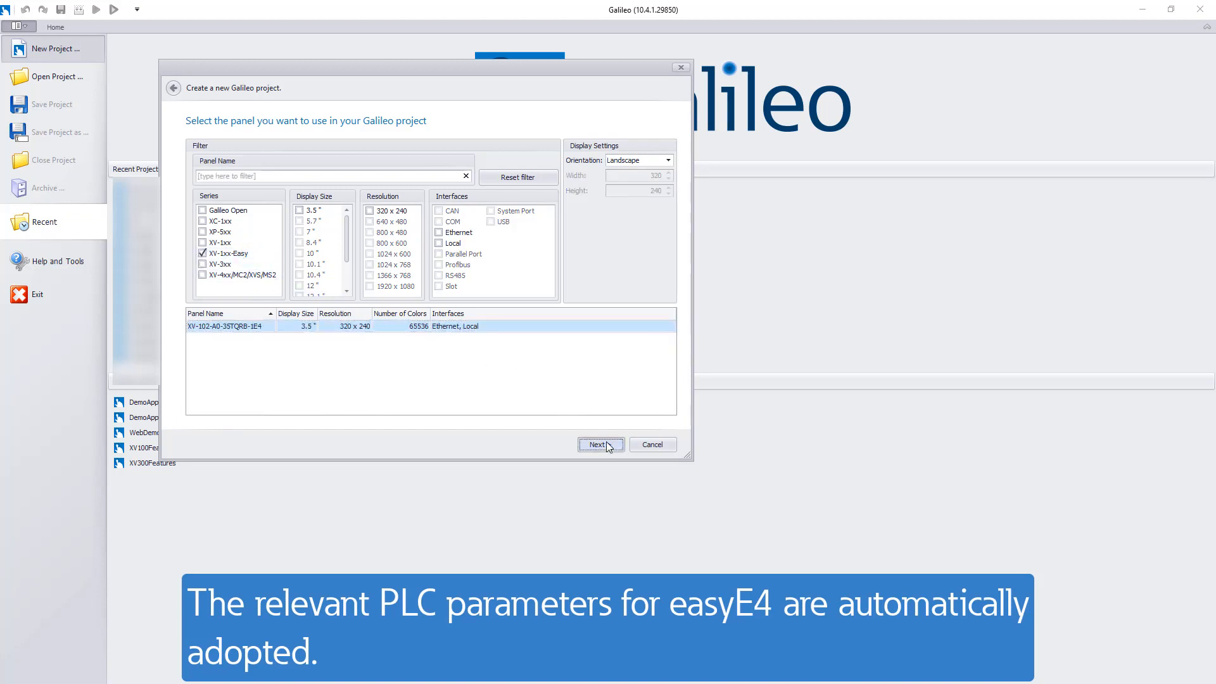
click(599, 444)
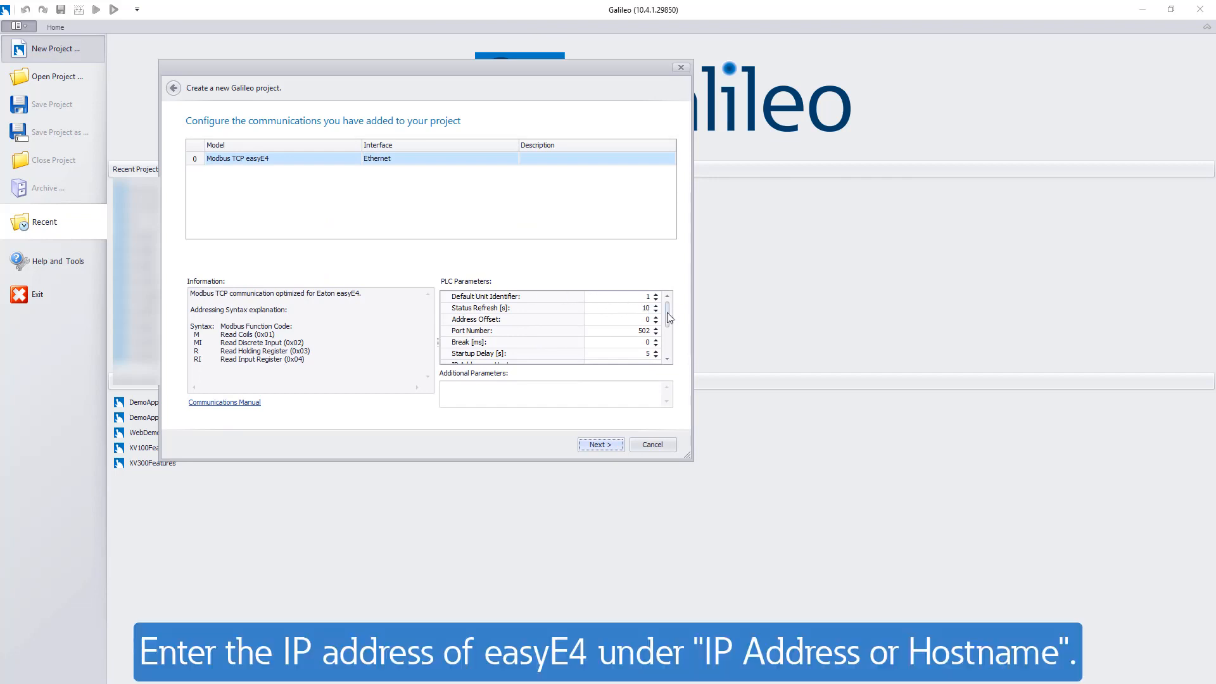
Enter 192.168.119.72 as the easyE4 IP address and continue to the summary page.
scroll(down, 3)
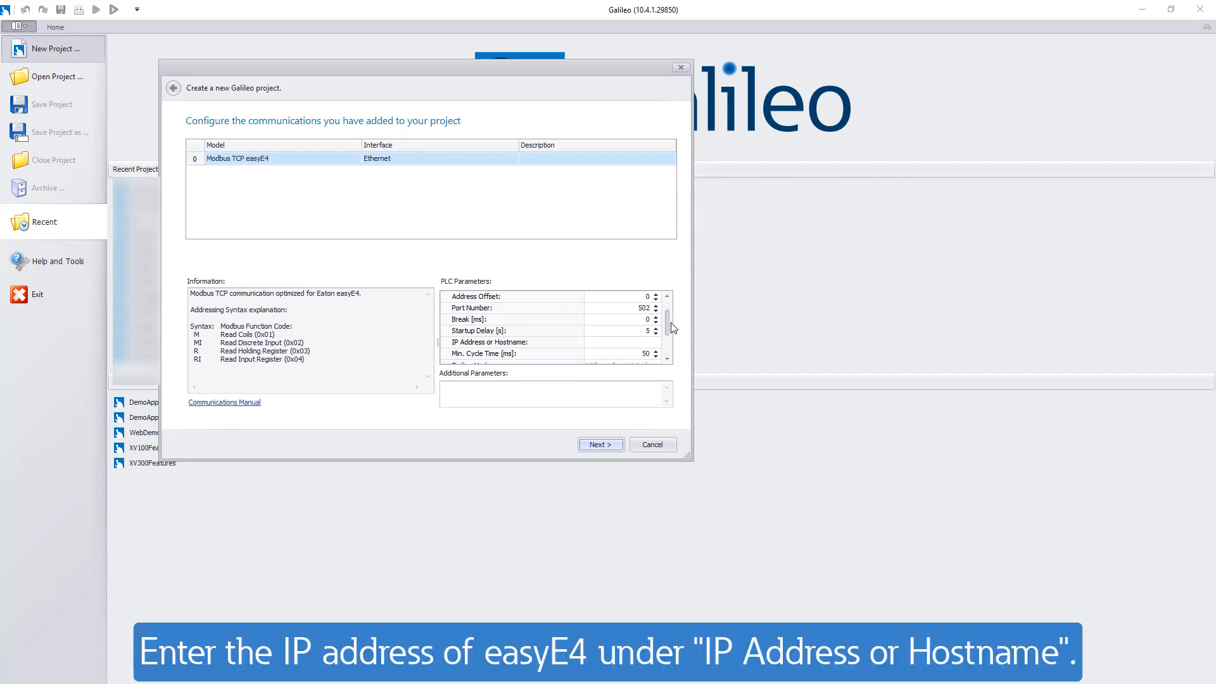
click(621, 342)
text(1)
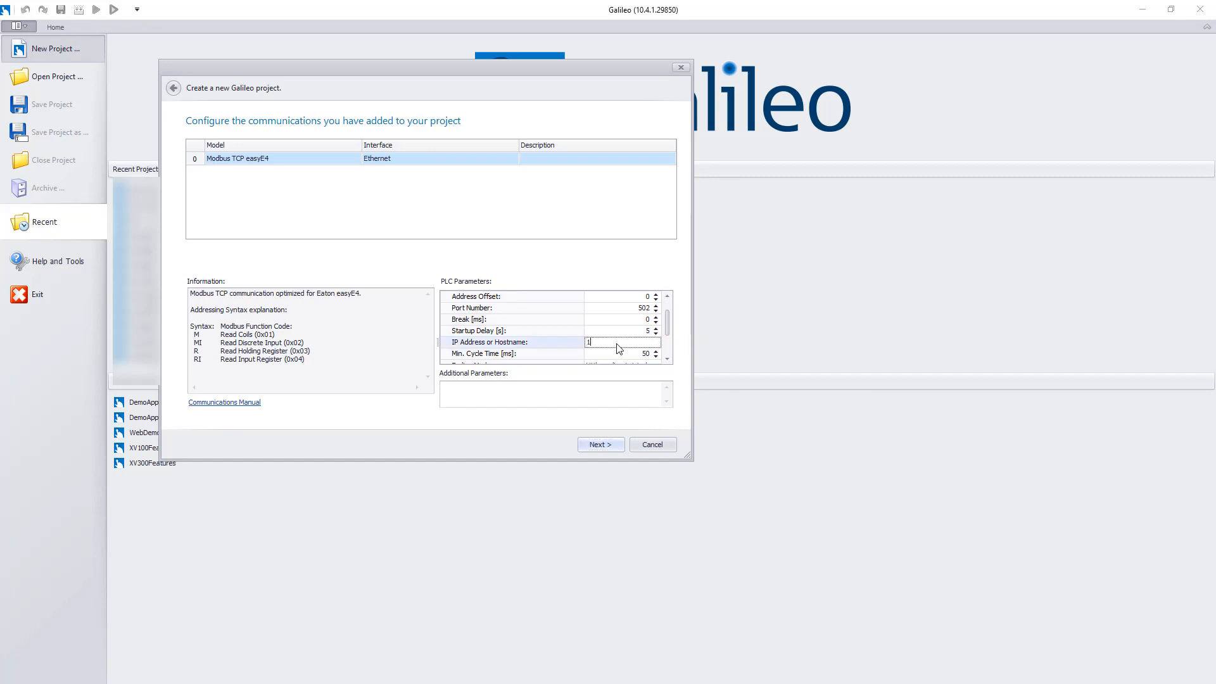
text(92.168.)
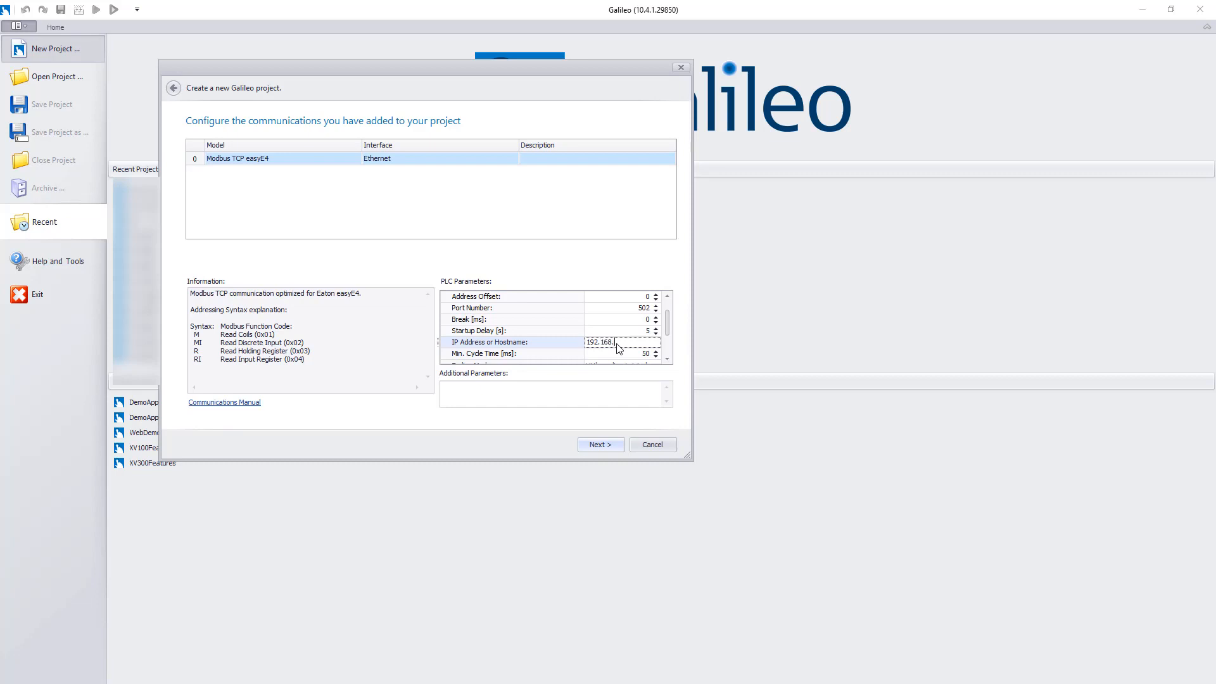
text(119.7)
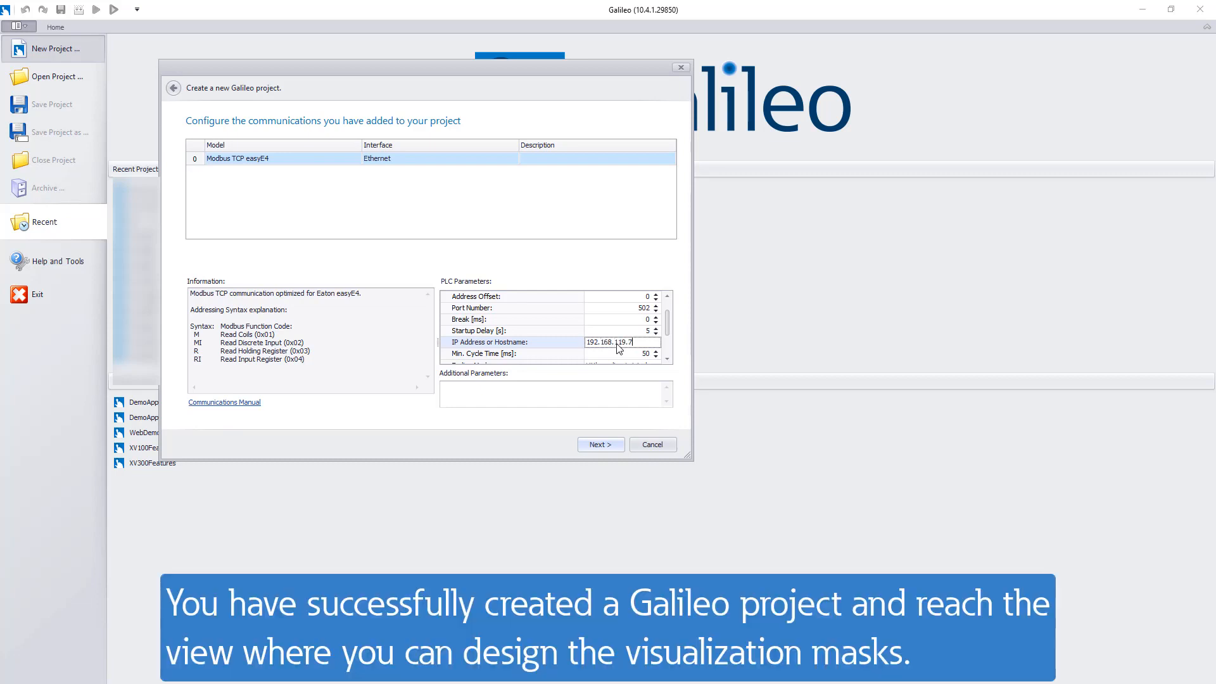
text(2)
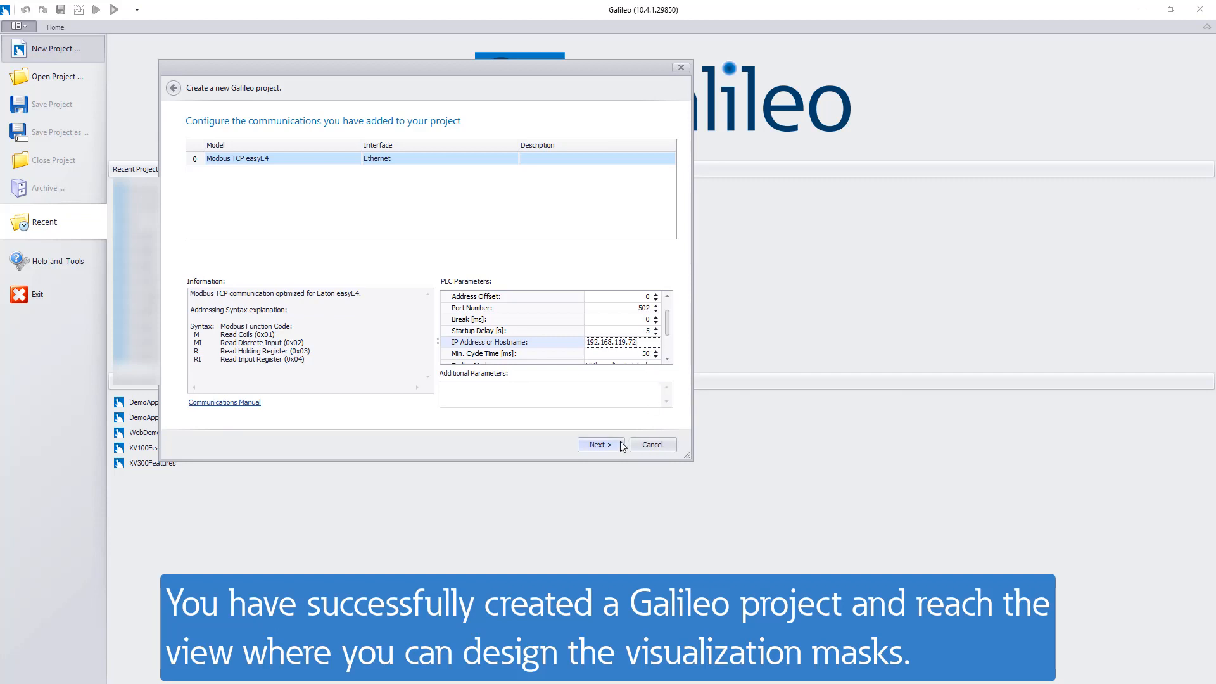
click(599, 445)
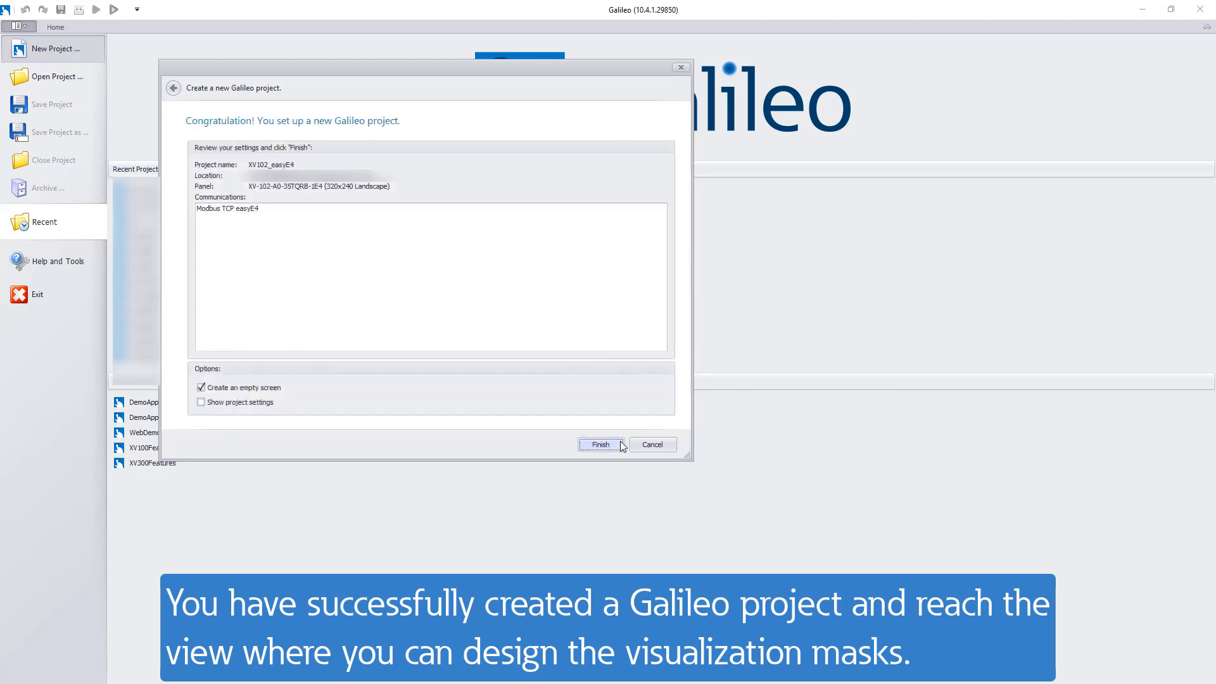
Finish the wizard so the XV102_easyE4 project opens with its empty Start screen.
click(599, 445)
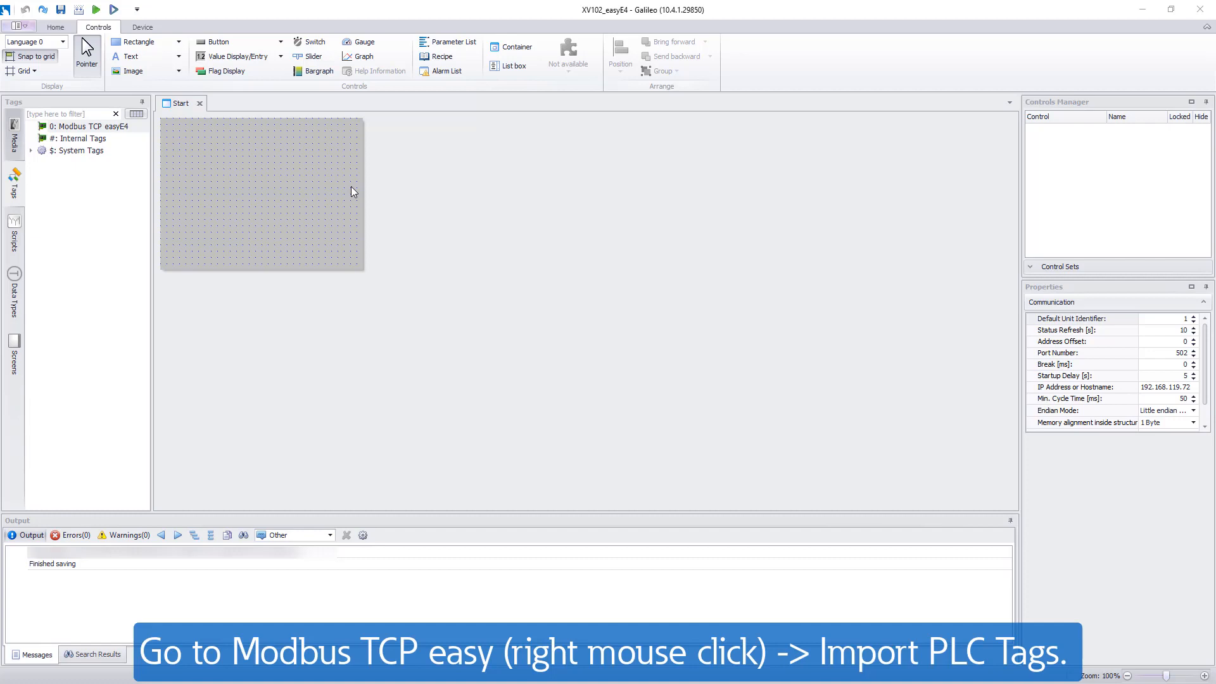
mouse_move(185, 145)
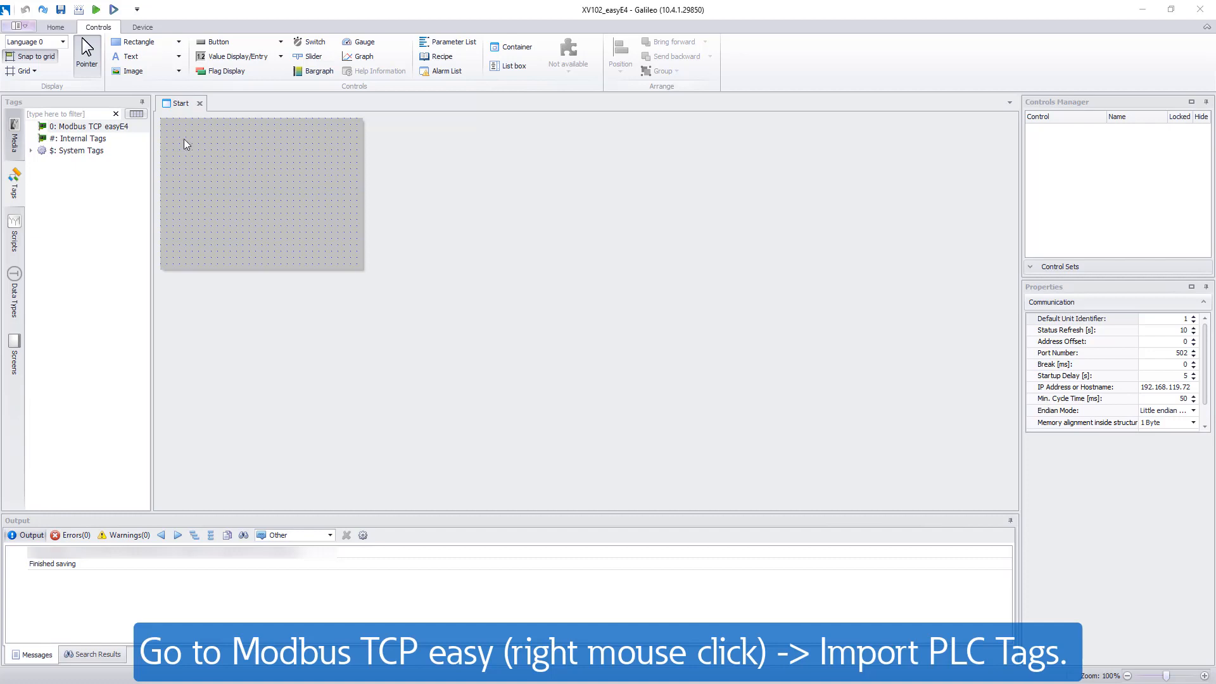
Import PLC tags for Modbus TCP easyE4 from Xv102_easyE4.itf and reach the review page.
right_click(85, 126)
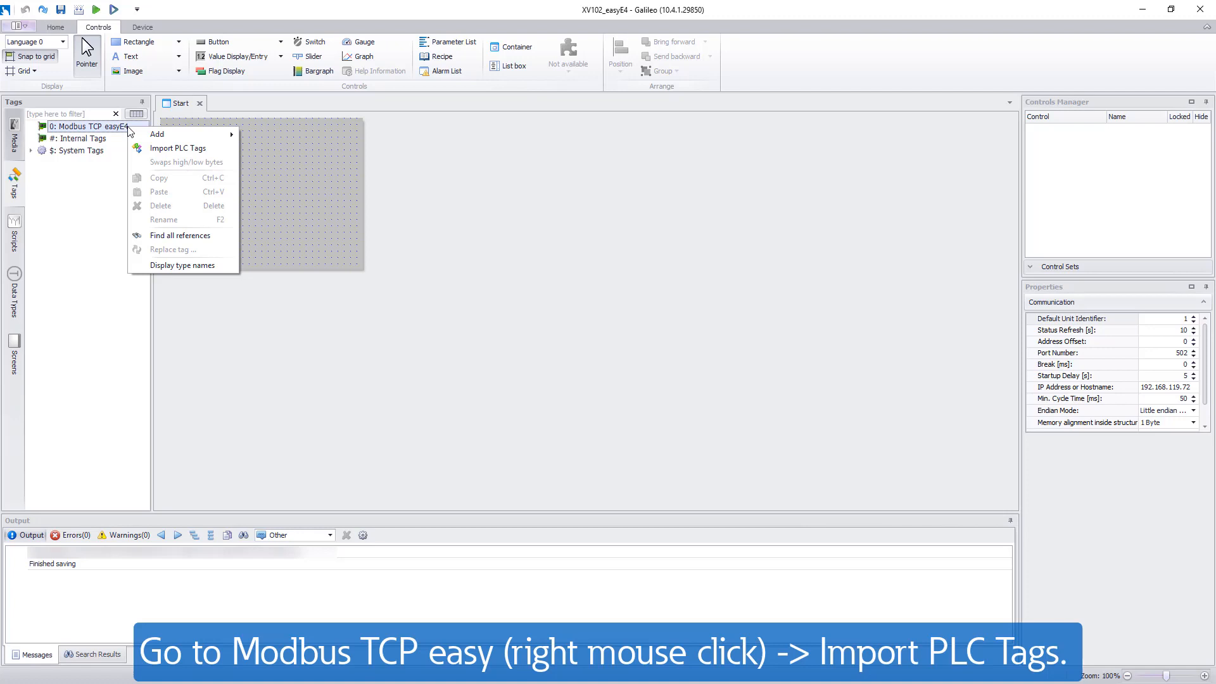
click(179, 148)
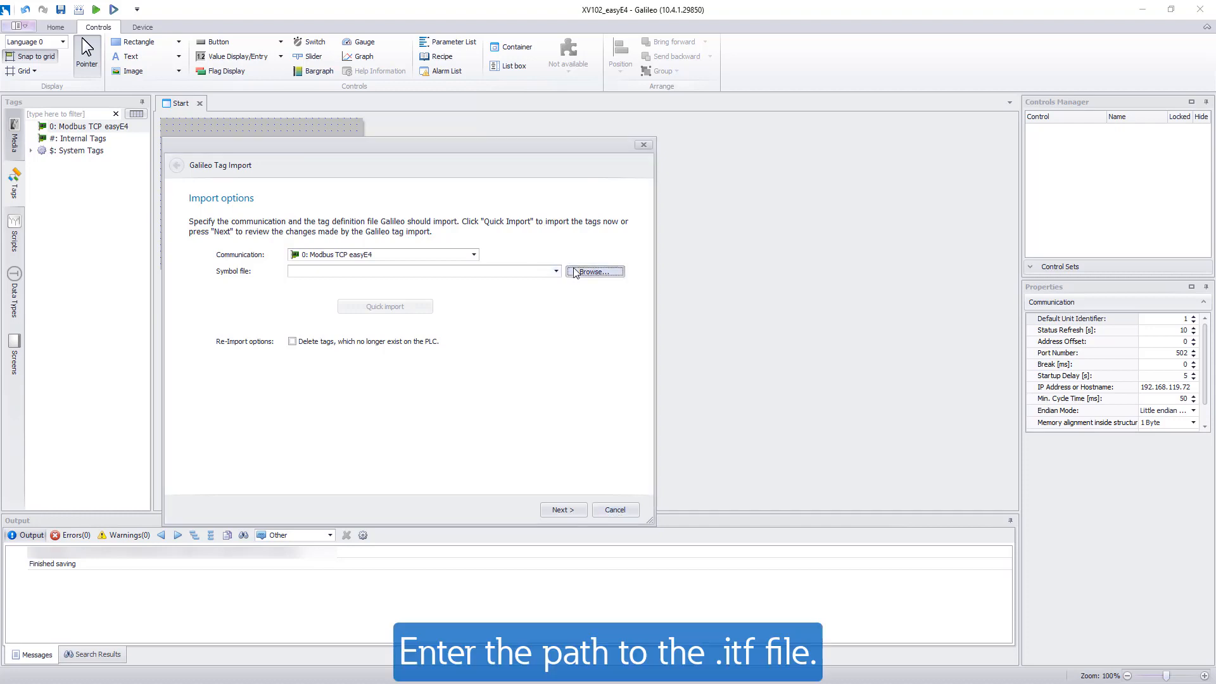
click(594, 271)
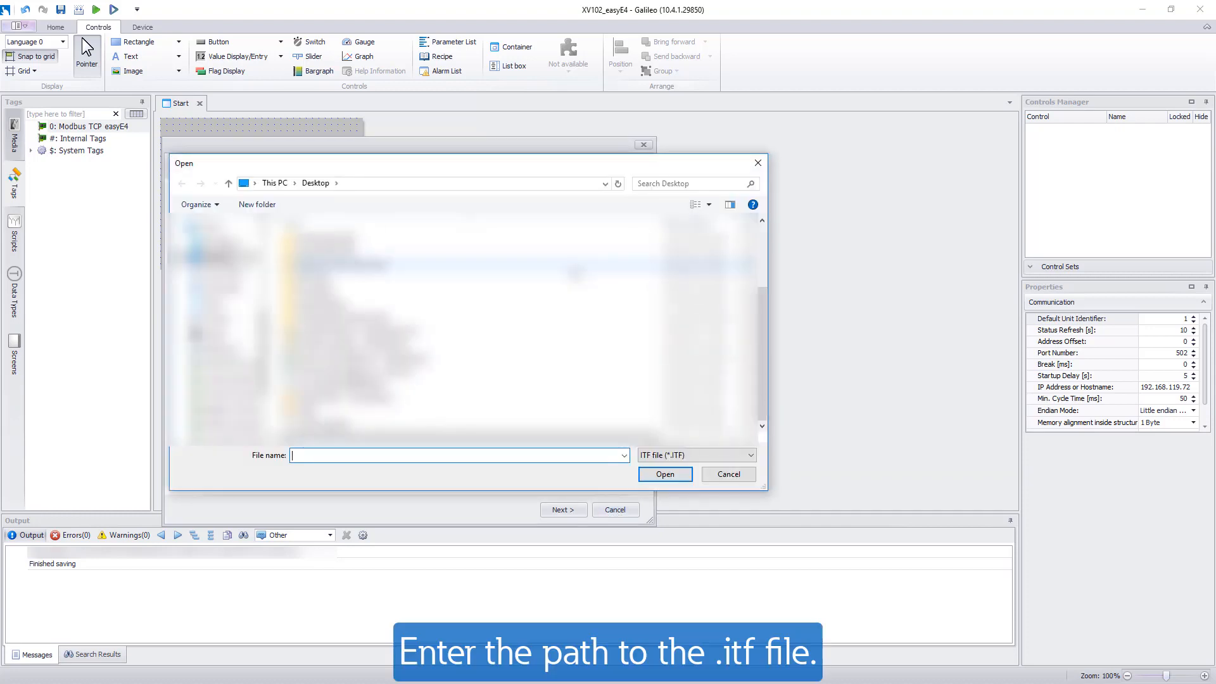
click(319, 424)
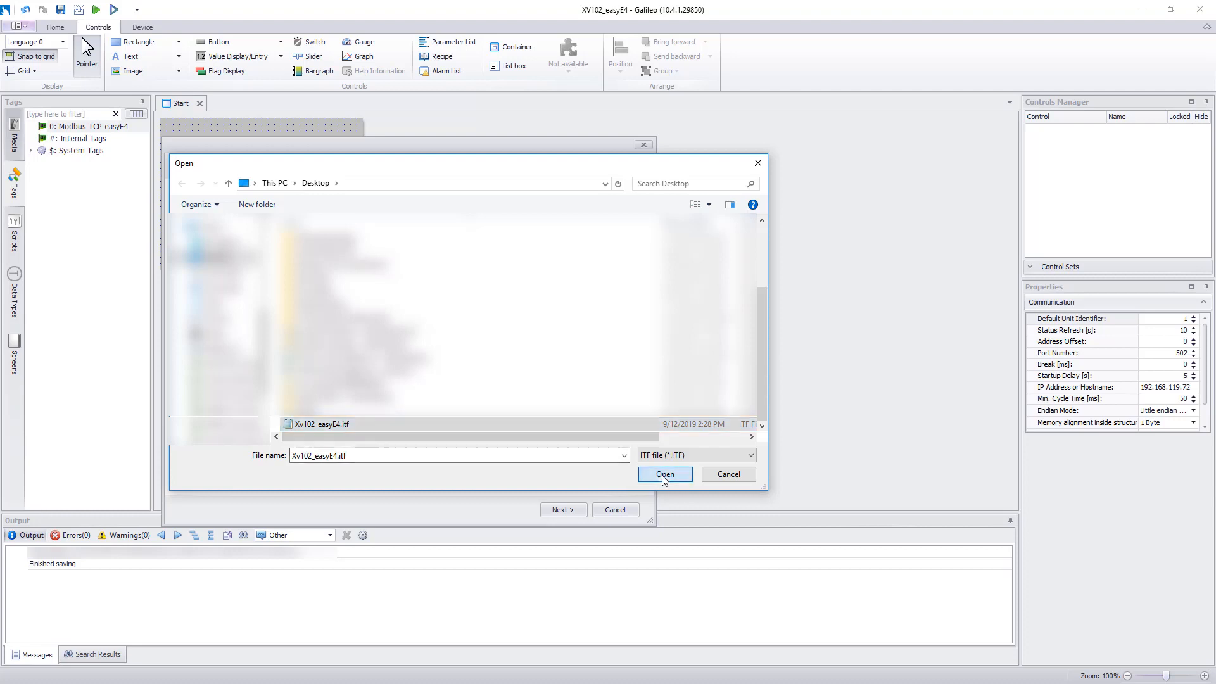
click(663, 473)
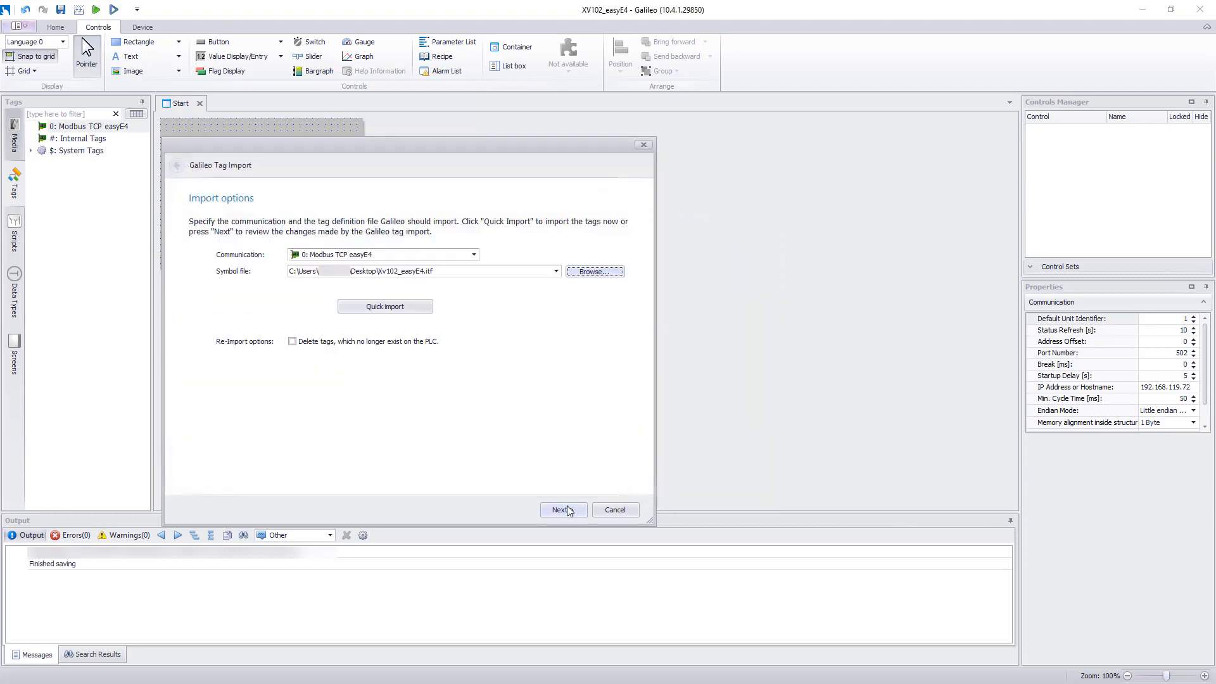
click(561, 509)
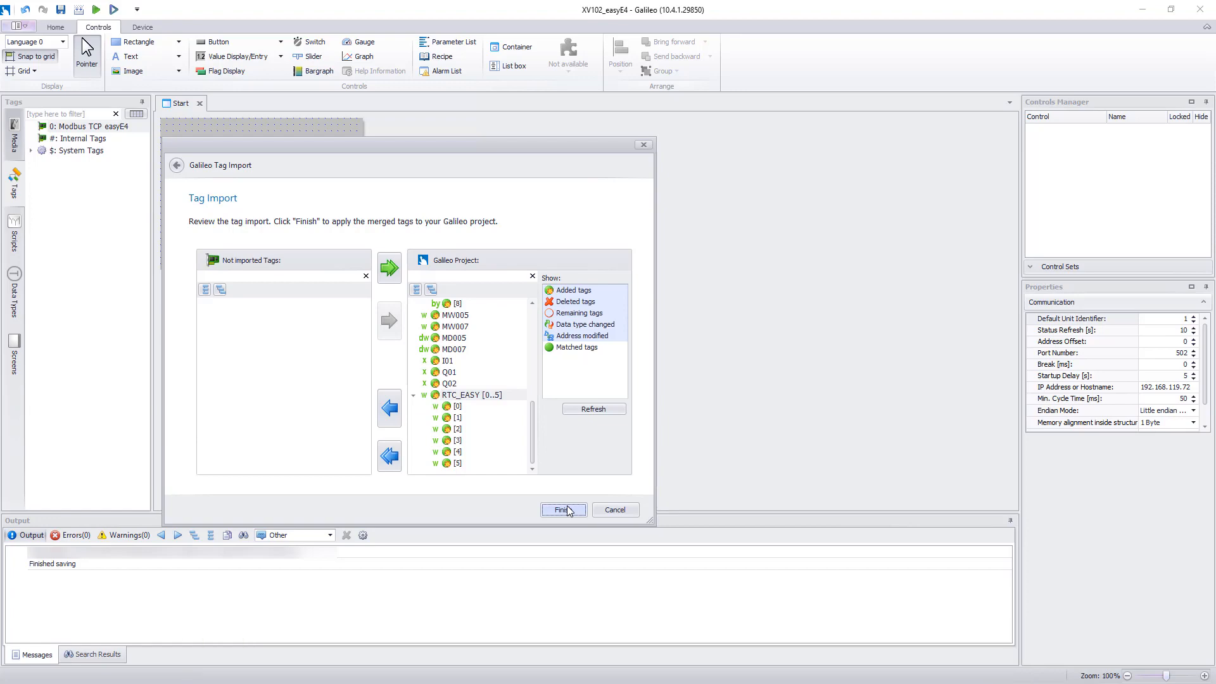
Finish the import so tags like I01, Q01 and RTC_EASY appear under Modbus TCP easyE4.
click(563, 509)
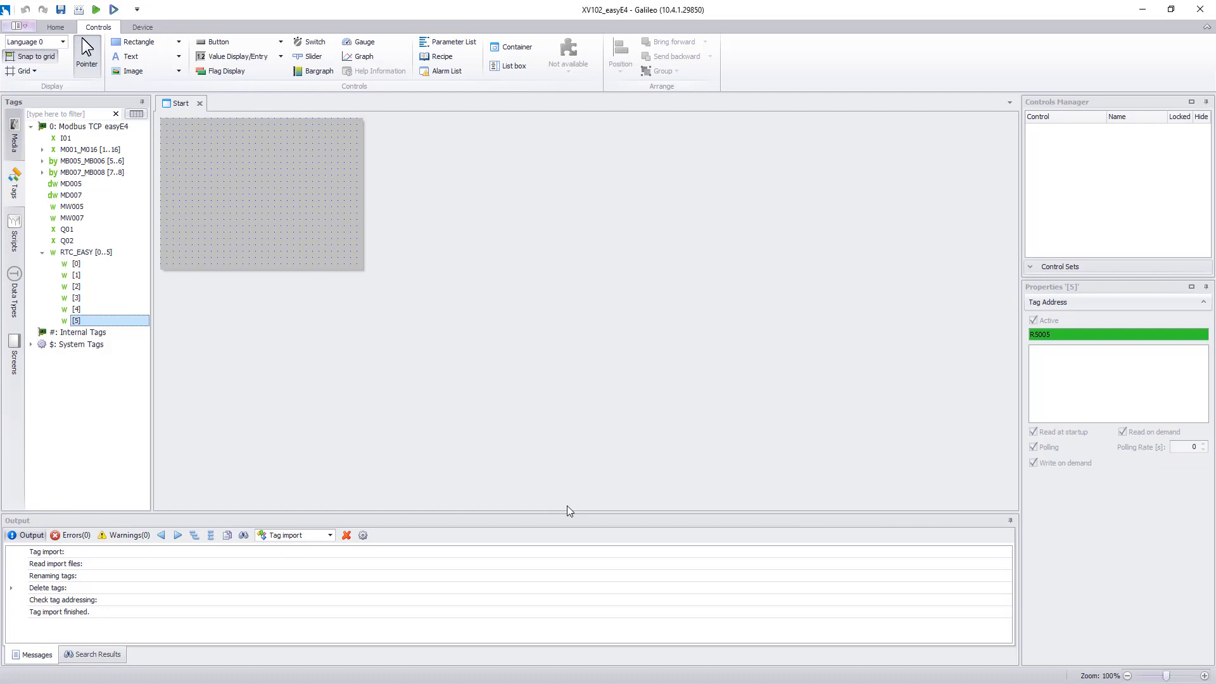
mouse_move(465, 458)
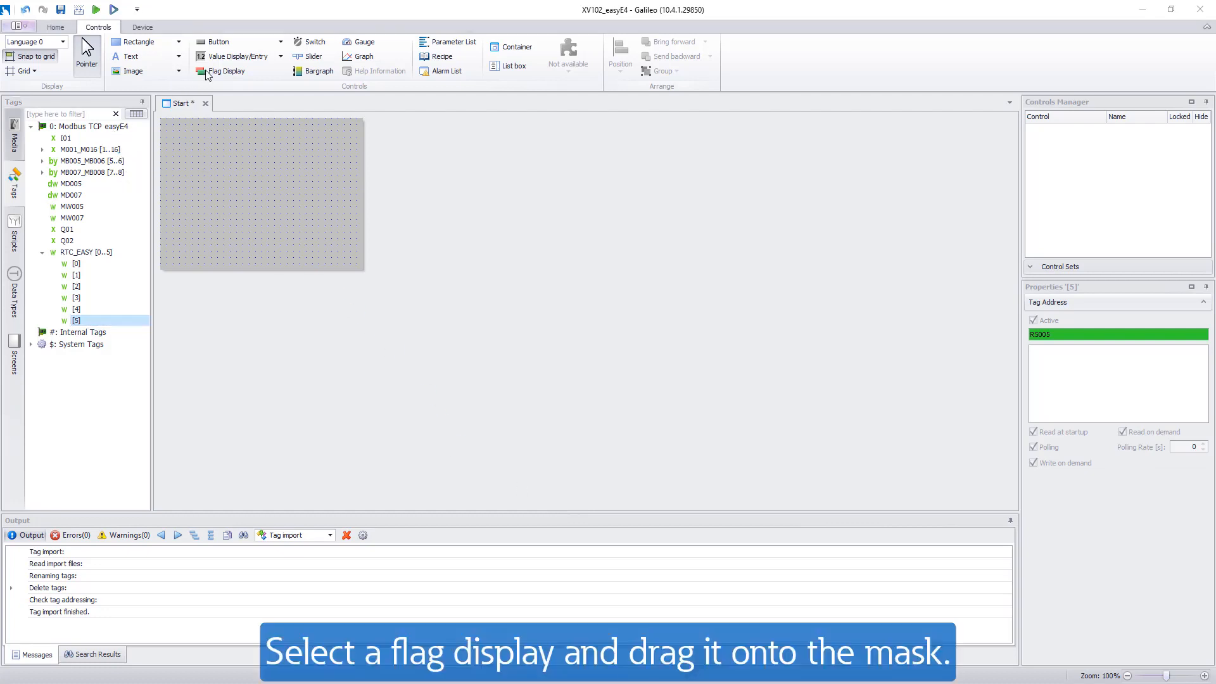
Place a flag display at the screen's top left with its bit-0 on state shown green.
drag(224, 71, 180, 129)
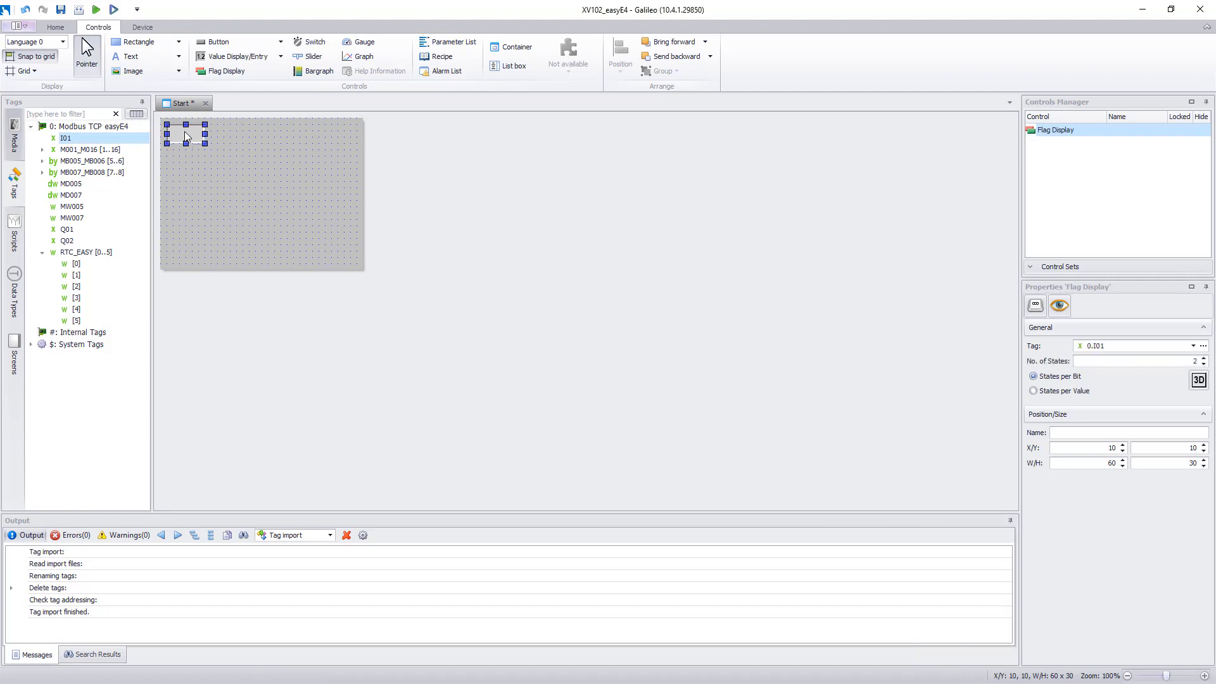
double_click(185, 131)
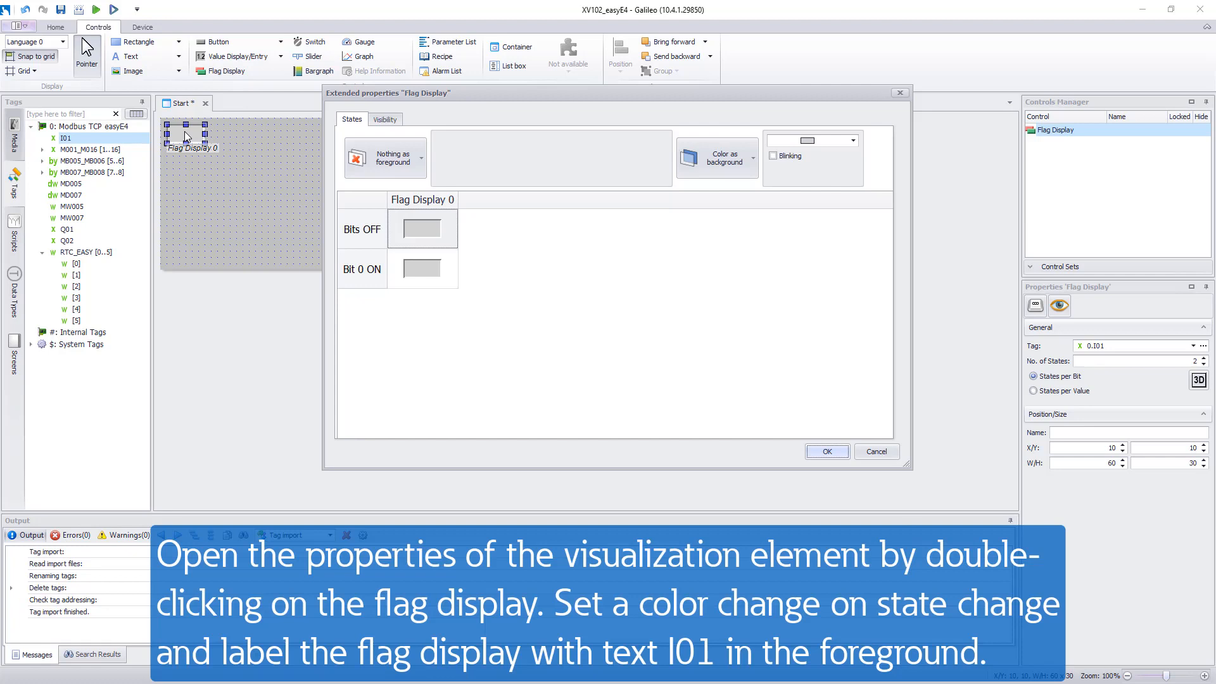
mouse_move(190, 139)
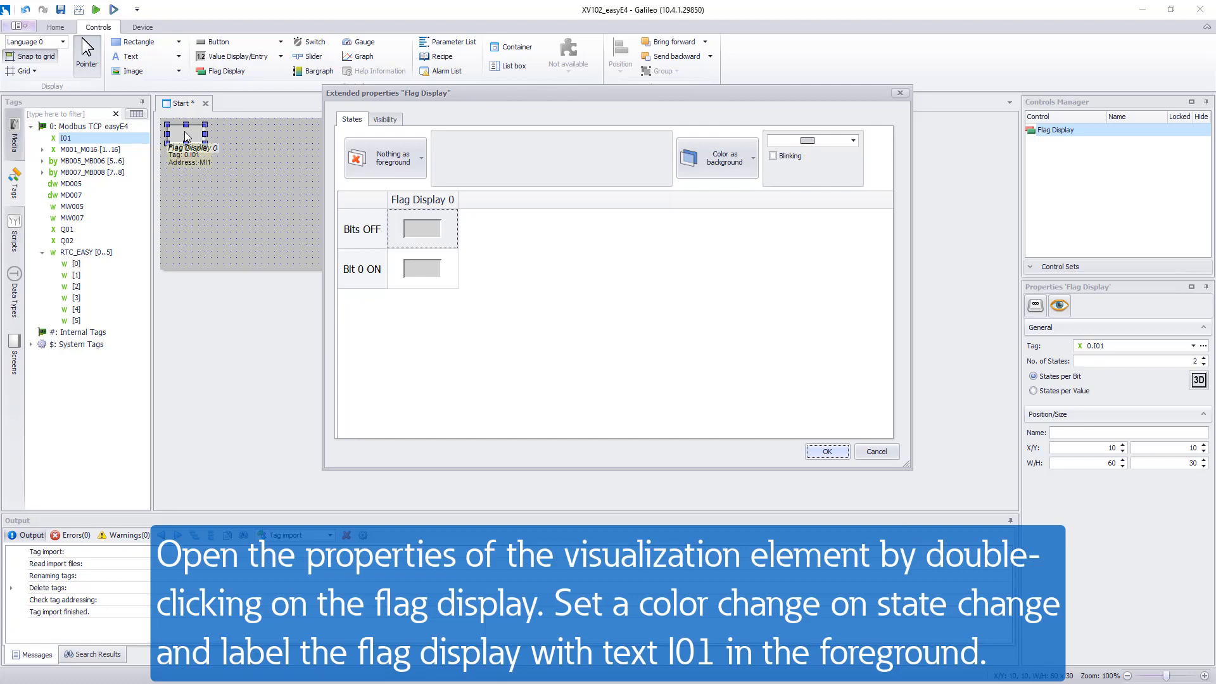
click(423, 268)
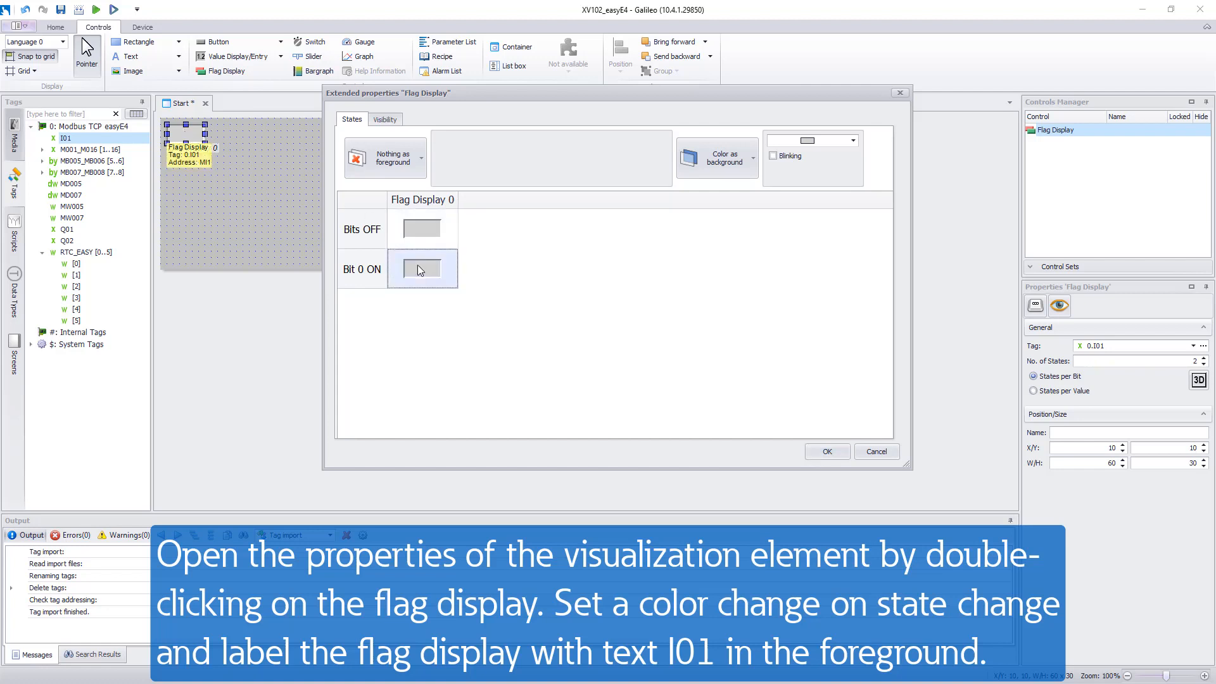
click(854, 140)
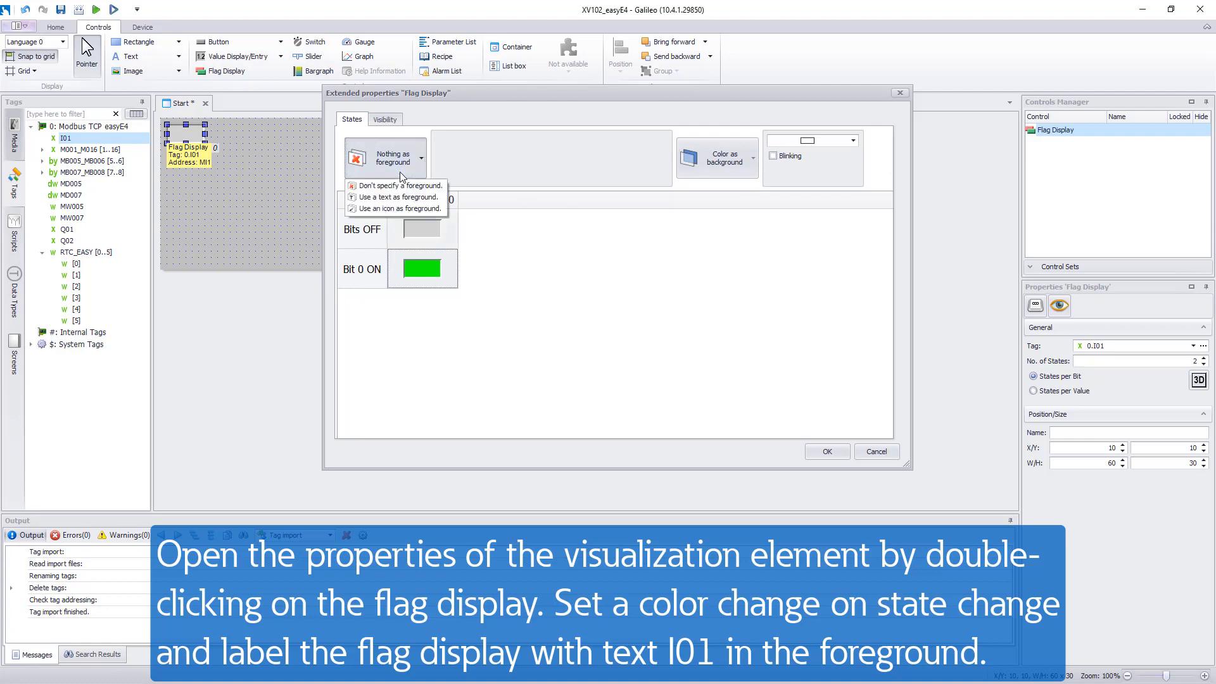
Label the flag display with the text I01 and confirm its settings.
click(395, 197)
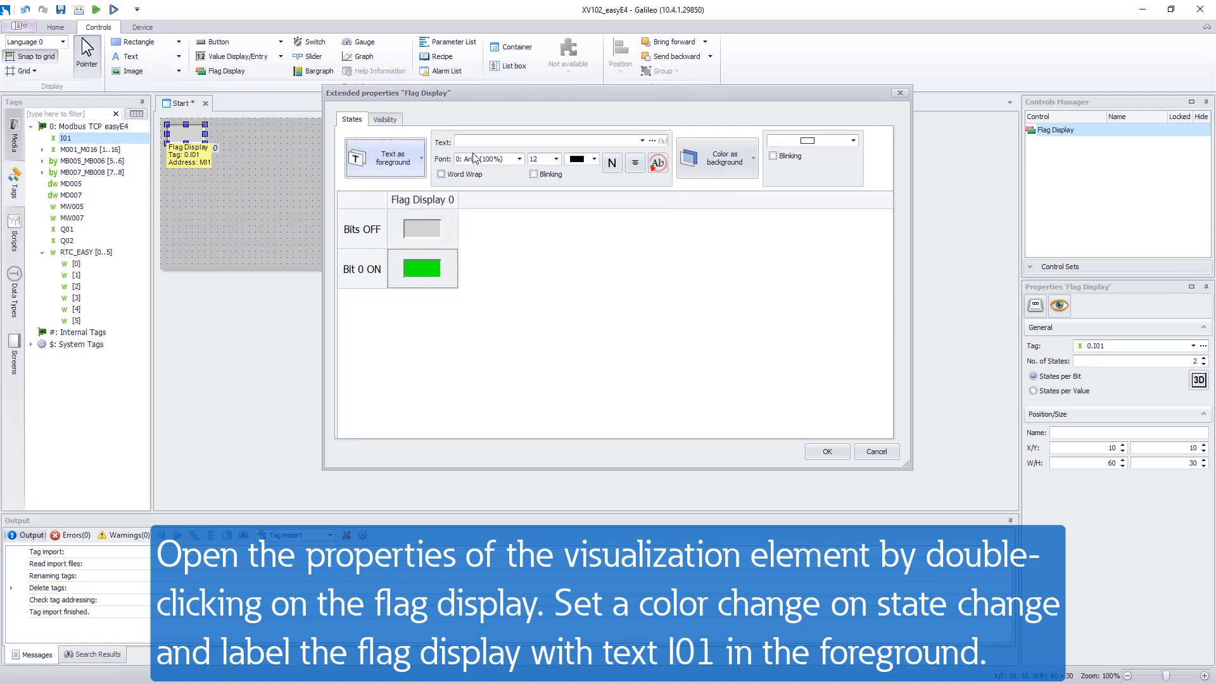
click(551, 141)
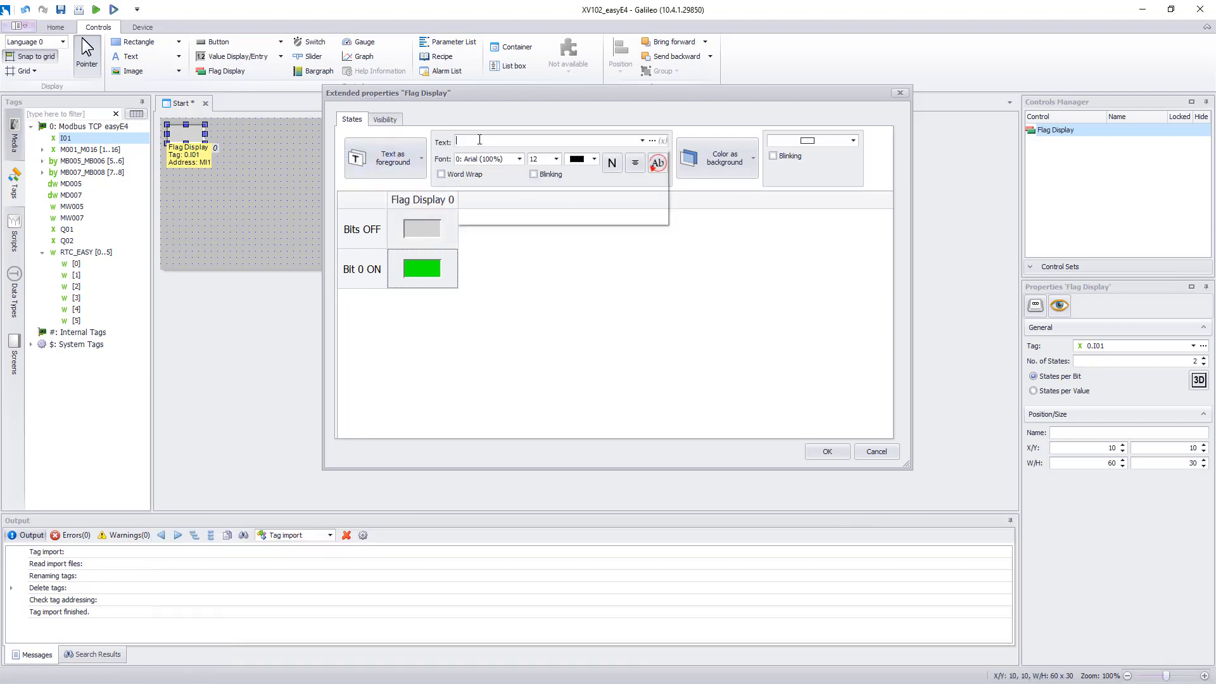
text(I01)
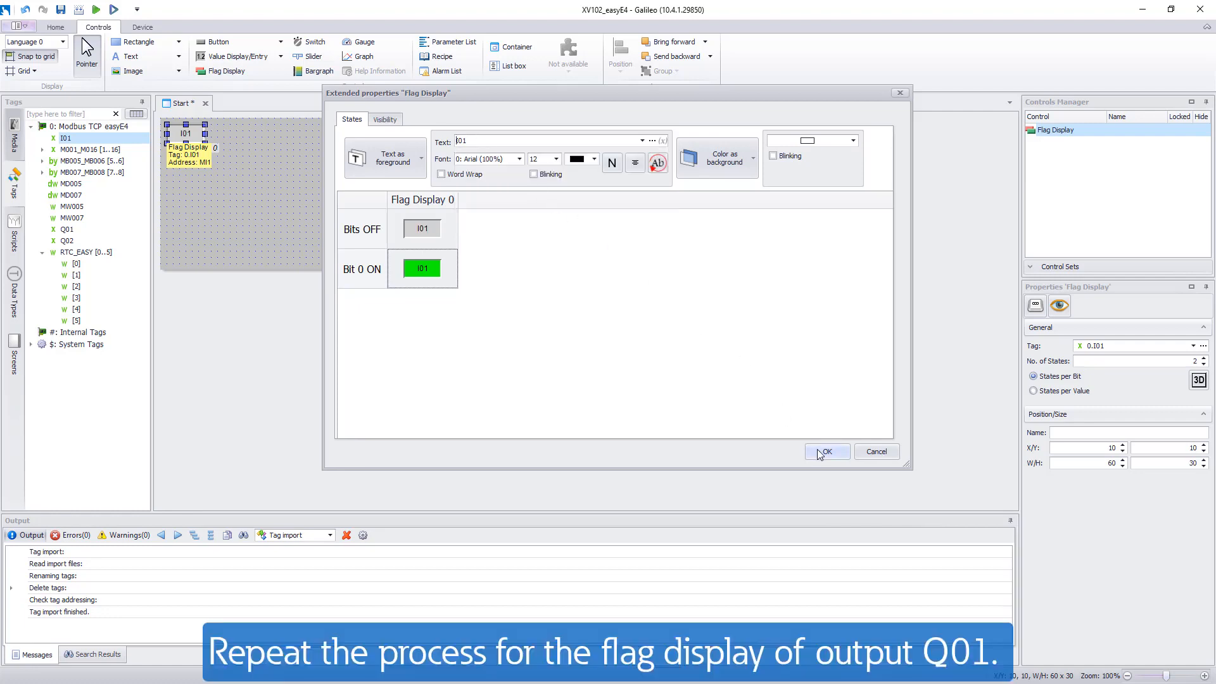
click(825, 451)
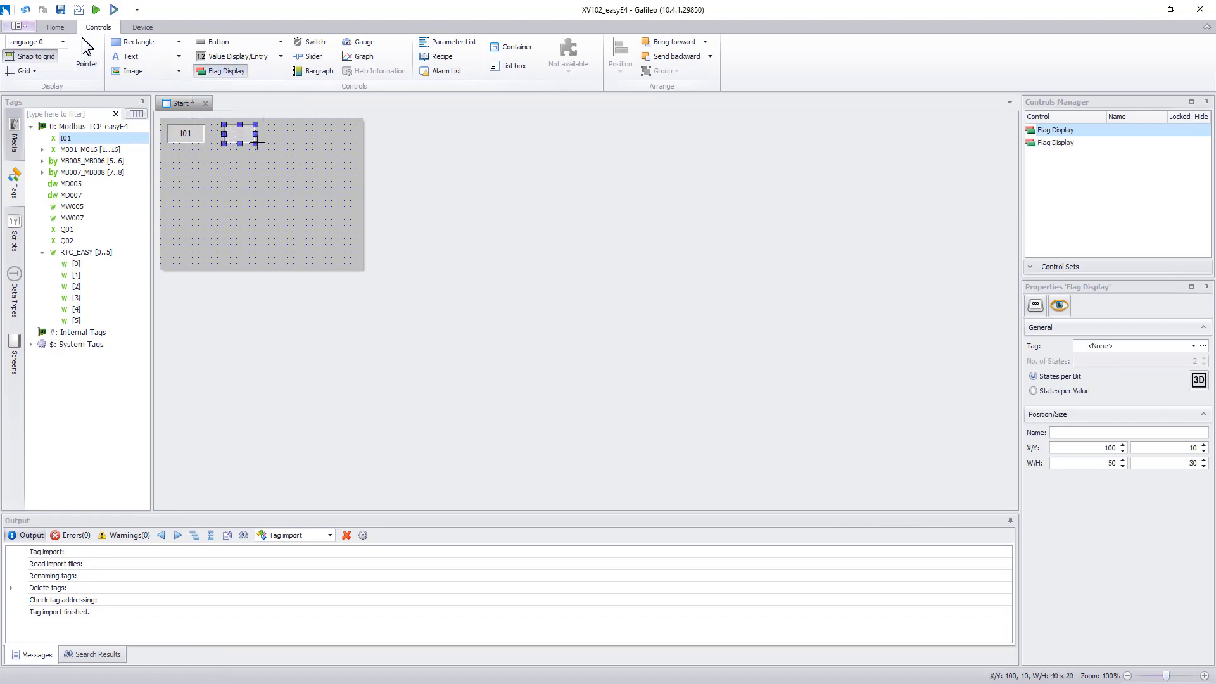
Add a Q01 flag display beside the first, green when on with a text label, then expand M001_M016.
drag(258, 142, 266, 141)
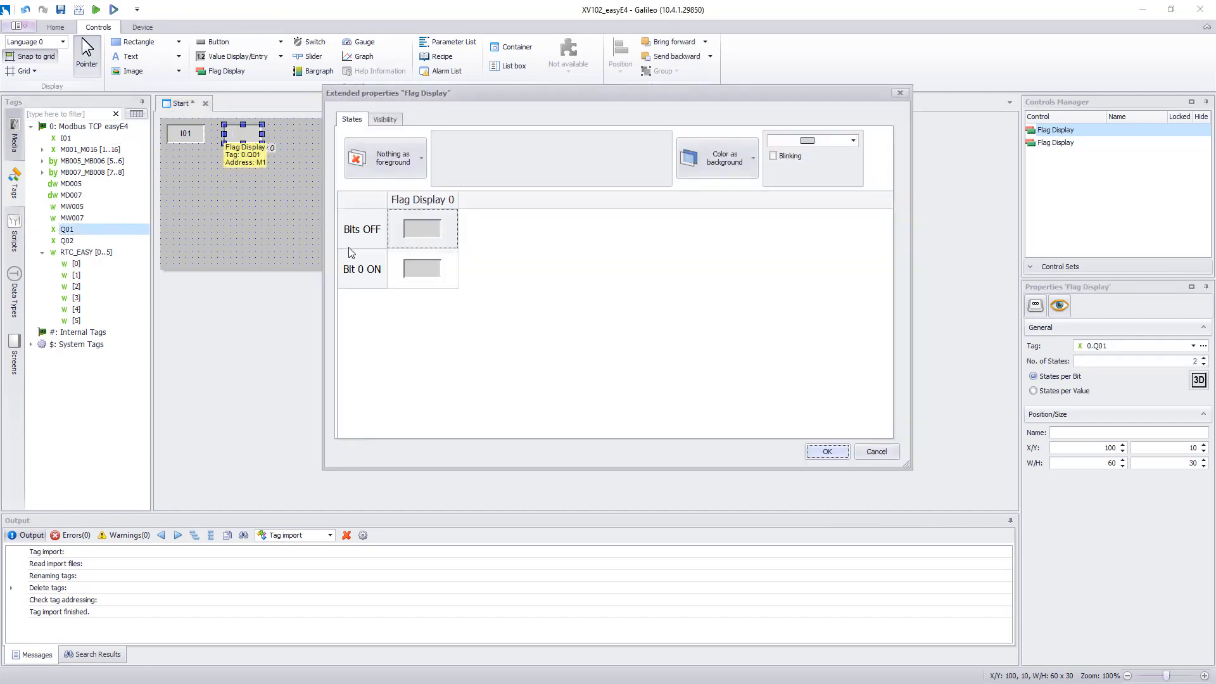
click(852, 141)
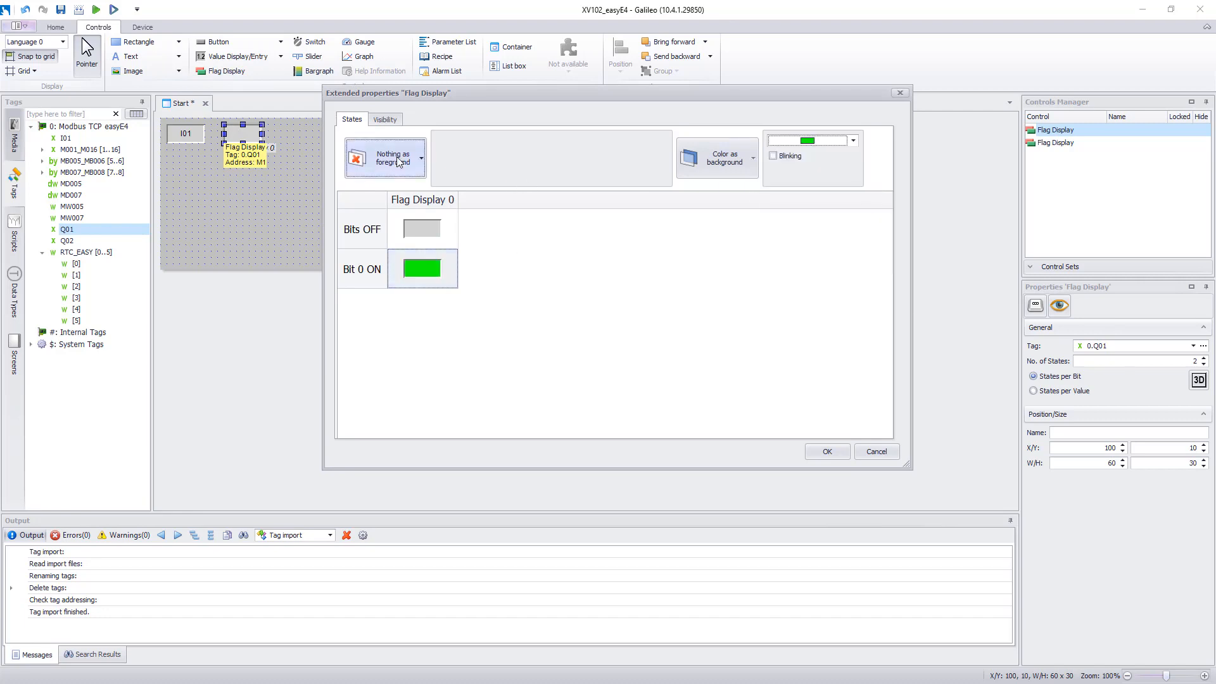
click(385, 159)
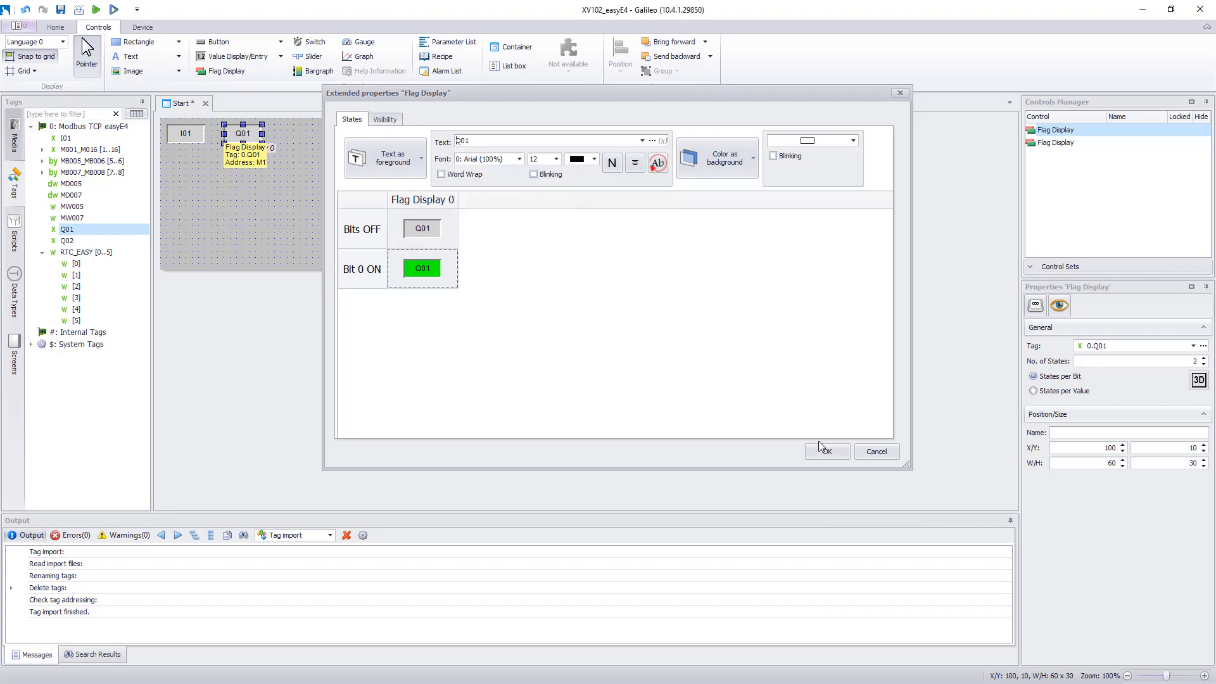
click(825, 451)
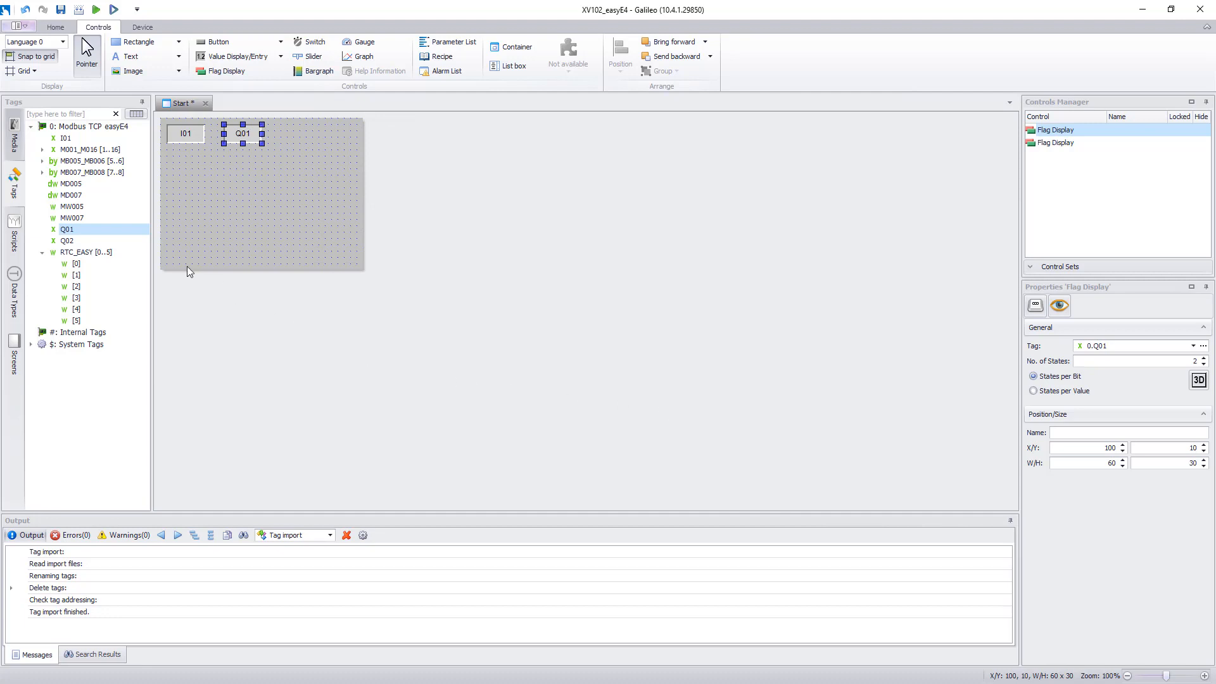
click(43, 150)
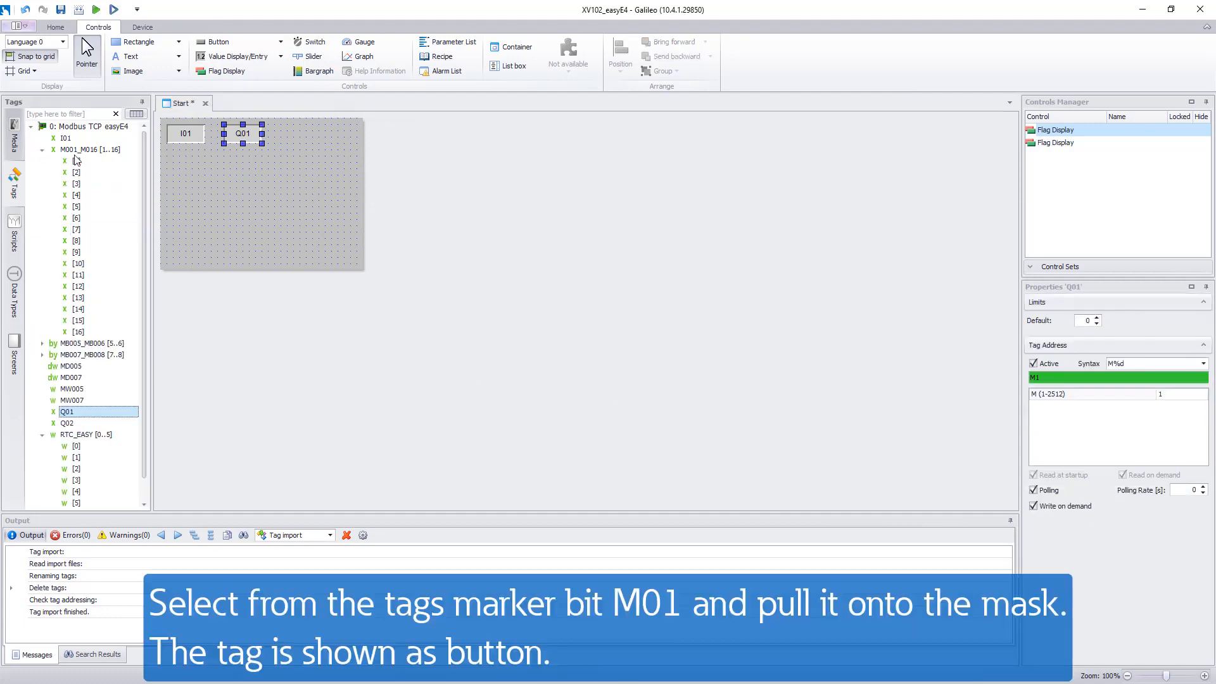
Place marker bit M01 as a 60×30 button and label its Off state M01.
drag(97, 161, 201, 175)
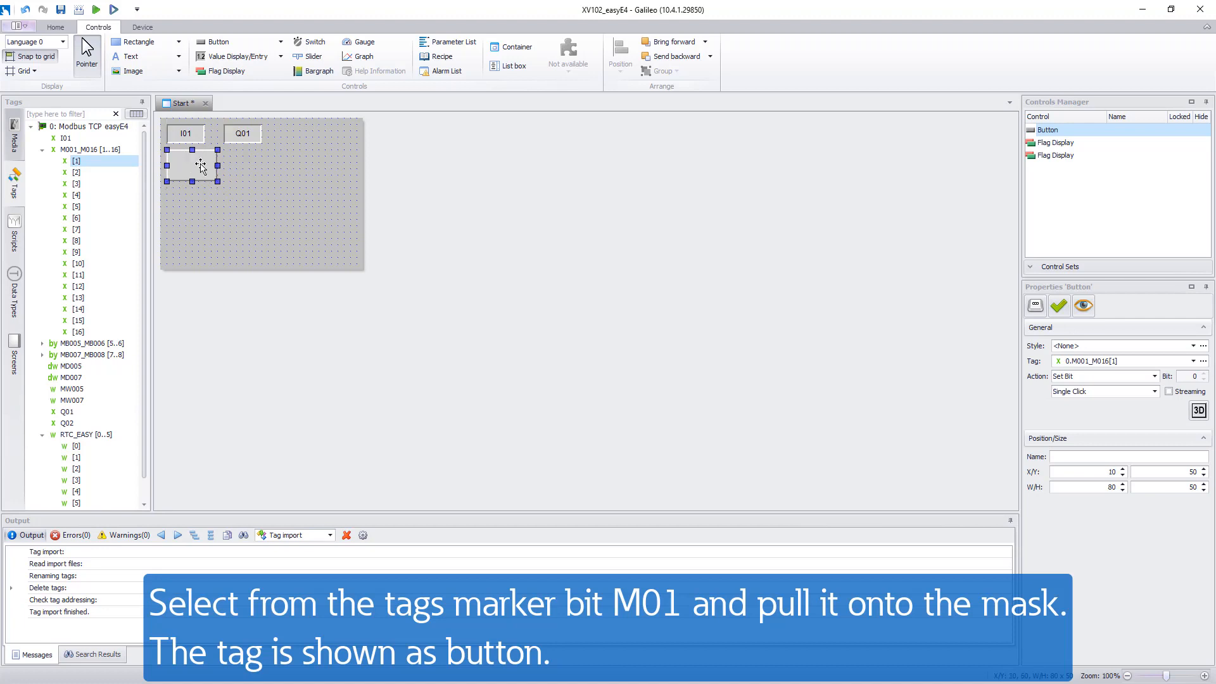
drag(217, 165, 194, 164)
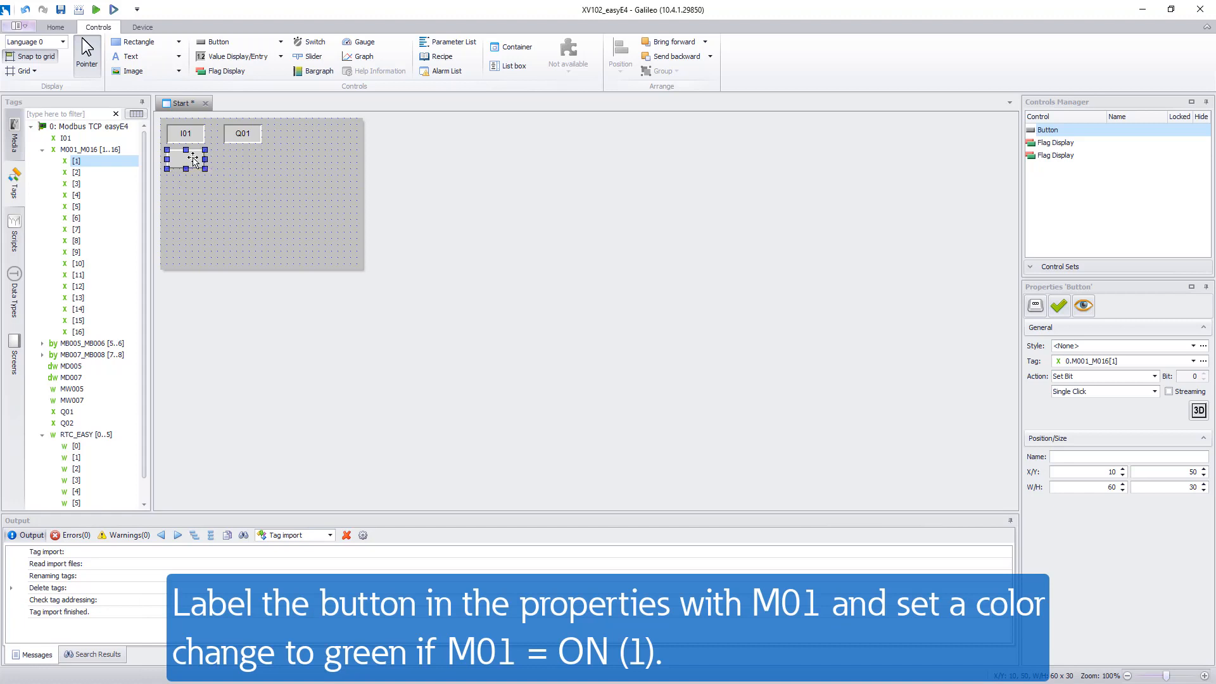
double_click(185, 149)
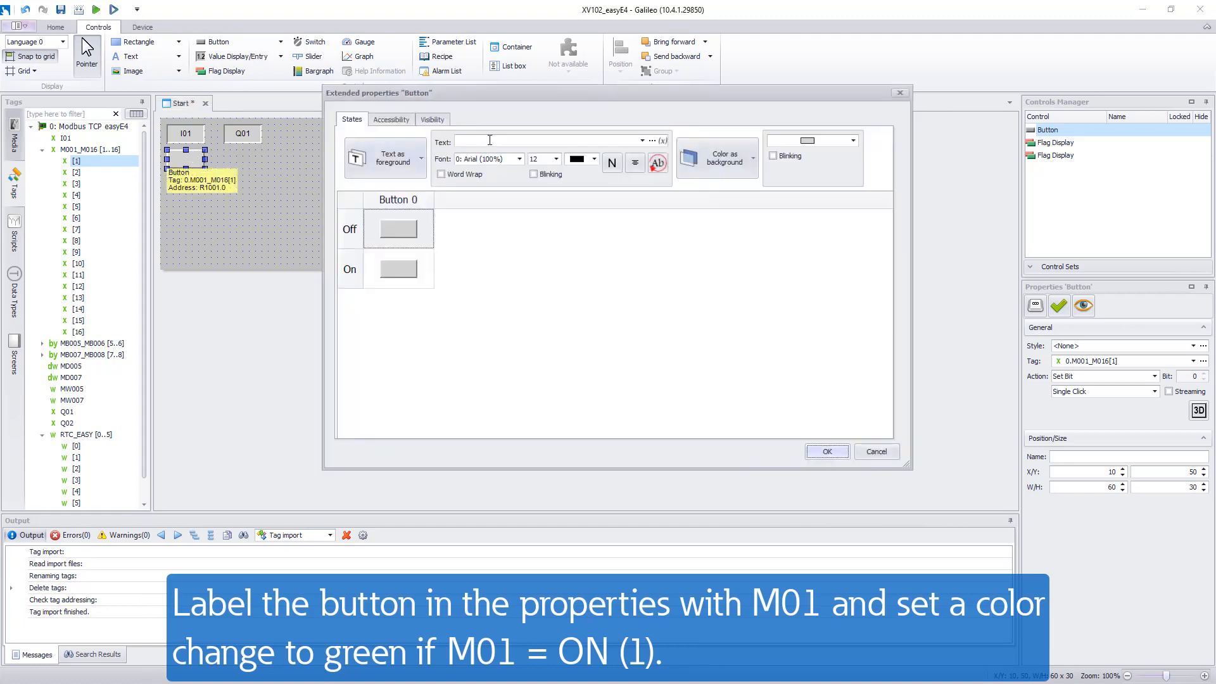
text(M01)
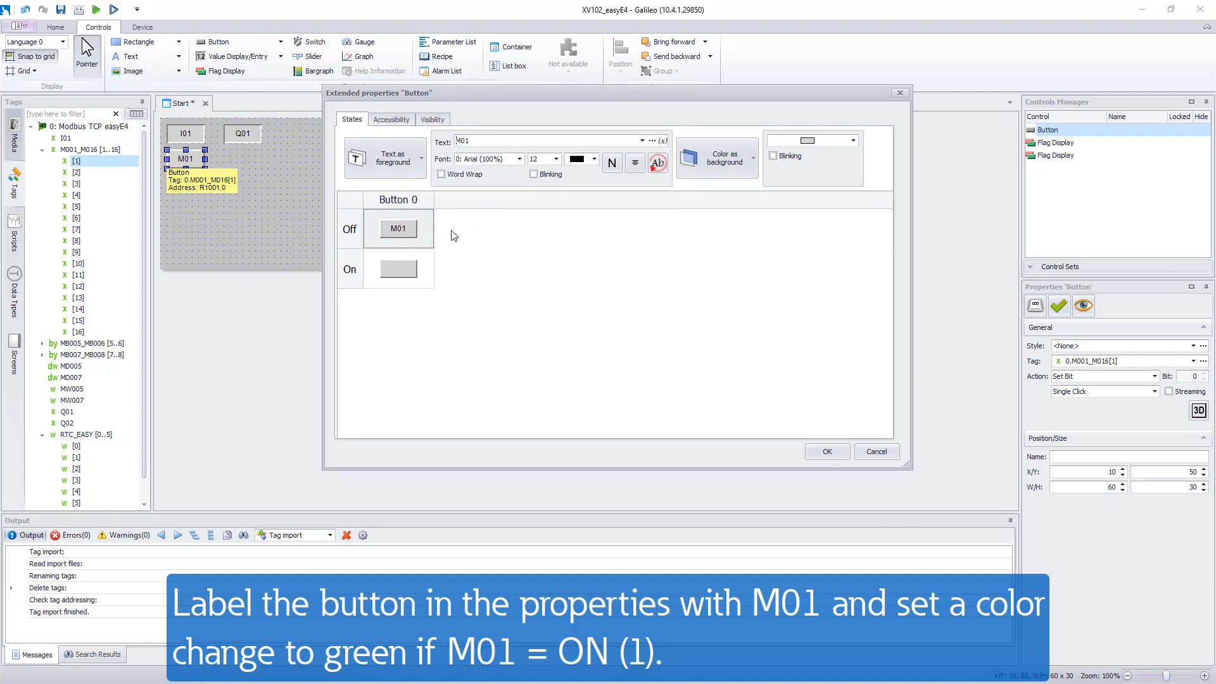
Label the button's On state M01 with a green background and confirm.
click(397, 269)
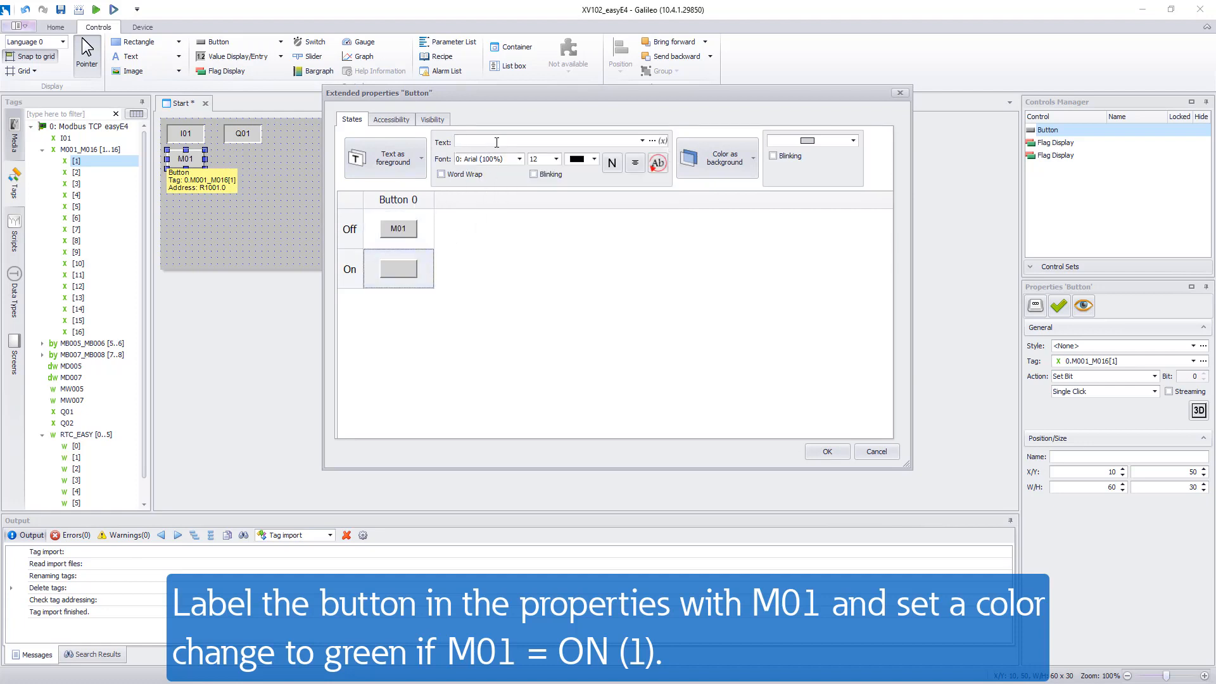
text(M01)
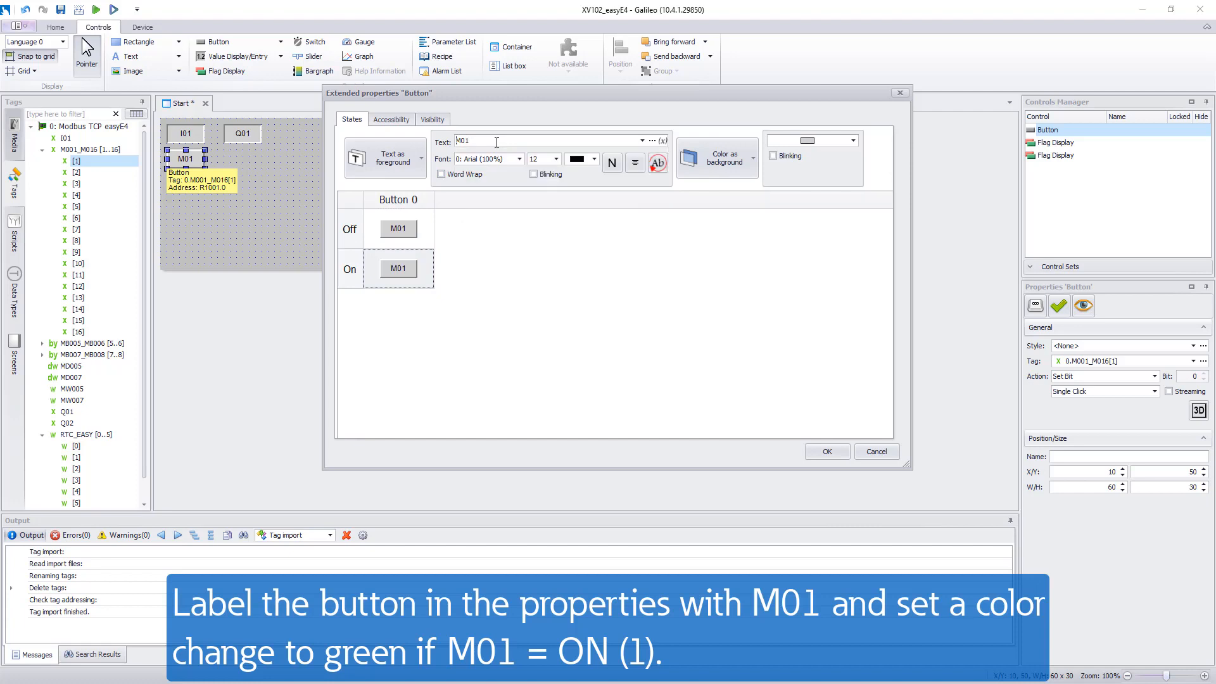
click(853, 141)
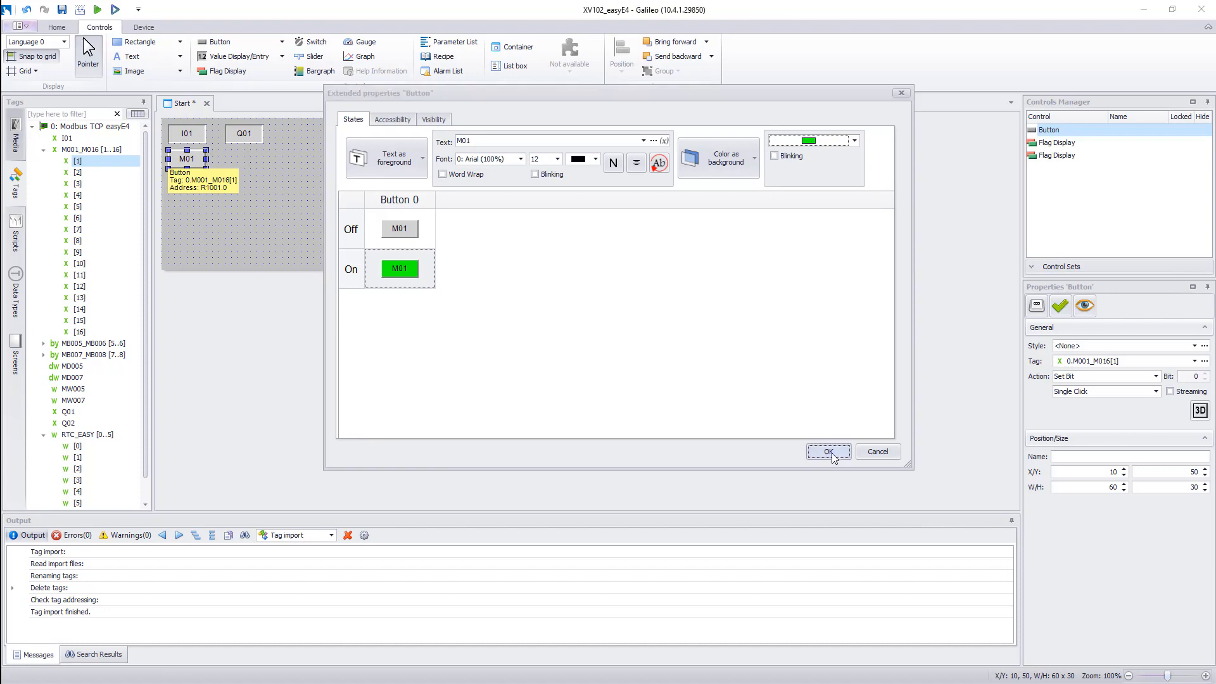
click(827, 451)
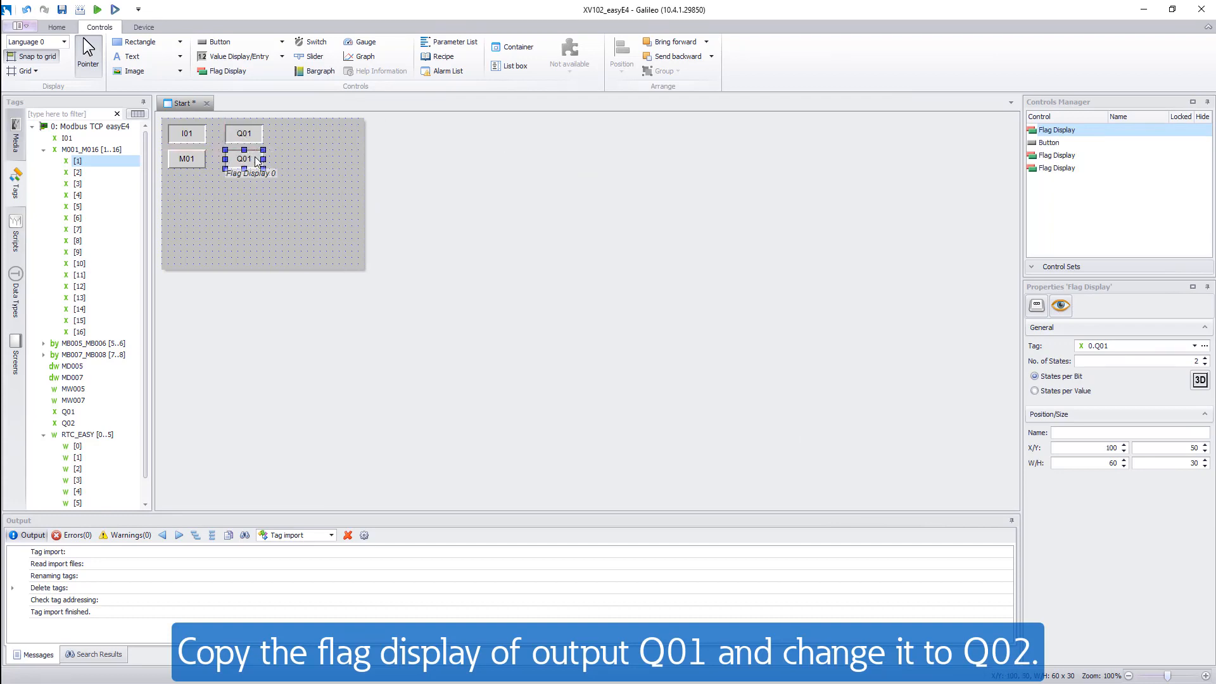
Relabel the copied flag display Q02 and relink it to output tag Q02.
double_click(244, 159)
text(Q0)
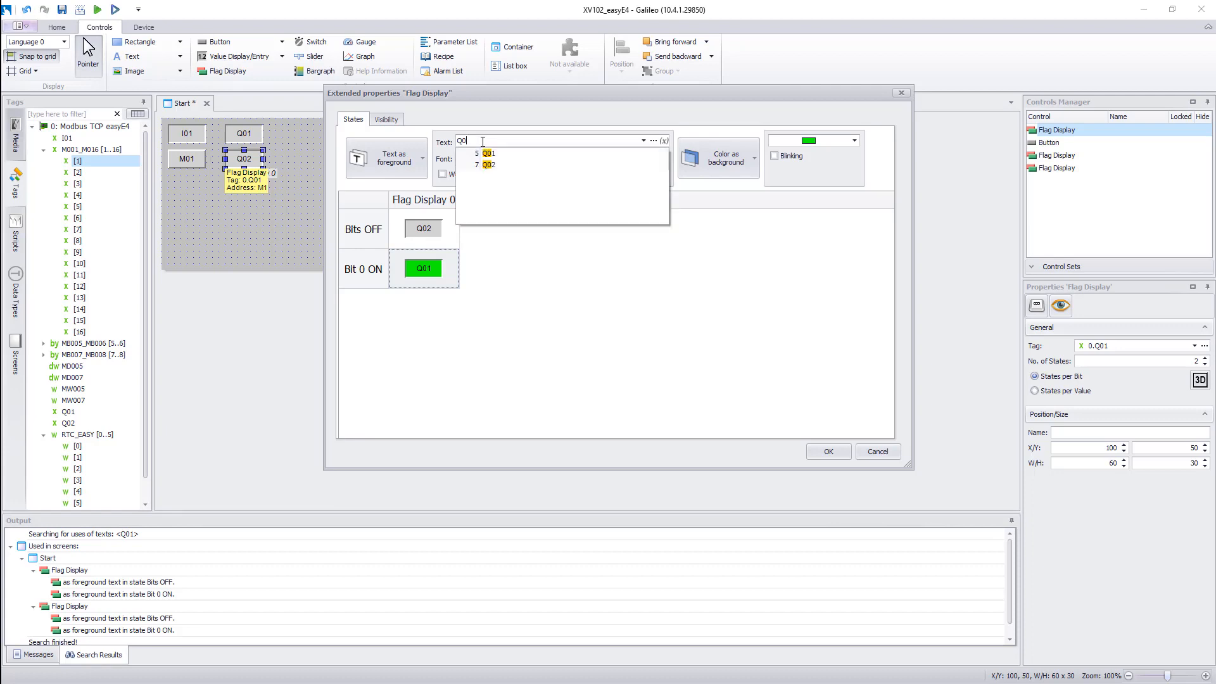
click(489, 165)
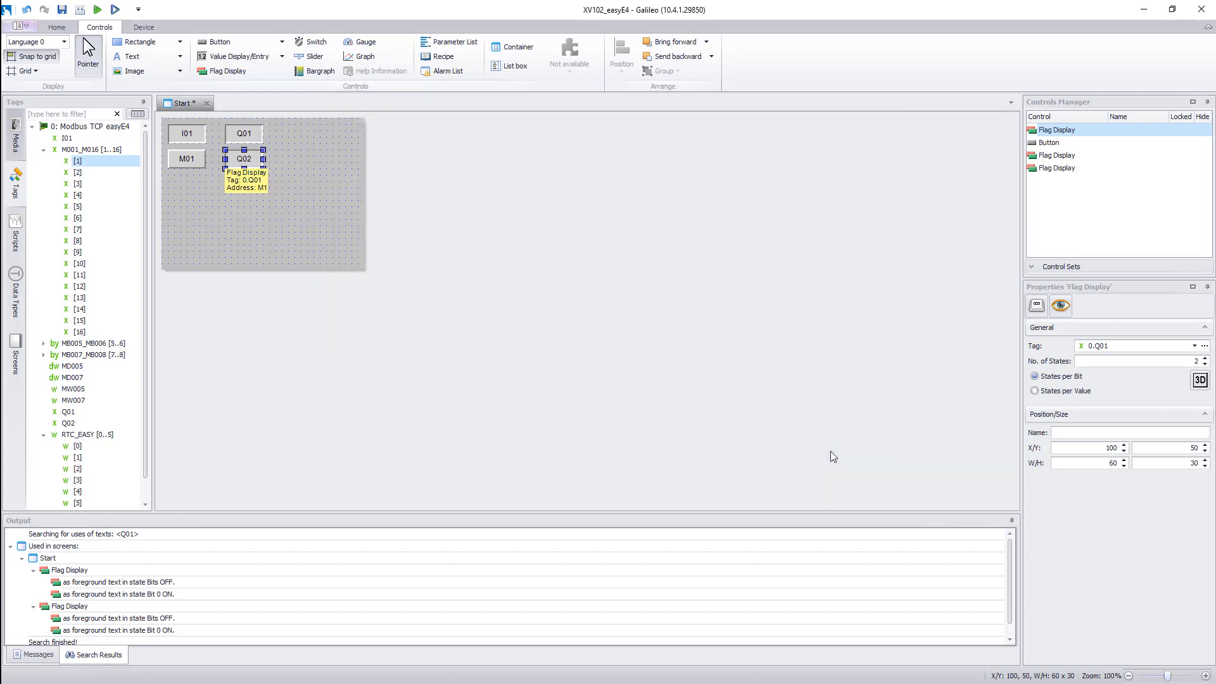
mouse_move(90, 415)
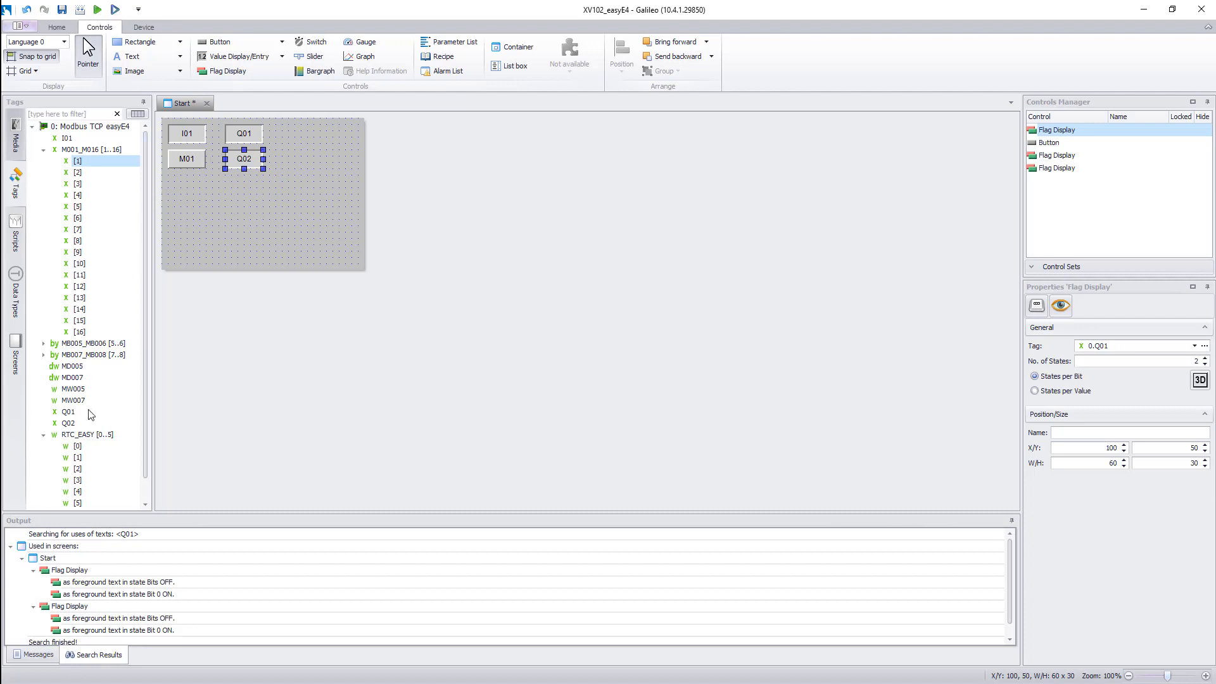
drag(68, 412, 243, 160)
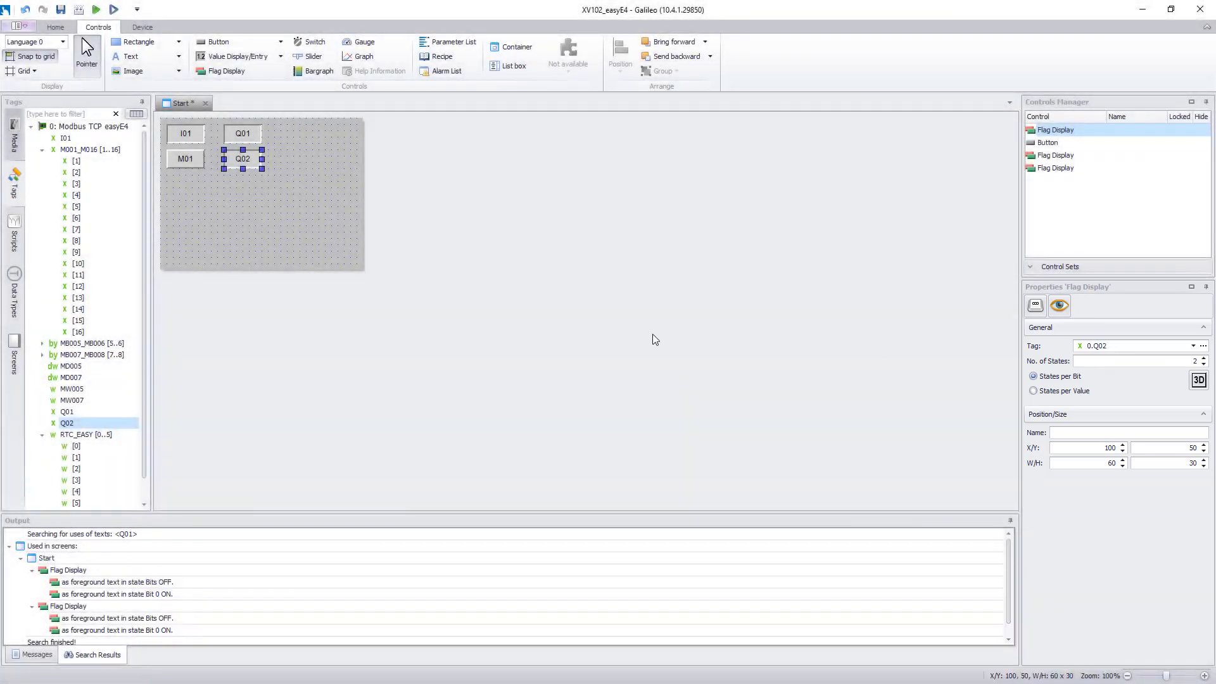
mouse_move(454, 316)
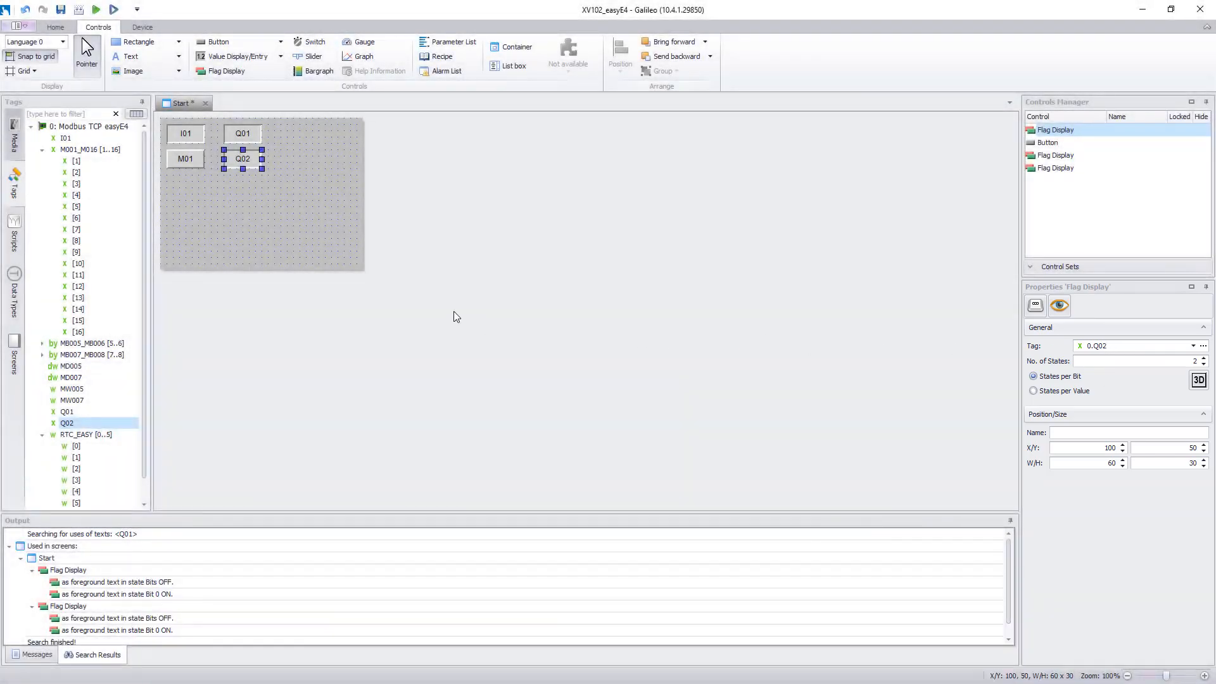
click(44, 149)
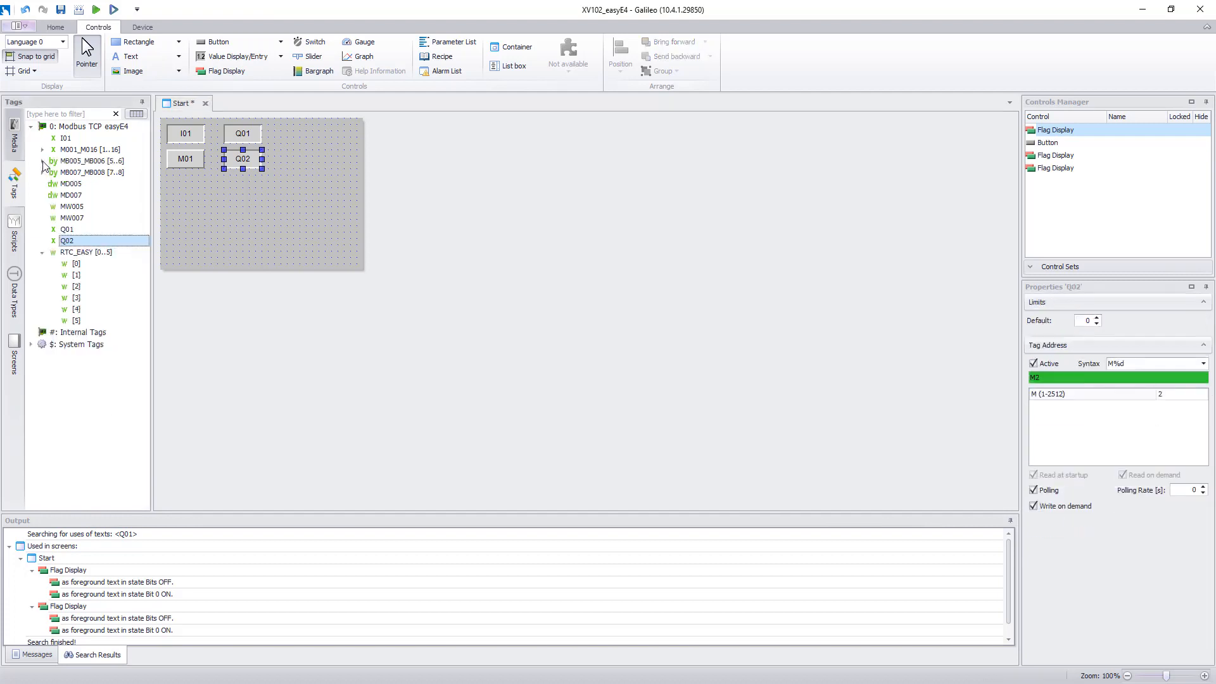
Place marker byte MB05 as a value display under the M01 button, sized 60×30.
click(43, 160)
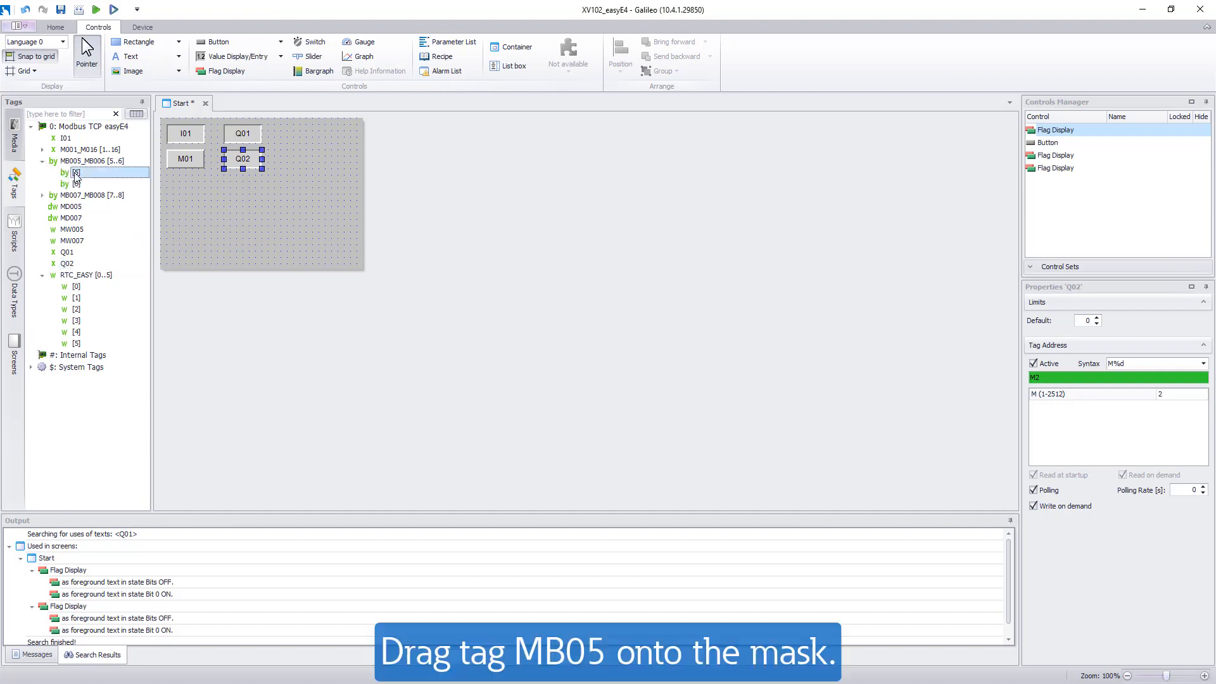
drag(76, 172, 209, 195)
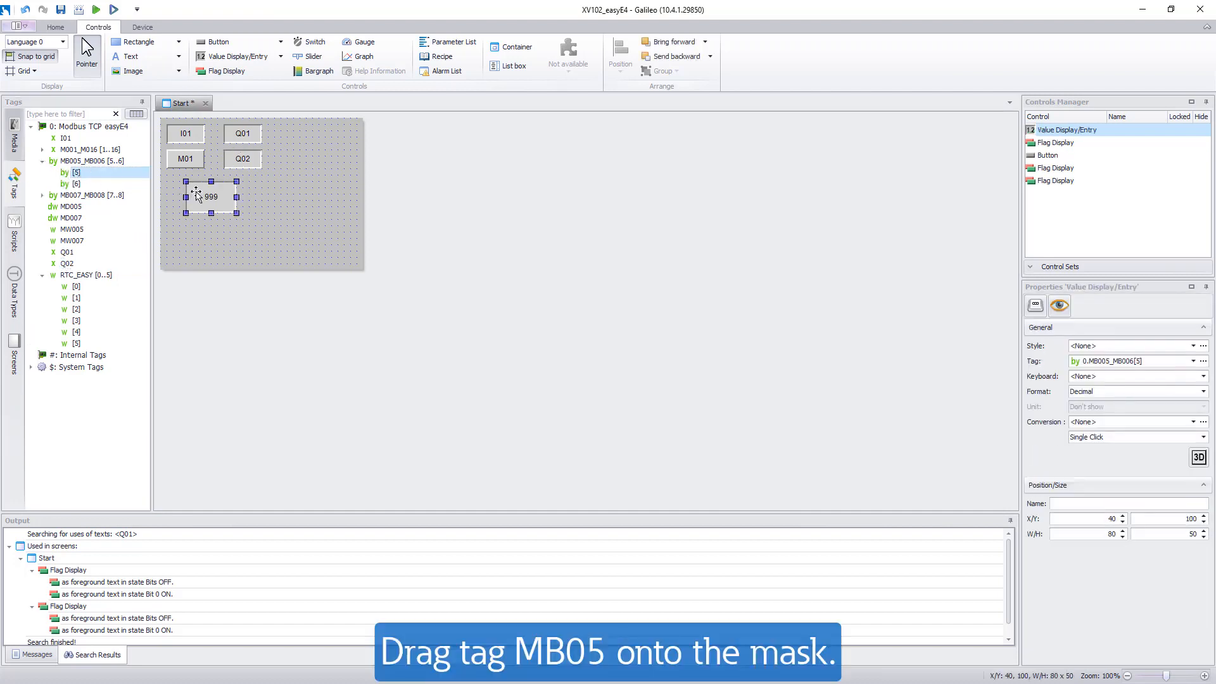
drag(209, 198, 191, 191)
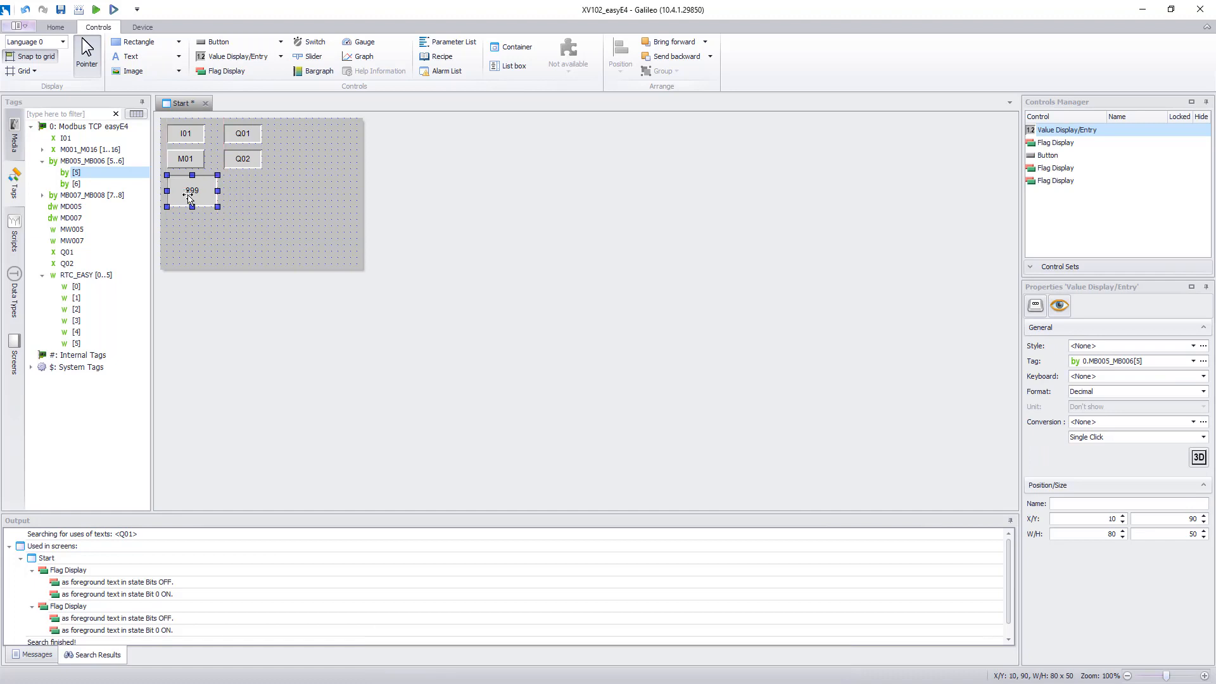
drag(191, 206, 191, 194)
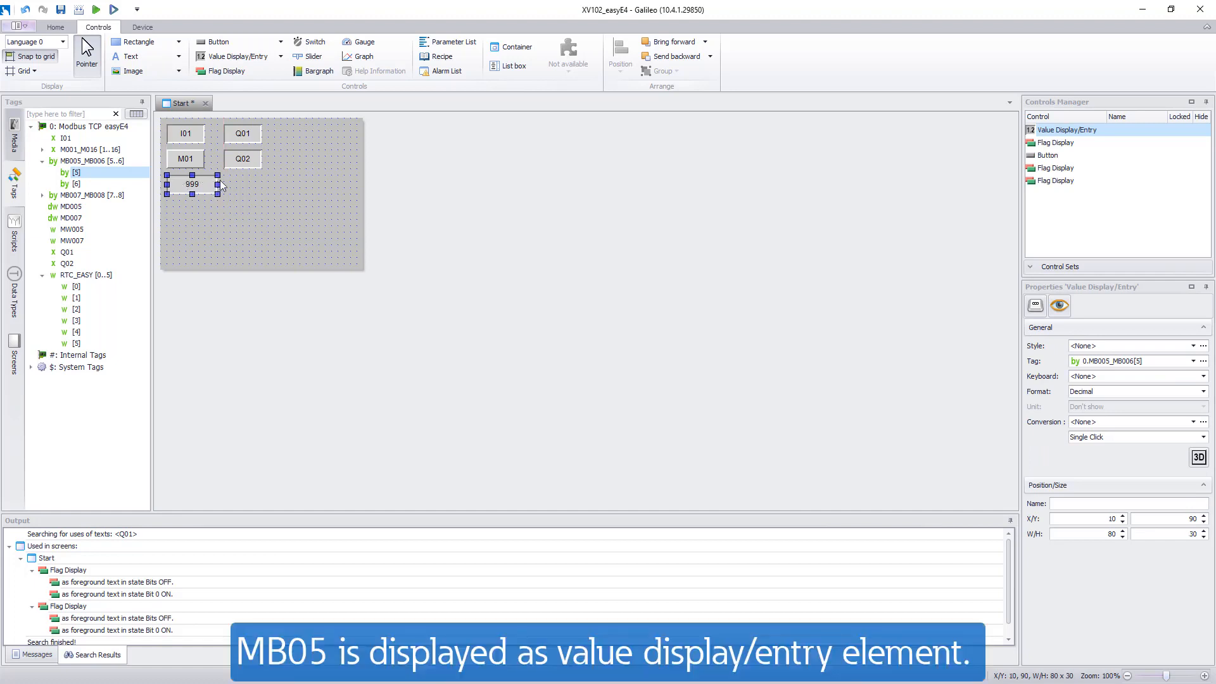
drag(218, 184, 203, 183)
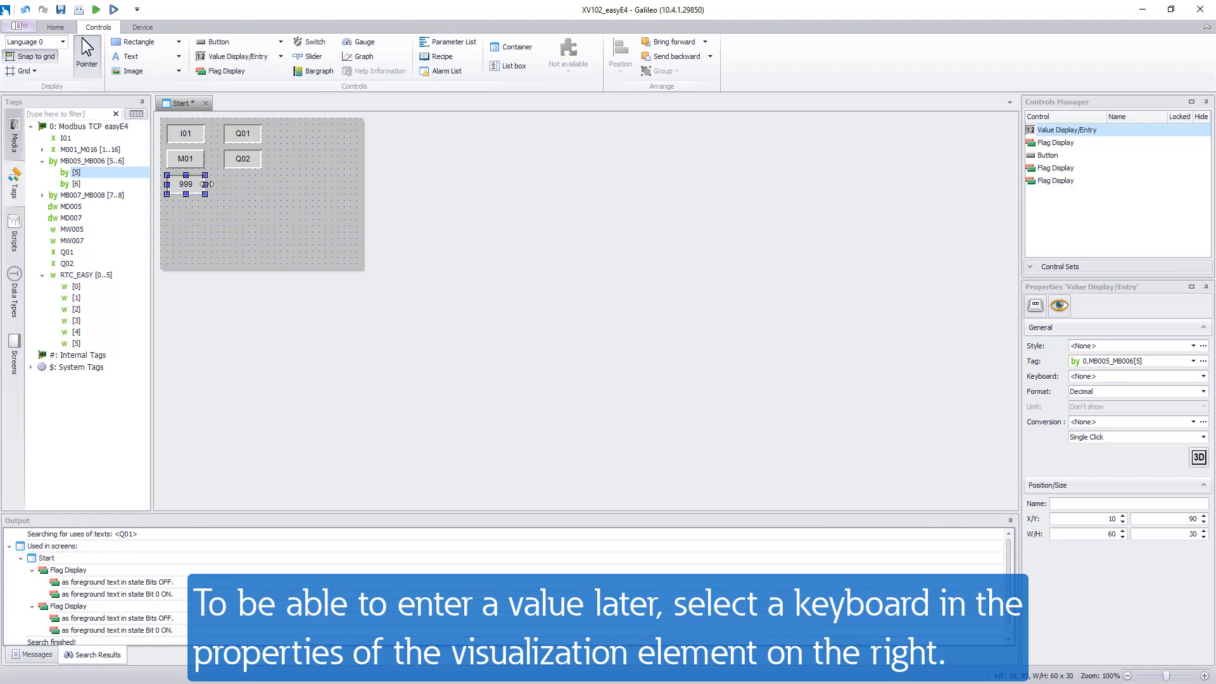
mouse_move(186, 184)
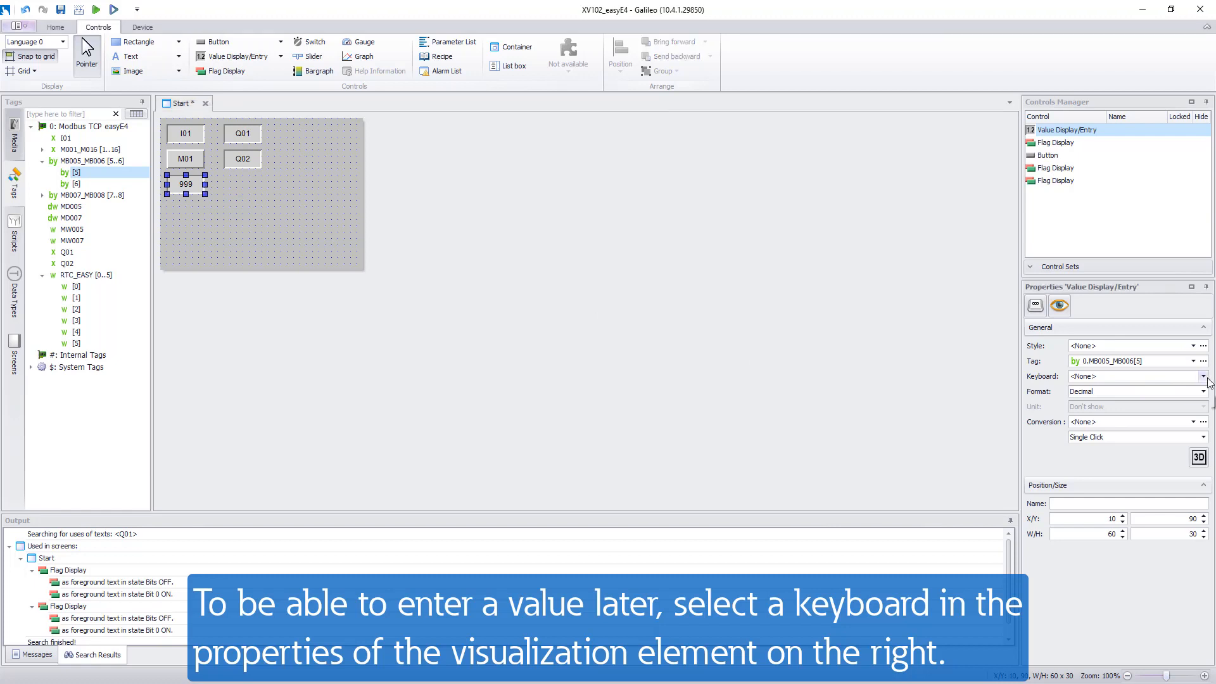
Assign the Keyboards > System > Numeric keyboard to the MB05 value entry.
click(1204, 377)
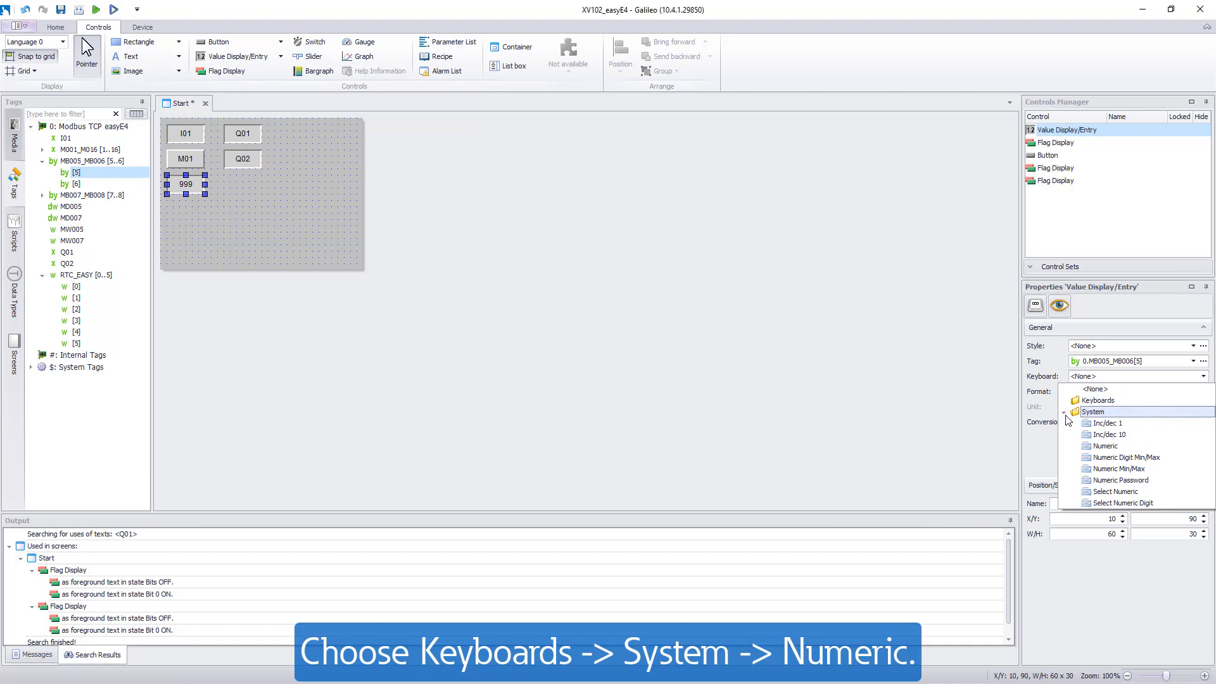
mouse_move(1097, 434)
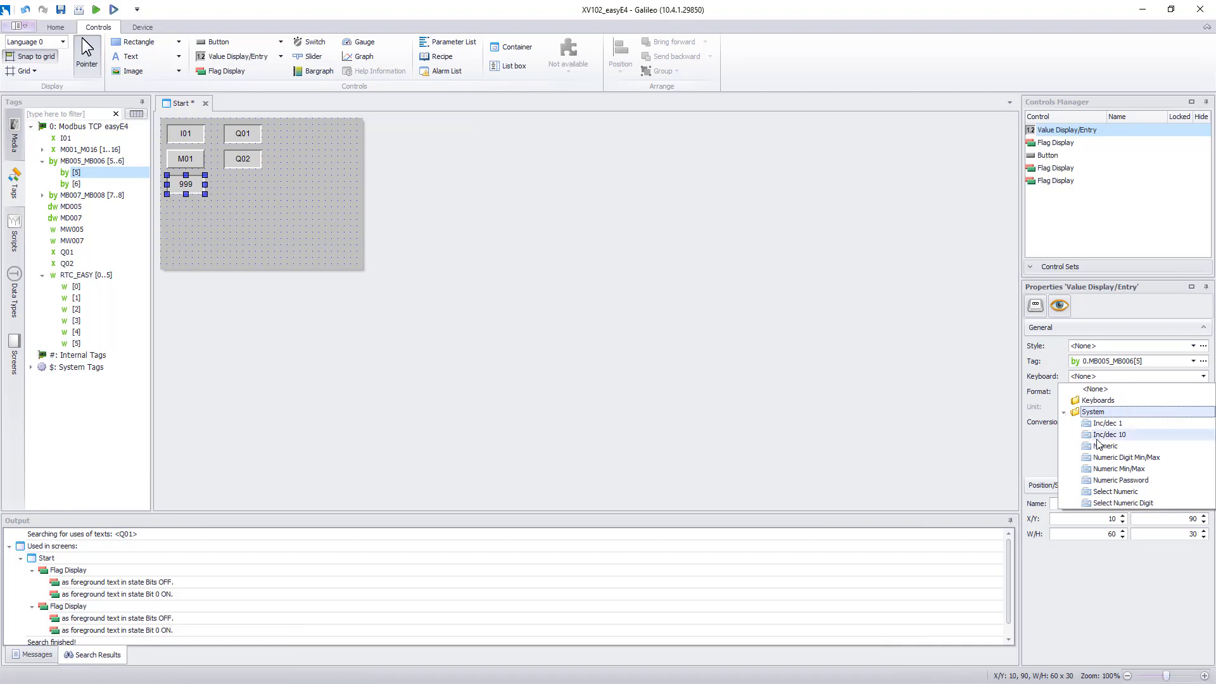
click(1105, 445)
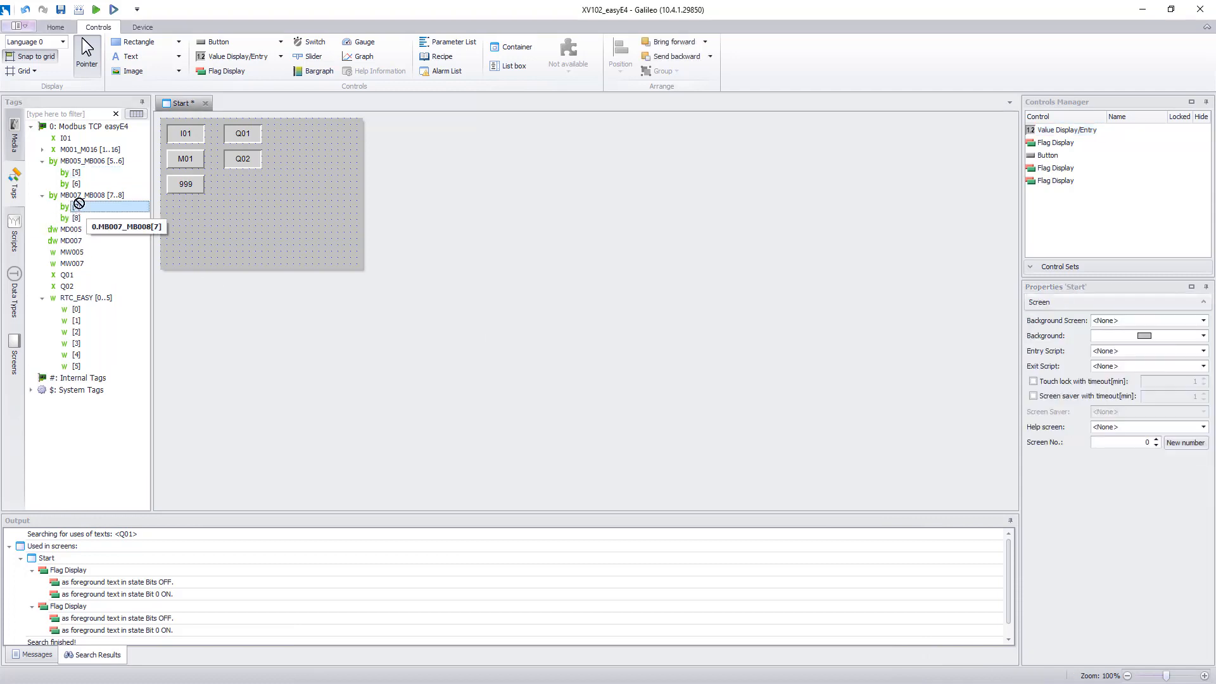
Place an MB07 value display beside MB05 and pick marker double word MD005 for the next one.
drag(76, 205, 254, 197)
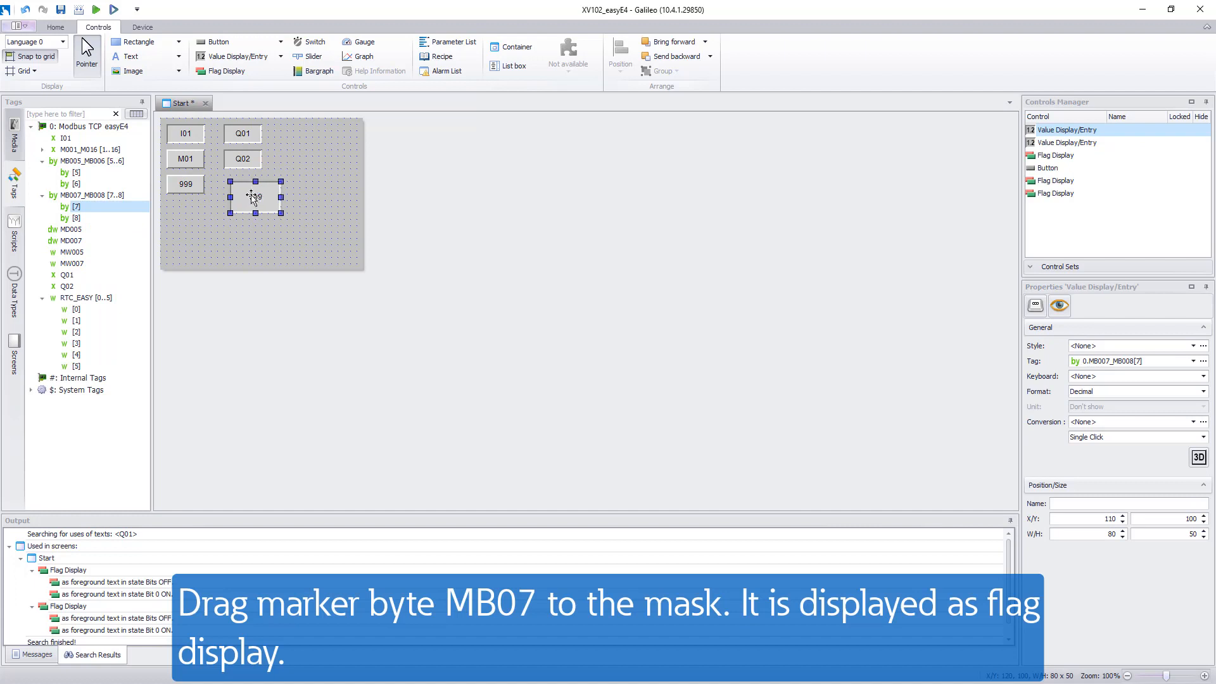
drag(255, 197, 248, 191)
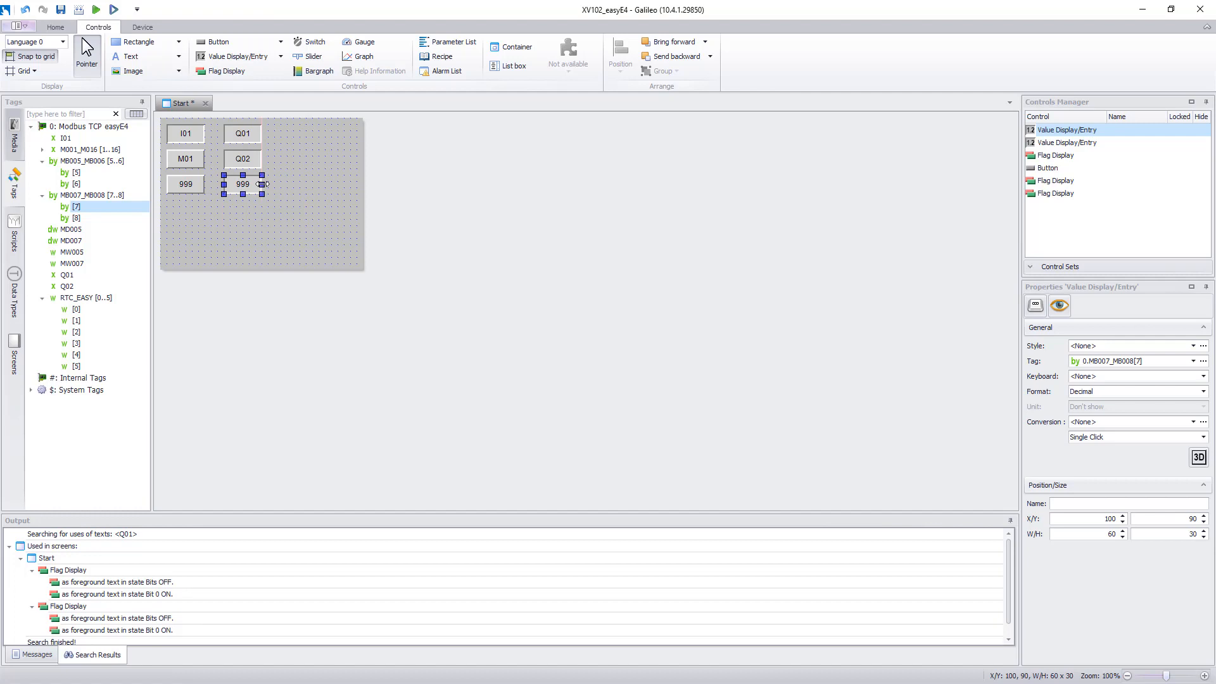
mouse_move(71, 230)
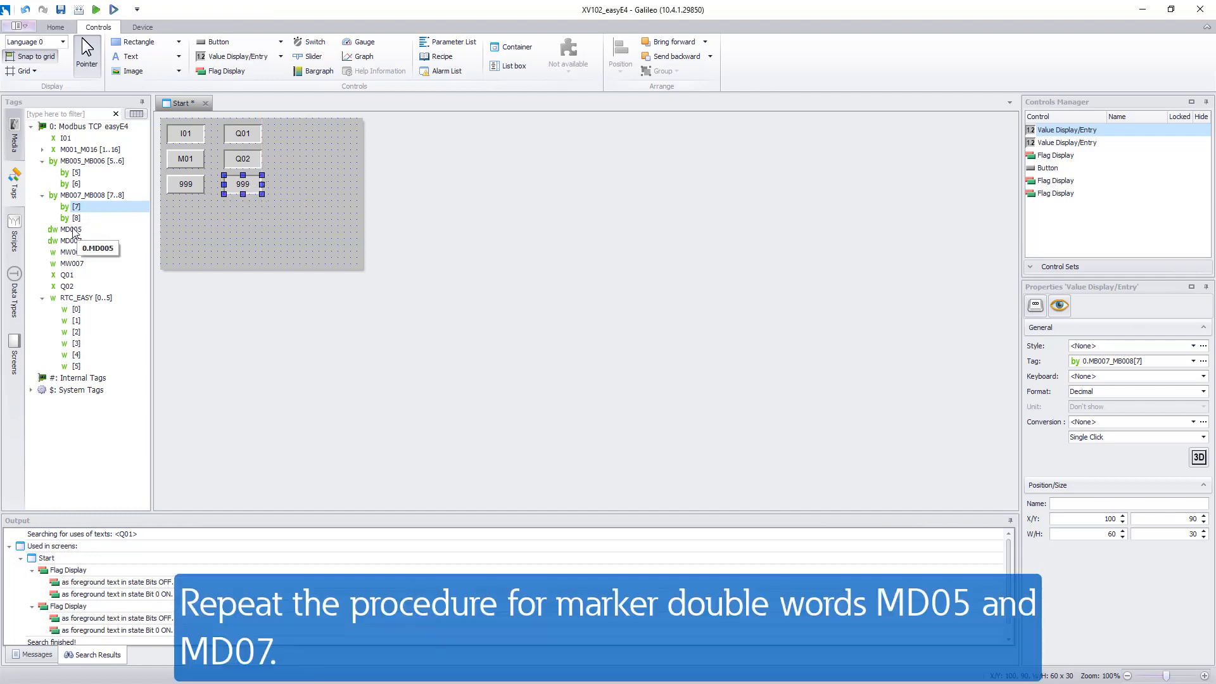
click(71, 229)
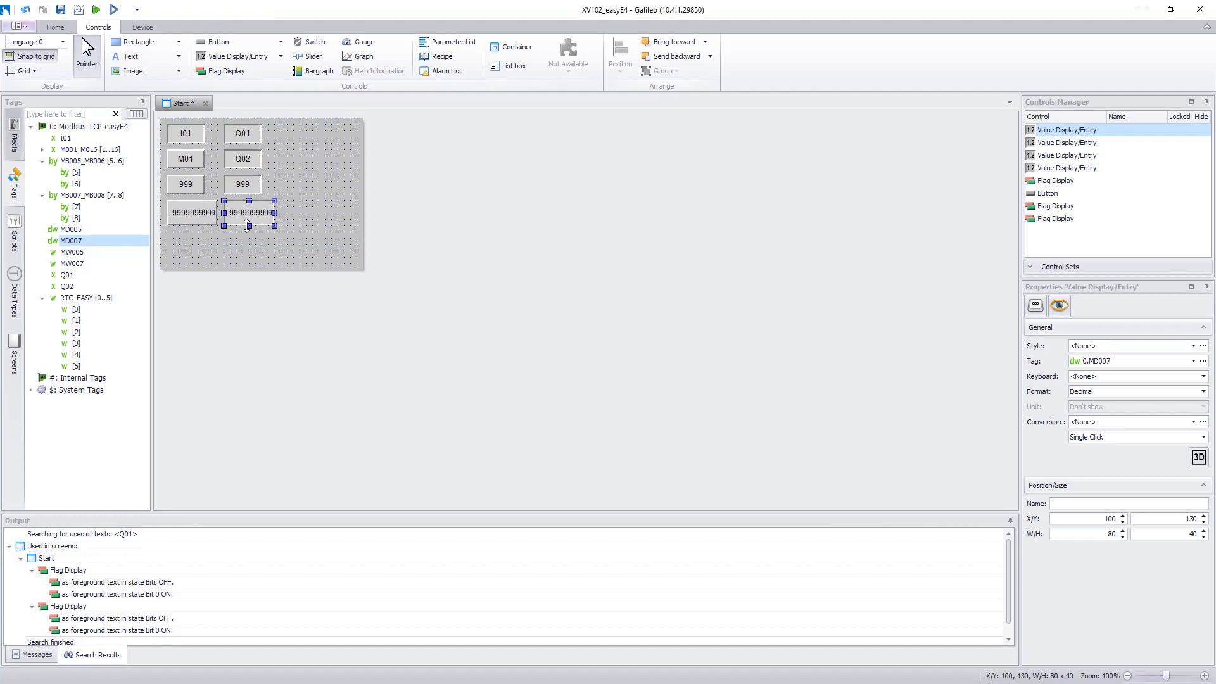
mouse_move(248, 226)
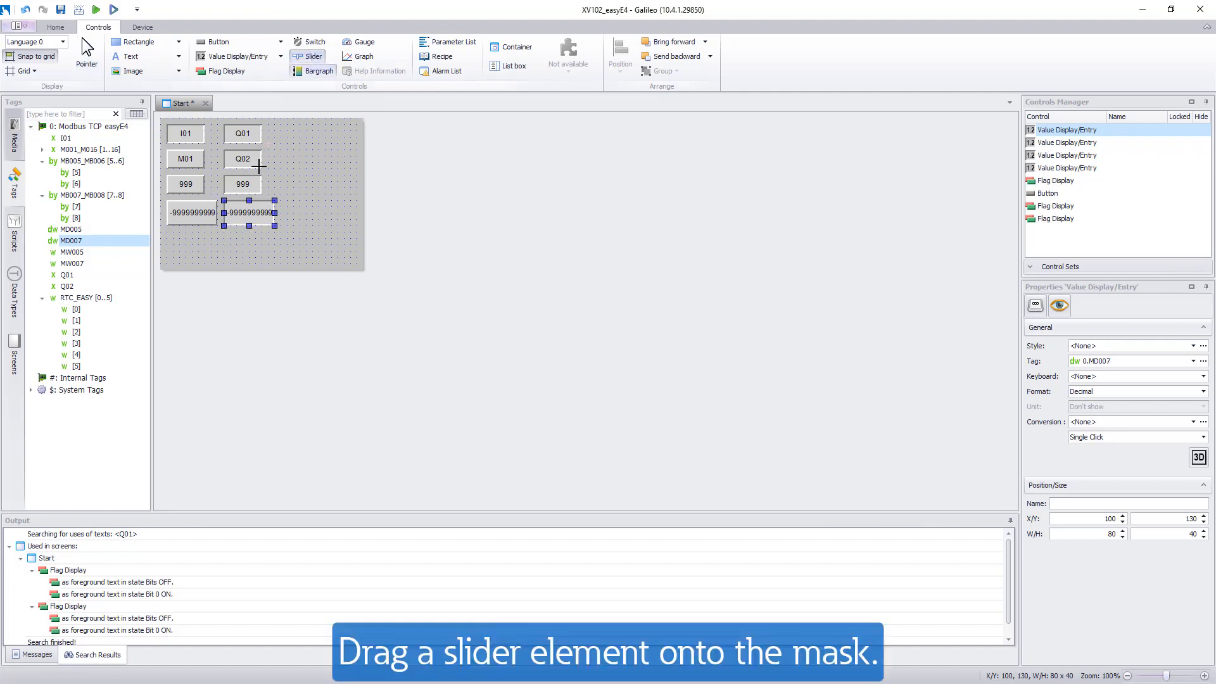
Draw a slider below the value displays, link it to MW005 and take its 0–65535 limits from the tag.
drag(310, 56, 245, 236)
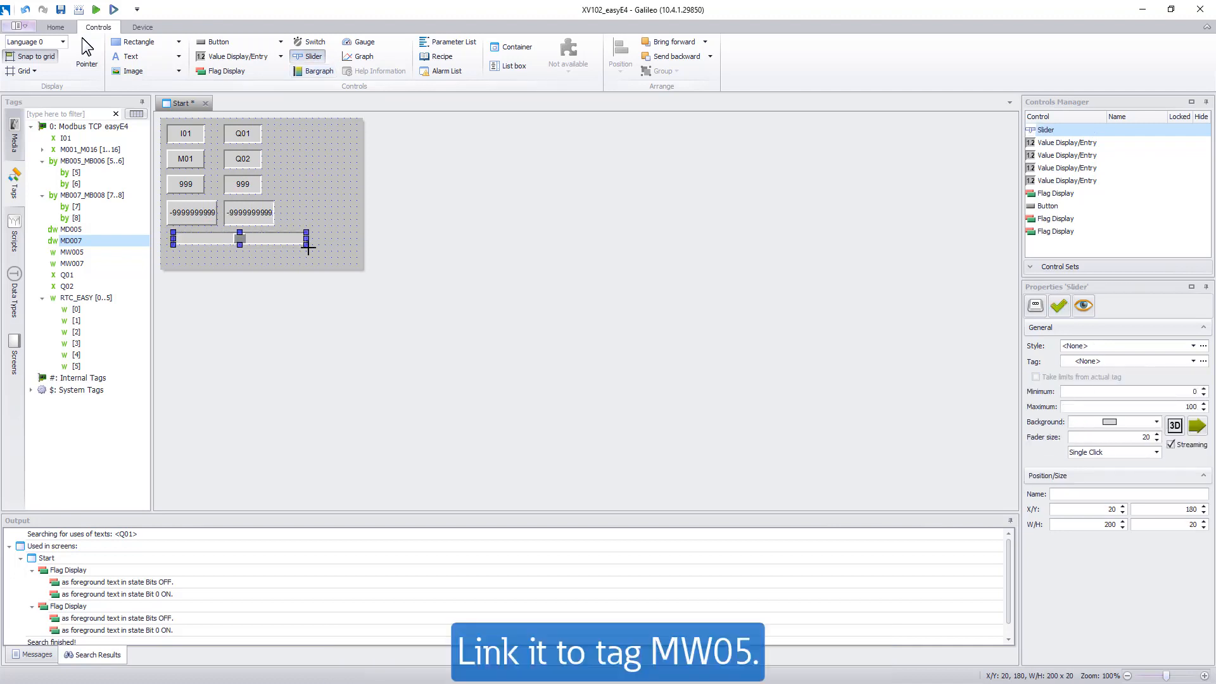
drag(304, 237, 337, 237)
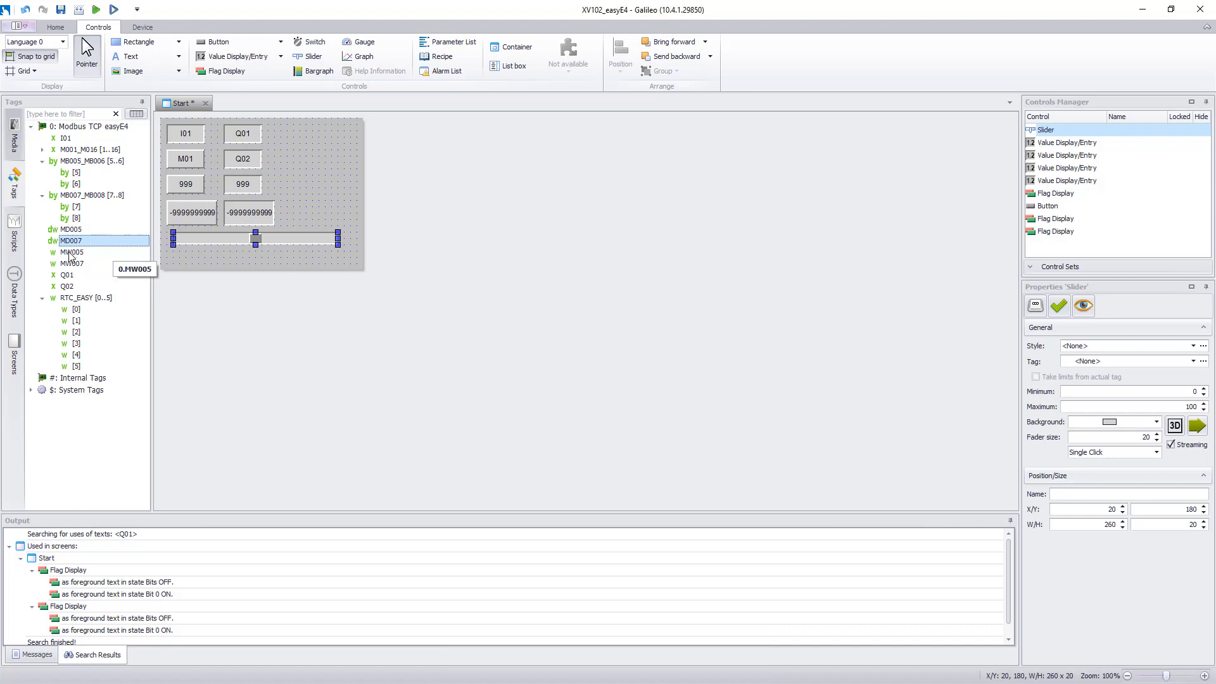
click(72, 250)
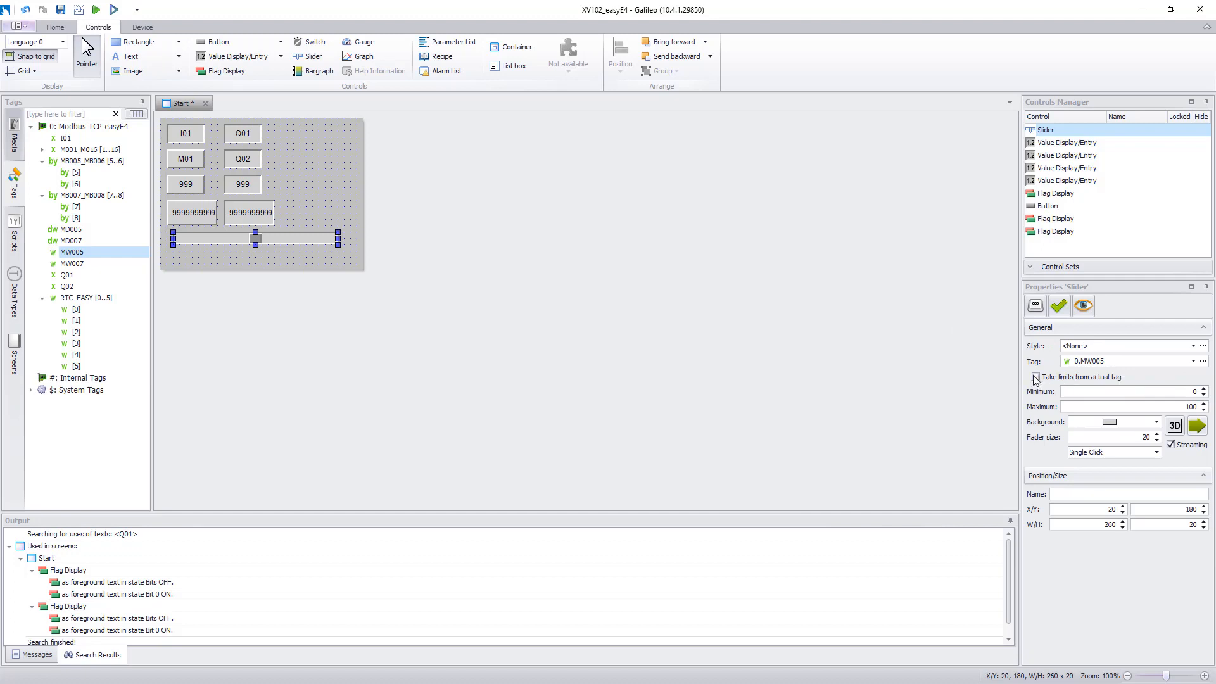
click(1034, 377)
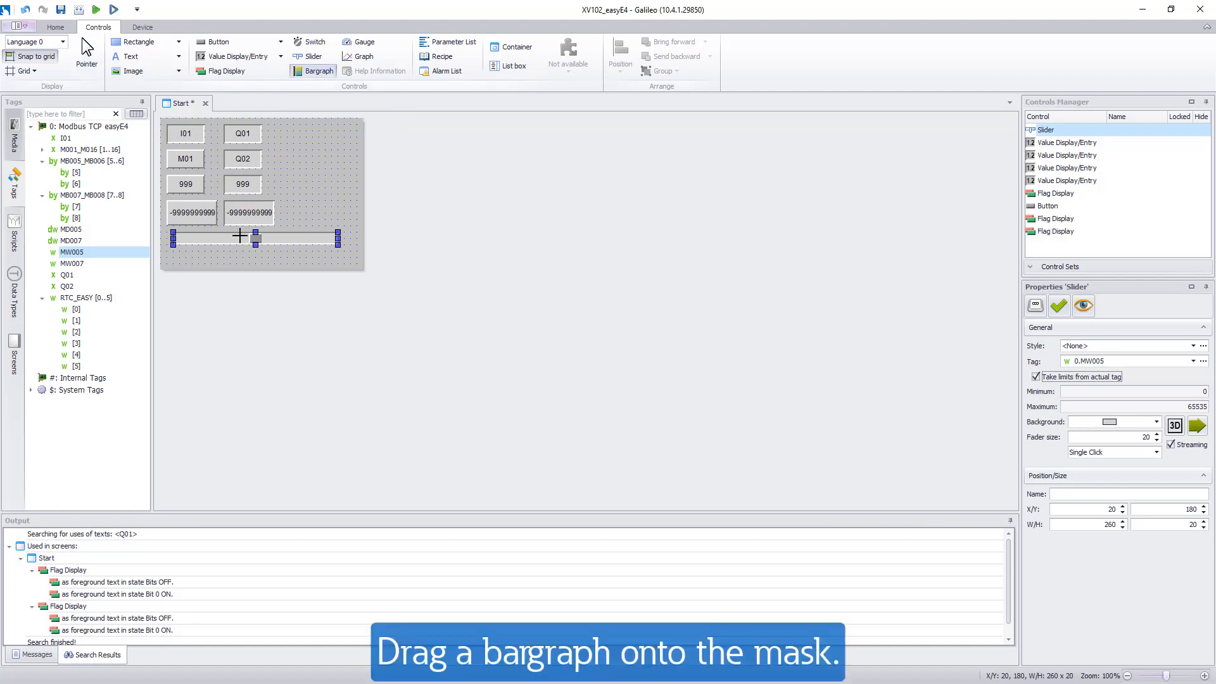
Draw a slider-width bargraph linked to MW007, filling left to right with limits from the tag.
drag(317, 69, 225, 259)
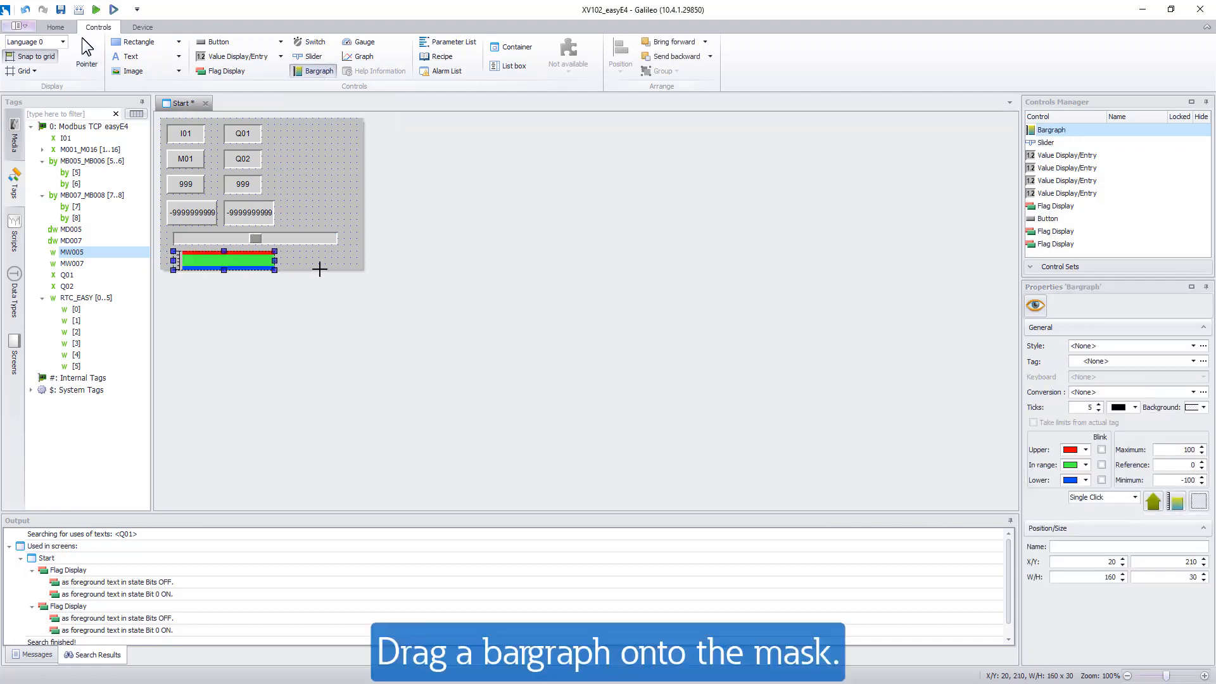
drag(274, 260, 340, 260)
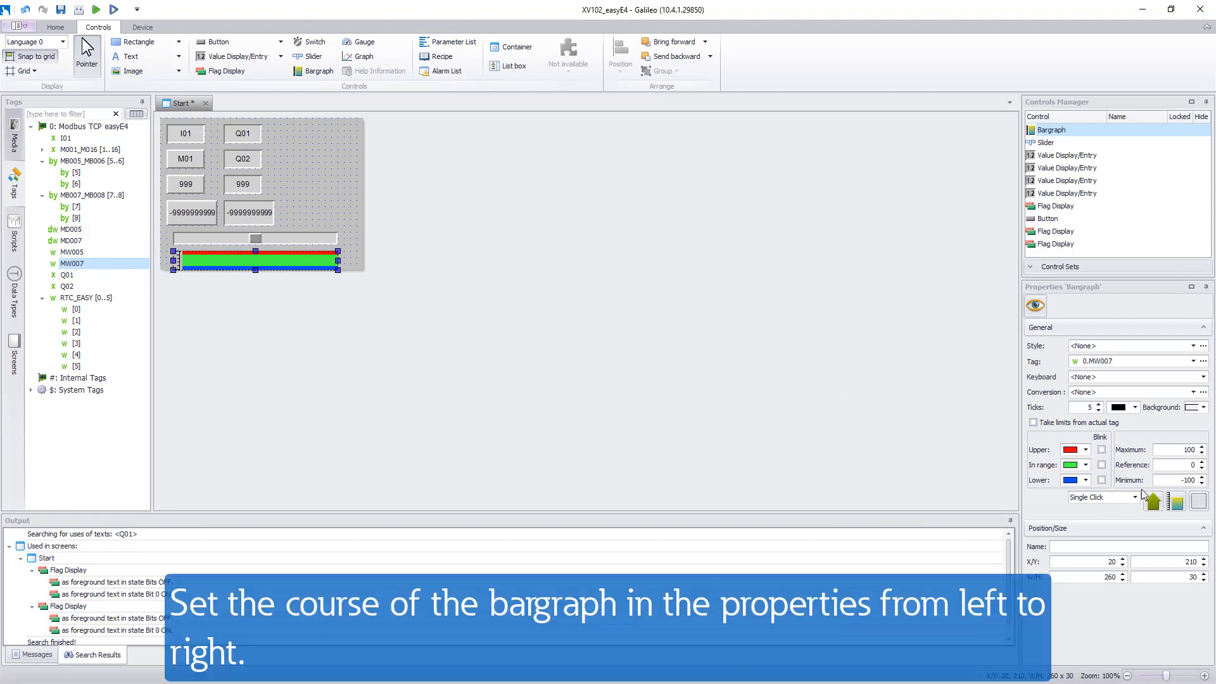
click(1151, 500)
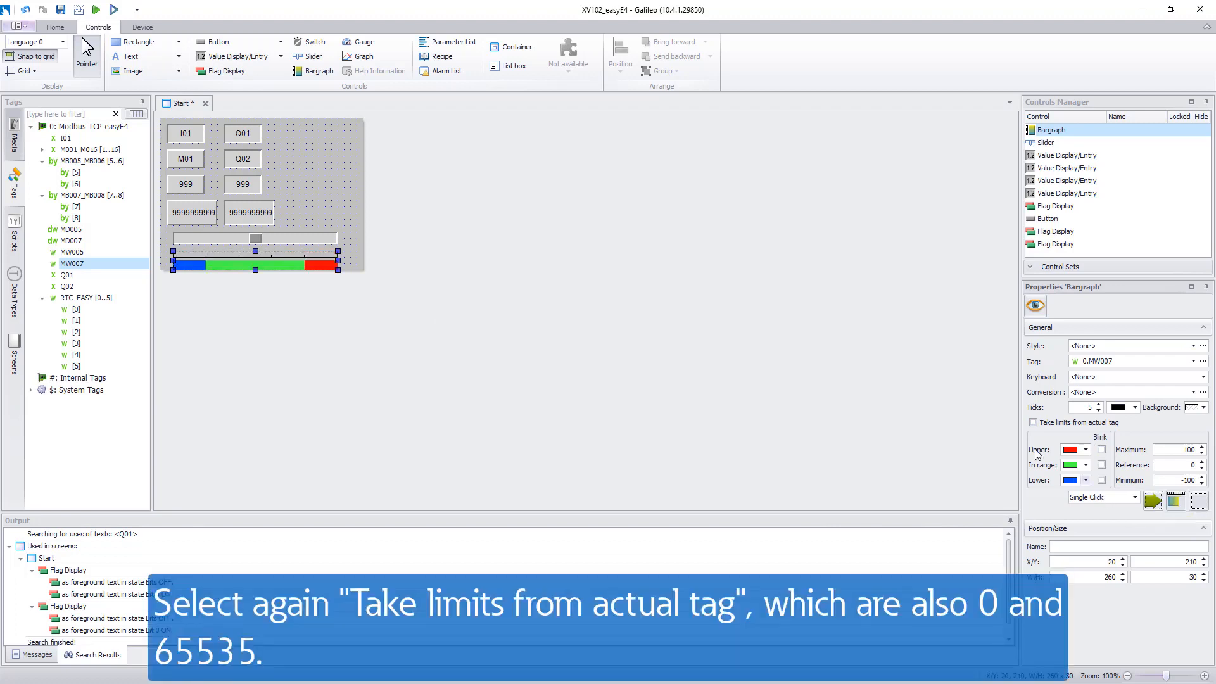
click(1032, 422)
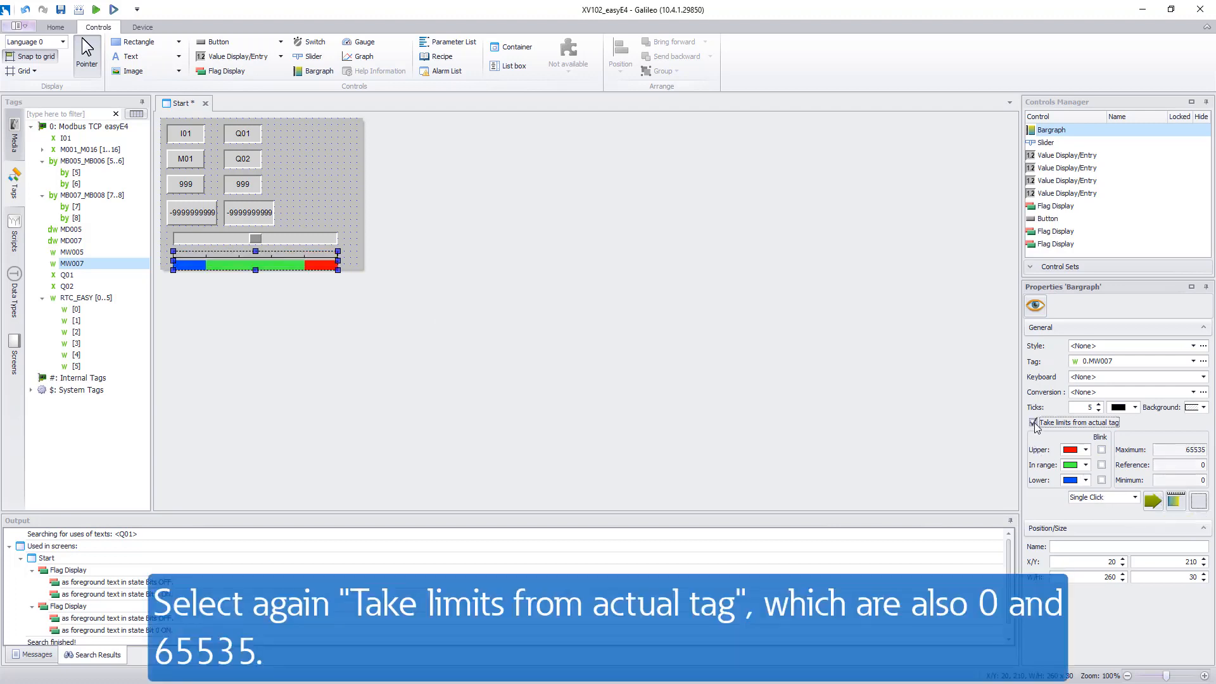
click(1032, 422)
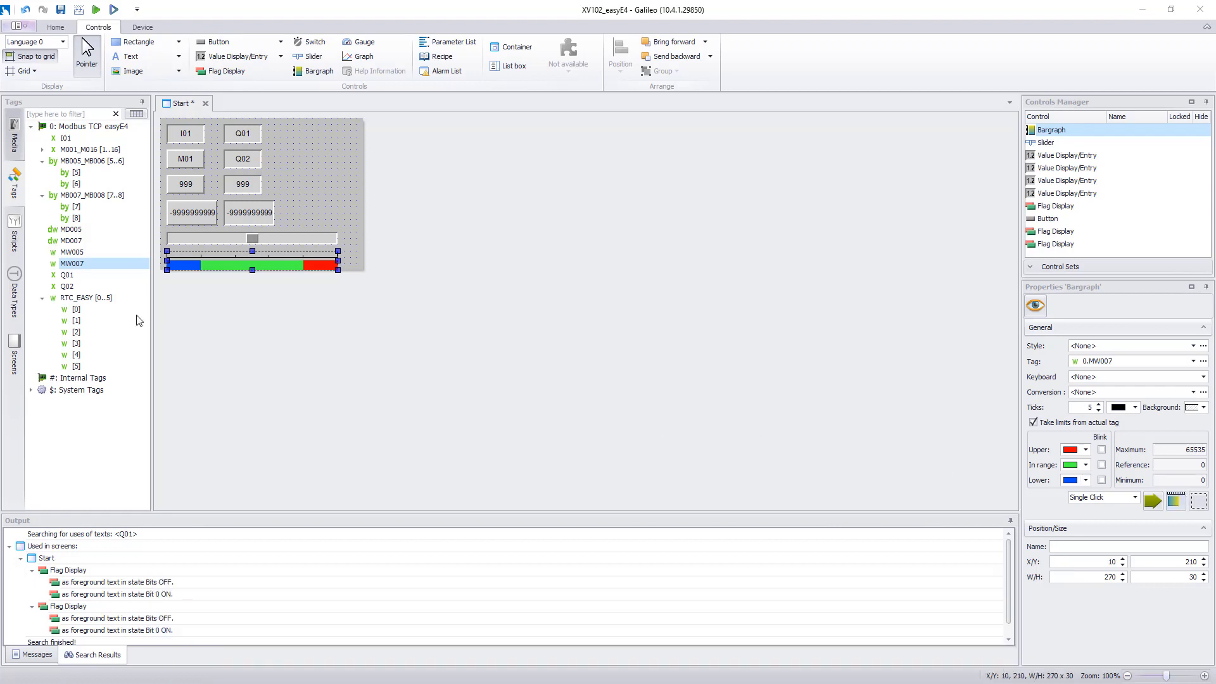
Select clock tag RTC_EASY and untick its Open Limit property.
click(85, 296)
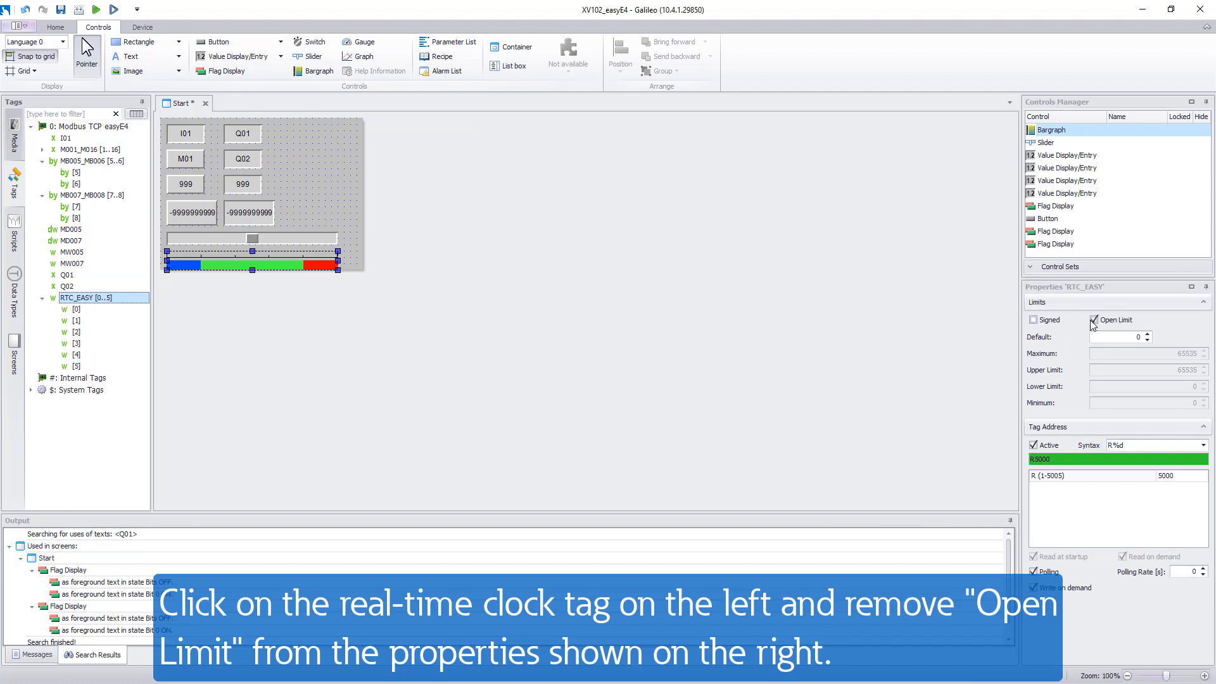
click(1092, 319)
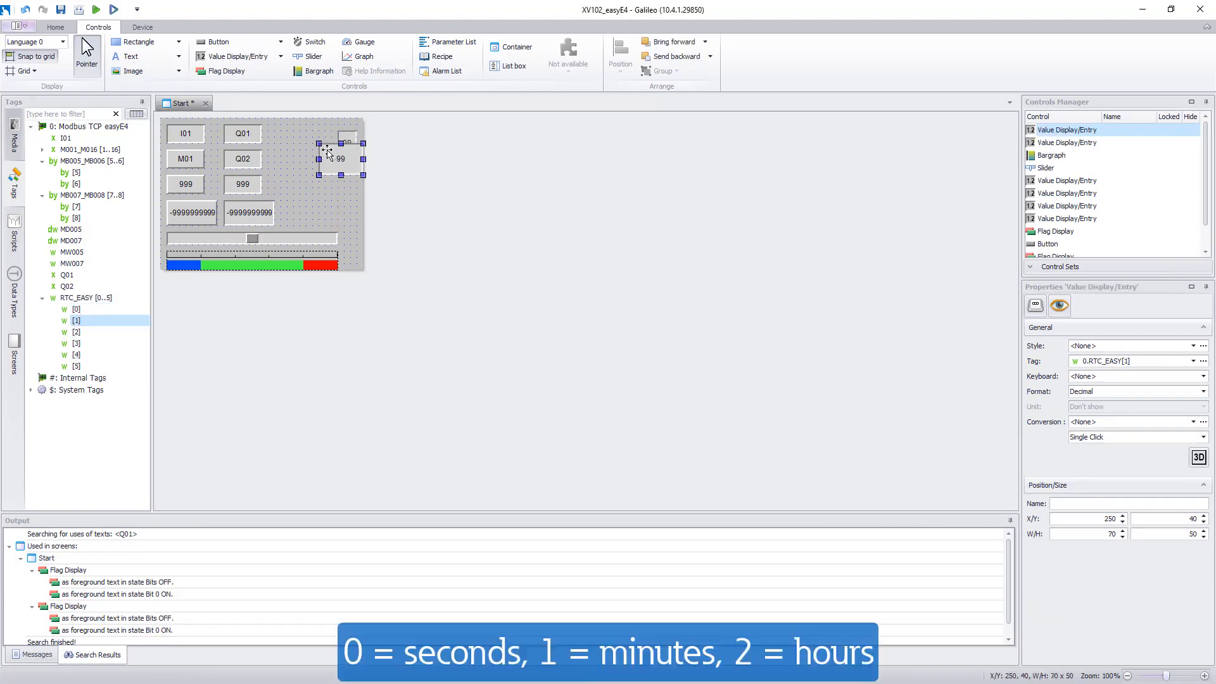
Narrow a clock value field to 30 wide and link it to the next RTC_EASY element.
drag(340, 157, 339, 145)
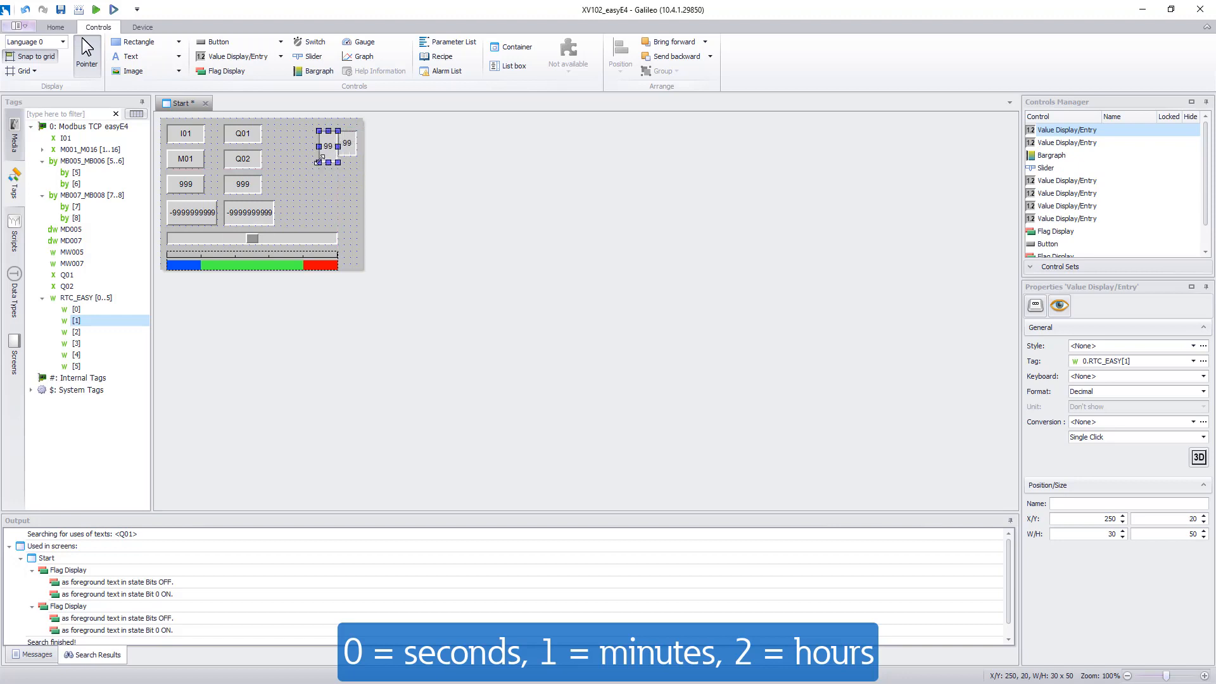
click(76, 332)
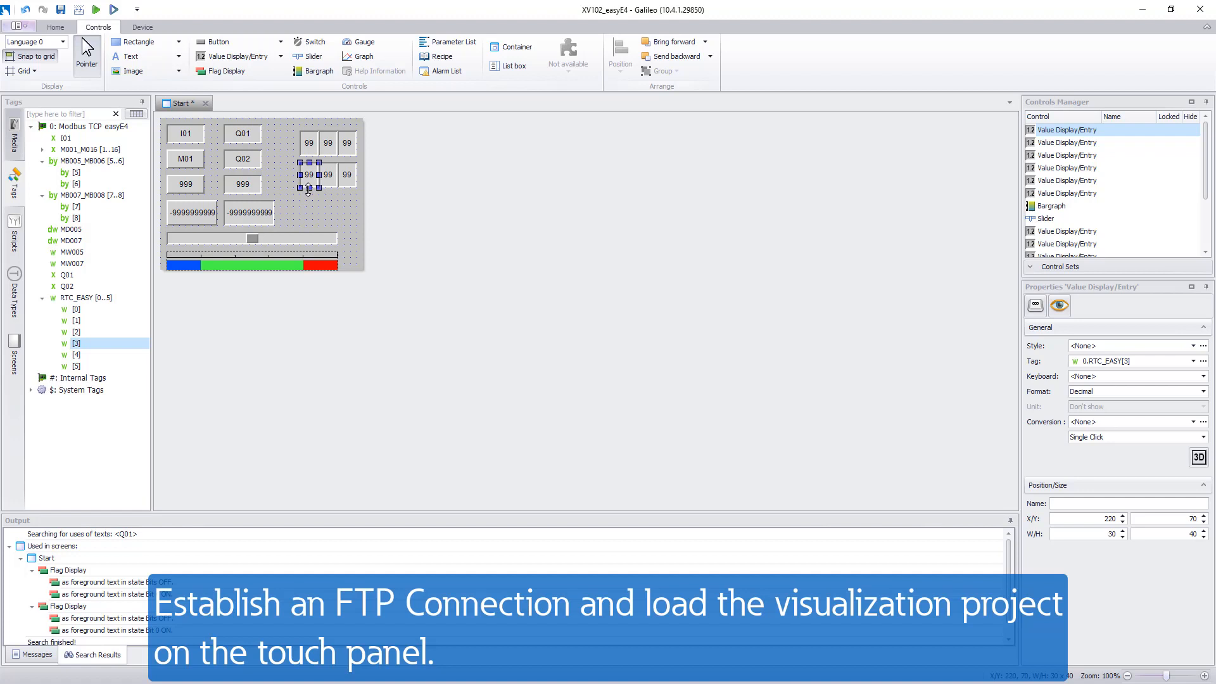
mouse_move(309, 175)
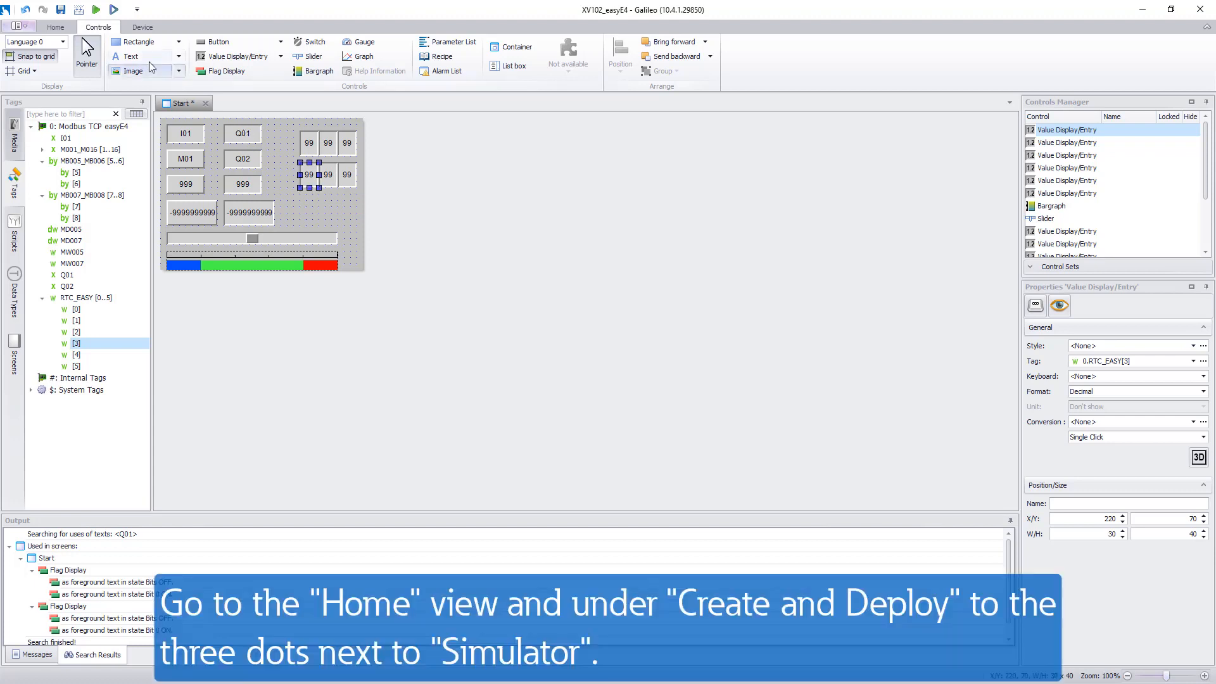
Add a new FTP connection to host 192.168.119.51 as the deploy target in place of the Simulator.
click(54, 27)
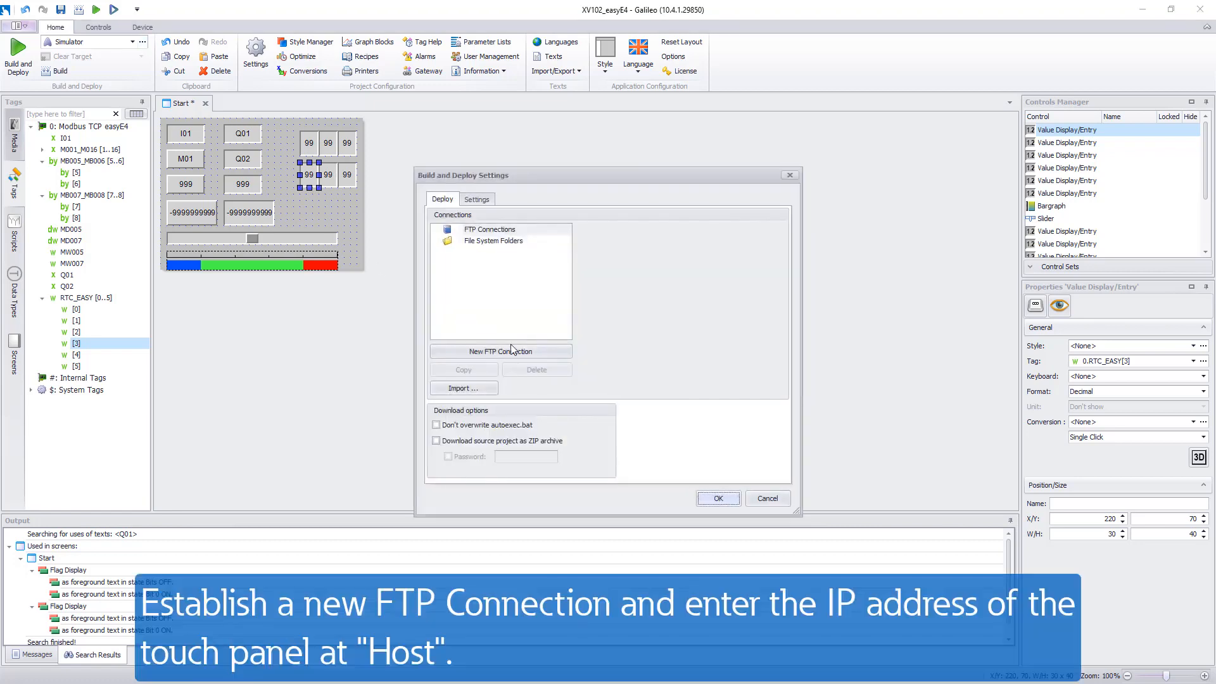
click(501, 351)
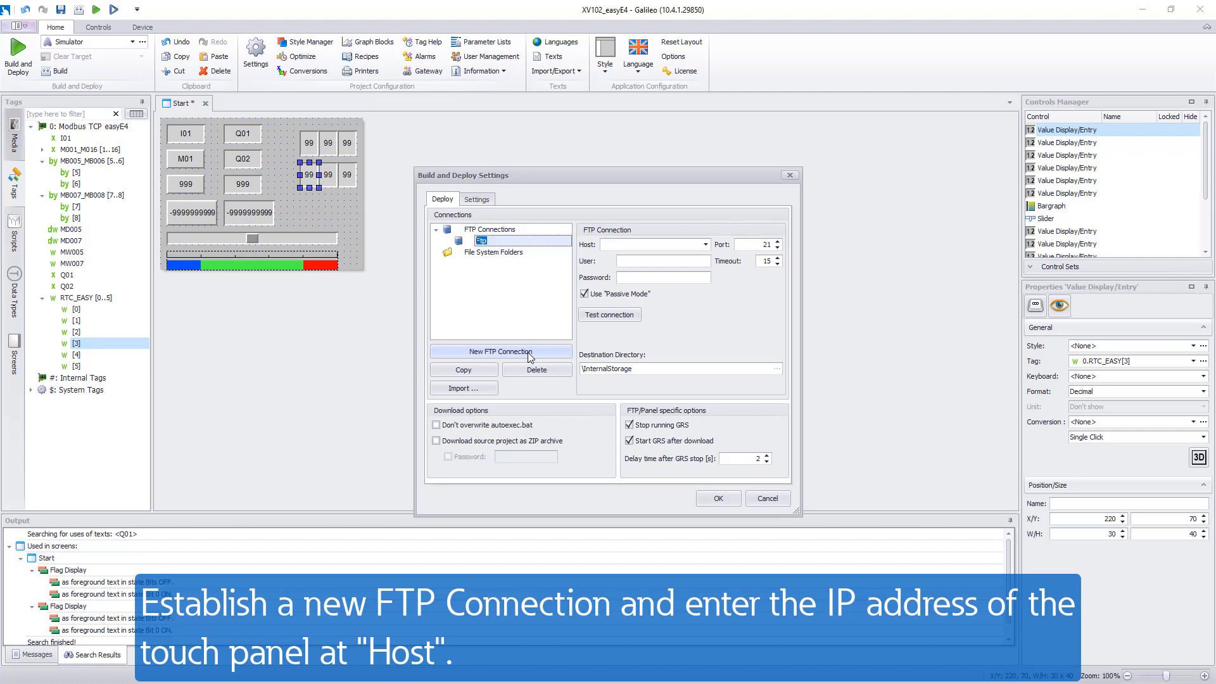
mouse_move(624, 247)
text(192.168.)
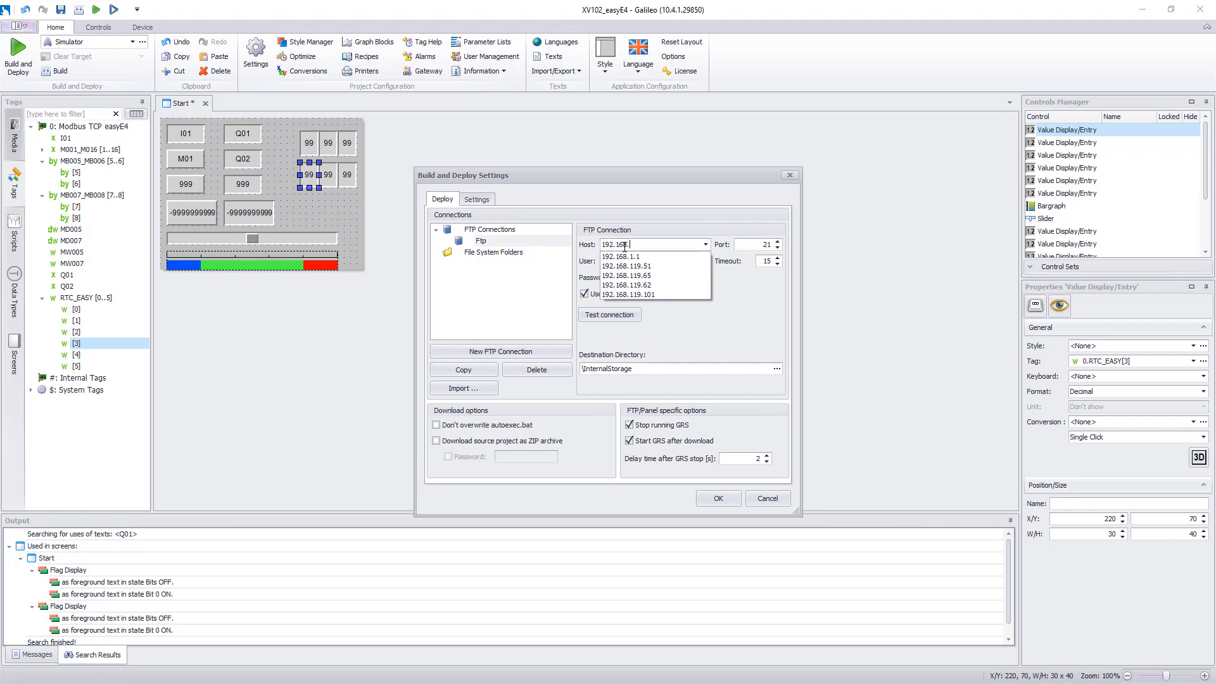
text(119.)
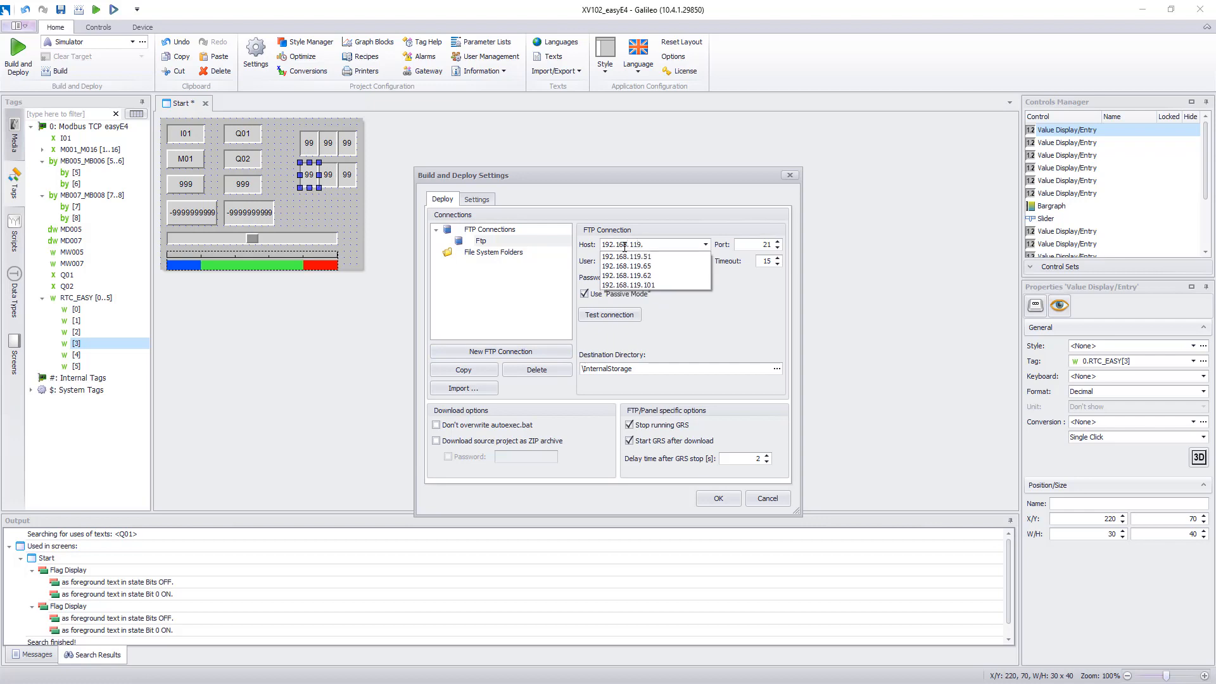
click(627, 256)
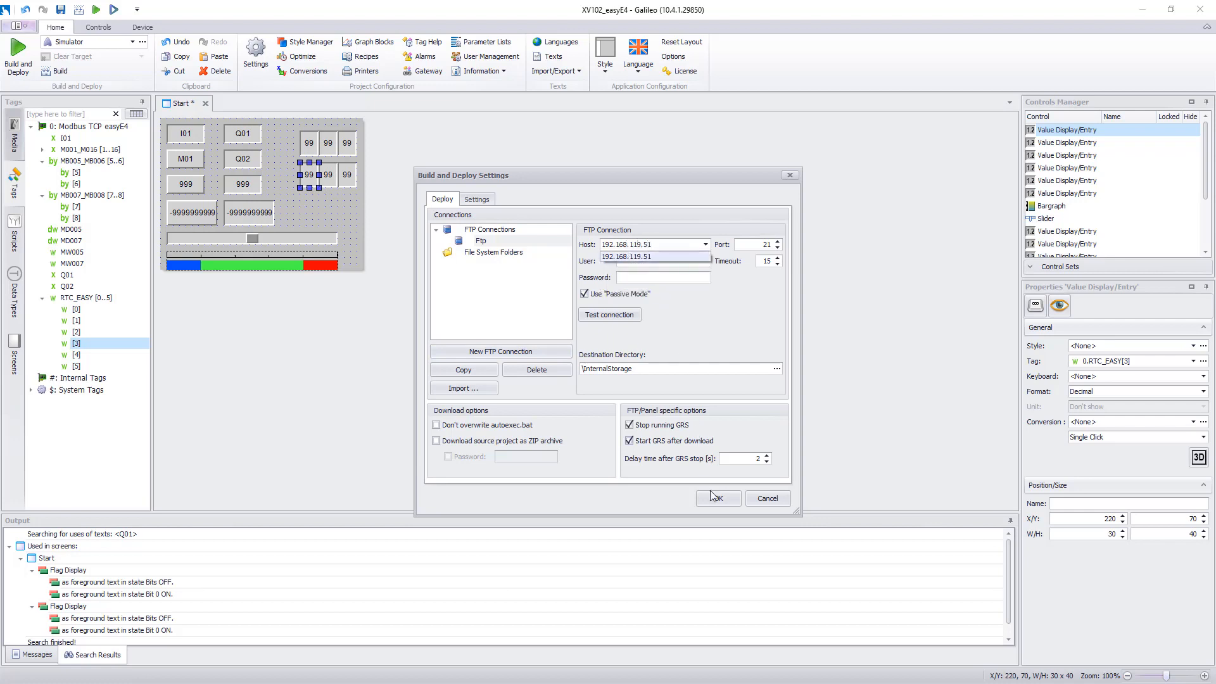
click(717, 498)
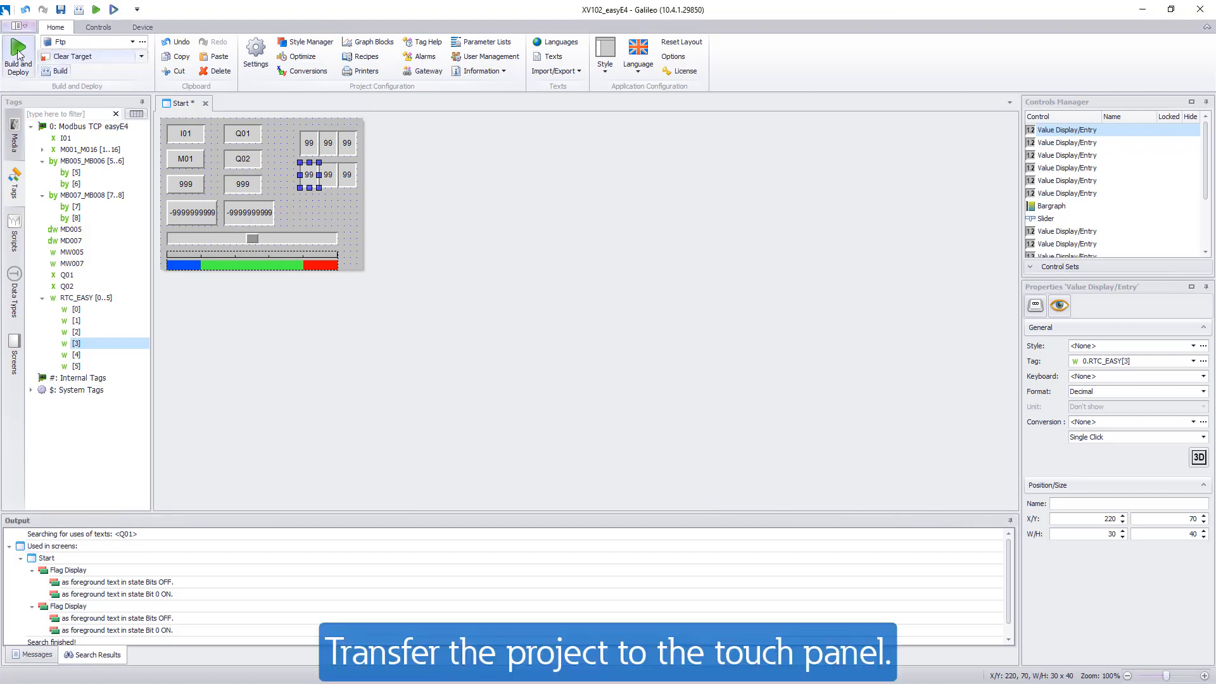
Build the project and download it to the panel over FTP until the output reports it finished.
click(17, 53)
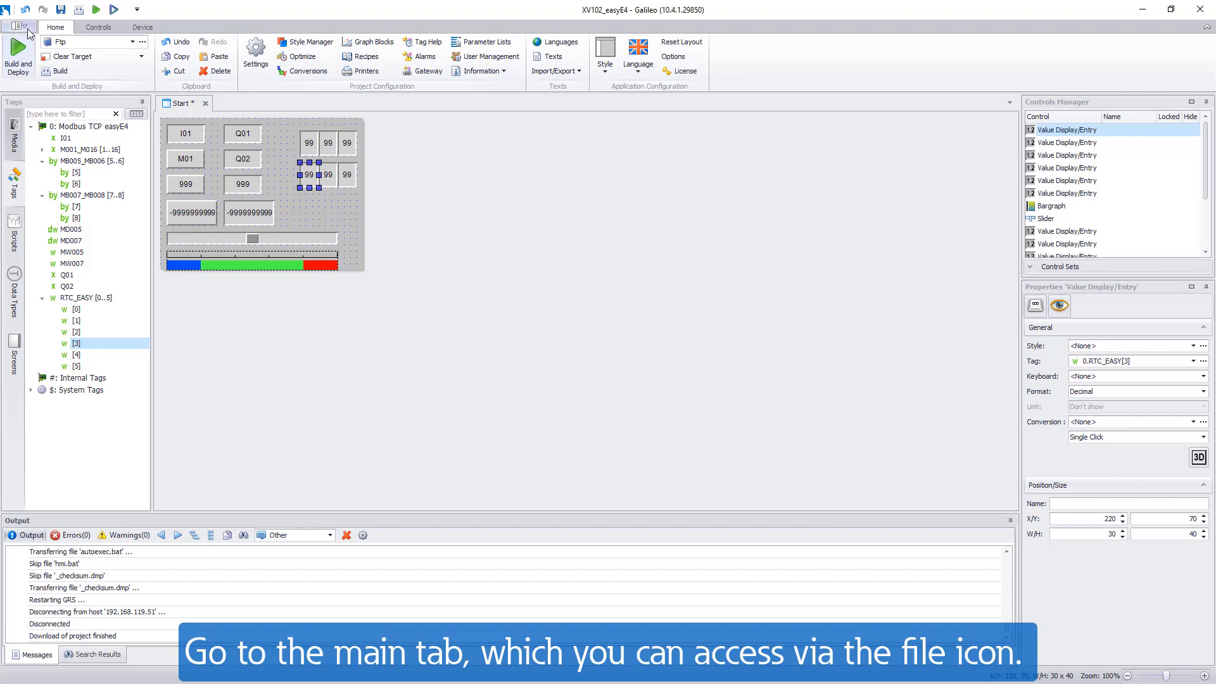
Start the Remote Client from Help and Tools and connect it to the panel at 192.168.119.51.
click(17, 27)
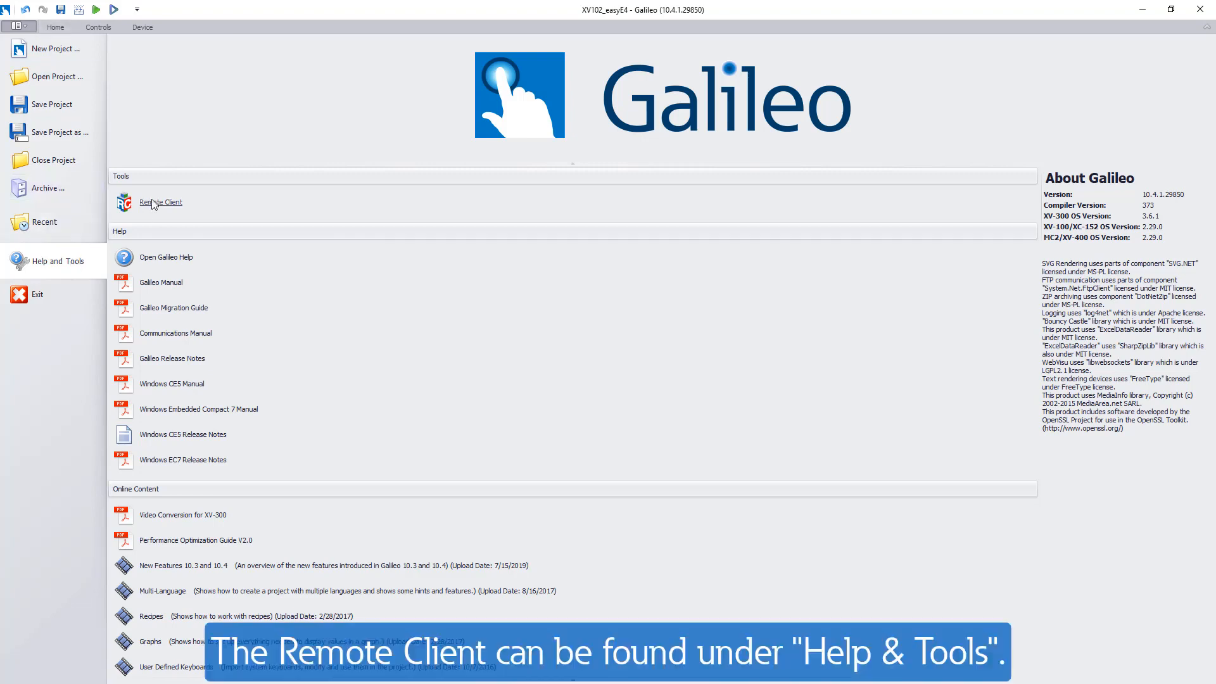
click(160, 203)
text(192.168.119.51)
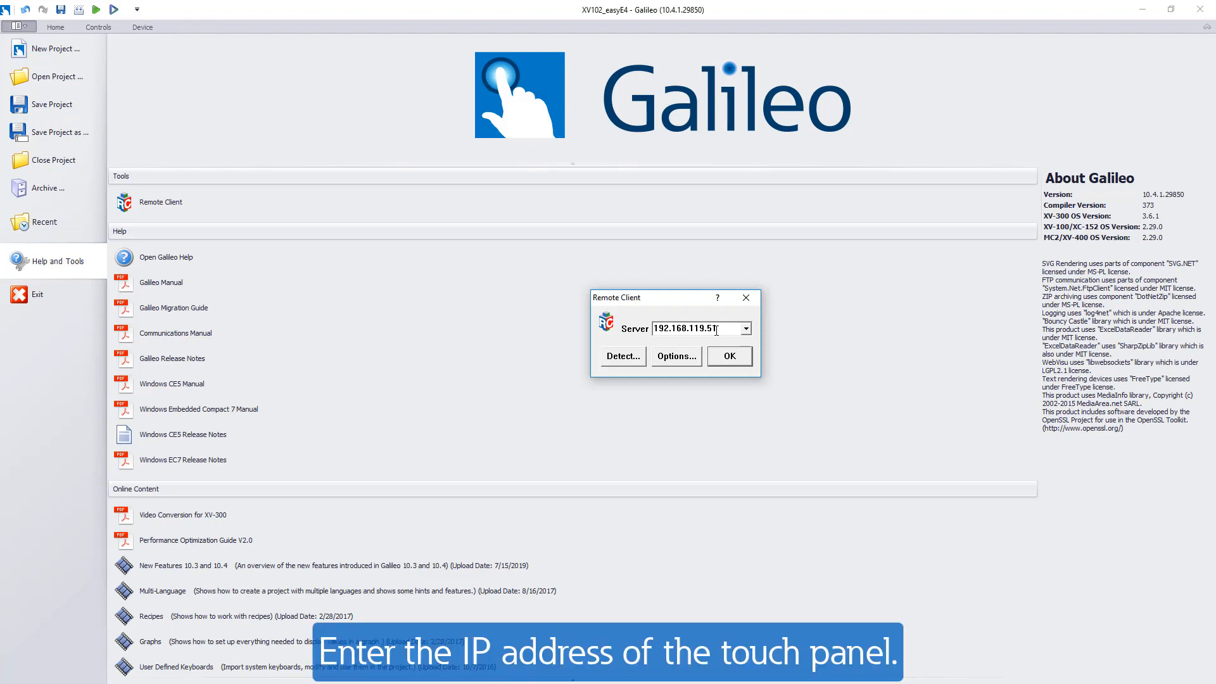
click(727, 356)
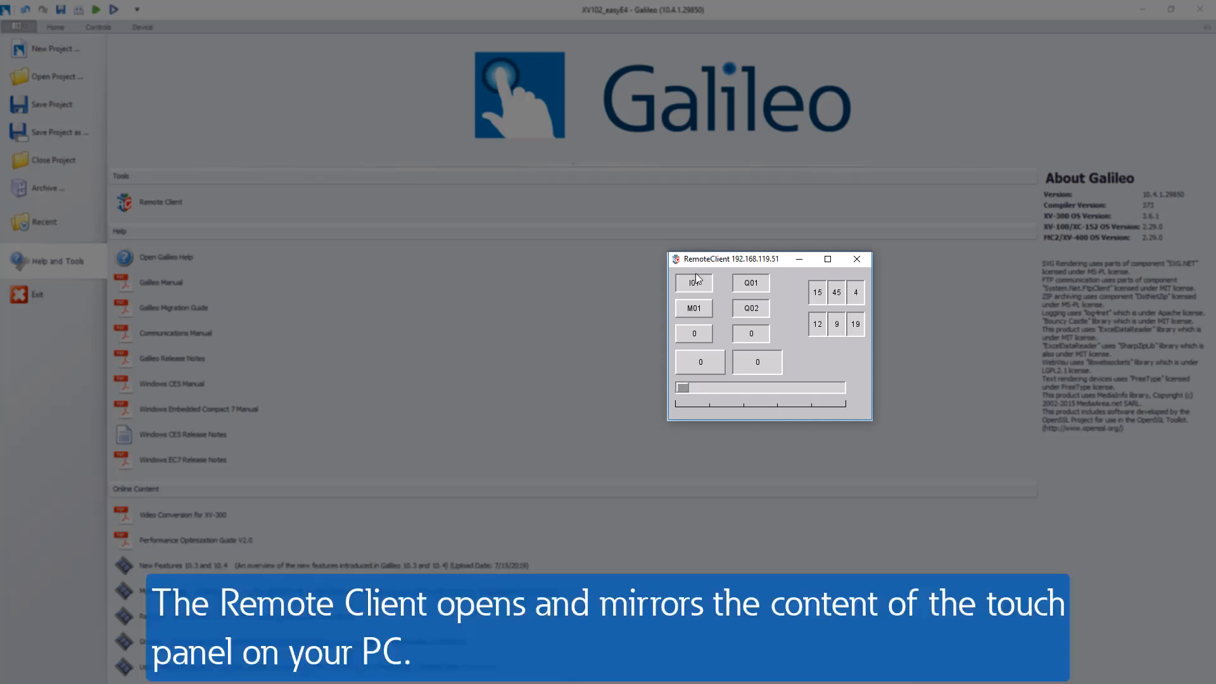
On the mirrored panel, switch I01 and M01, set the first value field to 45 and begin another entry.
click(693, 282)
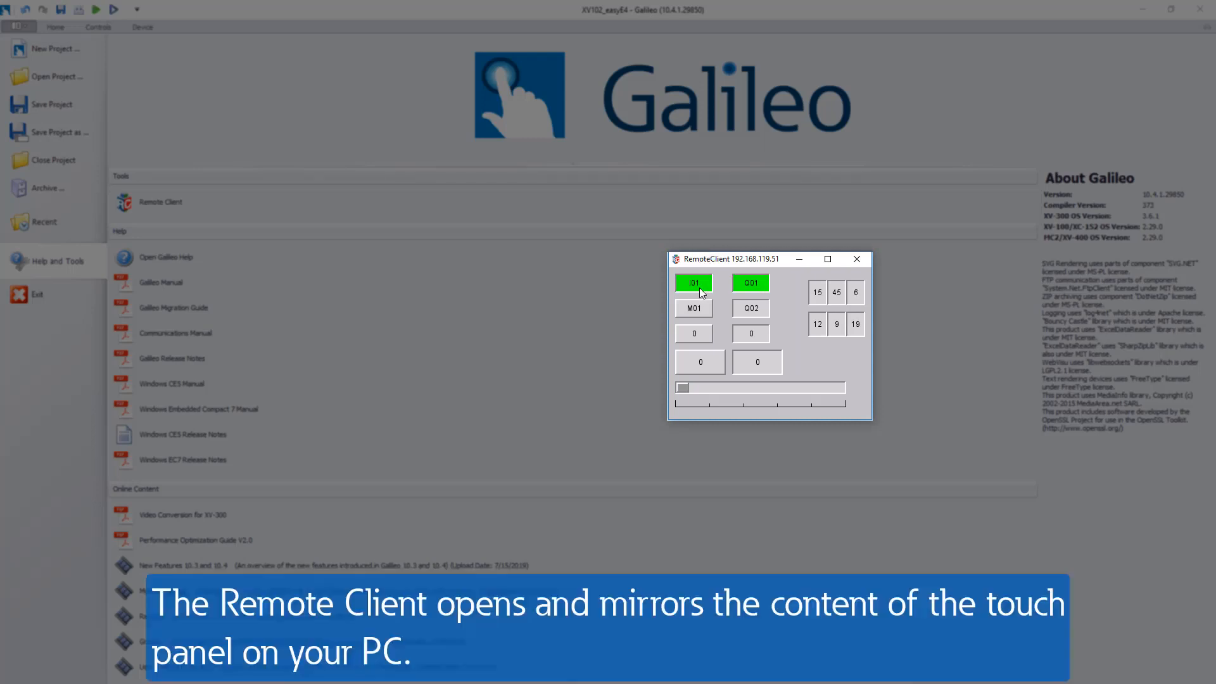
click(693, 308)
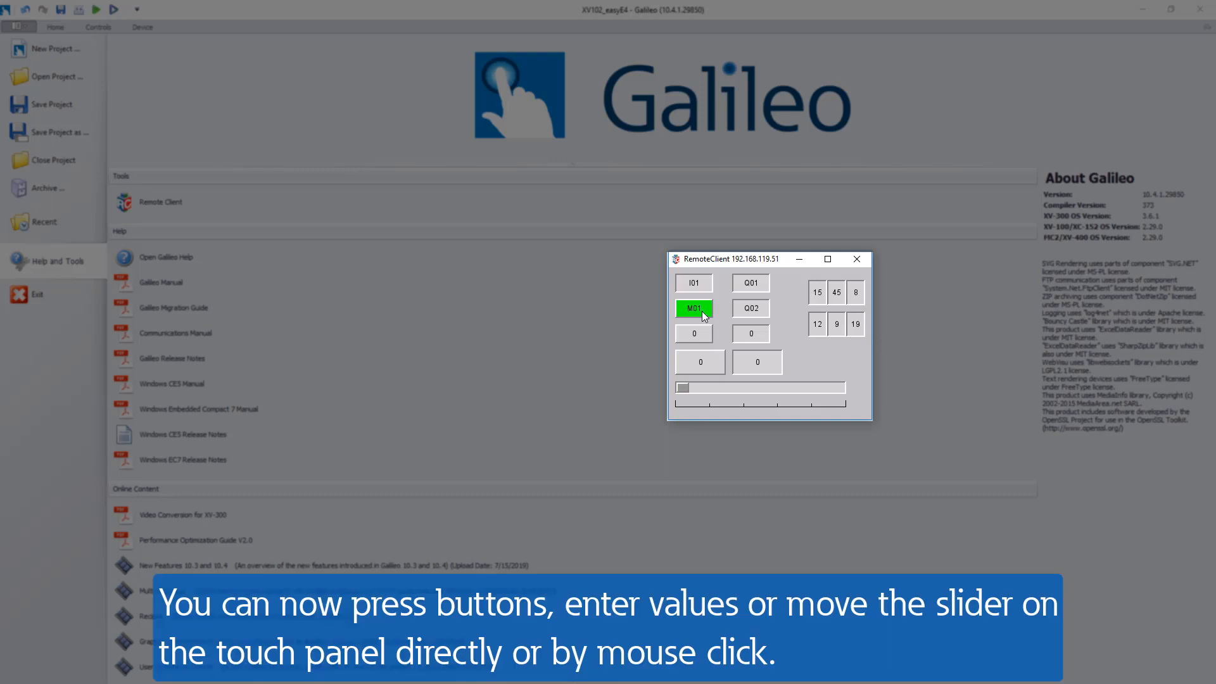
click(693, 333)
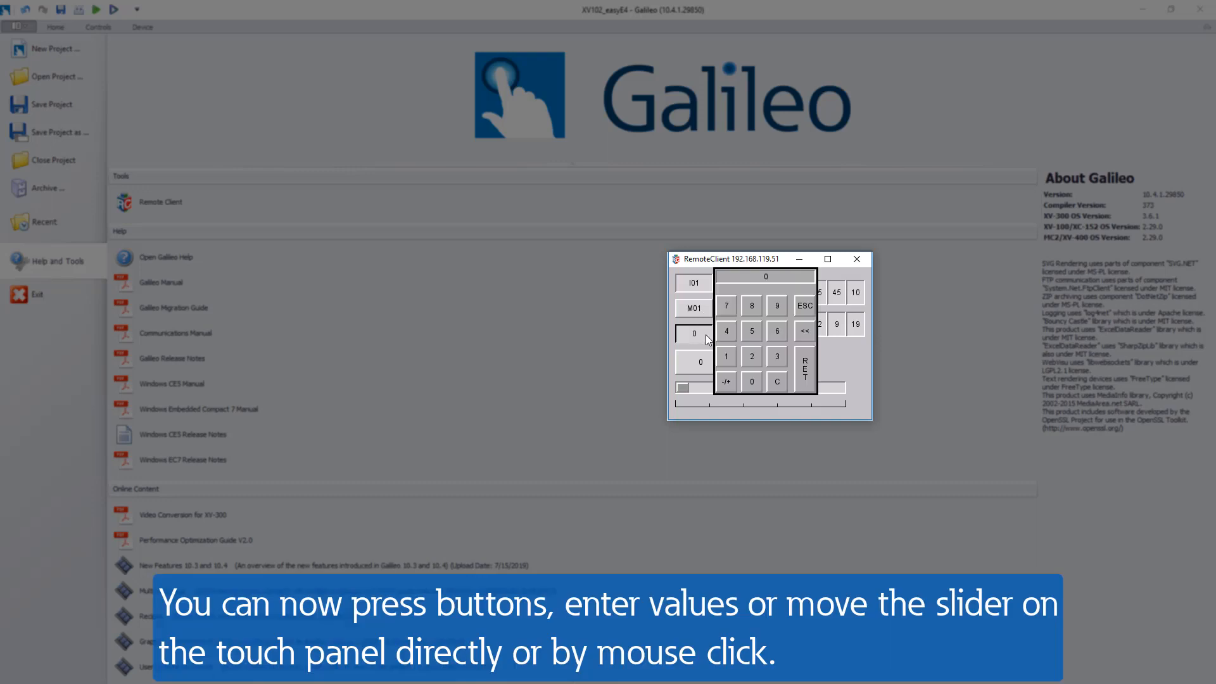
click(836, 292)
text(45)
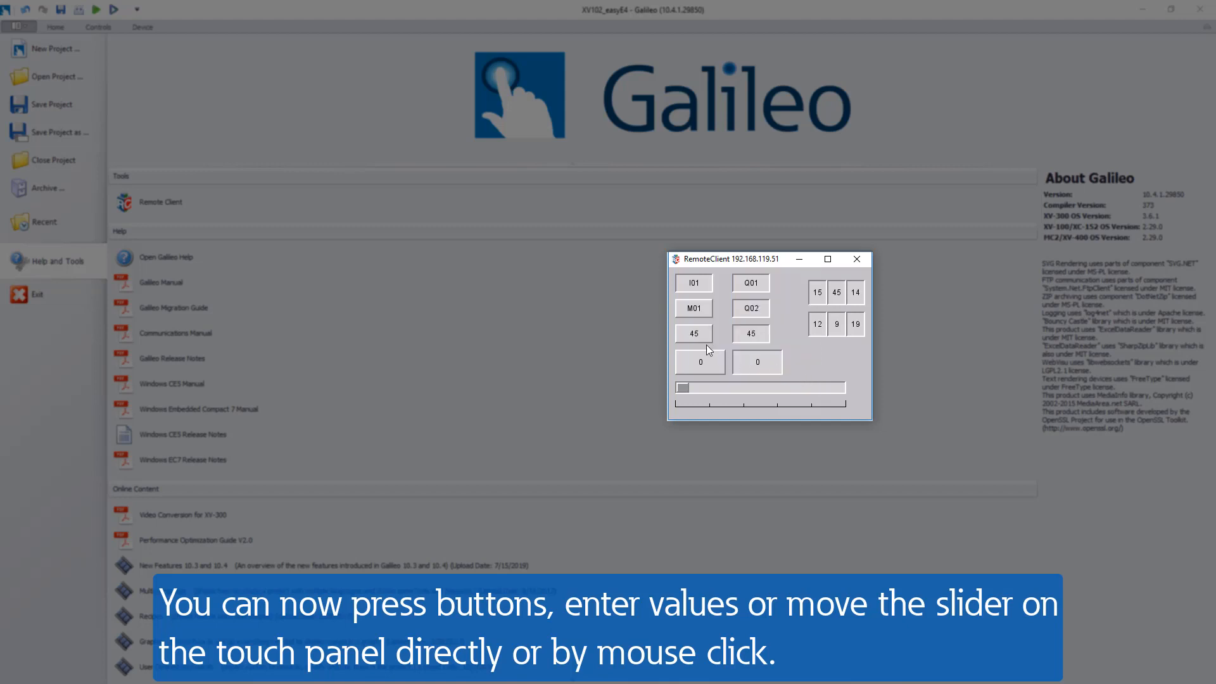
click(748, 333)
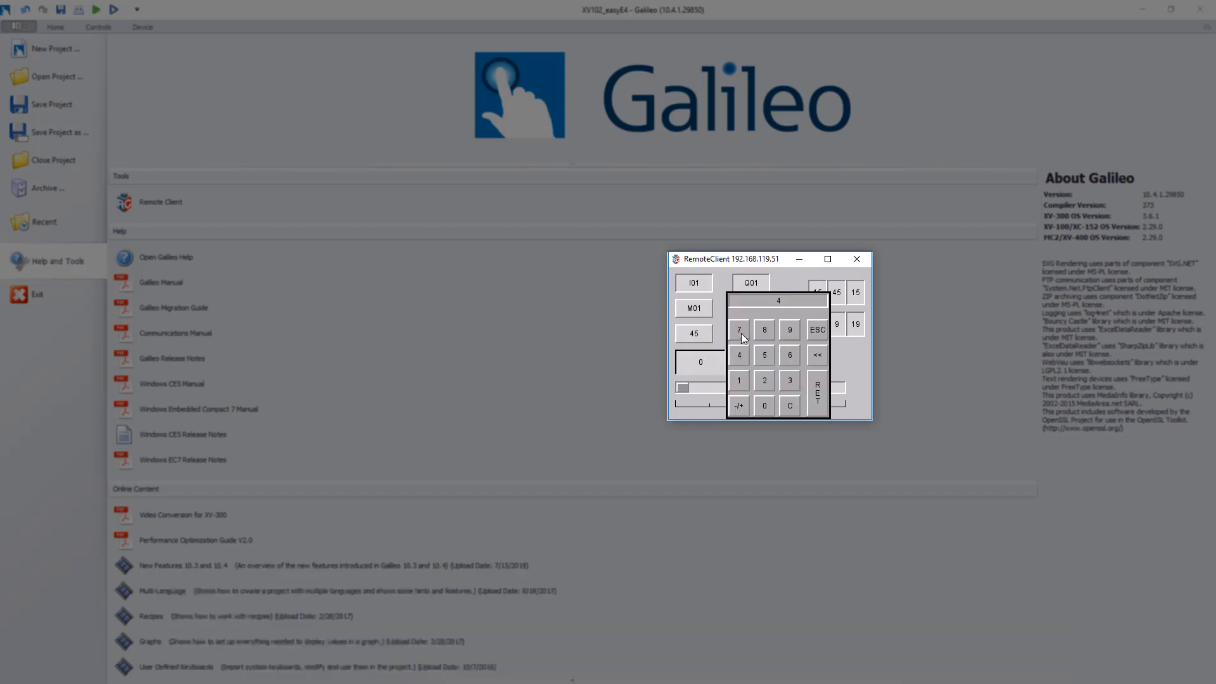